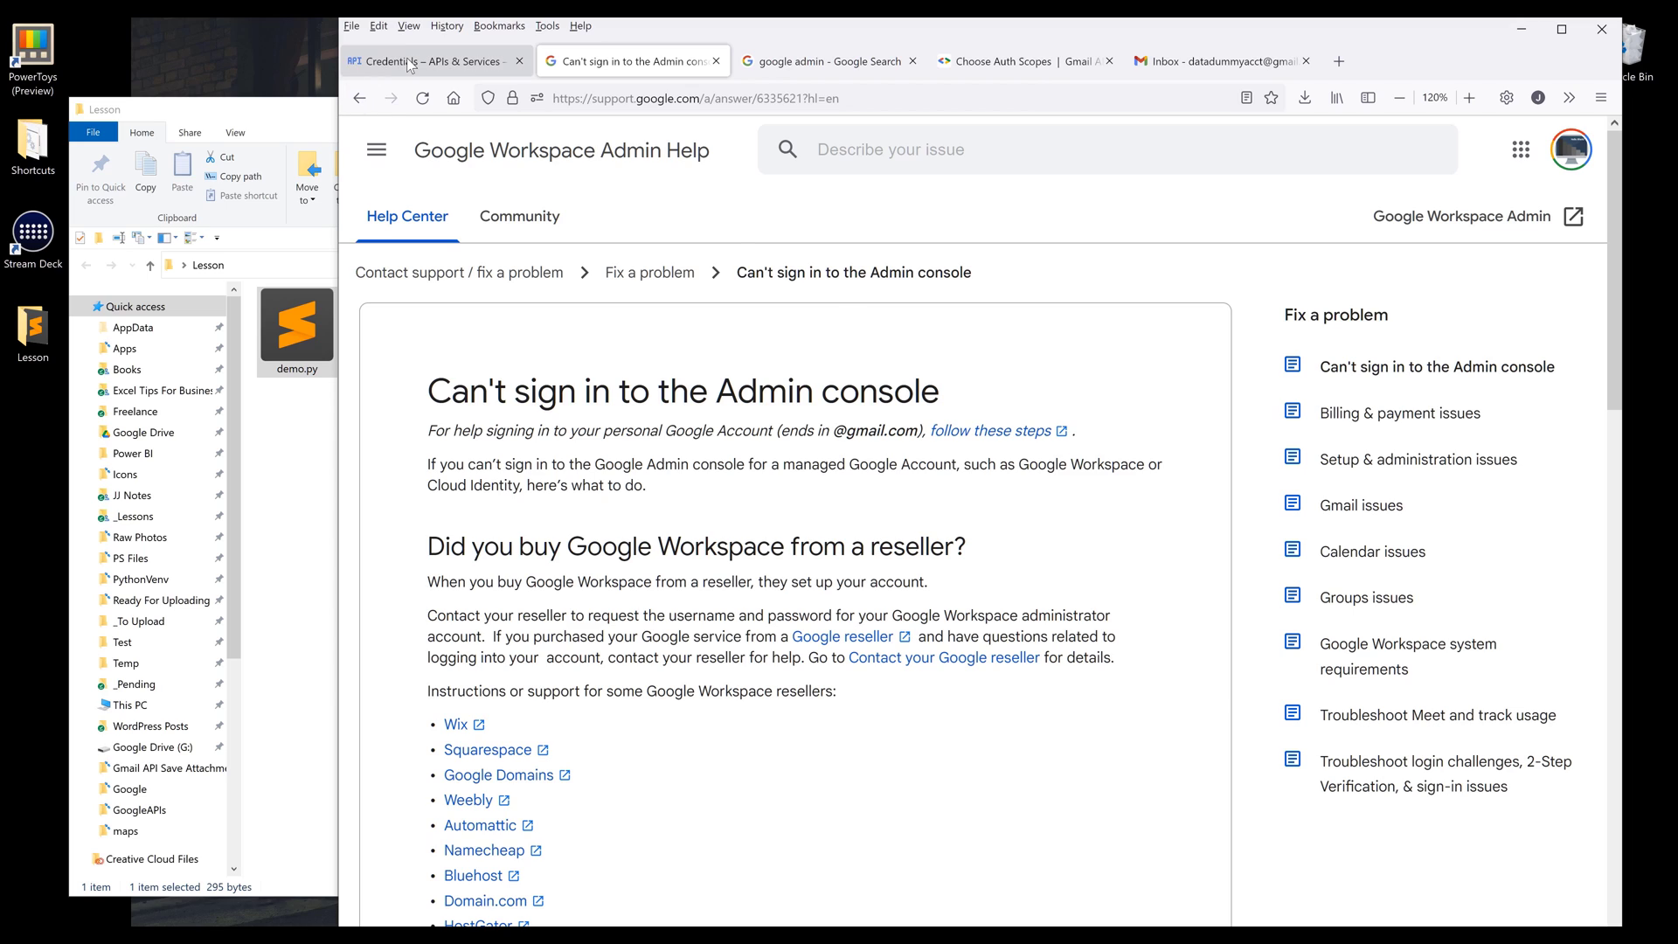
# Navigate to APIs & Services > Credentials for the GoogleCloudDemo project
pyautogui.click(433, 65)
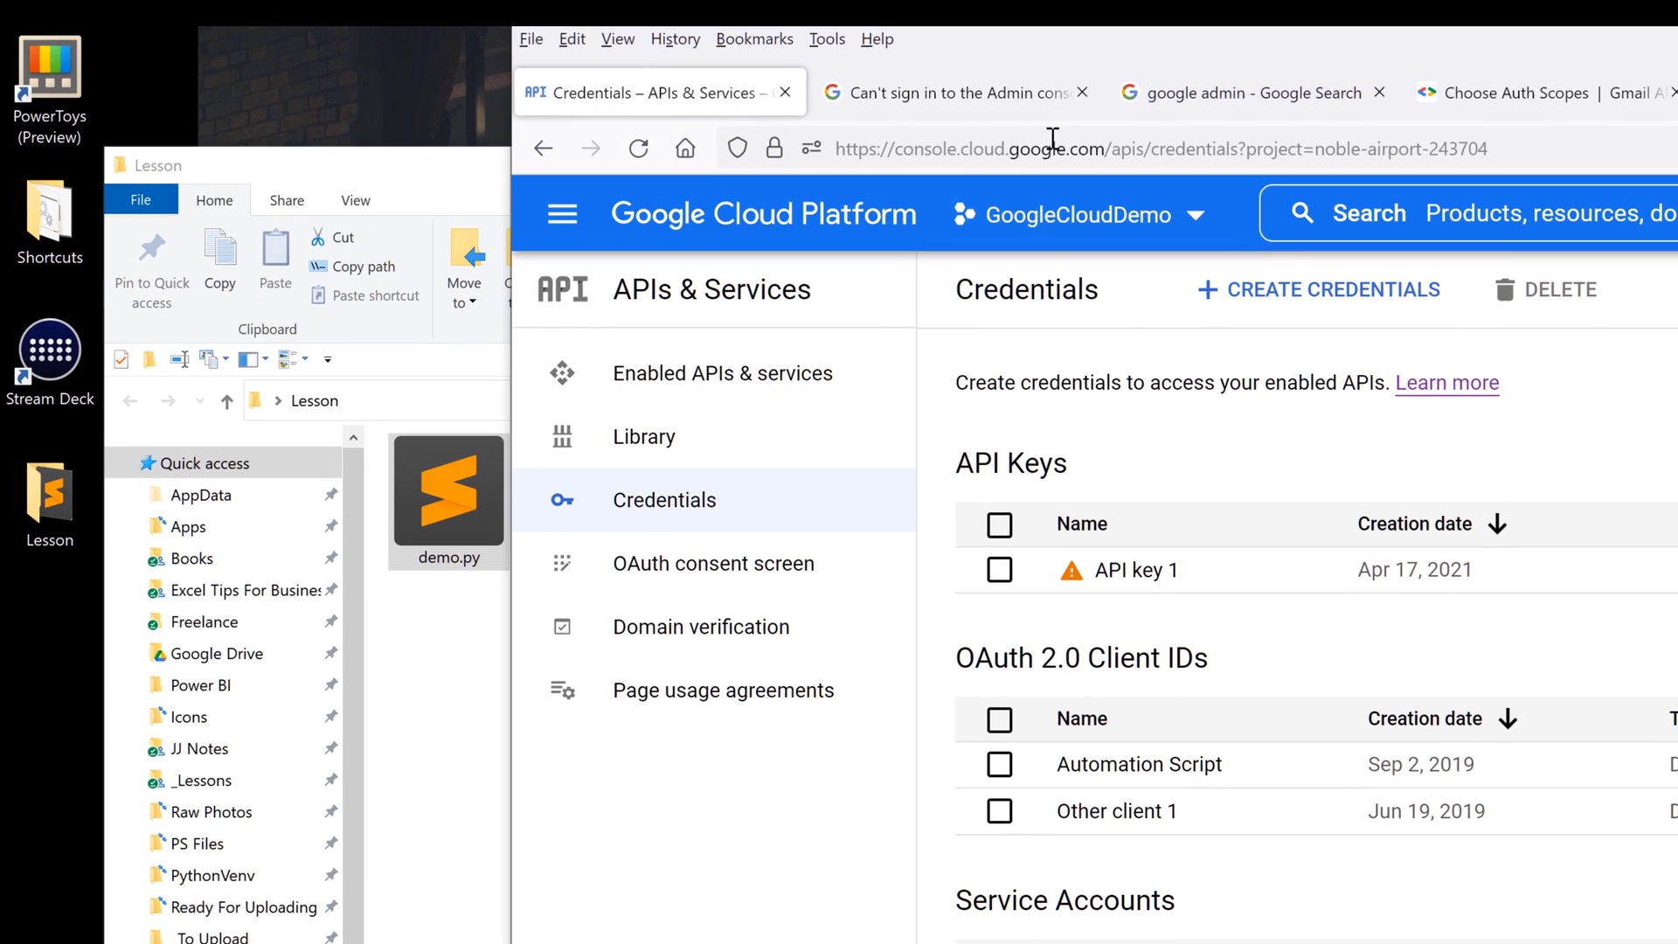
pyautogui.click(964, 149)
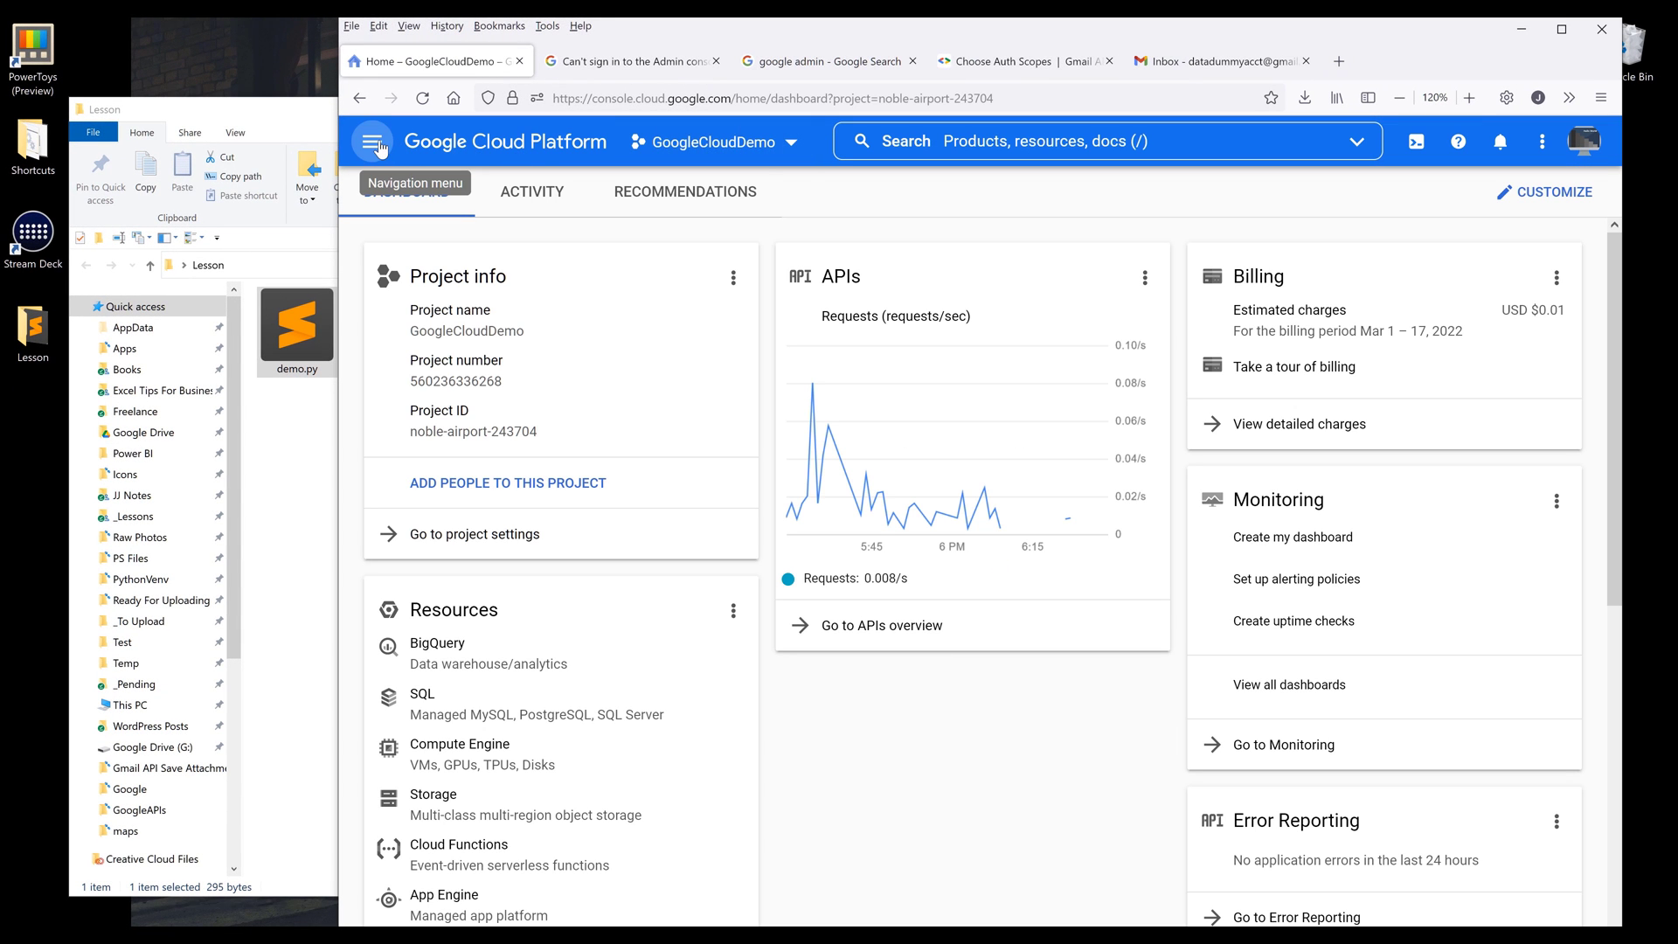
pyautogui.click(371, 140)
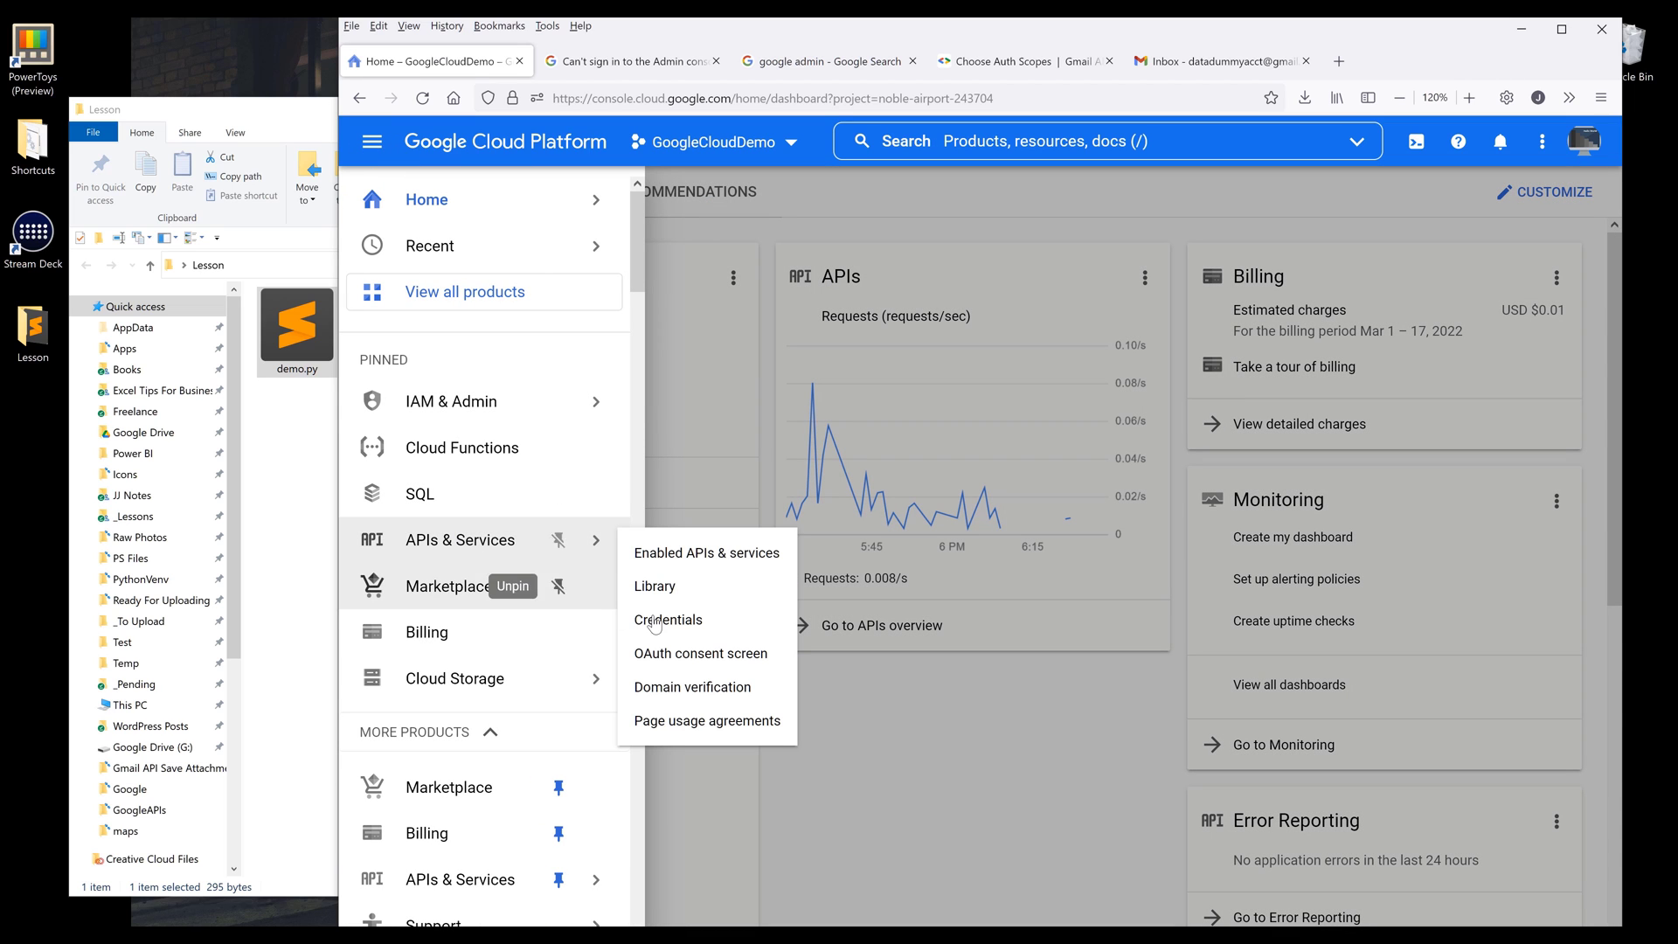
pyautogui.click(667, 620)
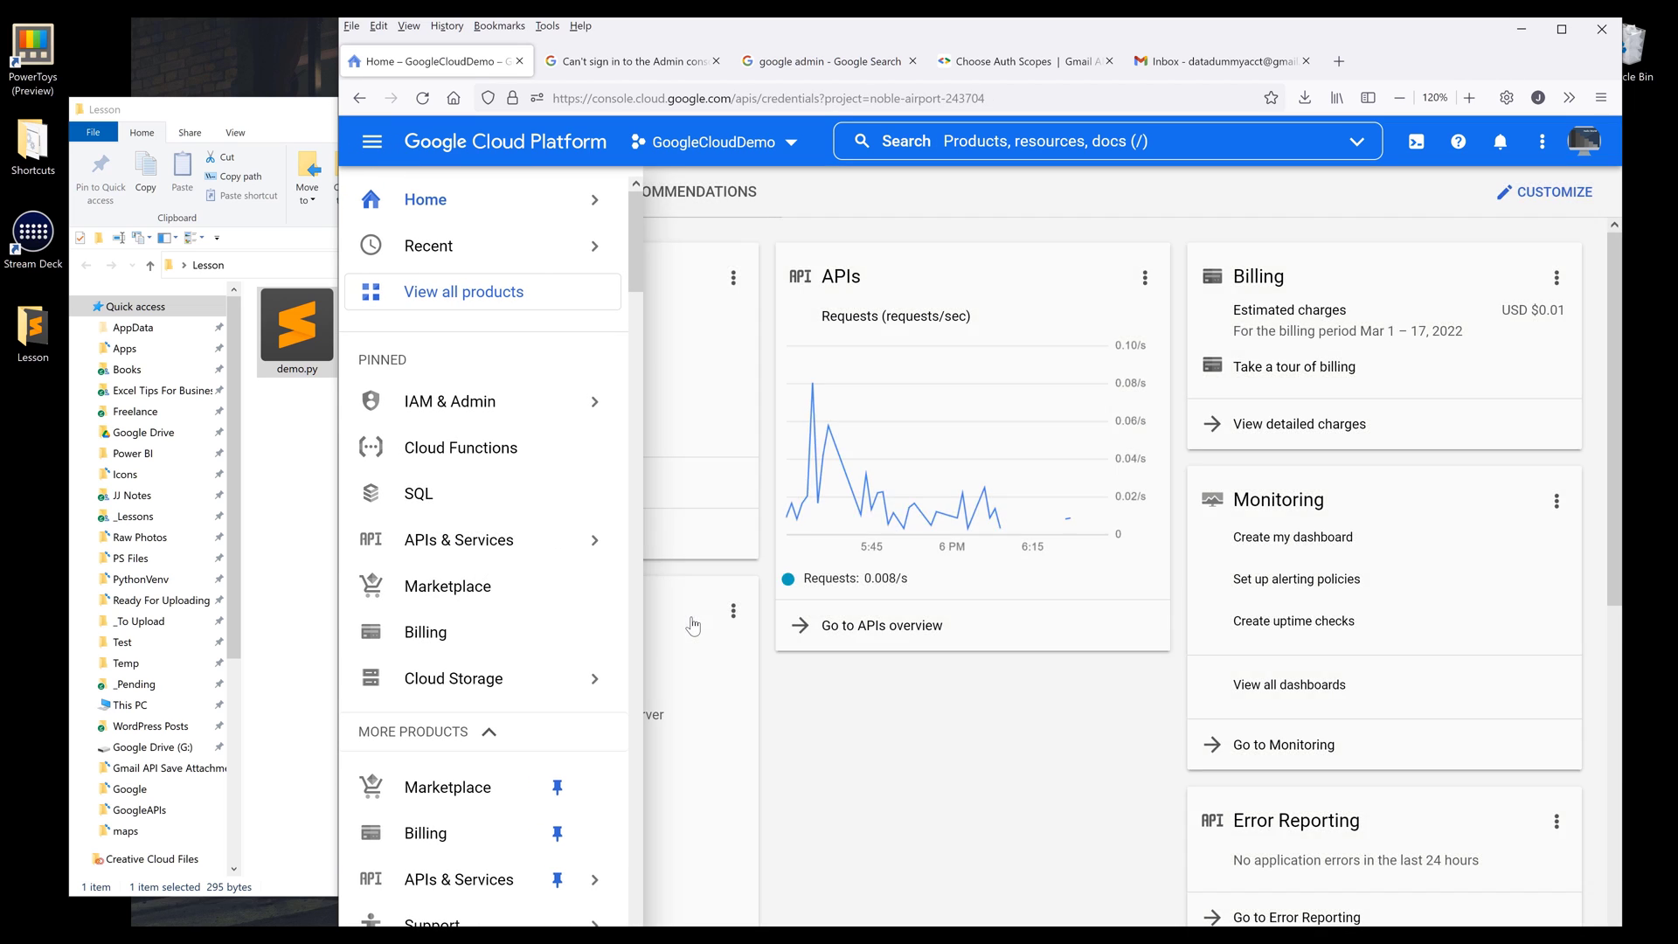
pyautogui.click(458, 539)
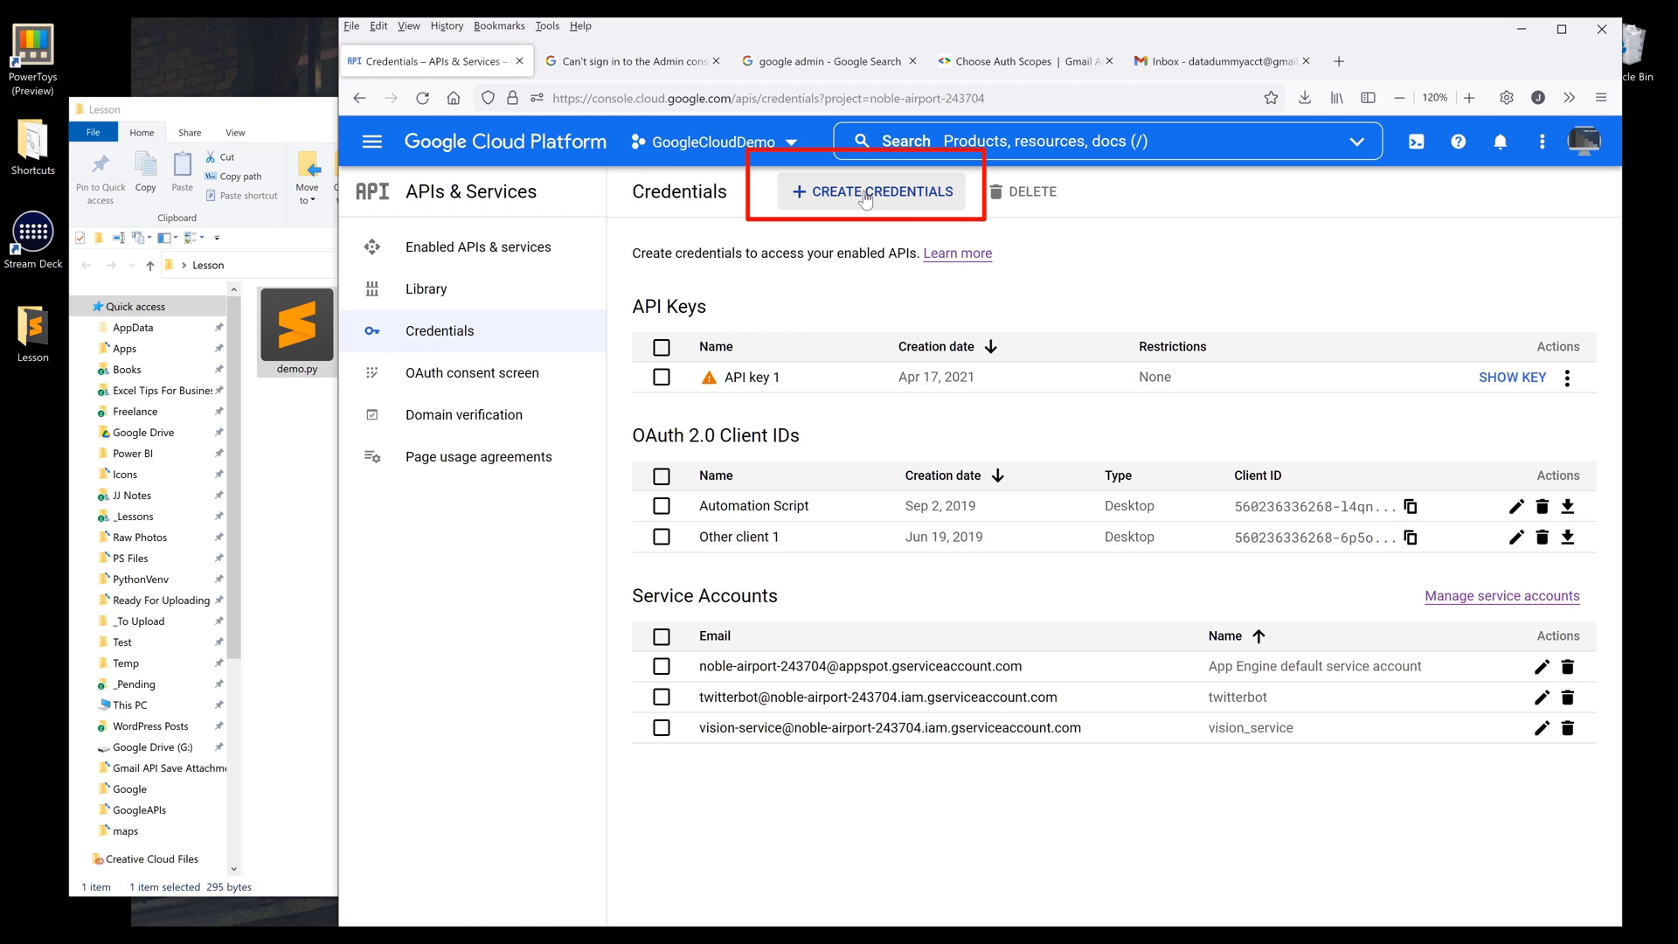
# Create a service account named 'jj-testing' and continue to the roles step
pyautogui.click(873, 191)
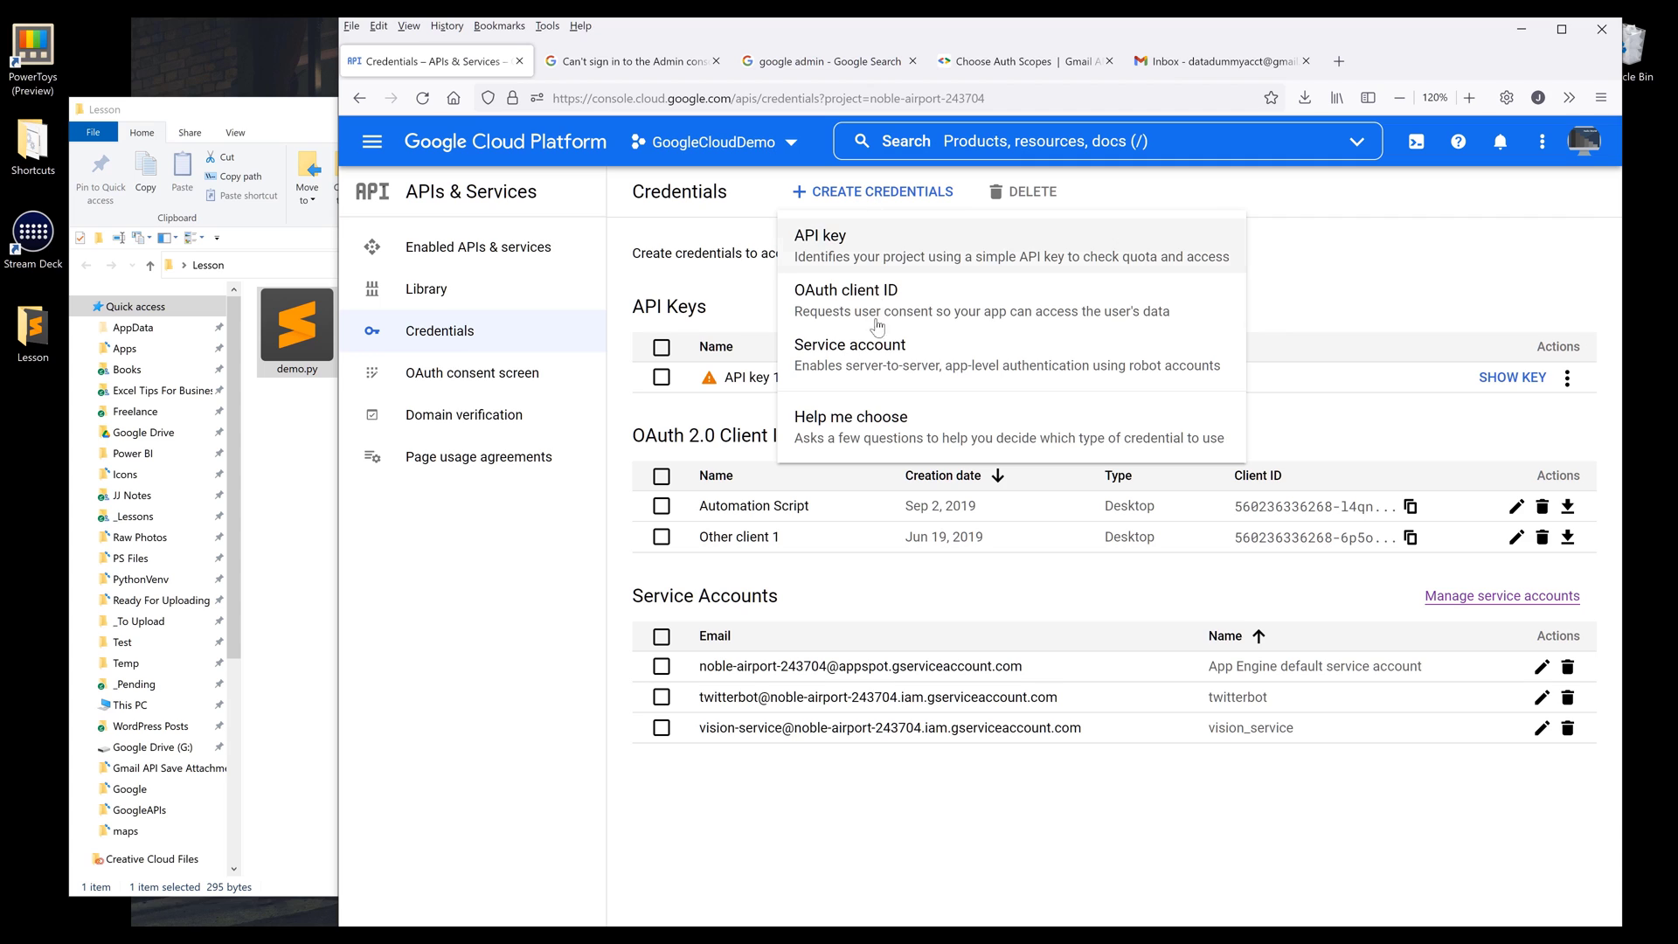
pyautogui.click(872, 191)
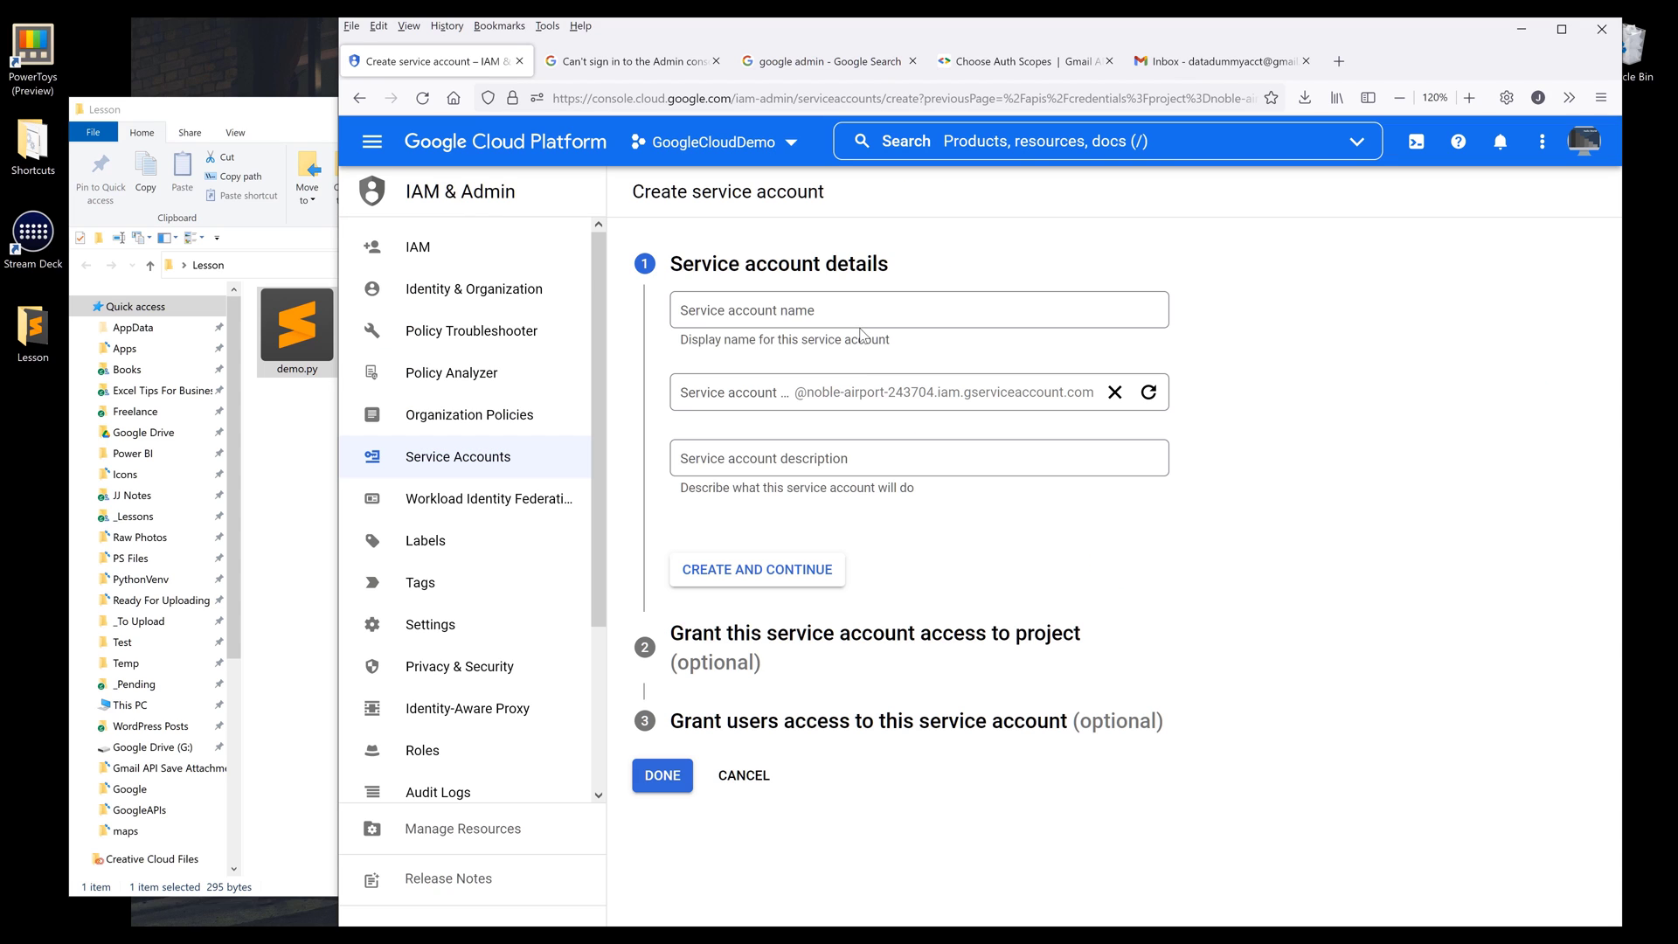
pyautogui.click(917, 309)
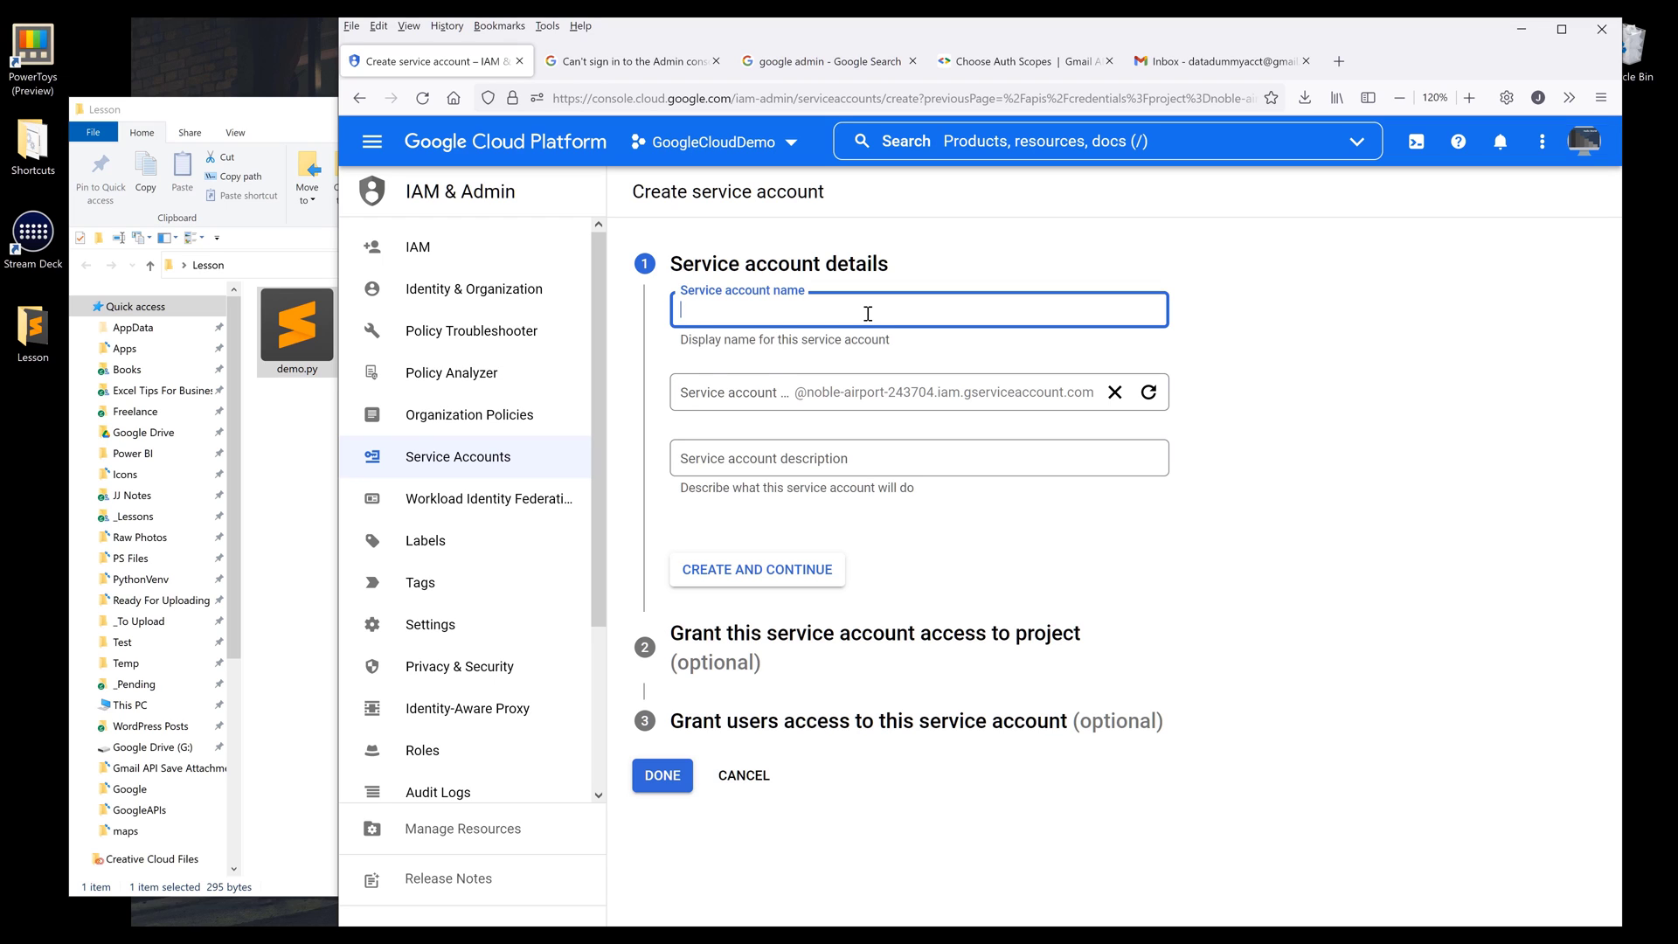
pyautogui.write('JJ-testing')
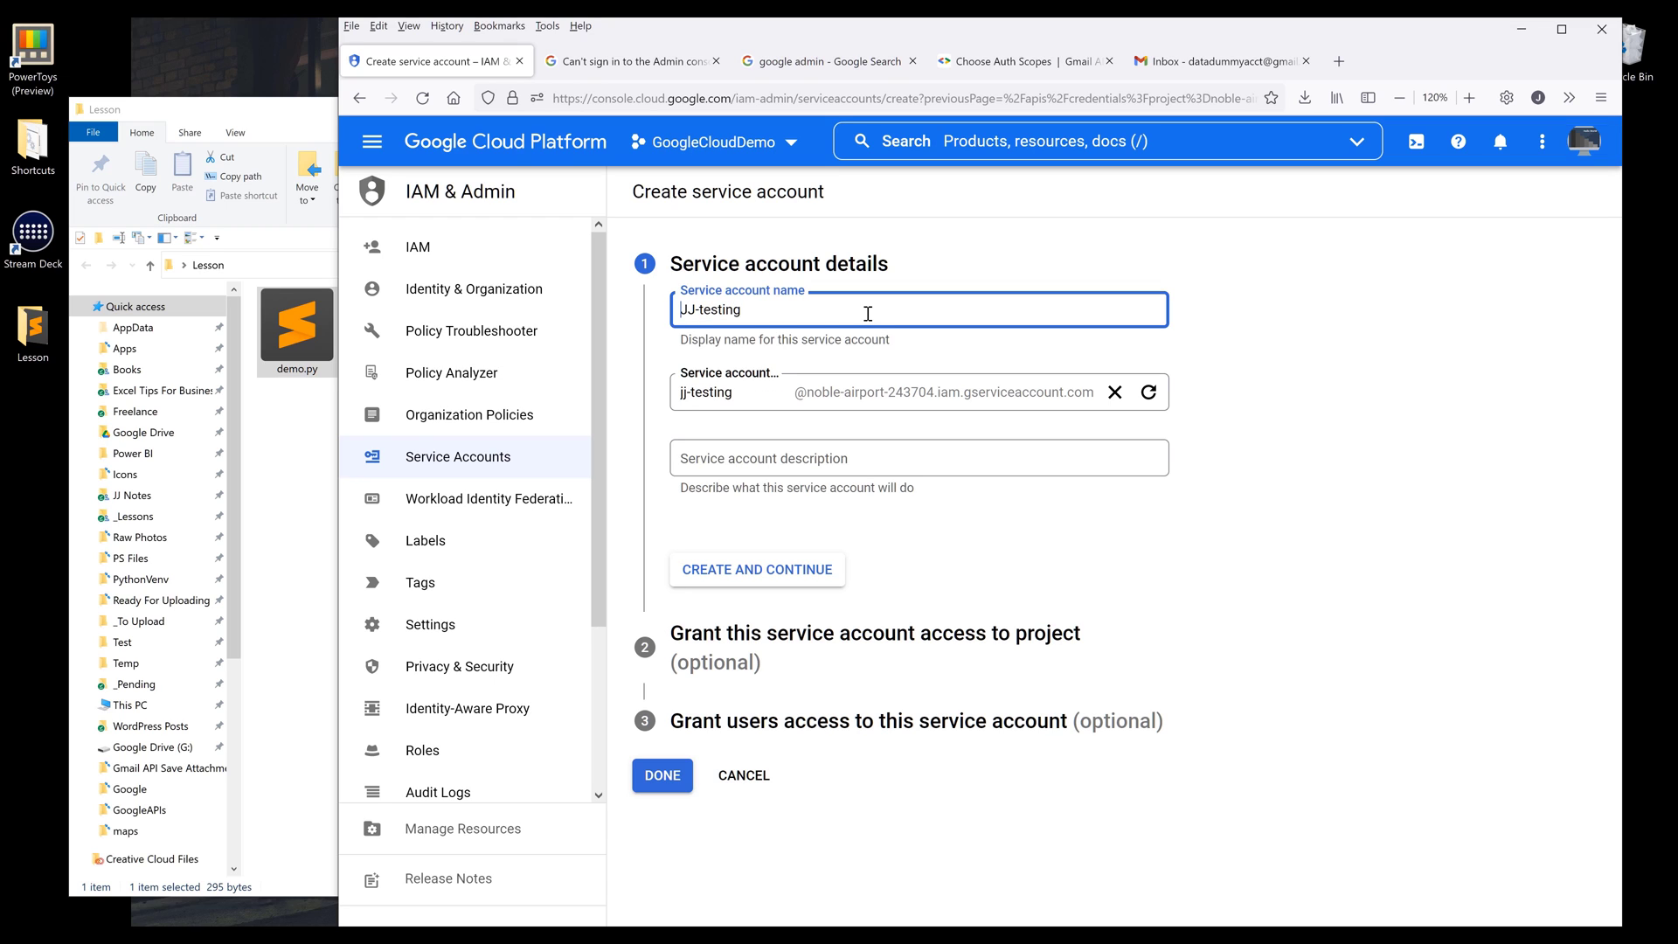
pyautogui.write('jj-testing')
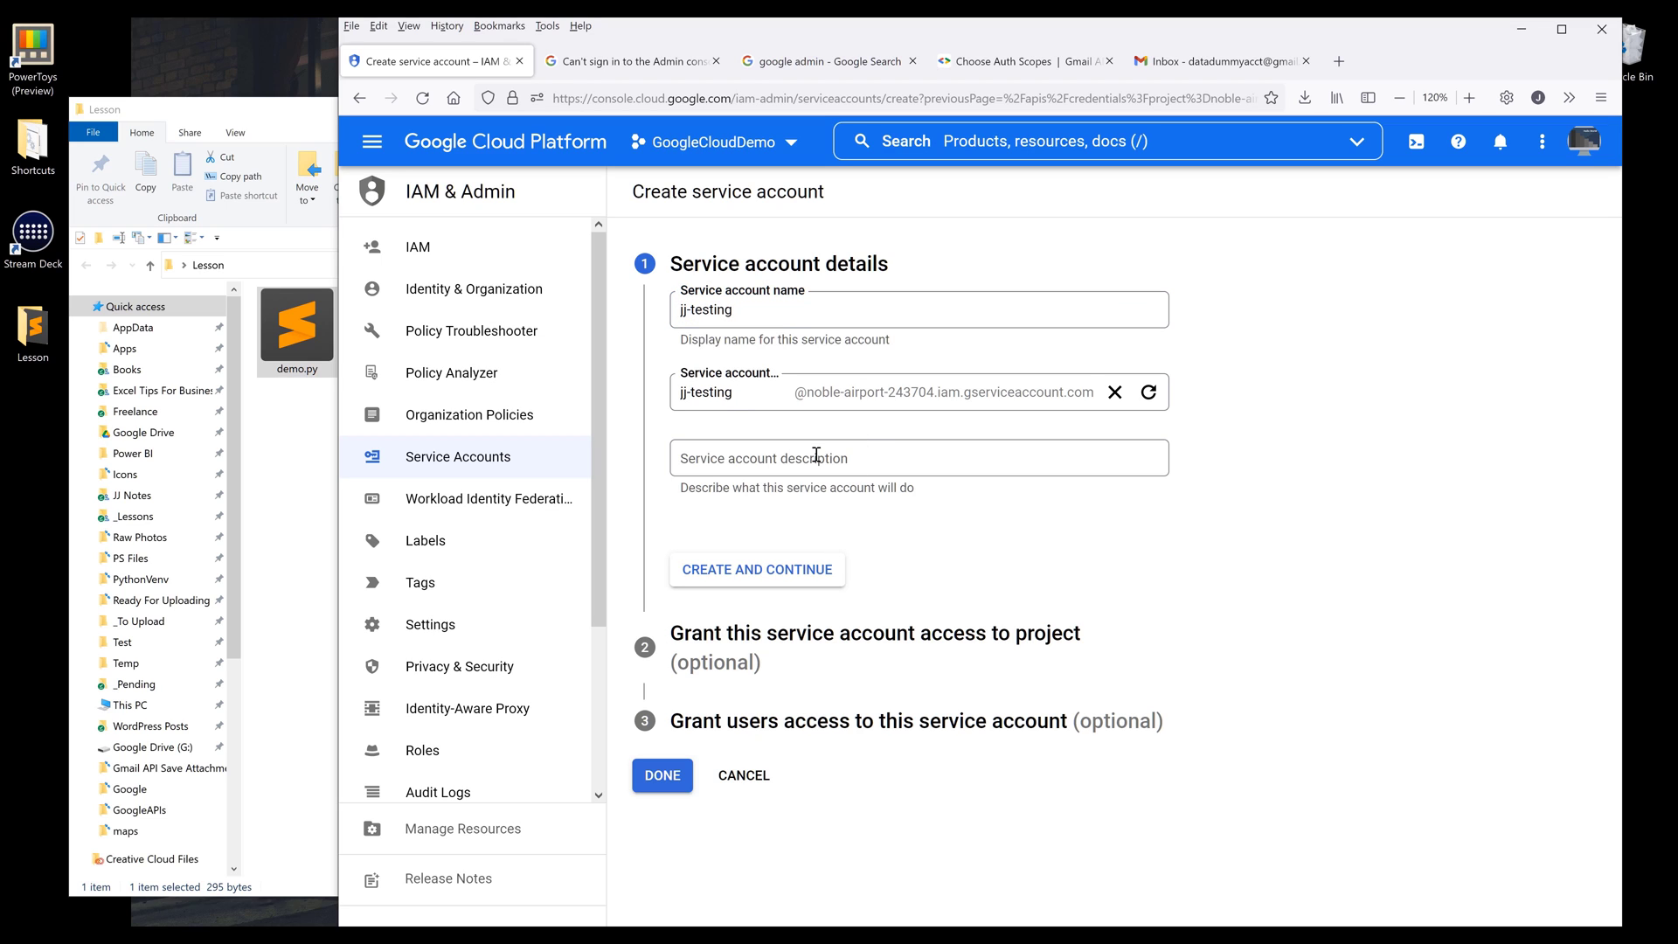
pyautogui.click(756, 568)
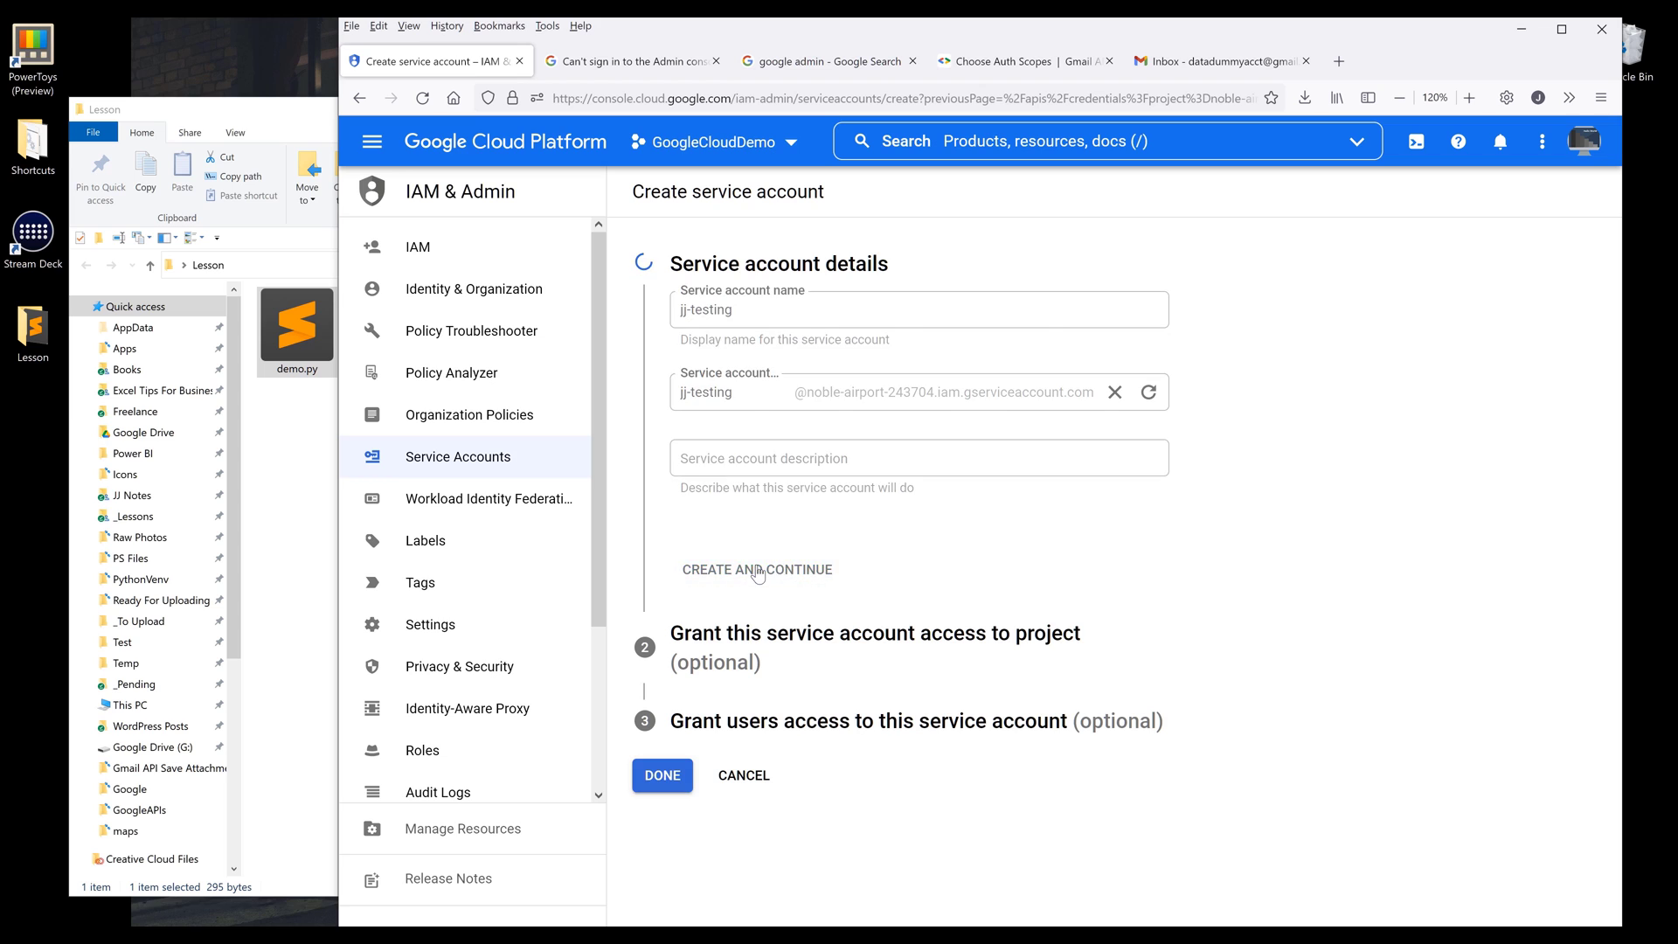
pyautogui.click(755, 568)
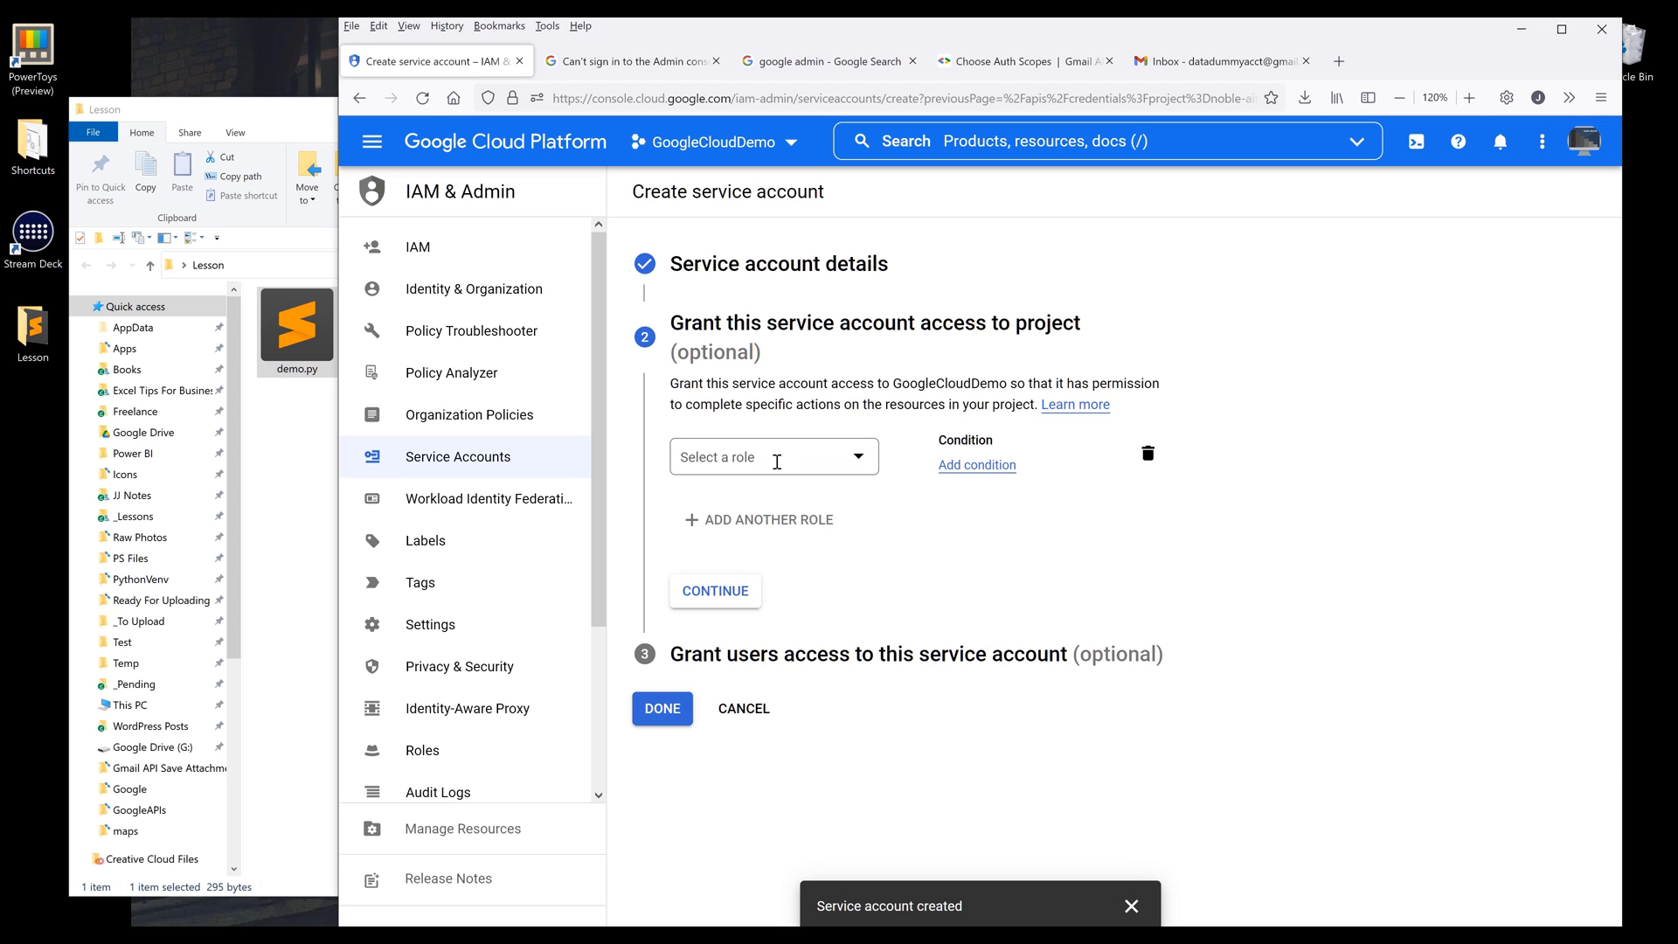
# Grant jj-testing the Basic > Owner role, then continue and finish with Done
pyautogui.click(773, 456)
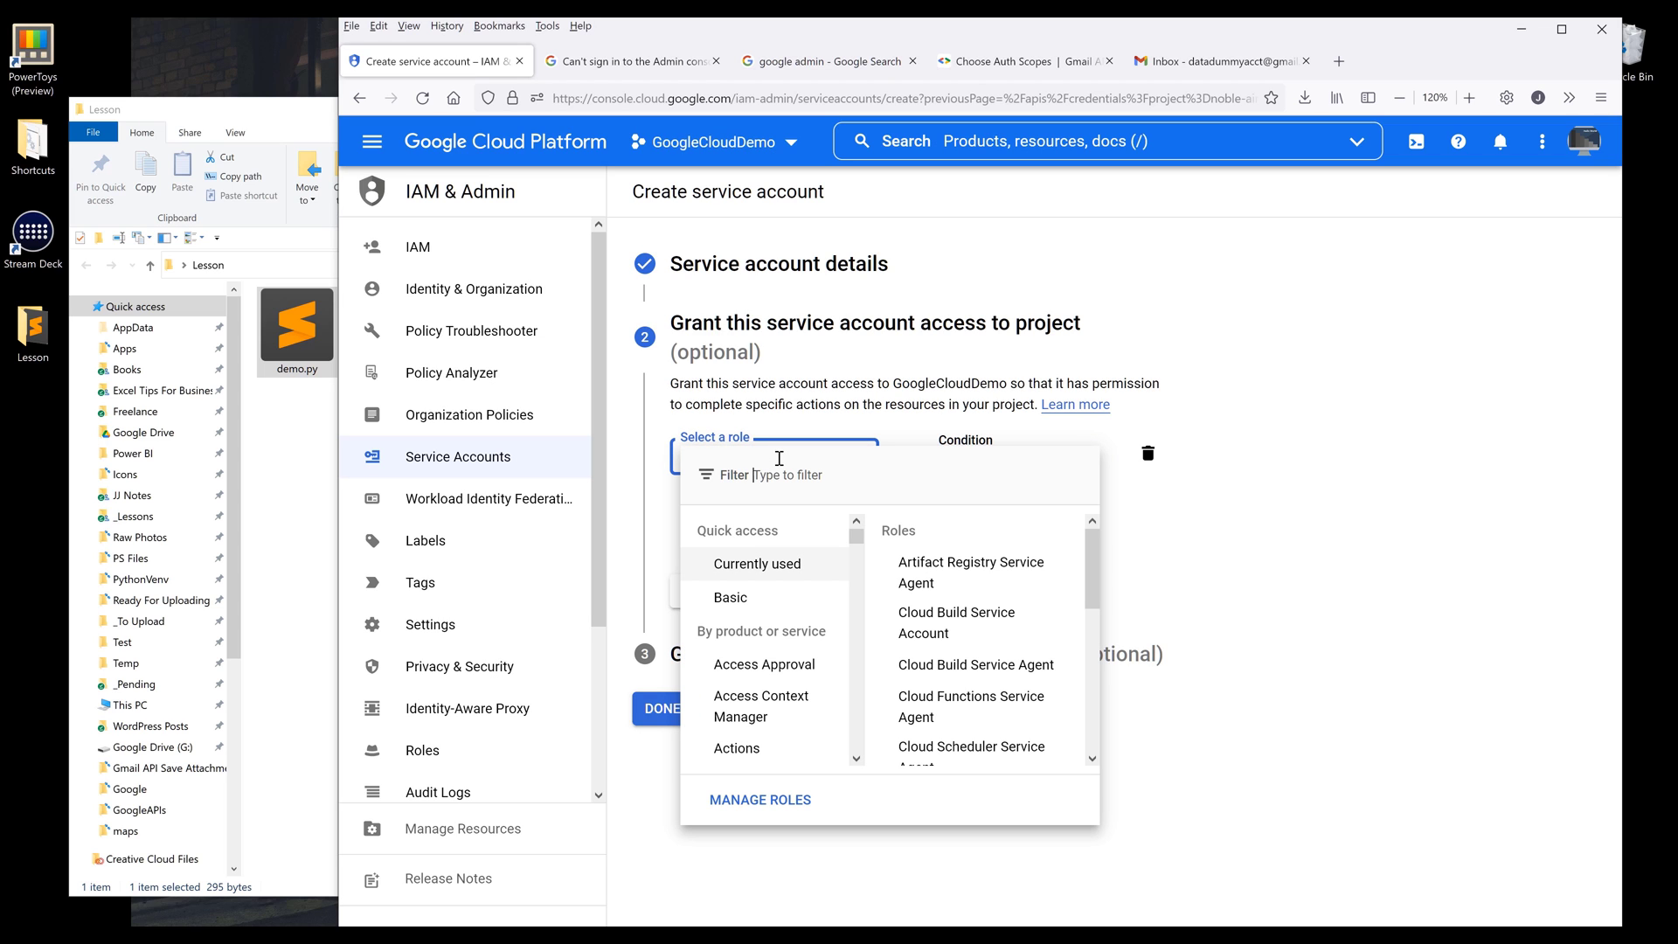
pyautogui.click(731, 597)
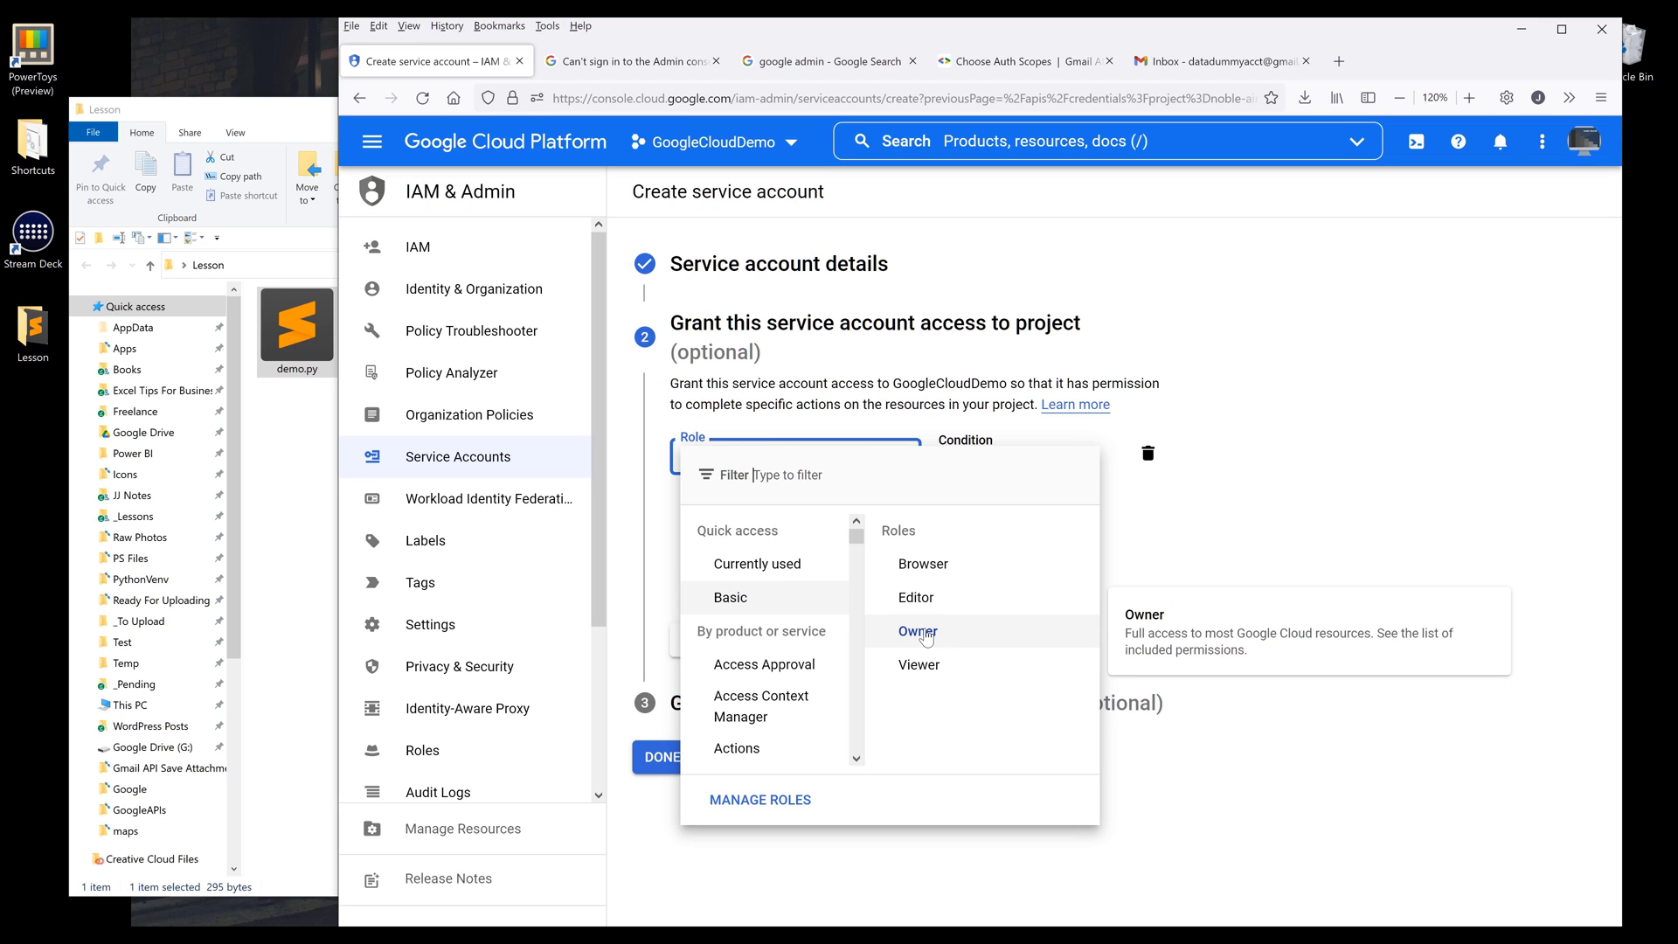
pyautogui.click(917, 632)
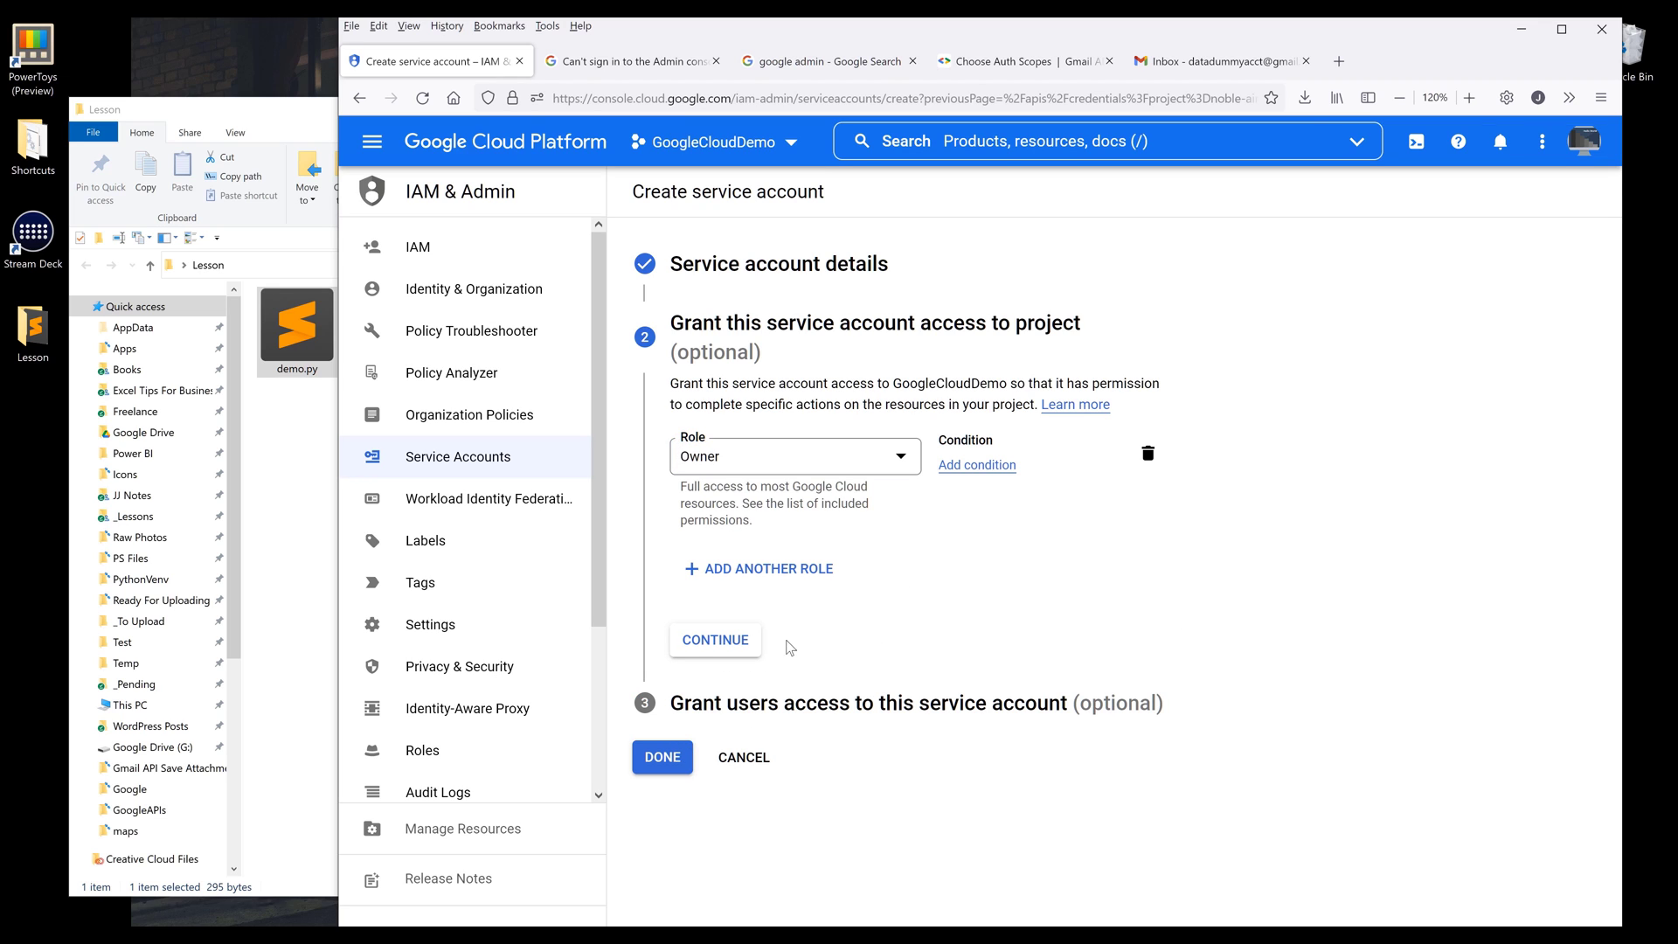
pyautogui.click(714, 639)
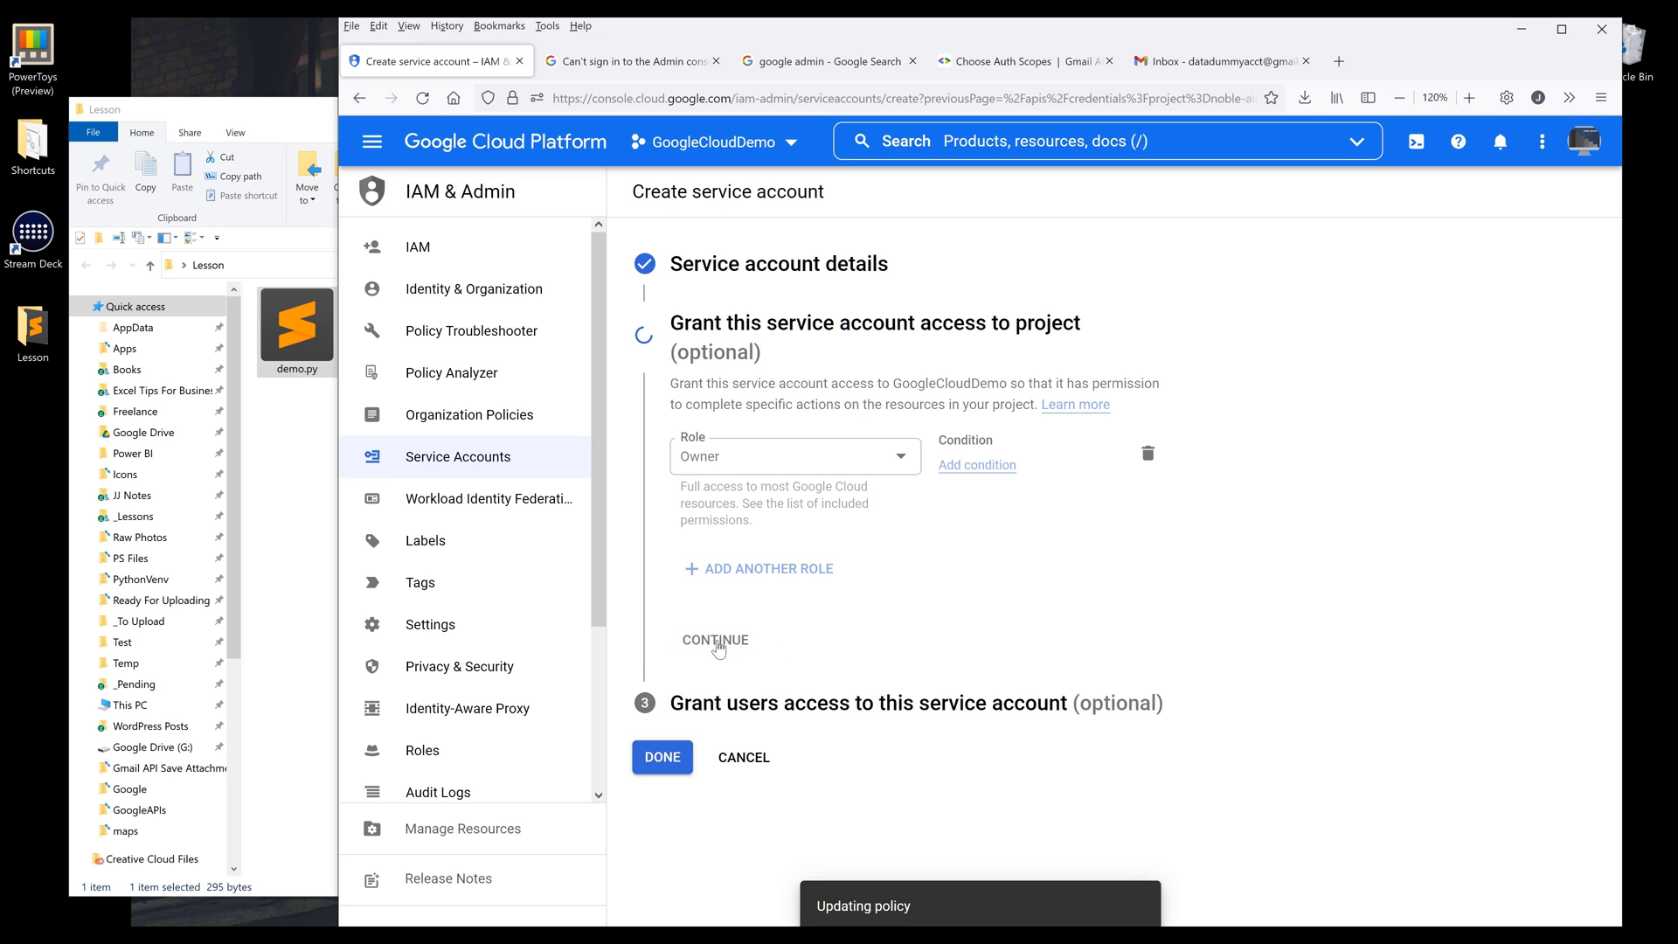
pyautogui.click(715, 639)
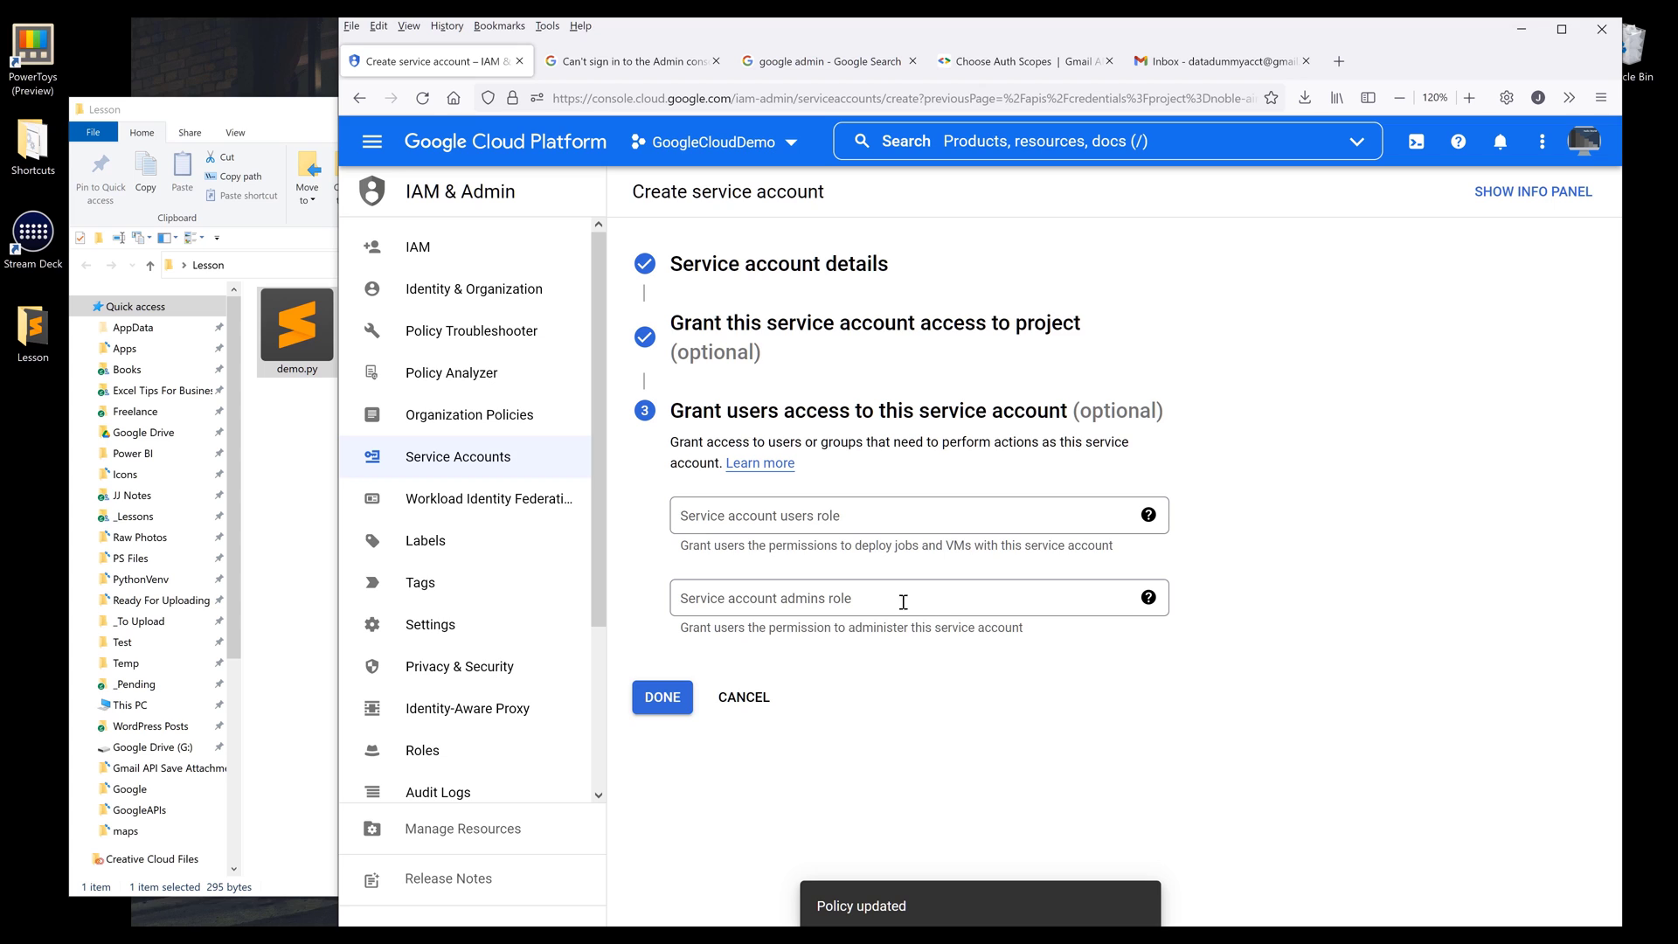
pyautogui.click(661, 697)
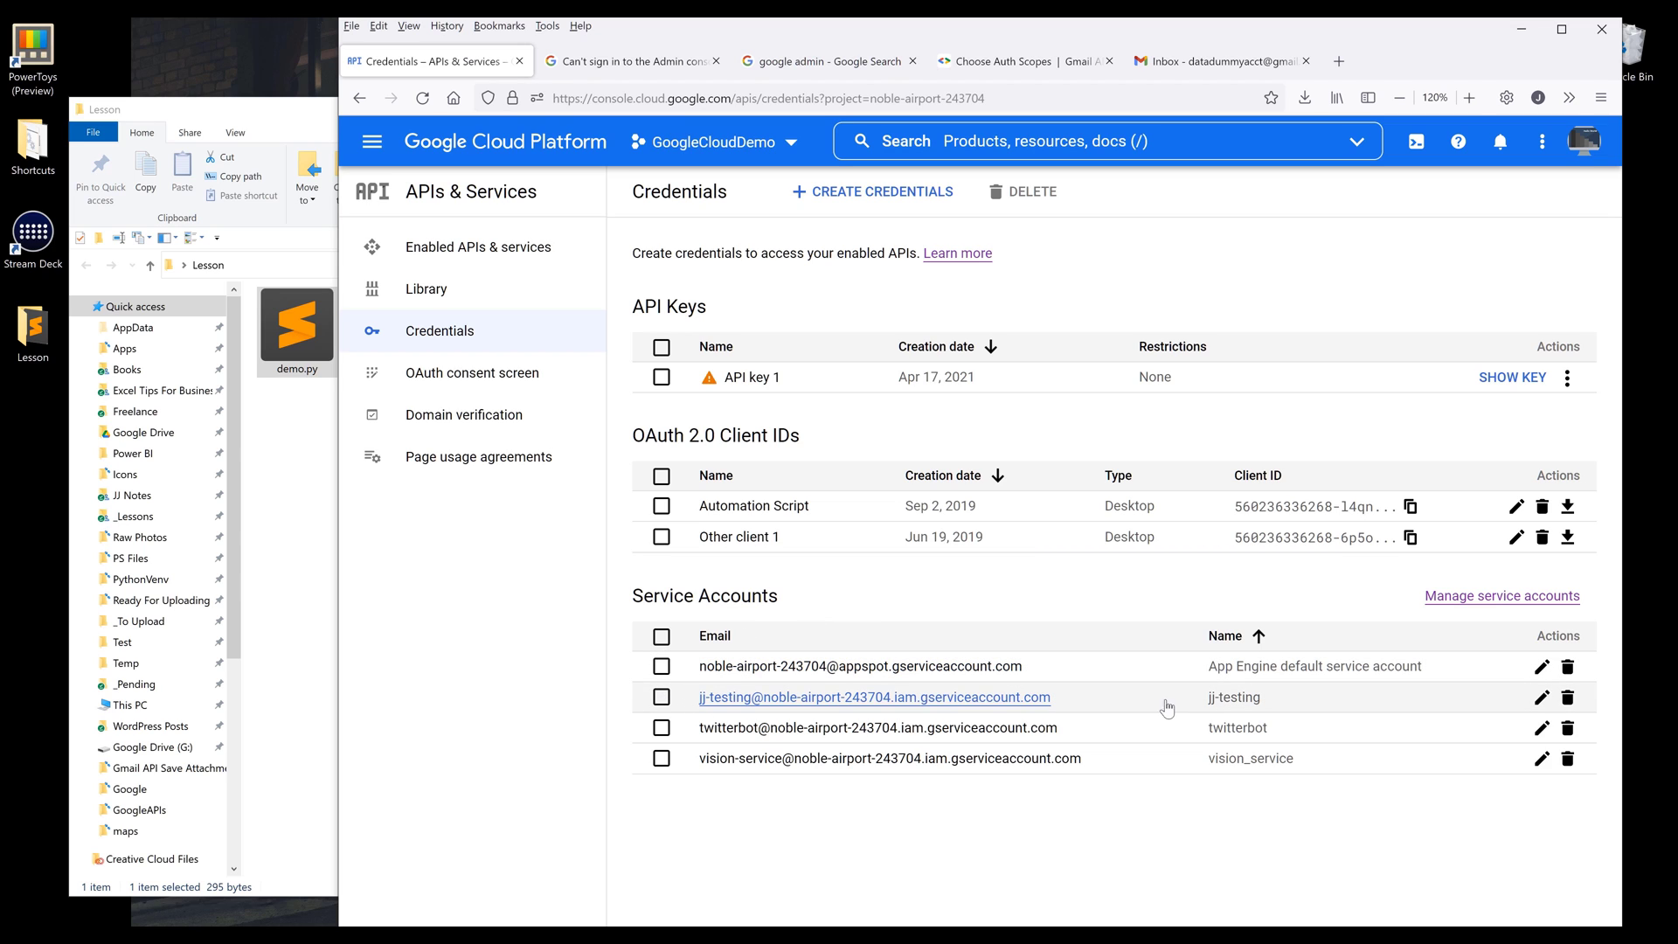
pyautogui.moveTo(780, 706)
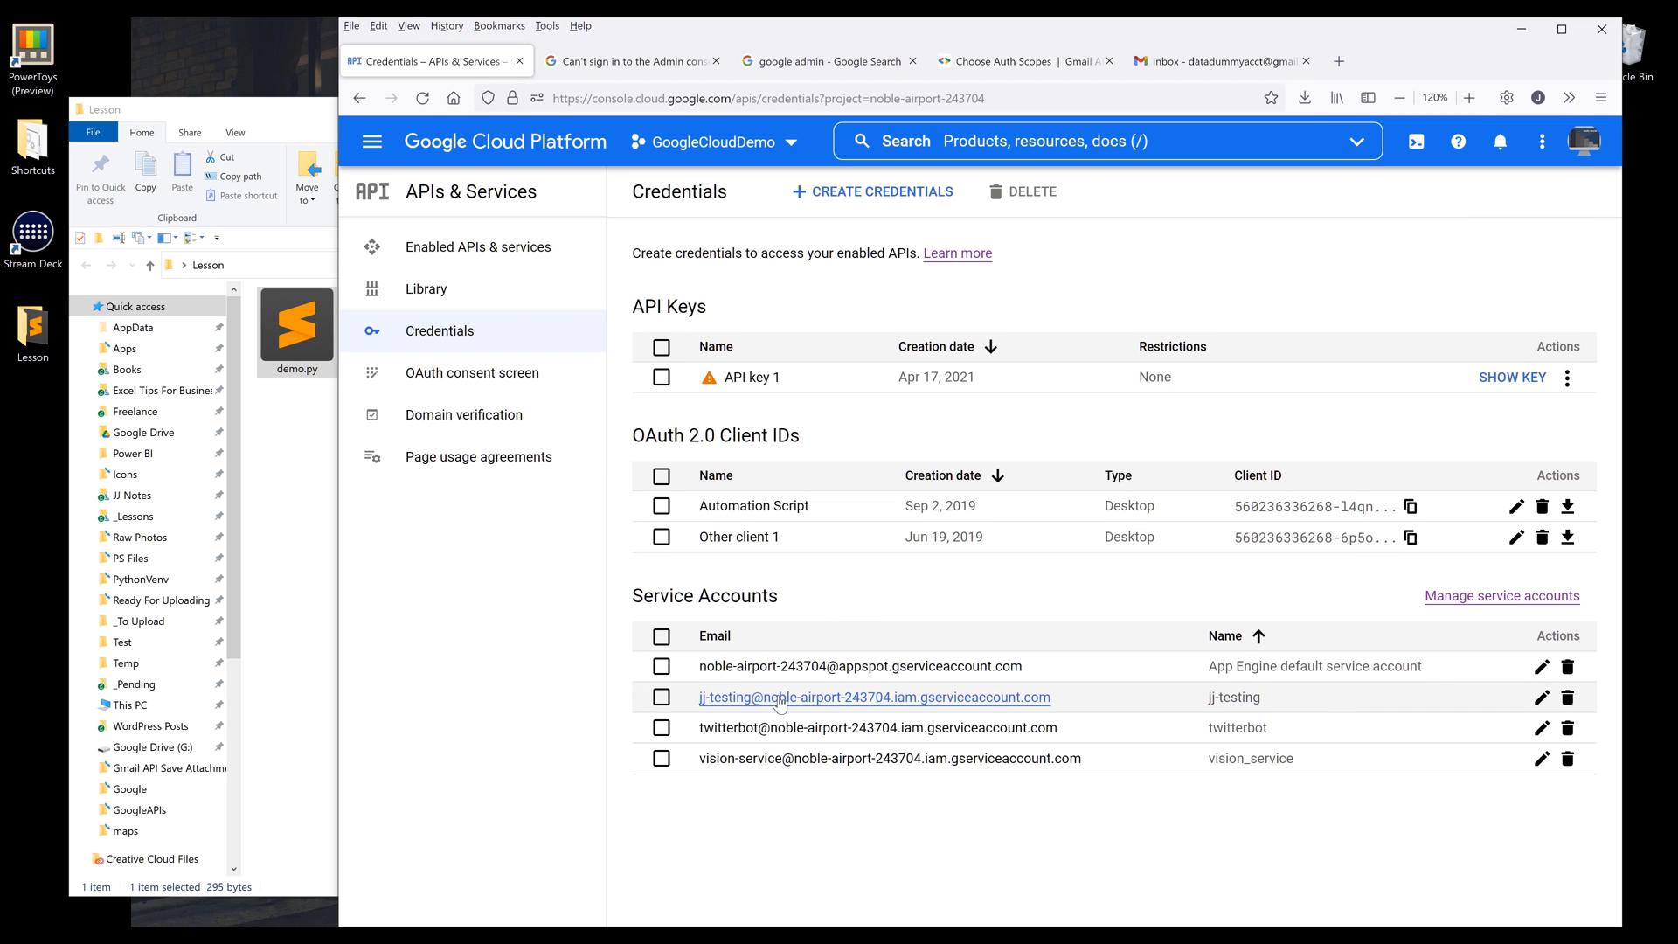
# Open the jj-testing account's Keys tab and show the Add Key options
pyautogui.click(872, 697)
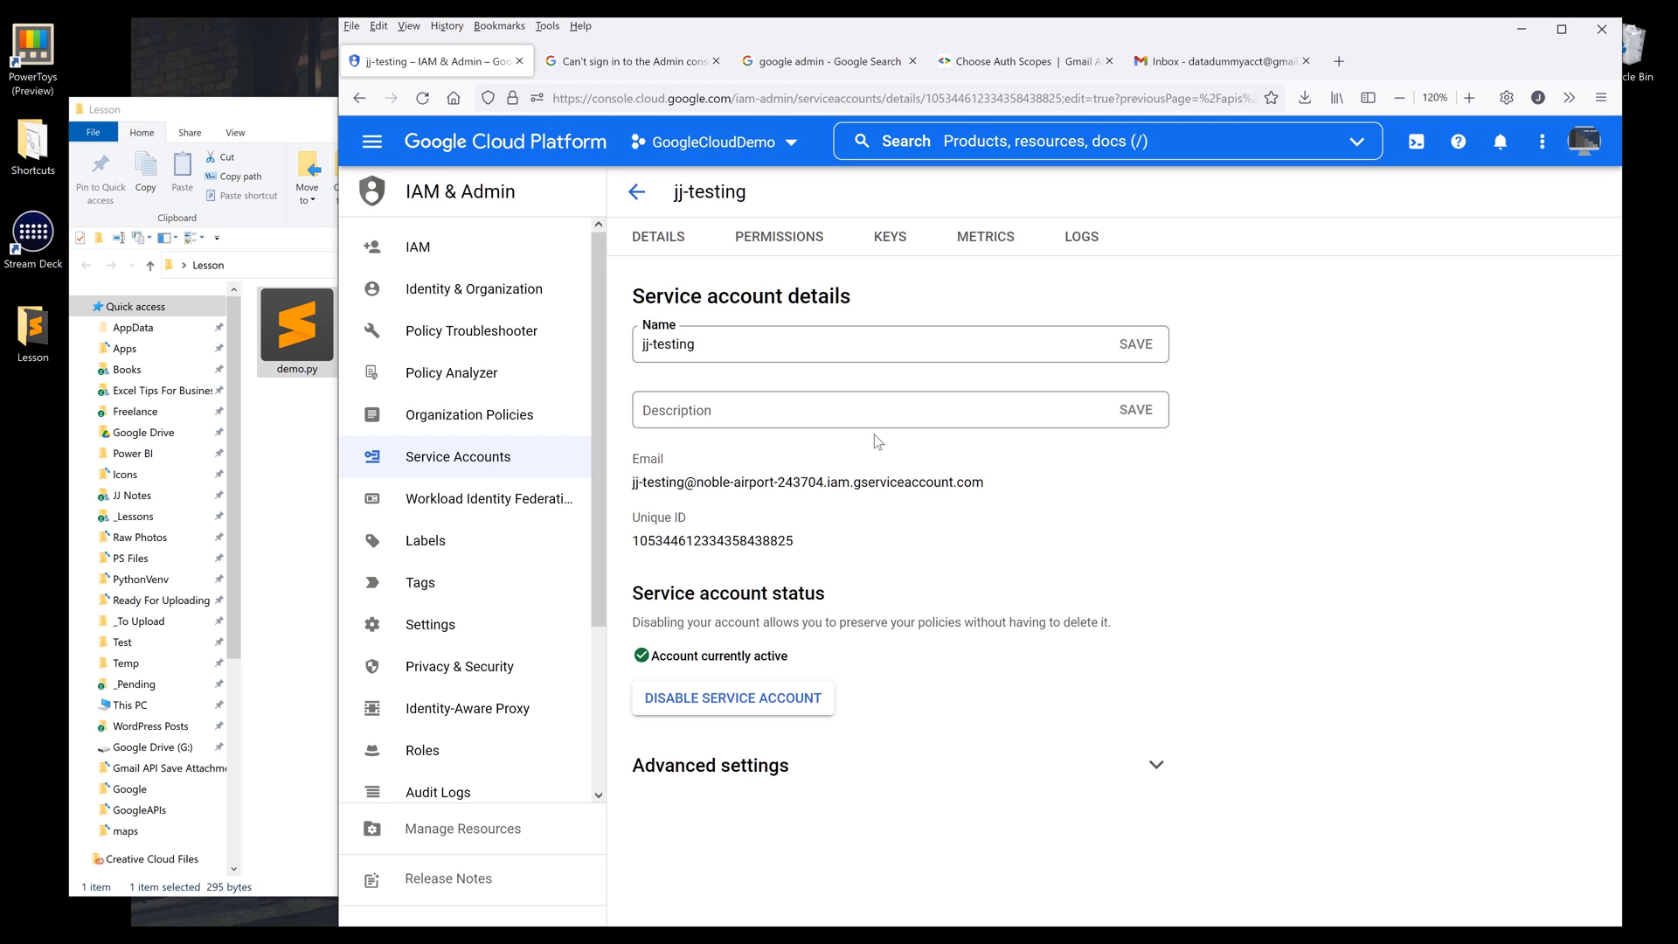
pyautogui.moveTo(1288, 690)
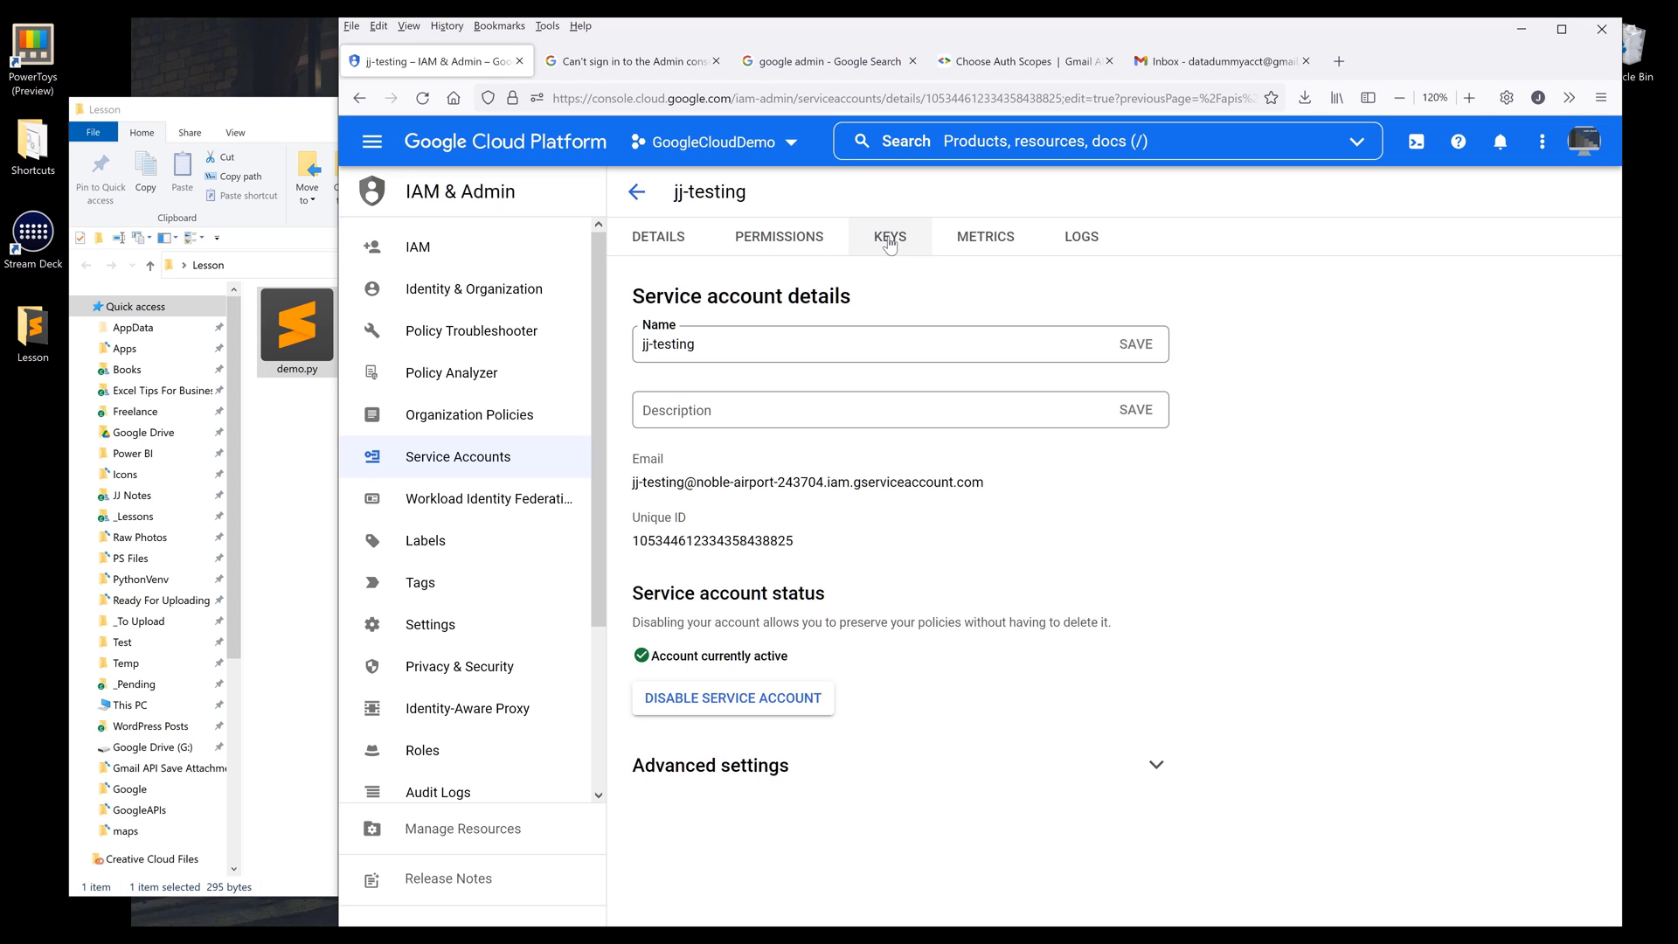
pyautogui.click(890, 237)
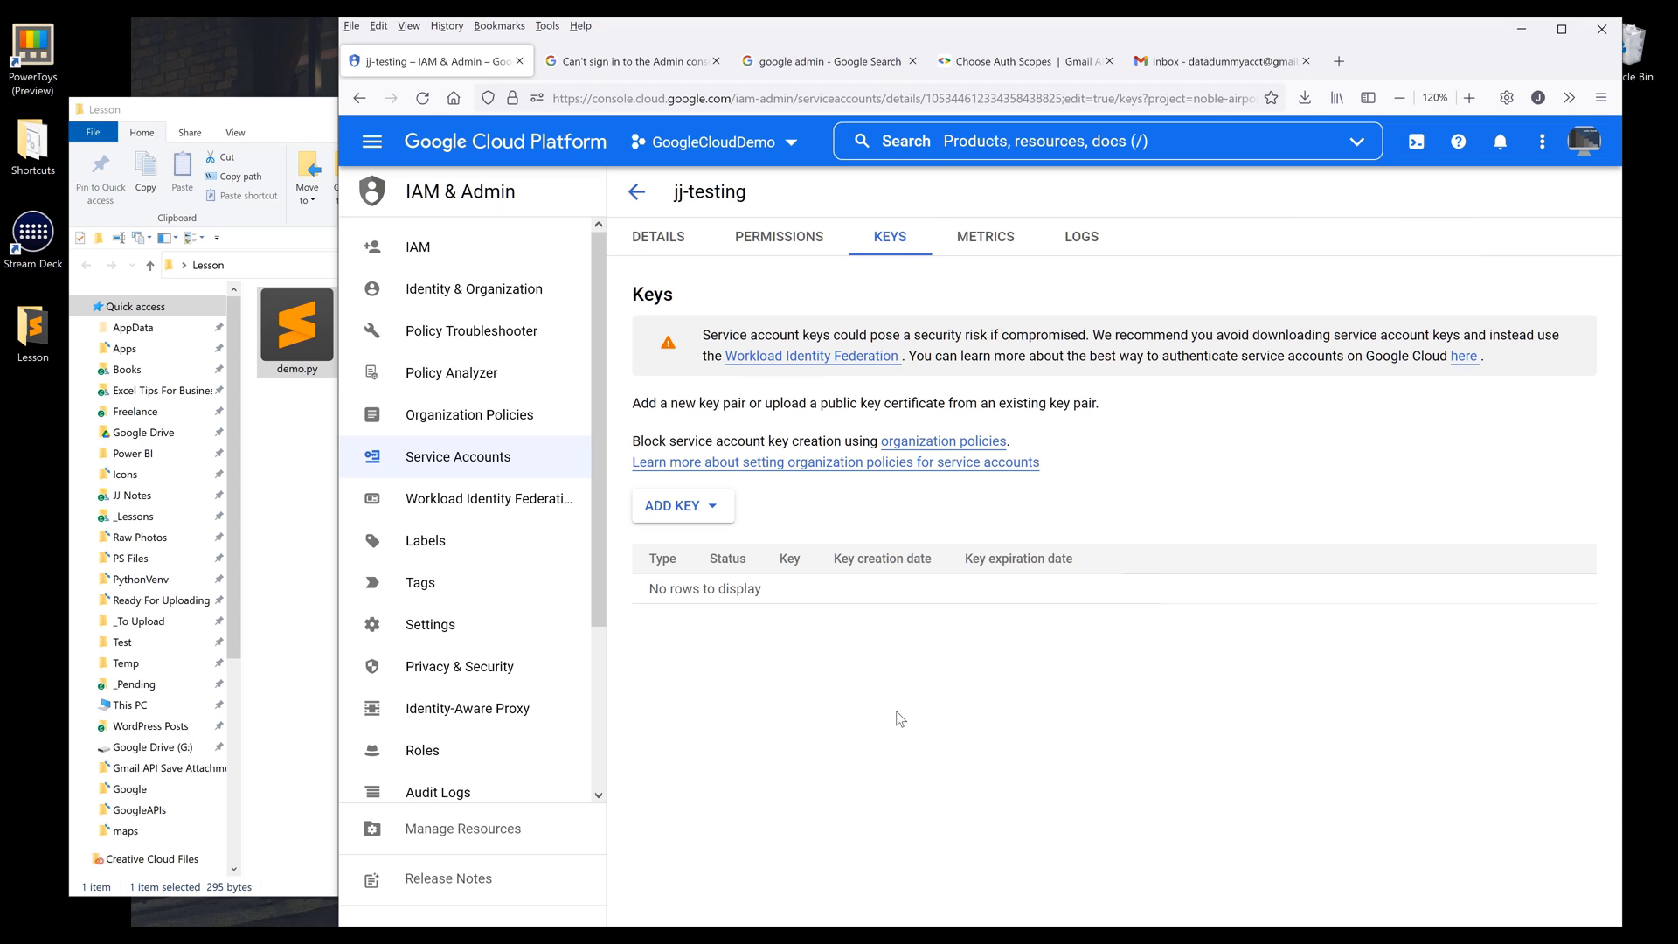
pyautogui.click(681, 505)
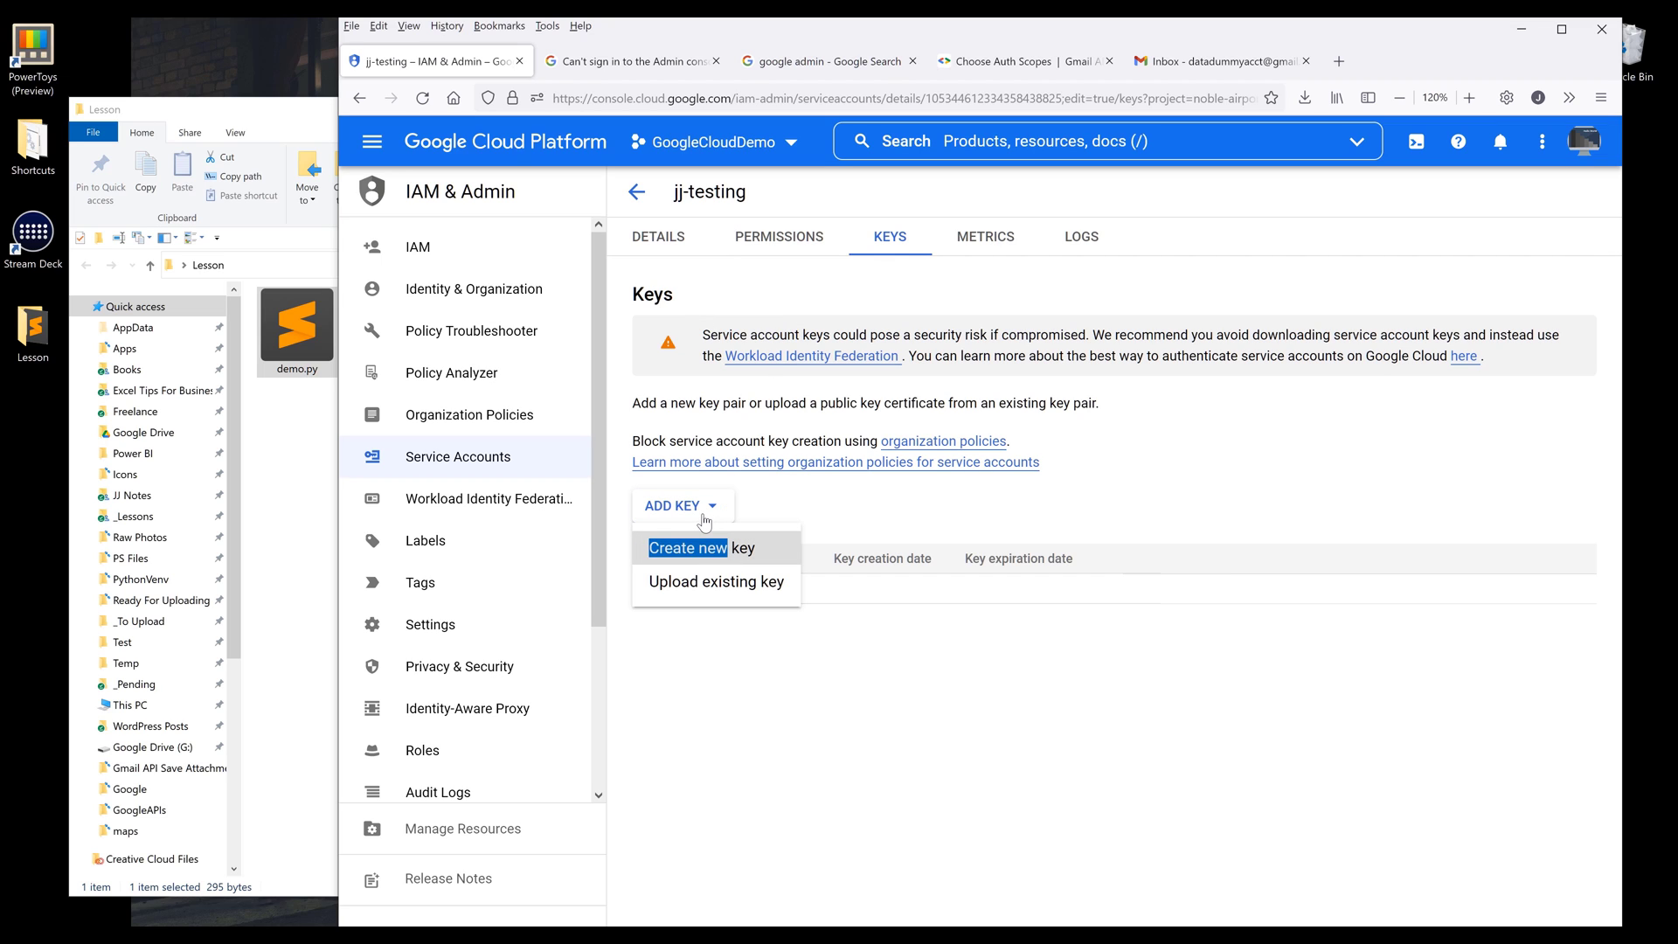
# Create a new JSON private key for jj-testing
pyautogui.click(687, 548)
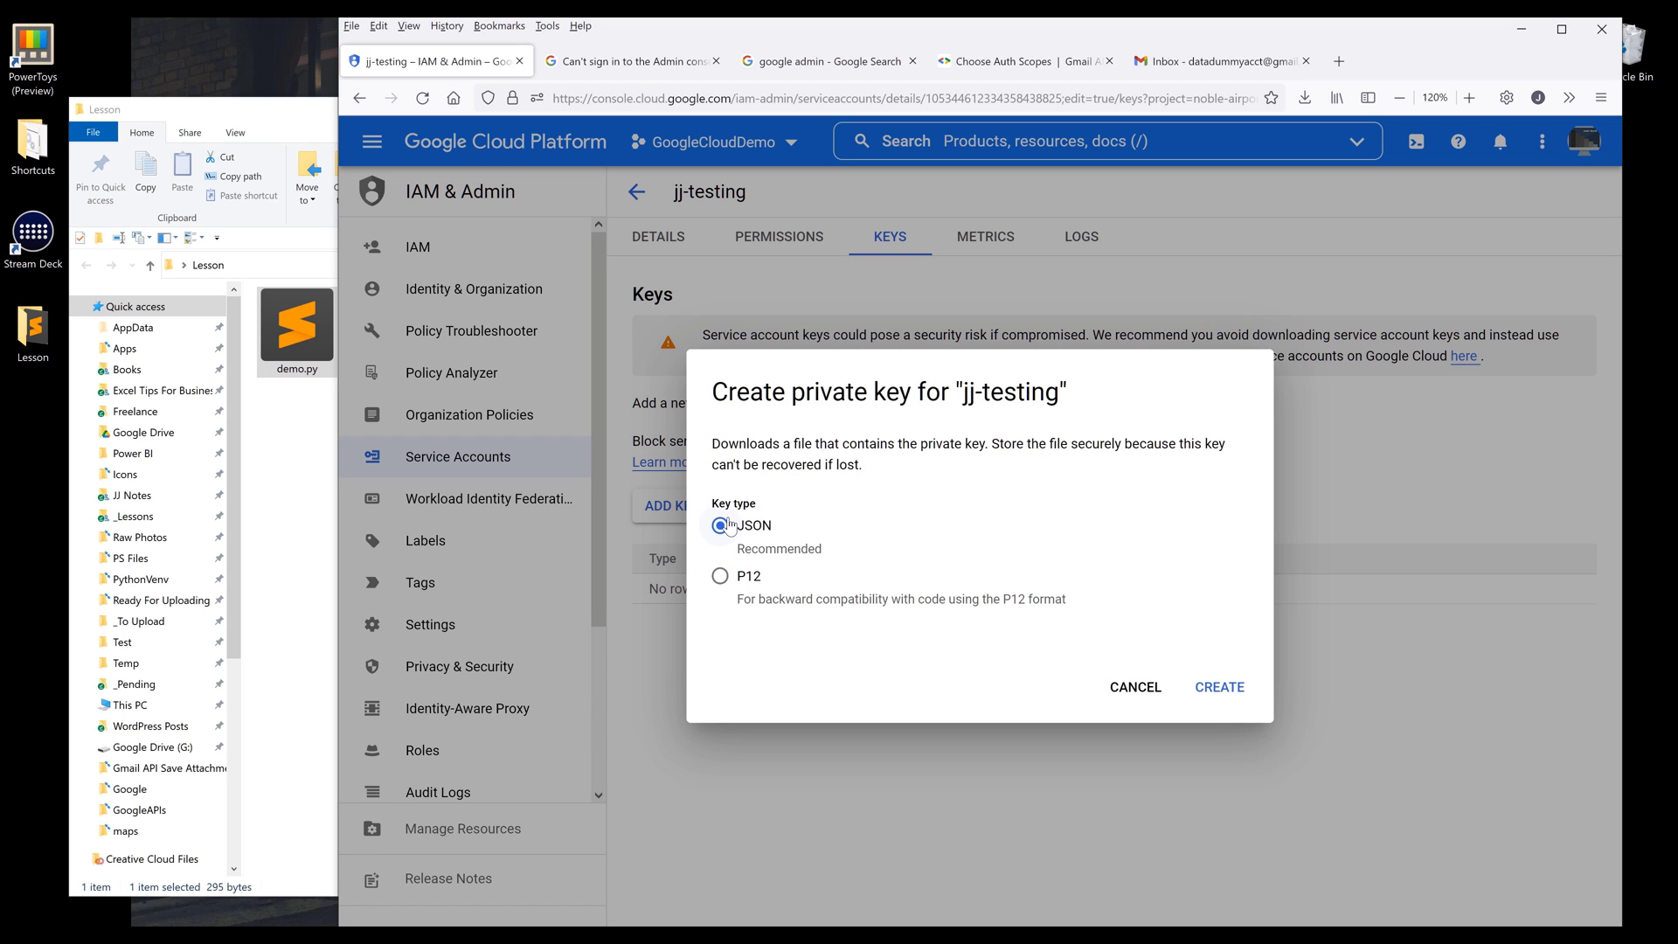
pyautogui.moveTo(881, 511)
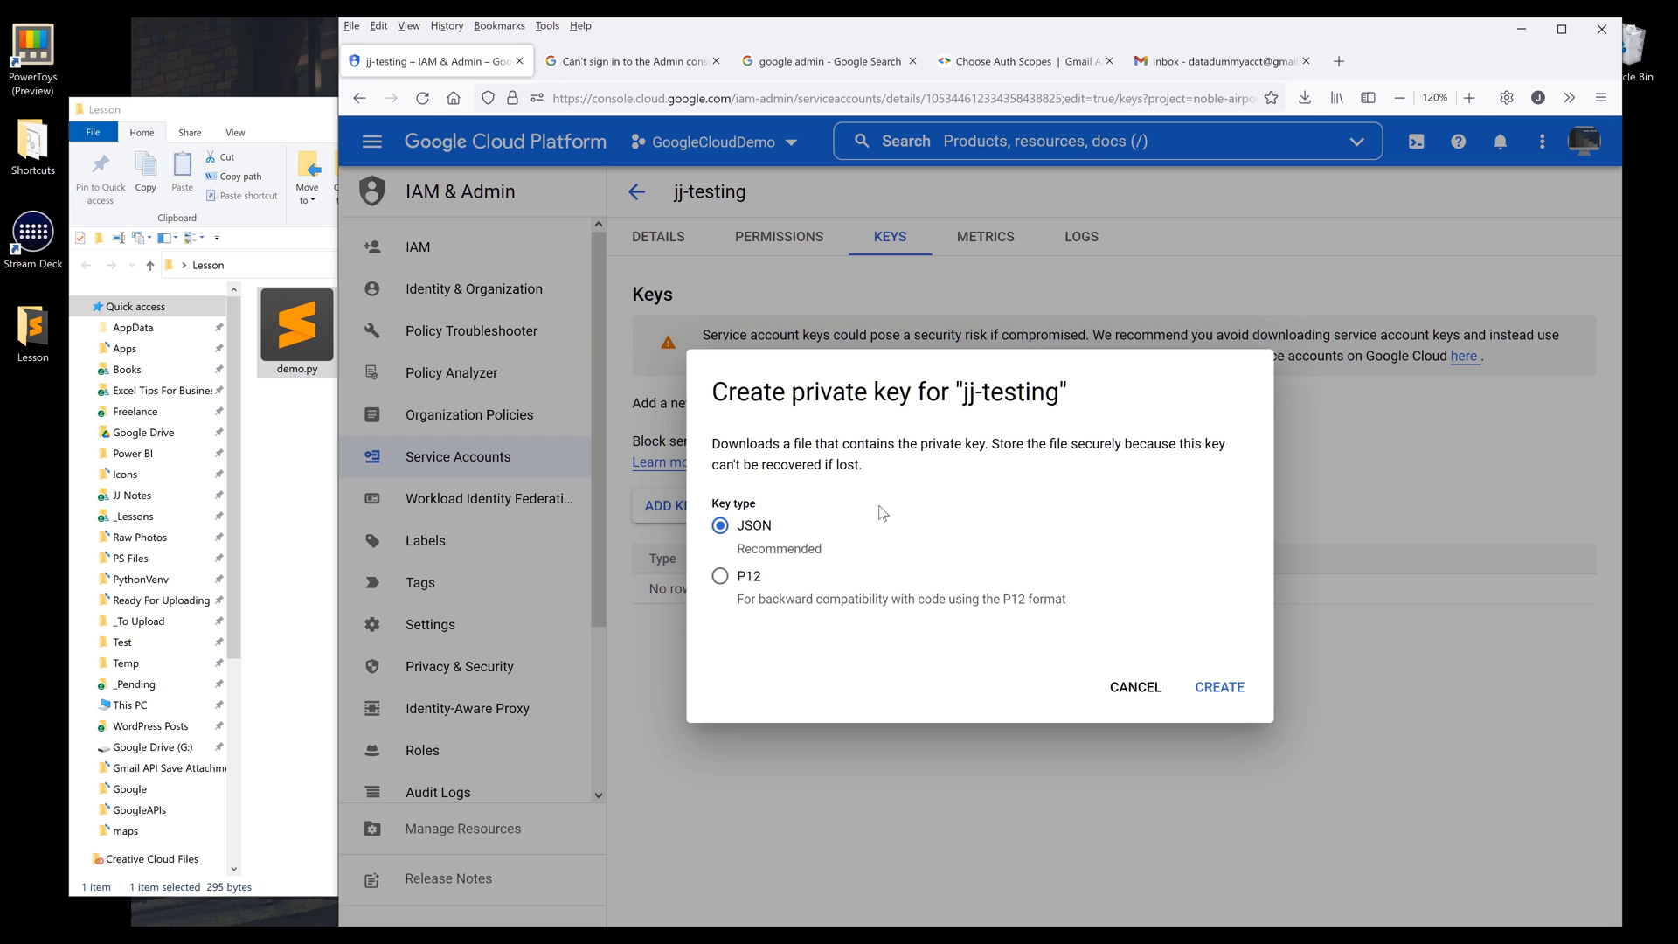
pyautogui.click(1220, 687)
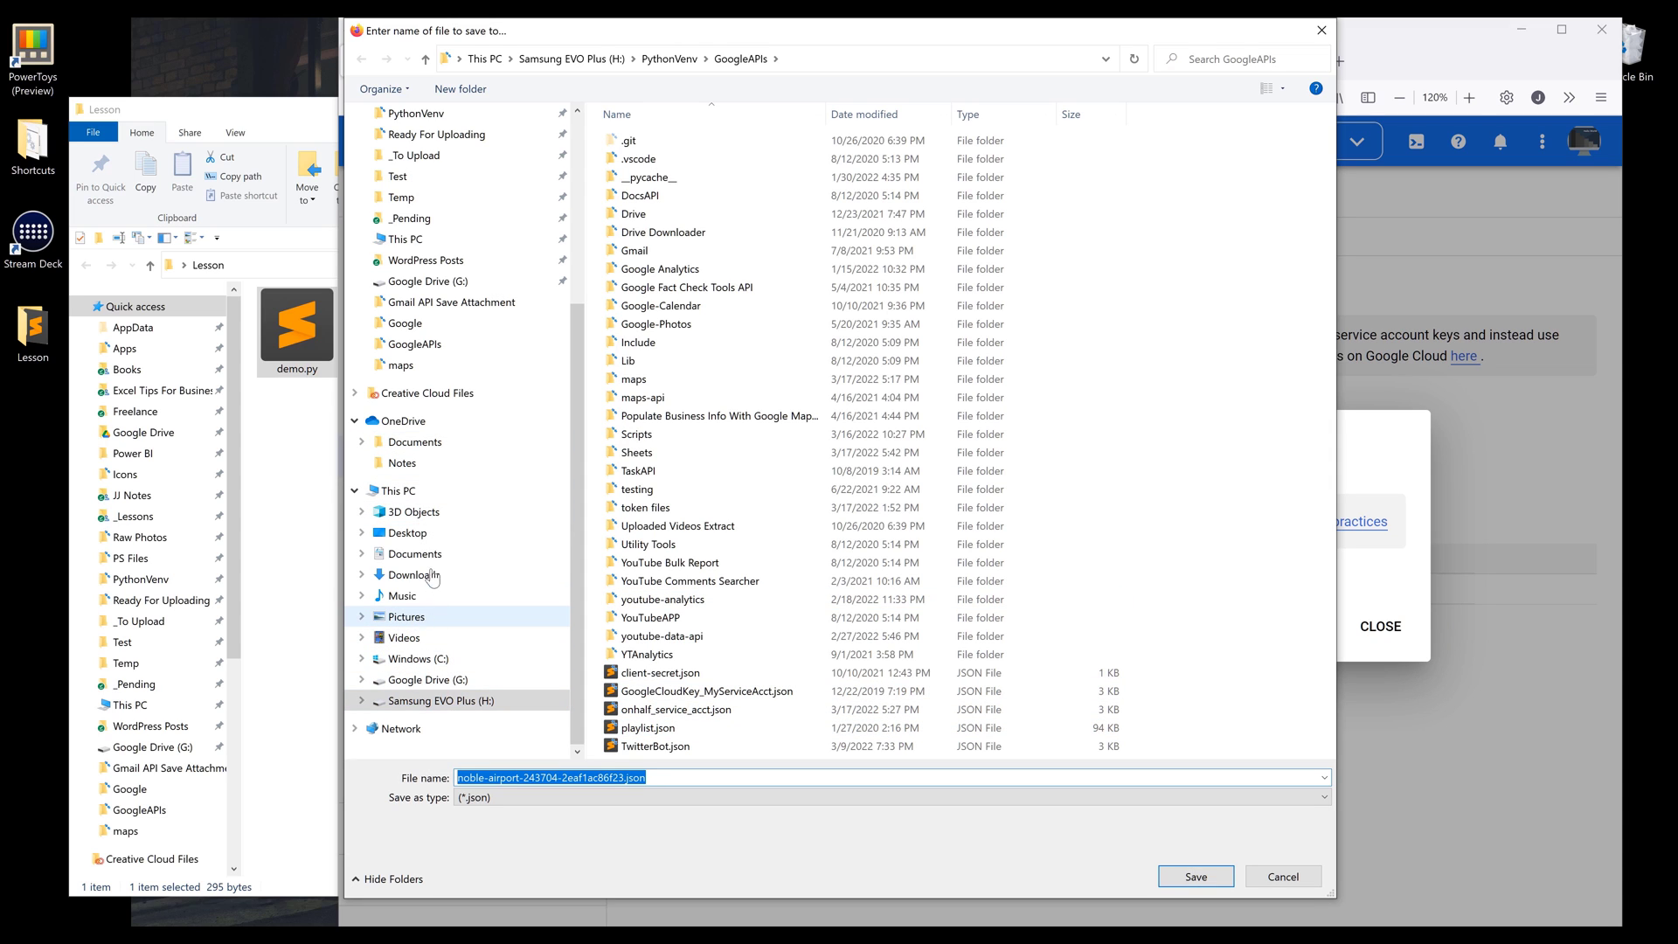
# Save the key as jj_testing_service_key.json in Desktop > Lesson and dismiss the notice
pyautogui.click(404, 532)
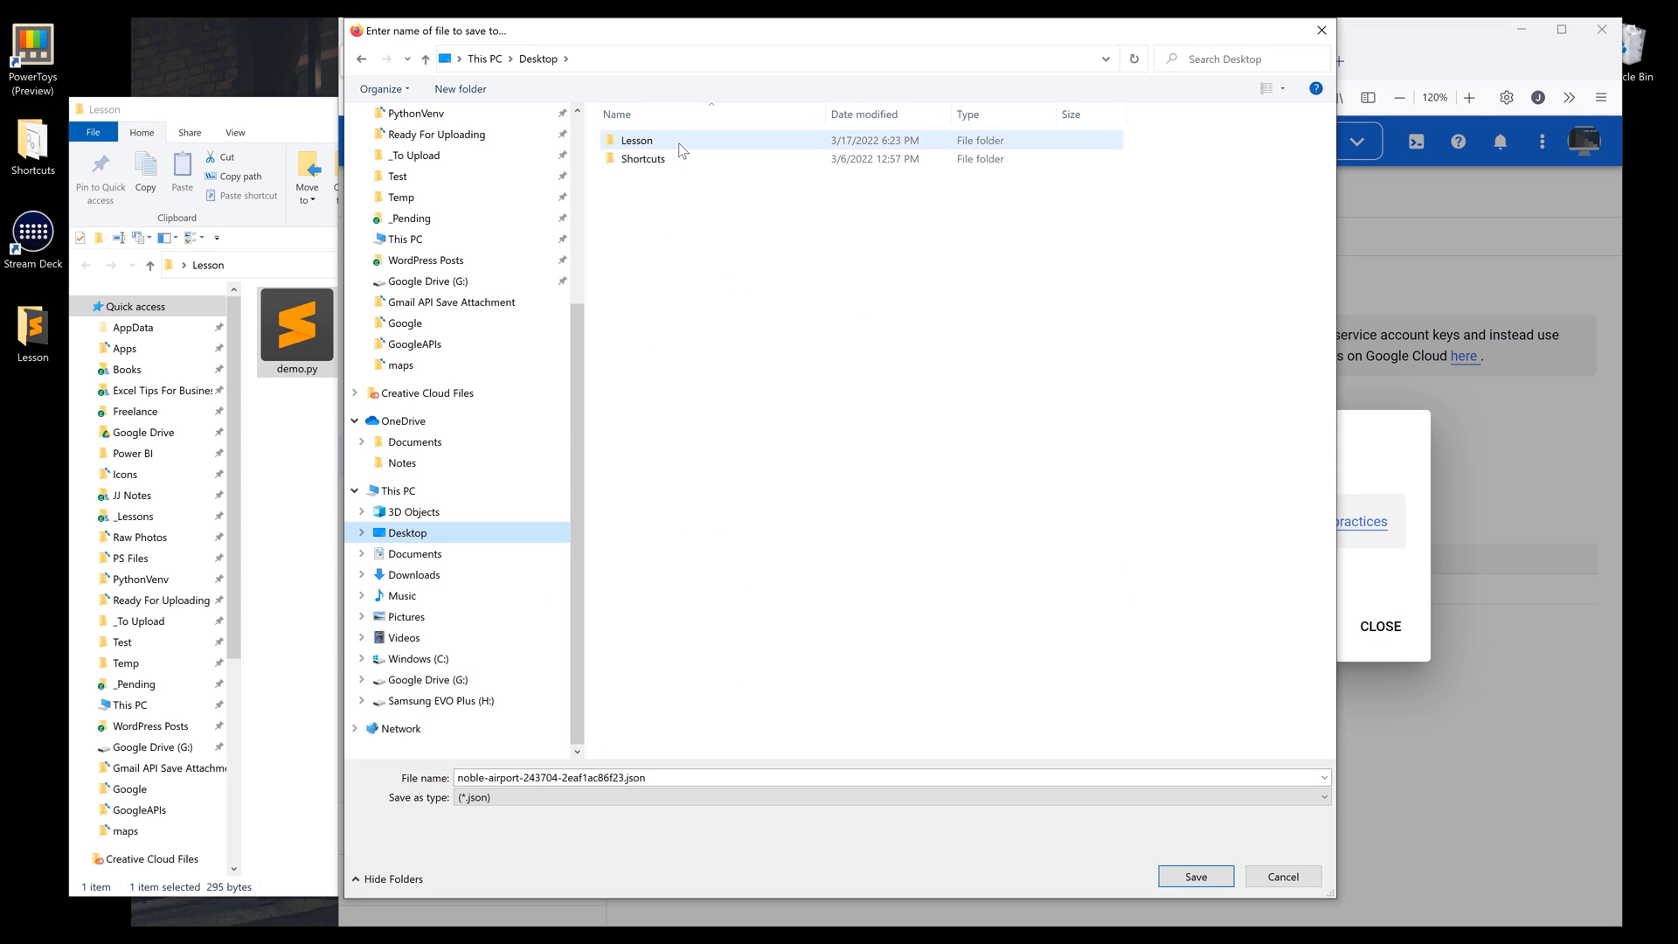
pyautogui.doubleClick(637, 139)
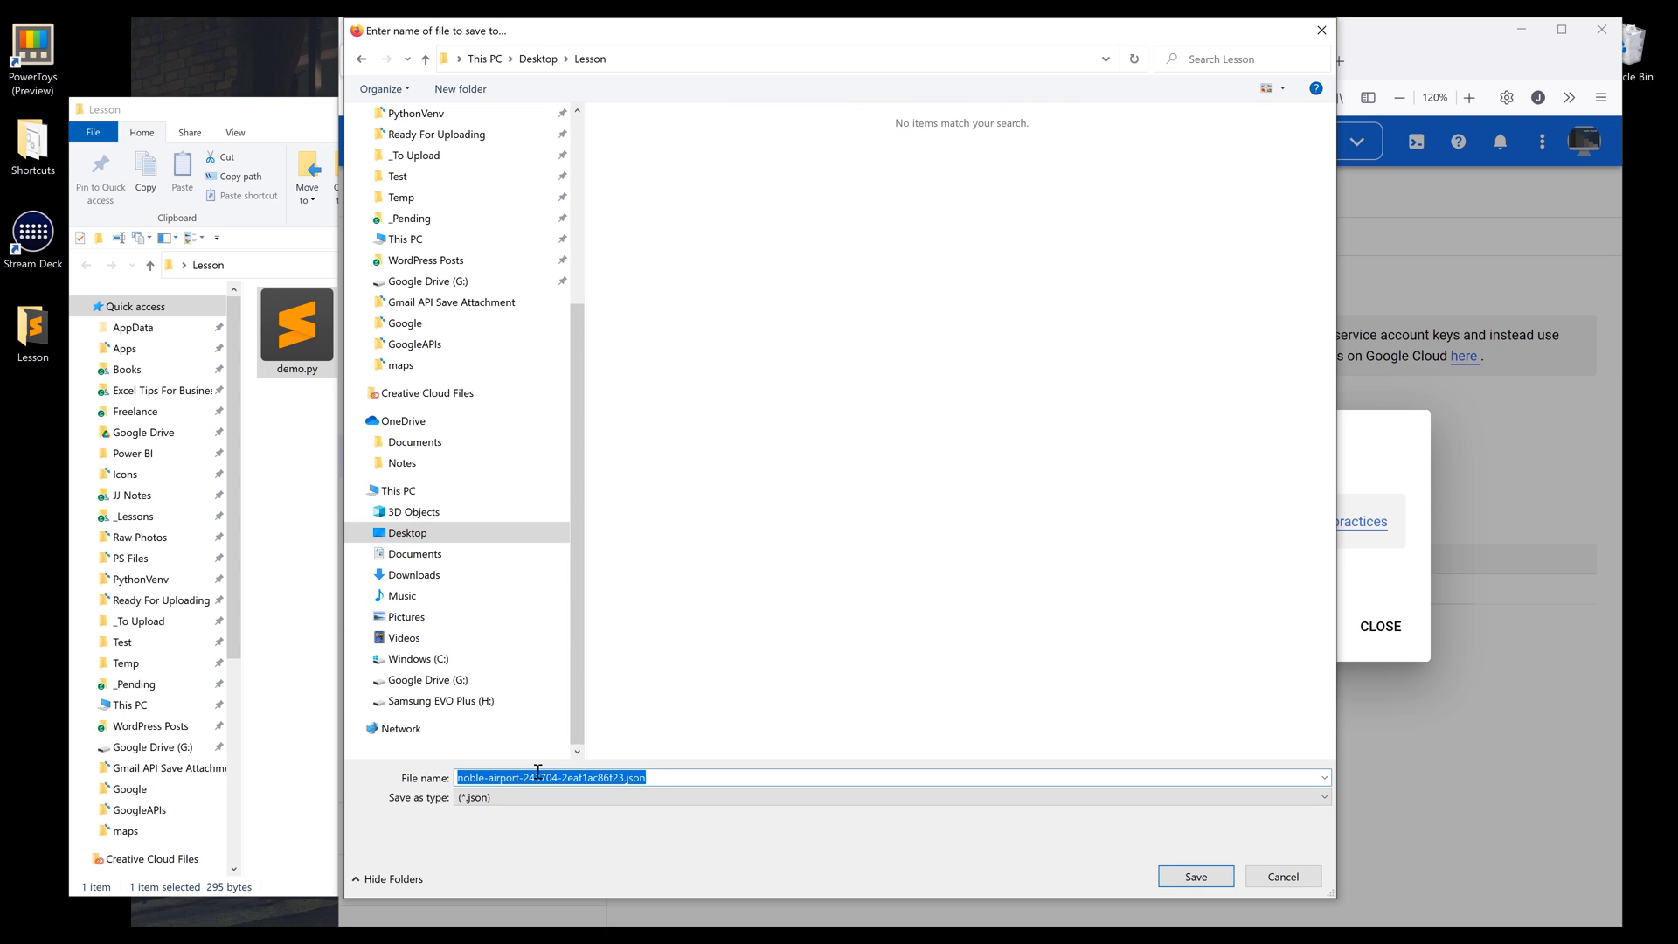
pyautogui.write('jj_testing_service_key.')
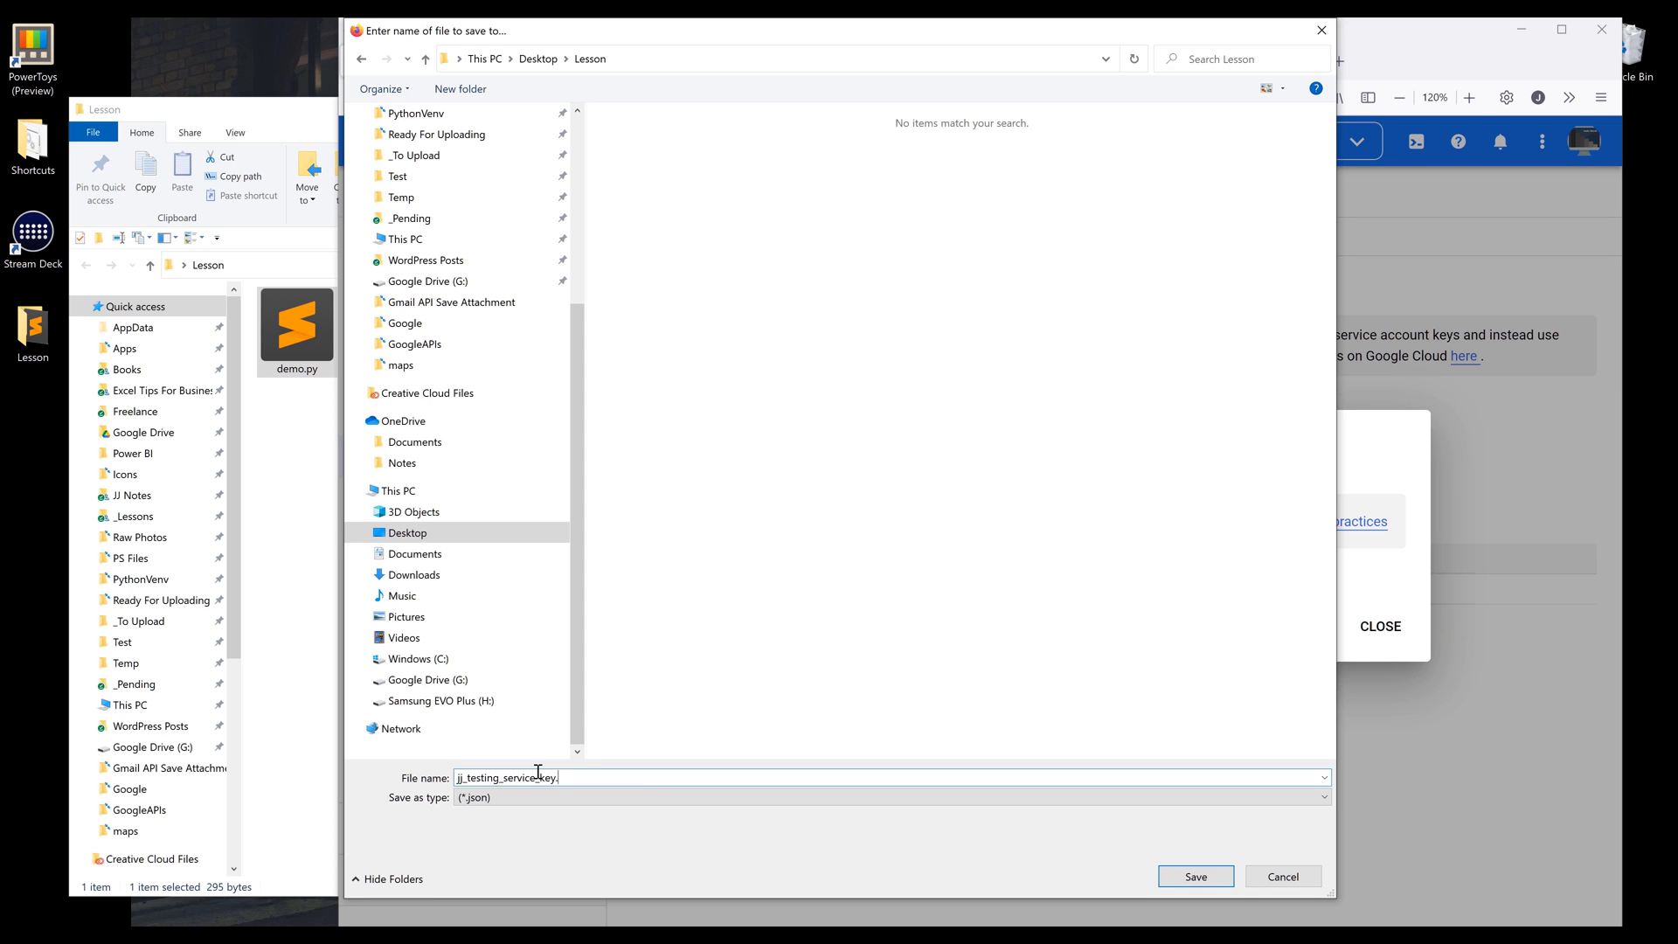
pyautogui.click(1195, 876)
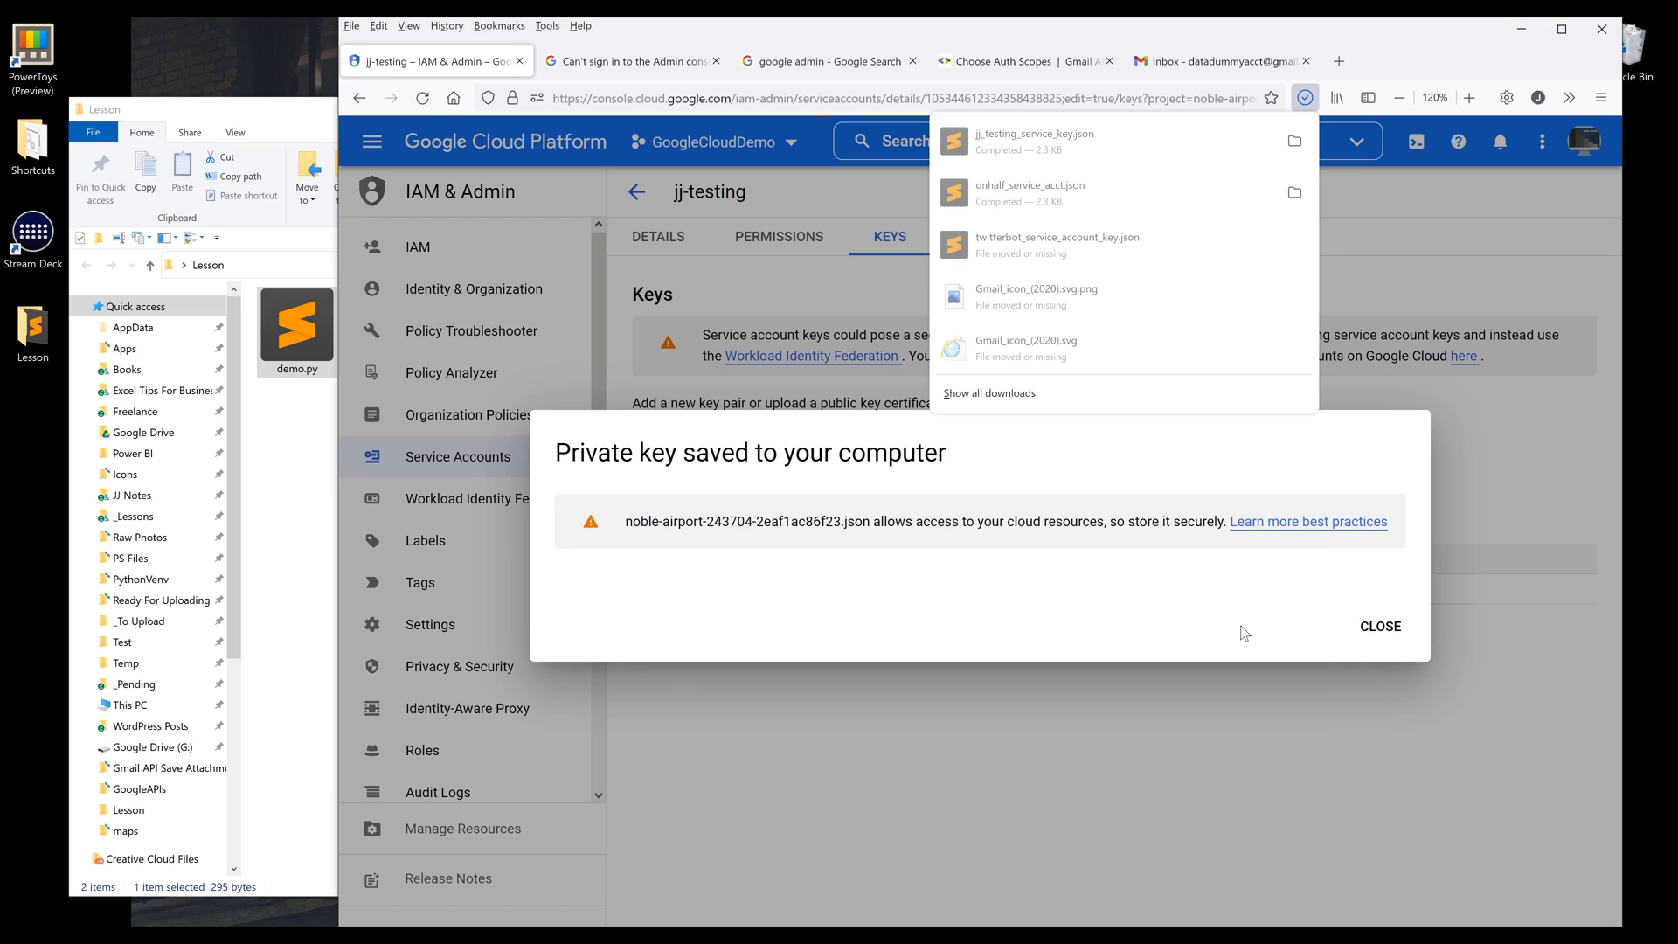
pyautogui.click(1380, 626)
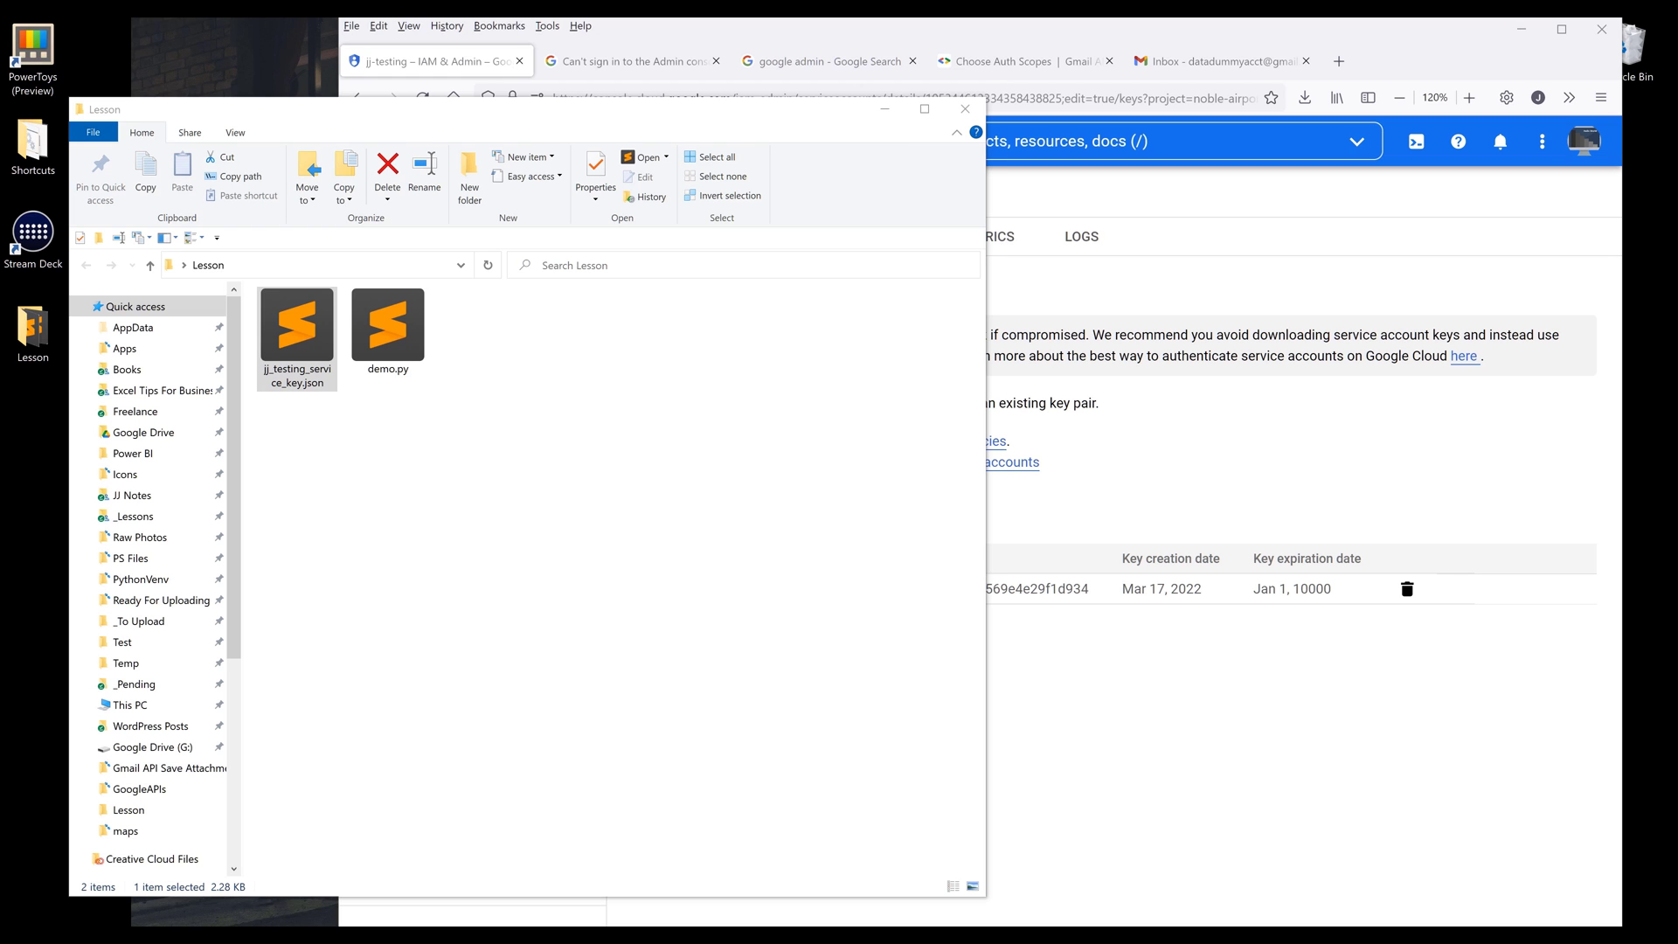
# Open jj_testing_service_key.json in Sublime Text and find the client_id line
pyautogui.doubleClick(297, 326)
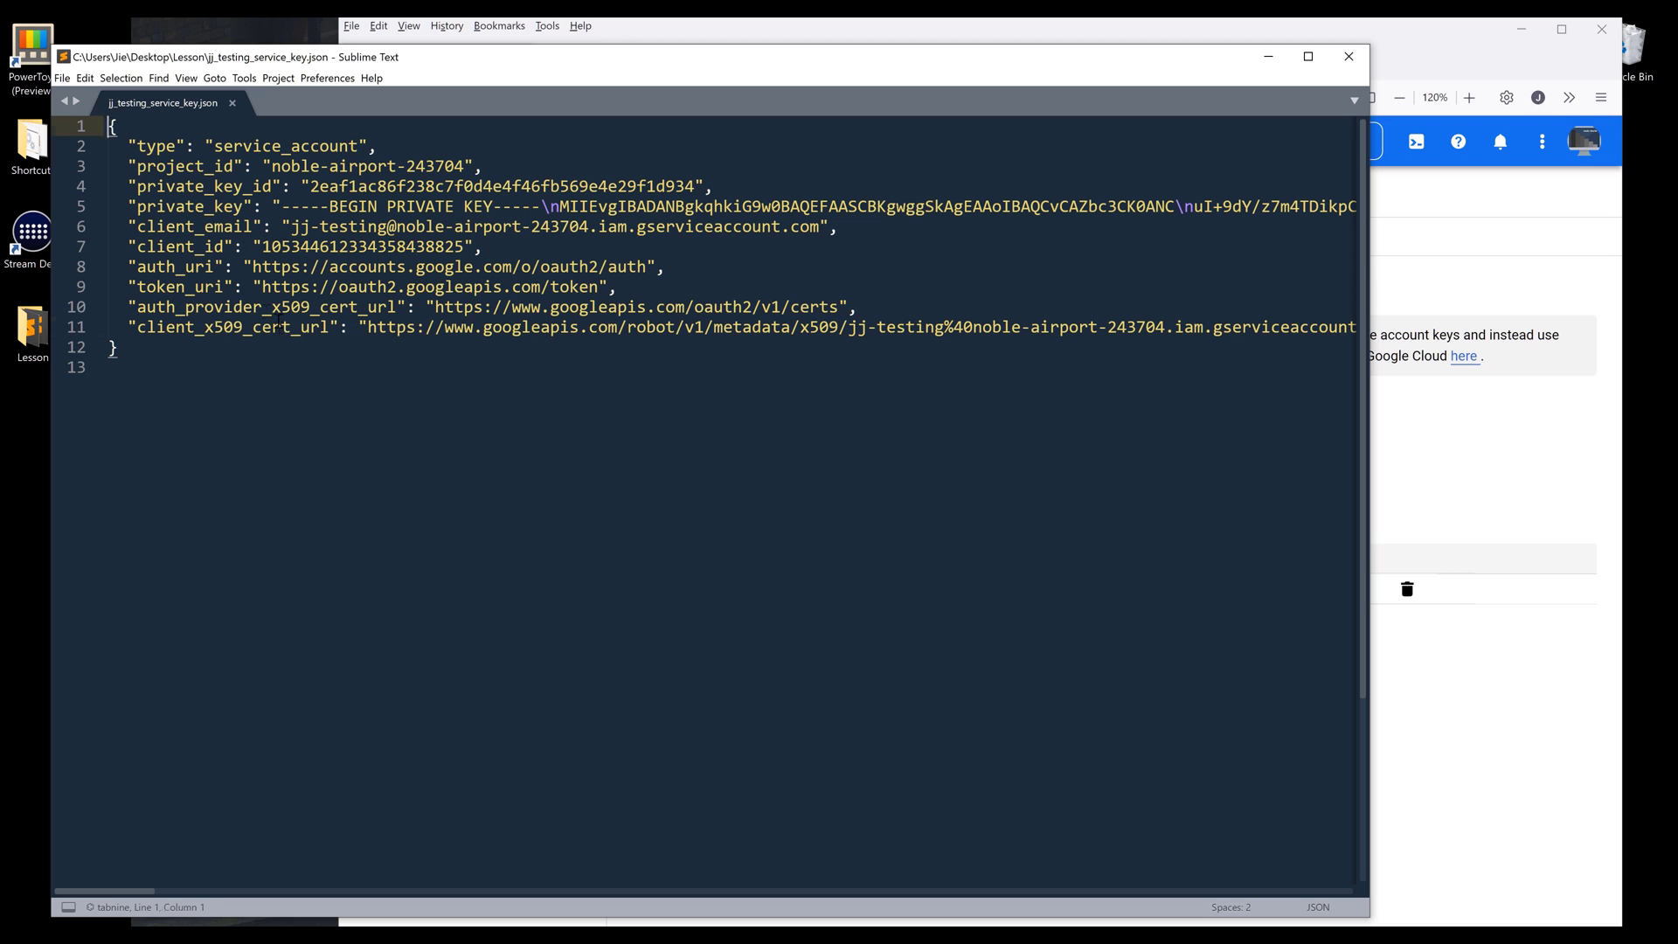
pyautogui.click(380, 307)
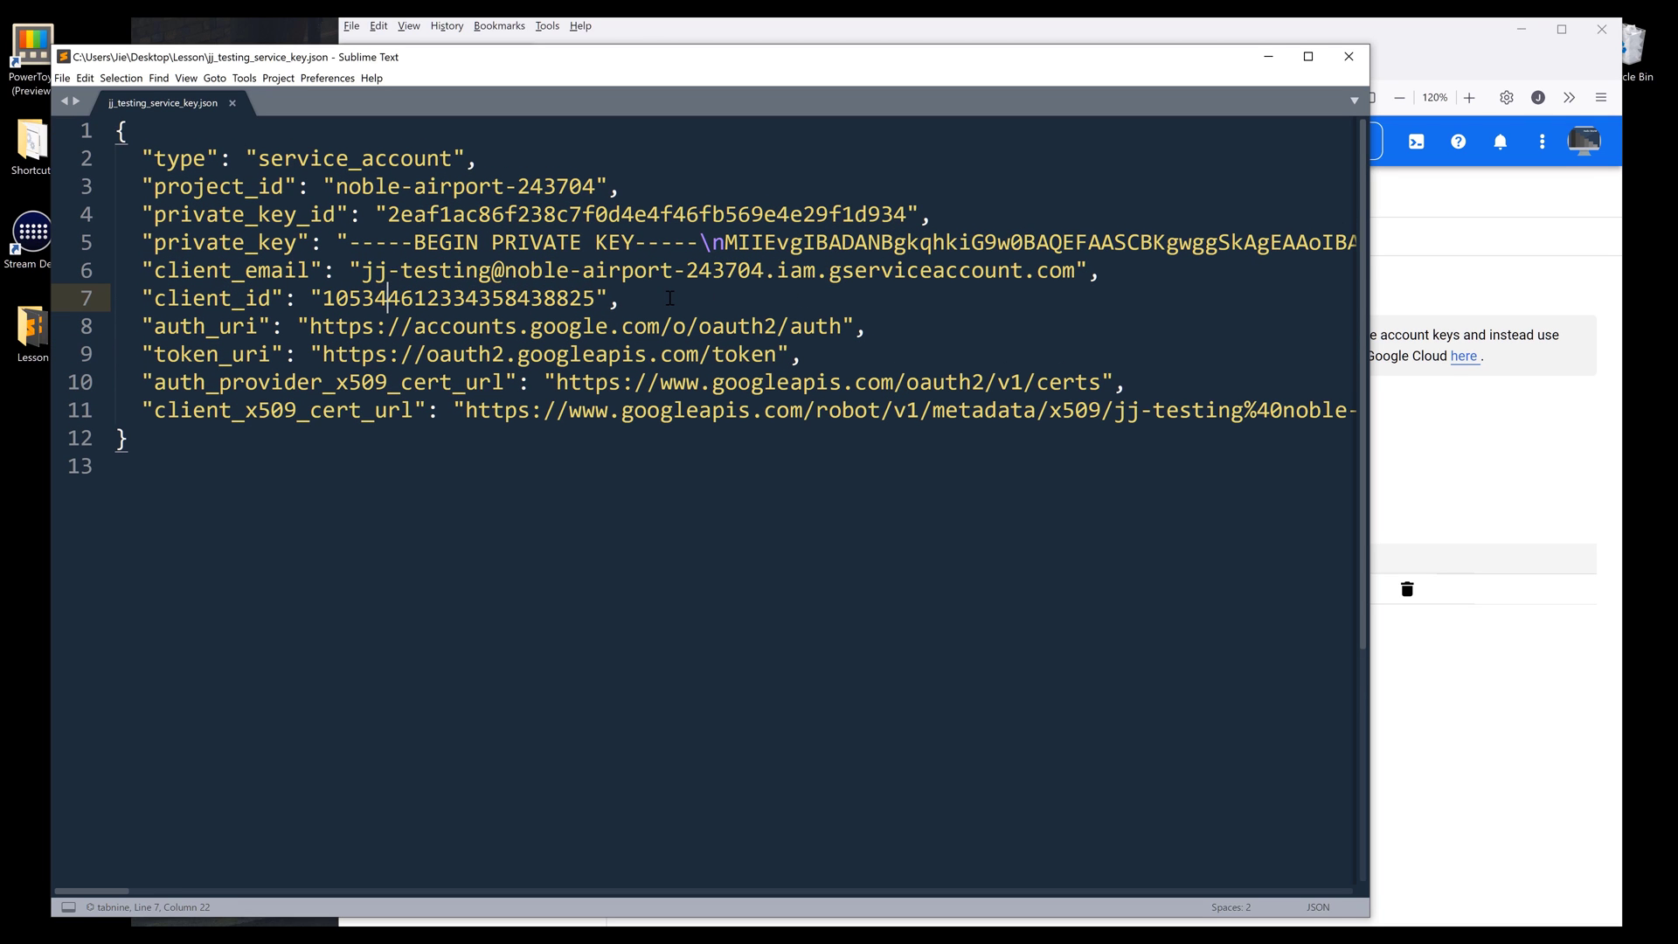
pyautogui.click(621, 297)
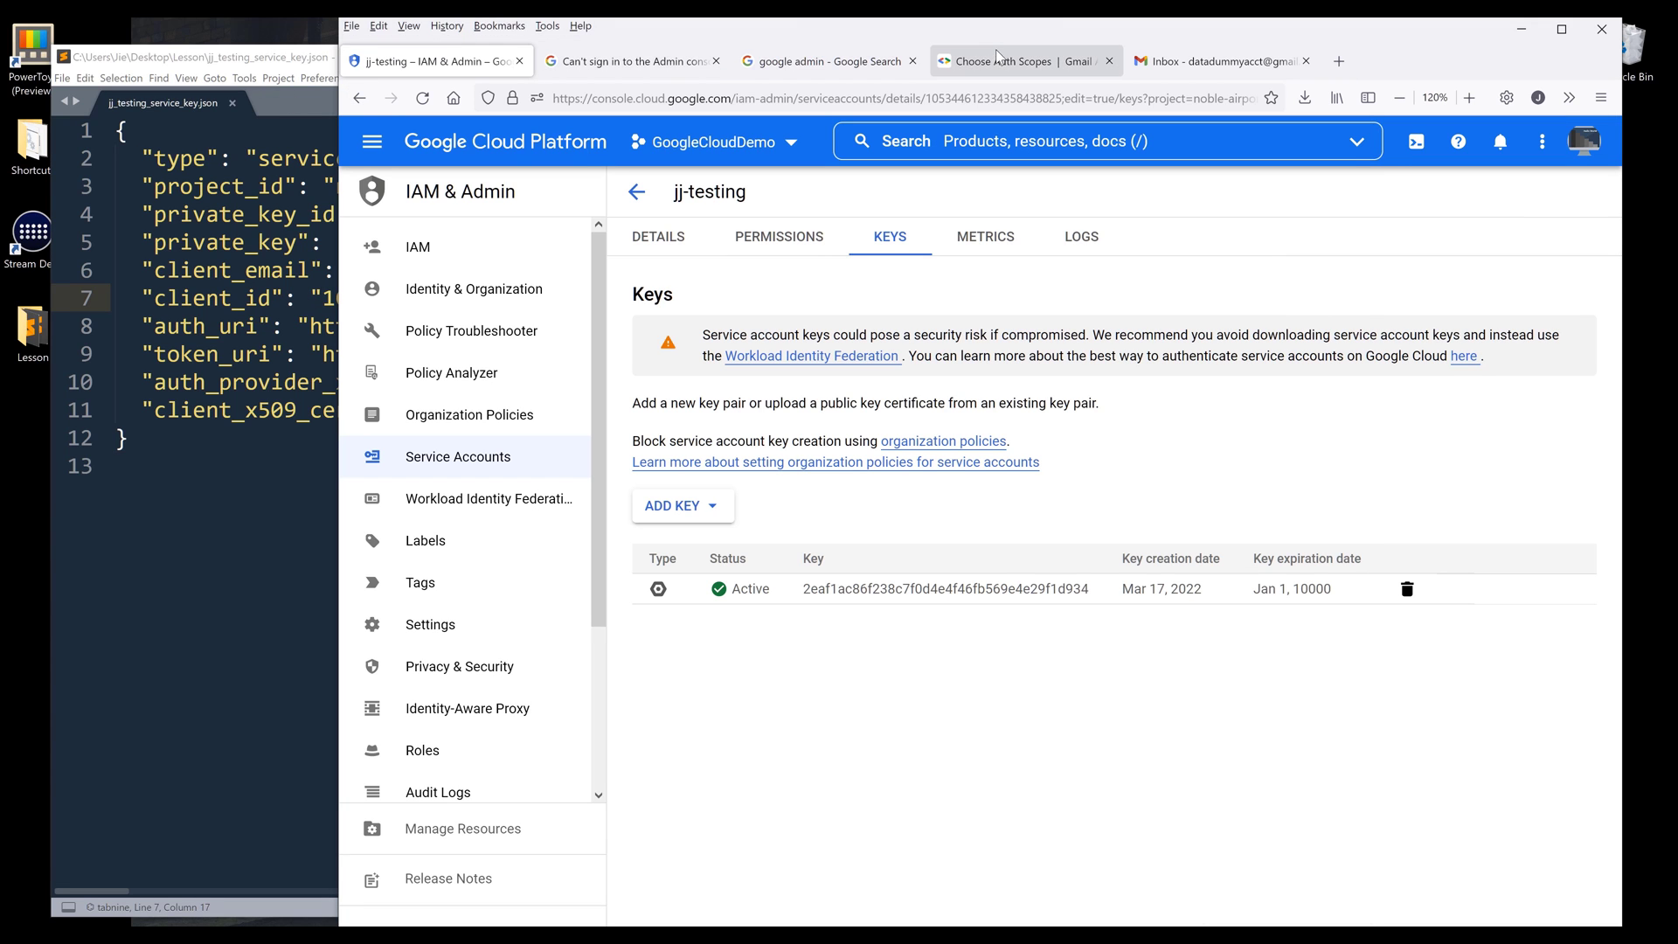
pyautogui.moveTo(824, 61)
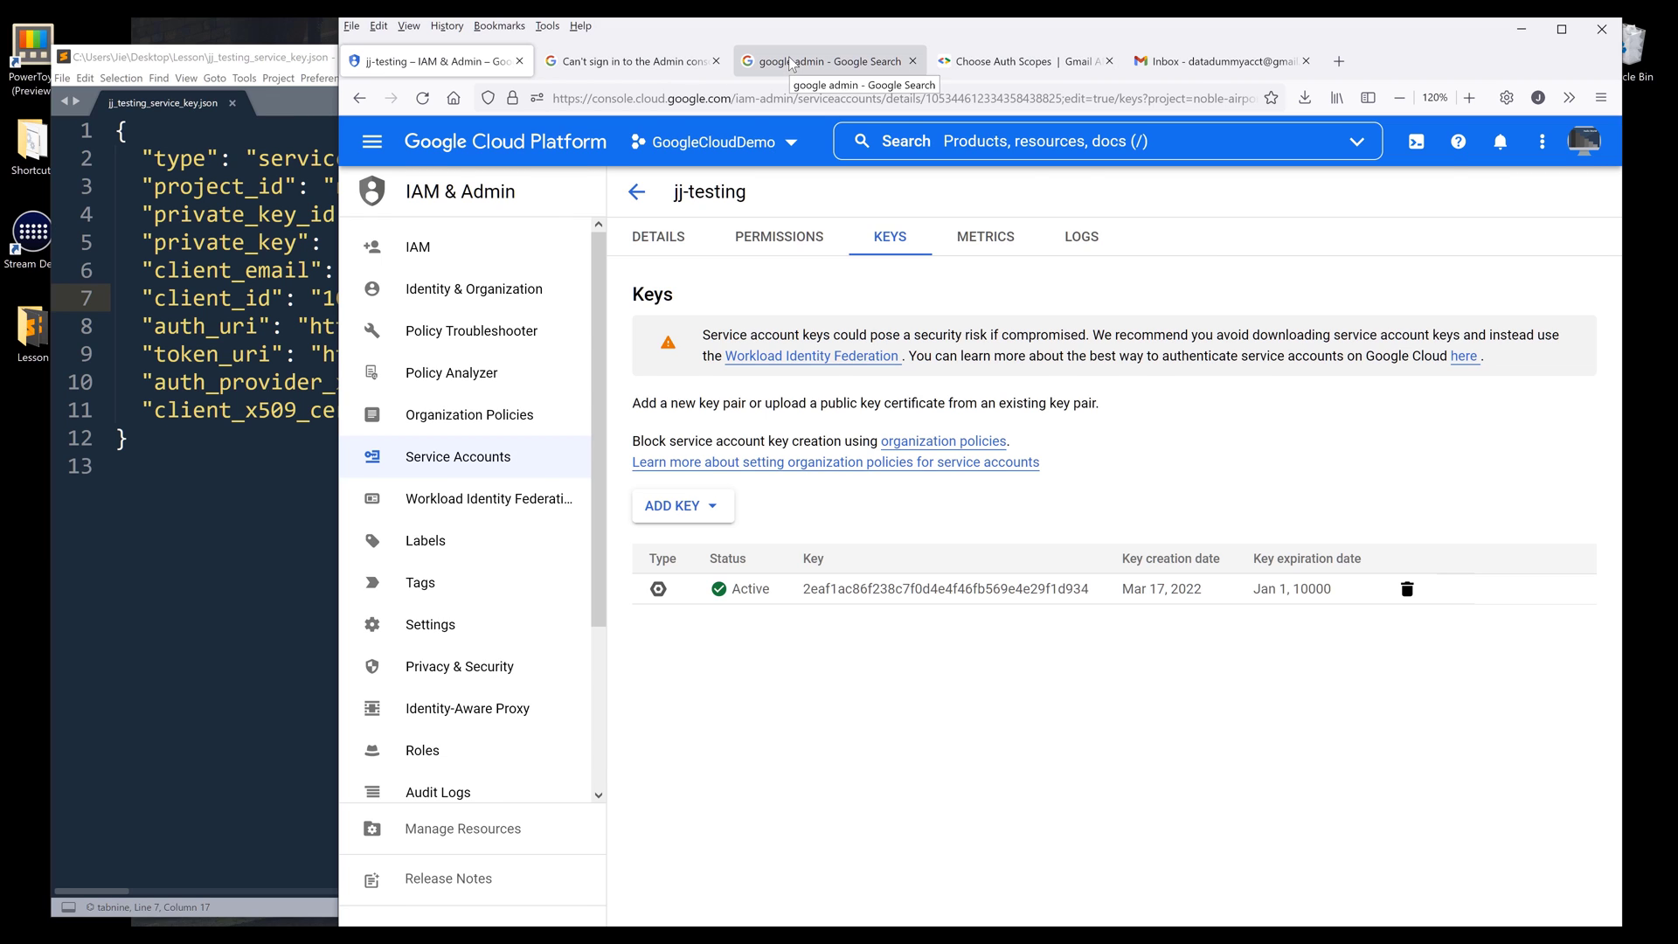
# Open the Google Admin result from the 'google admin' search results tab
pyautogui.click(824, 61)
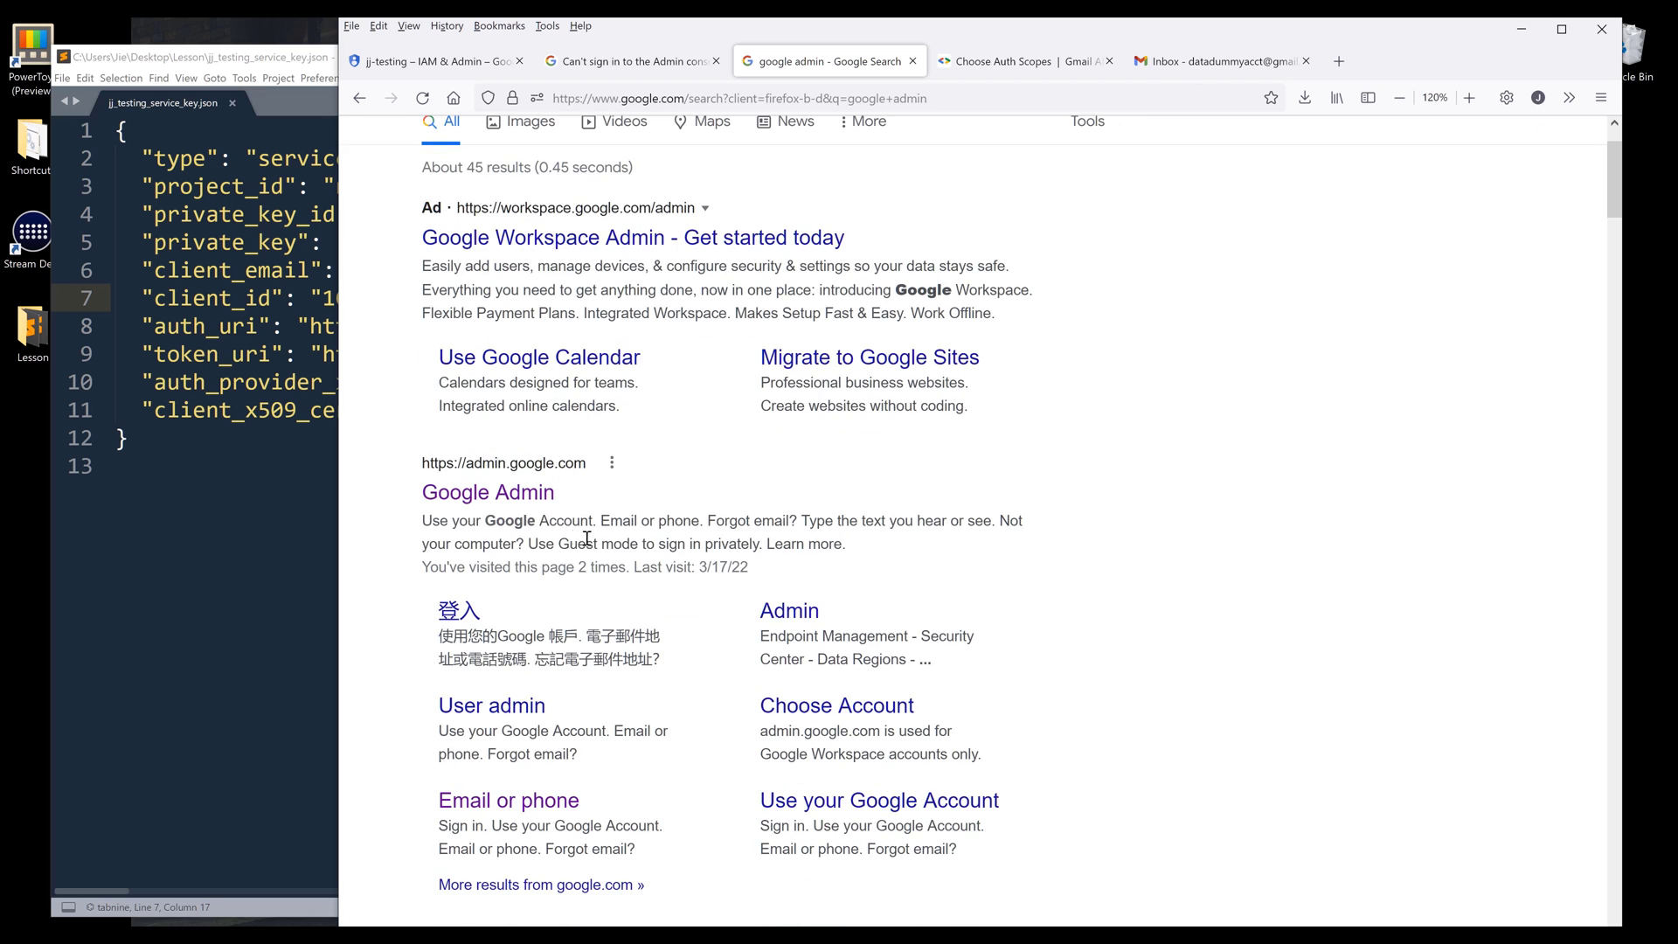
pyautogui.moveTo(488, 492)
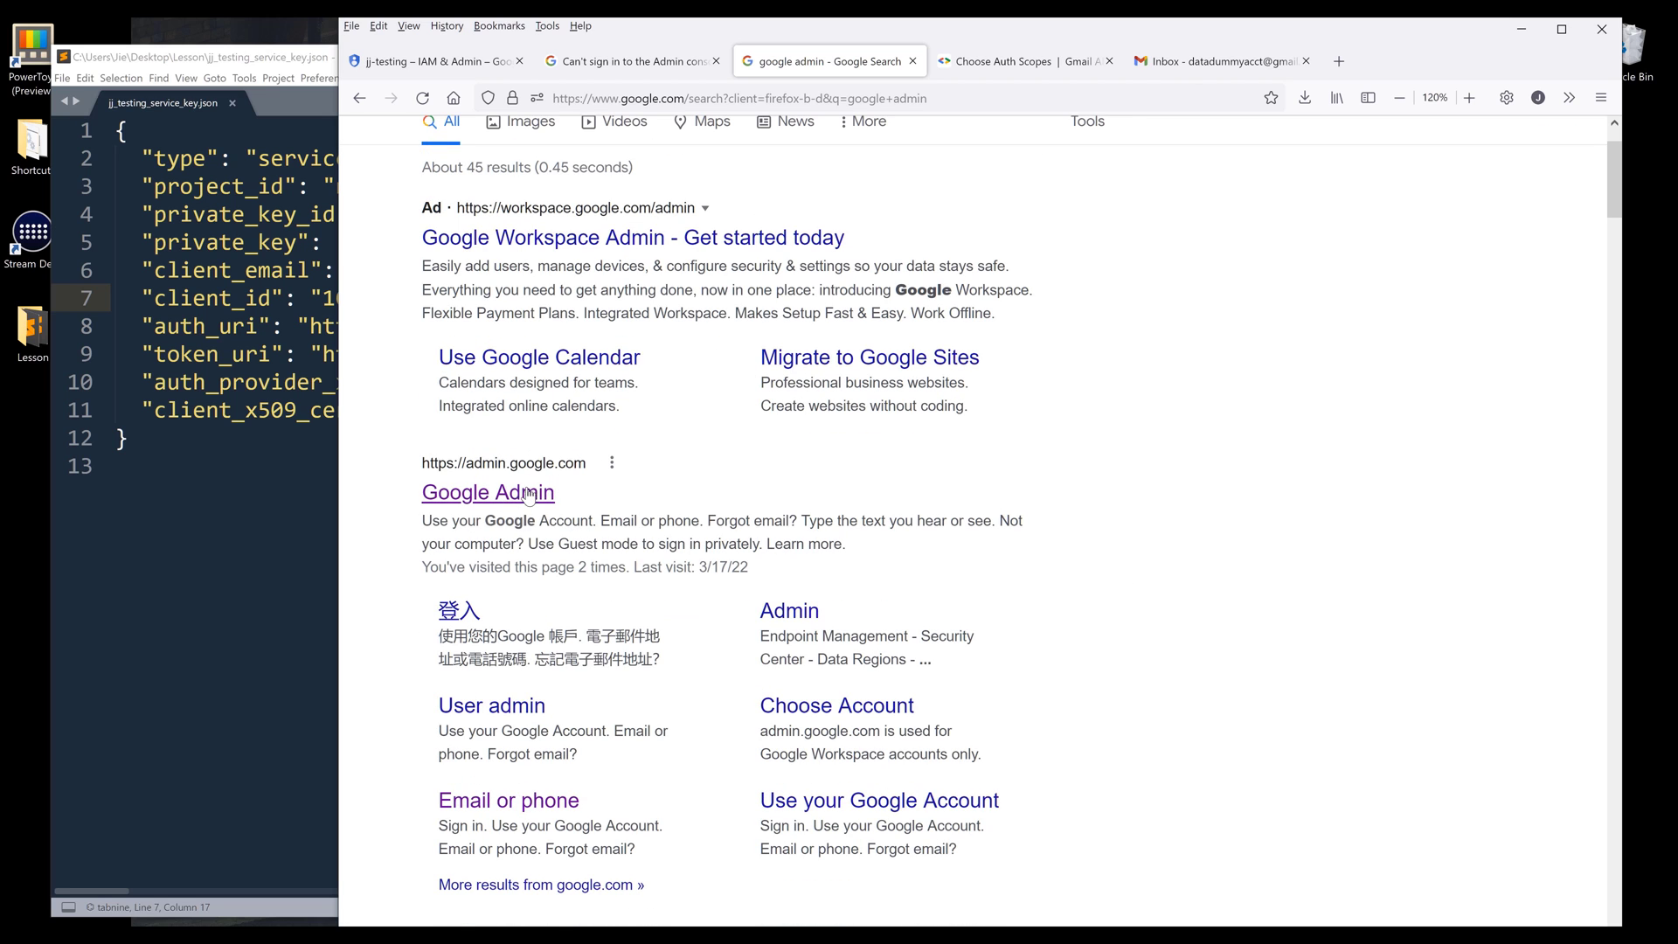
pyautogui.click(487, 492)
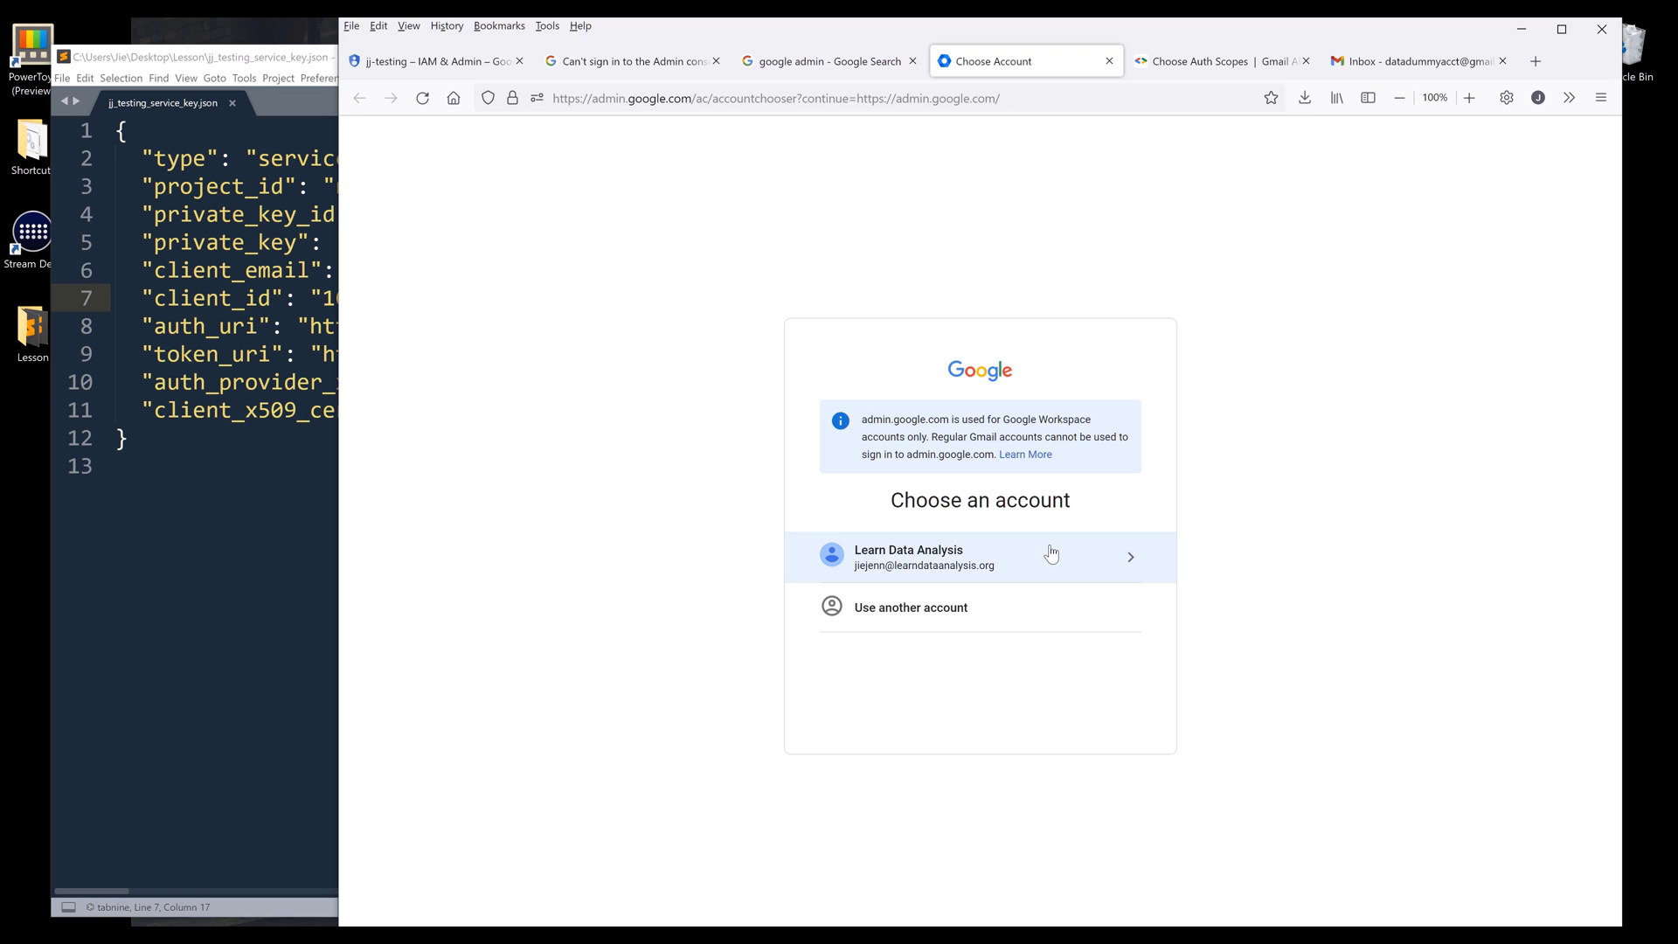
# Choose the Workspace admin account, verify, and enter the password to reach Admin console
pyautogui.click(953, 557)
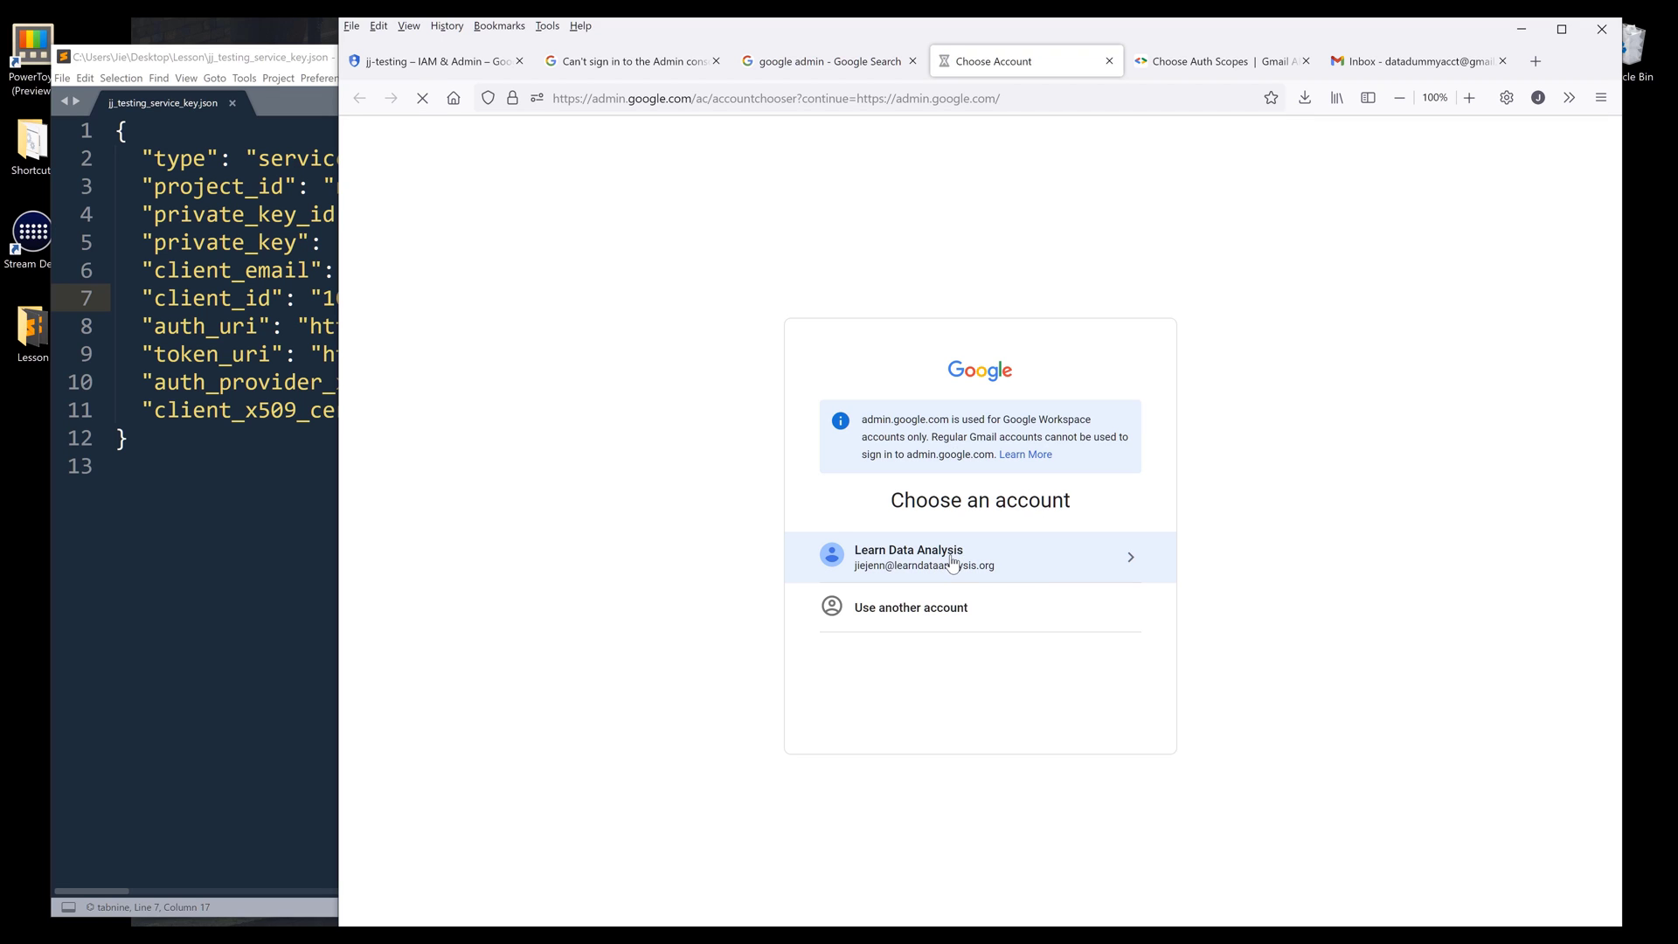
pyautogui.click(952, 557)
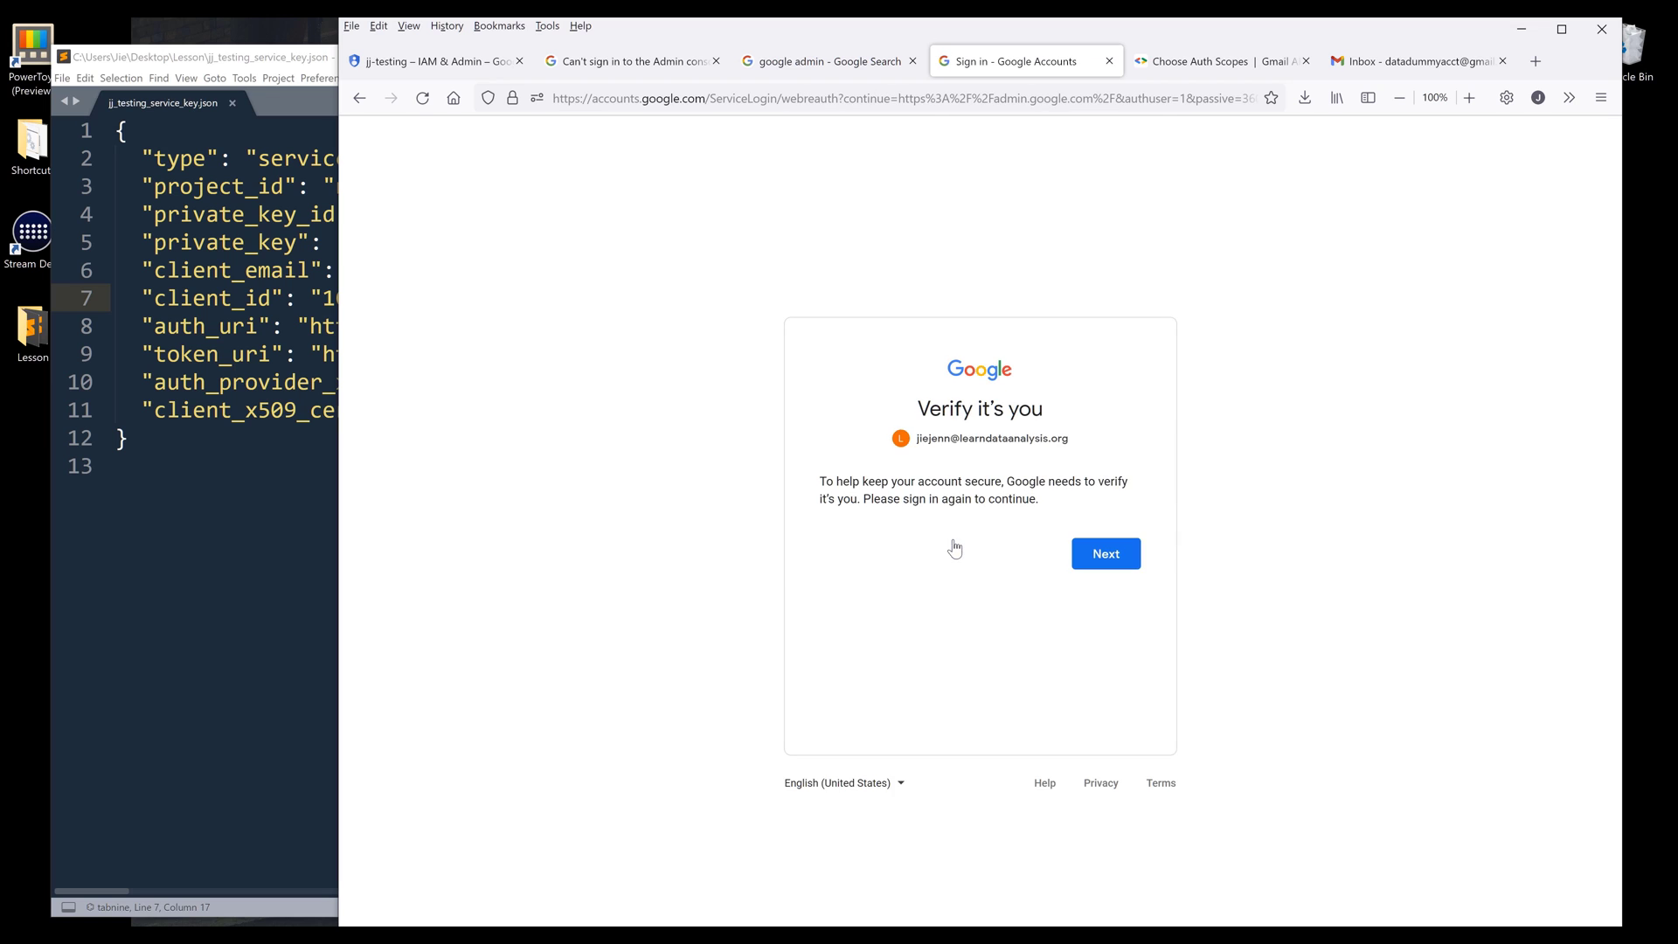
pyautogui.click(1105, 553)
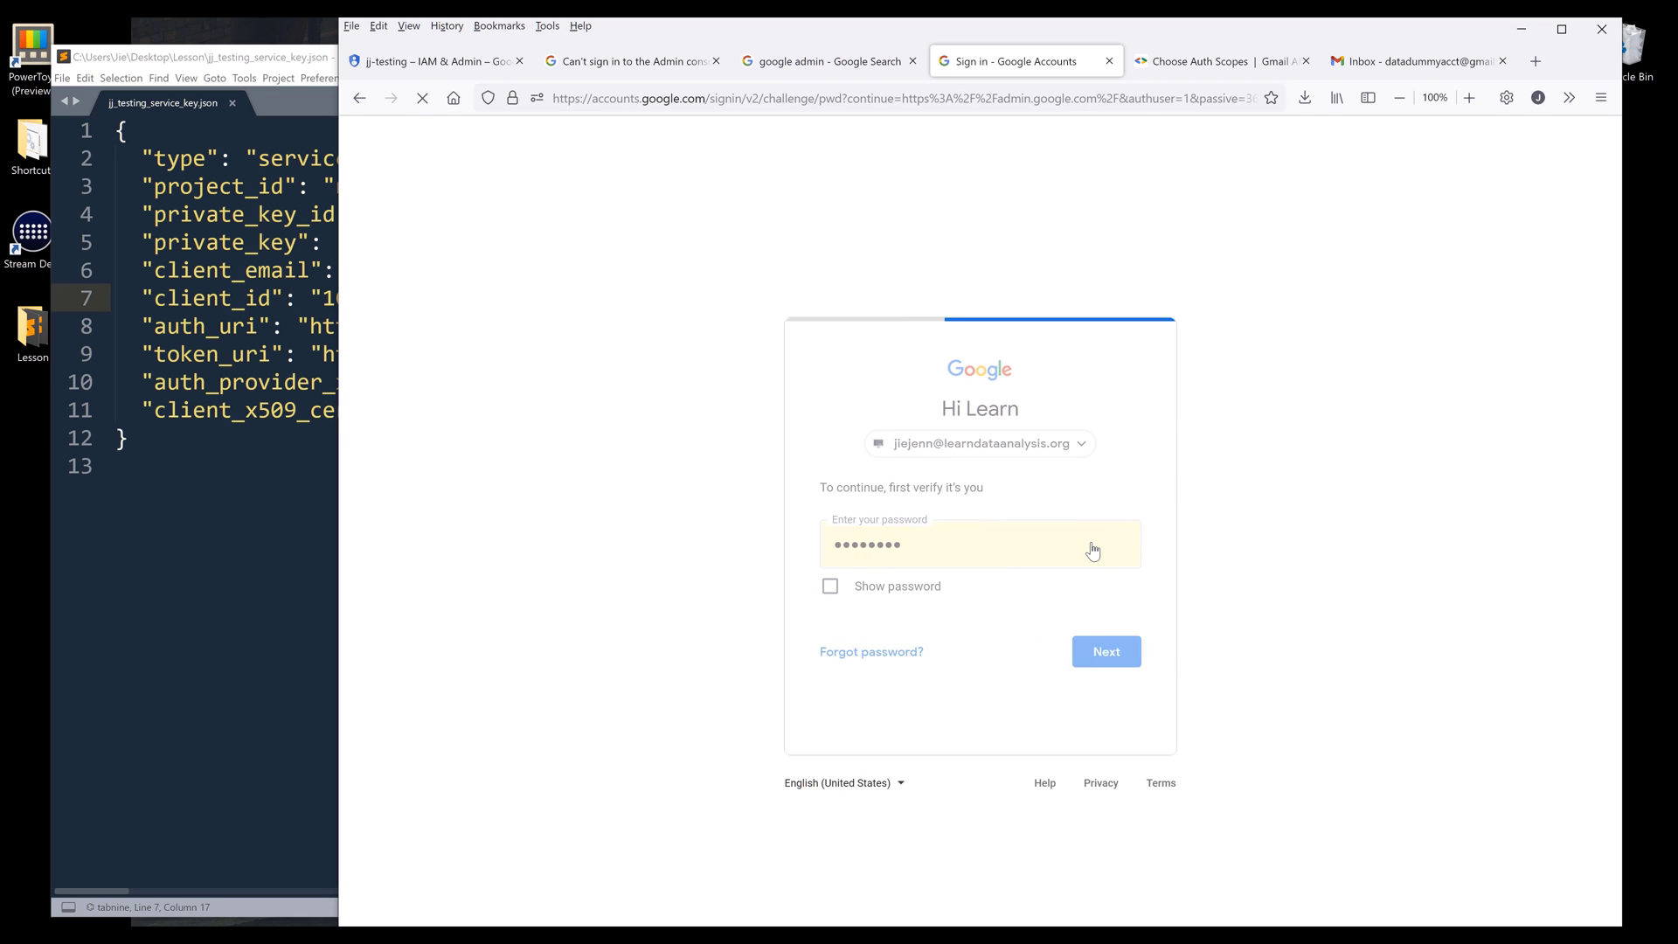
pyautogui.click(1106, 652)
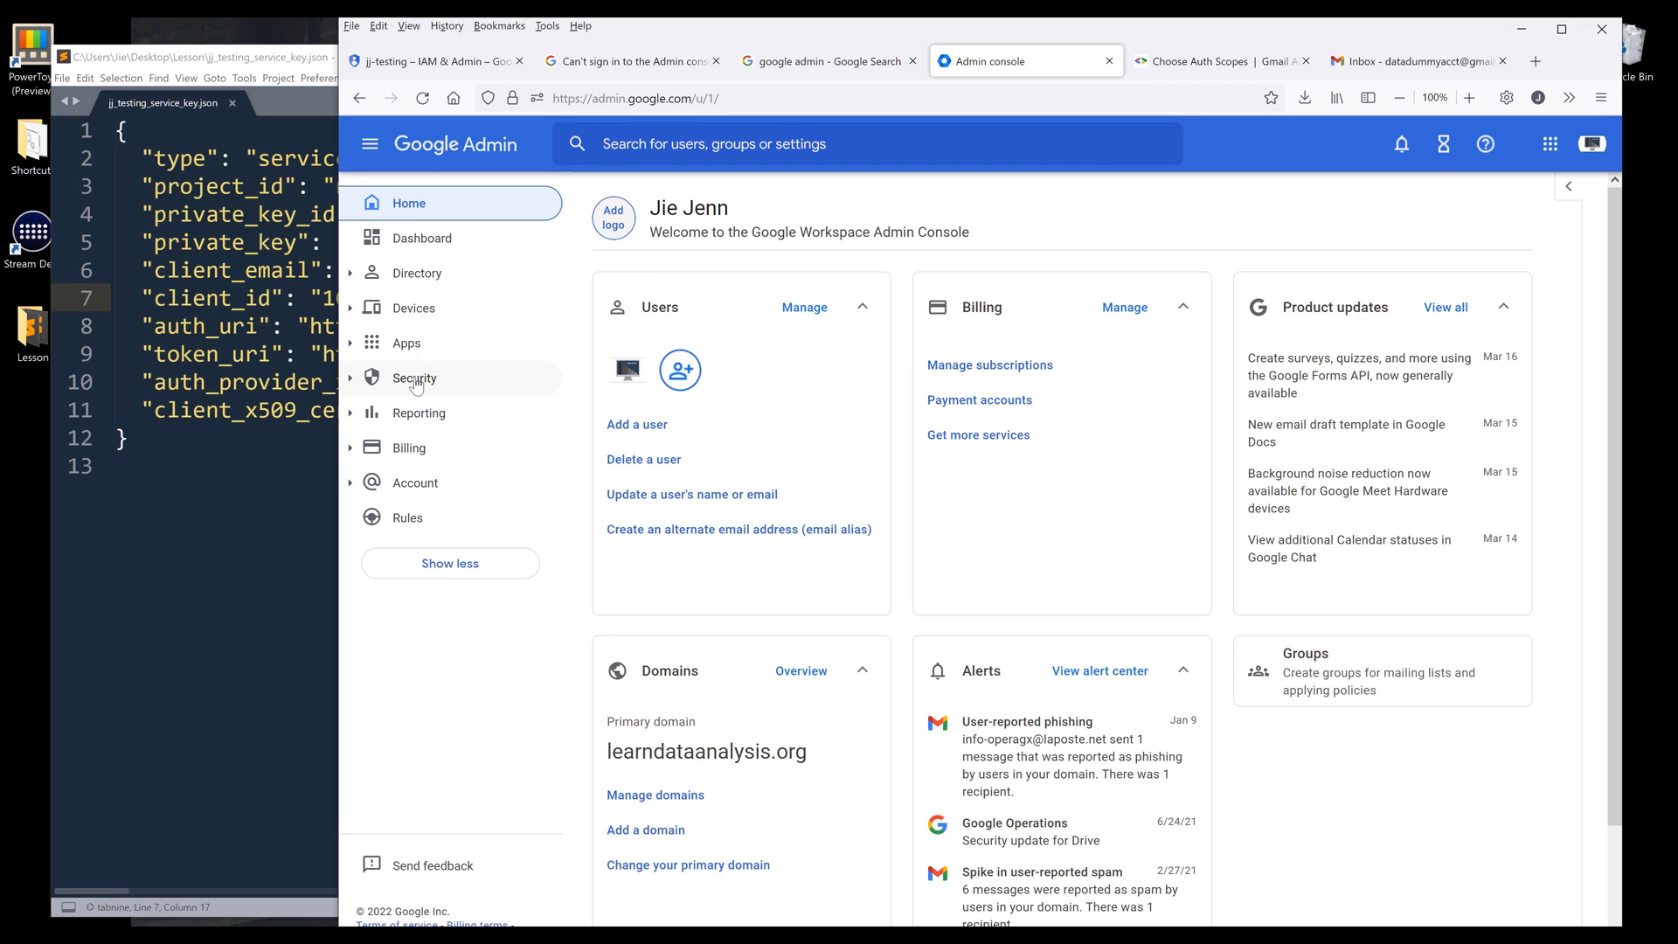
# Go to Security > Access and data control > API controls and scroll to Domain wide delegation
pyautogui.click(415, 378)
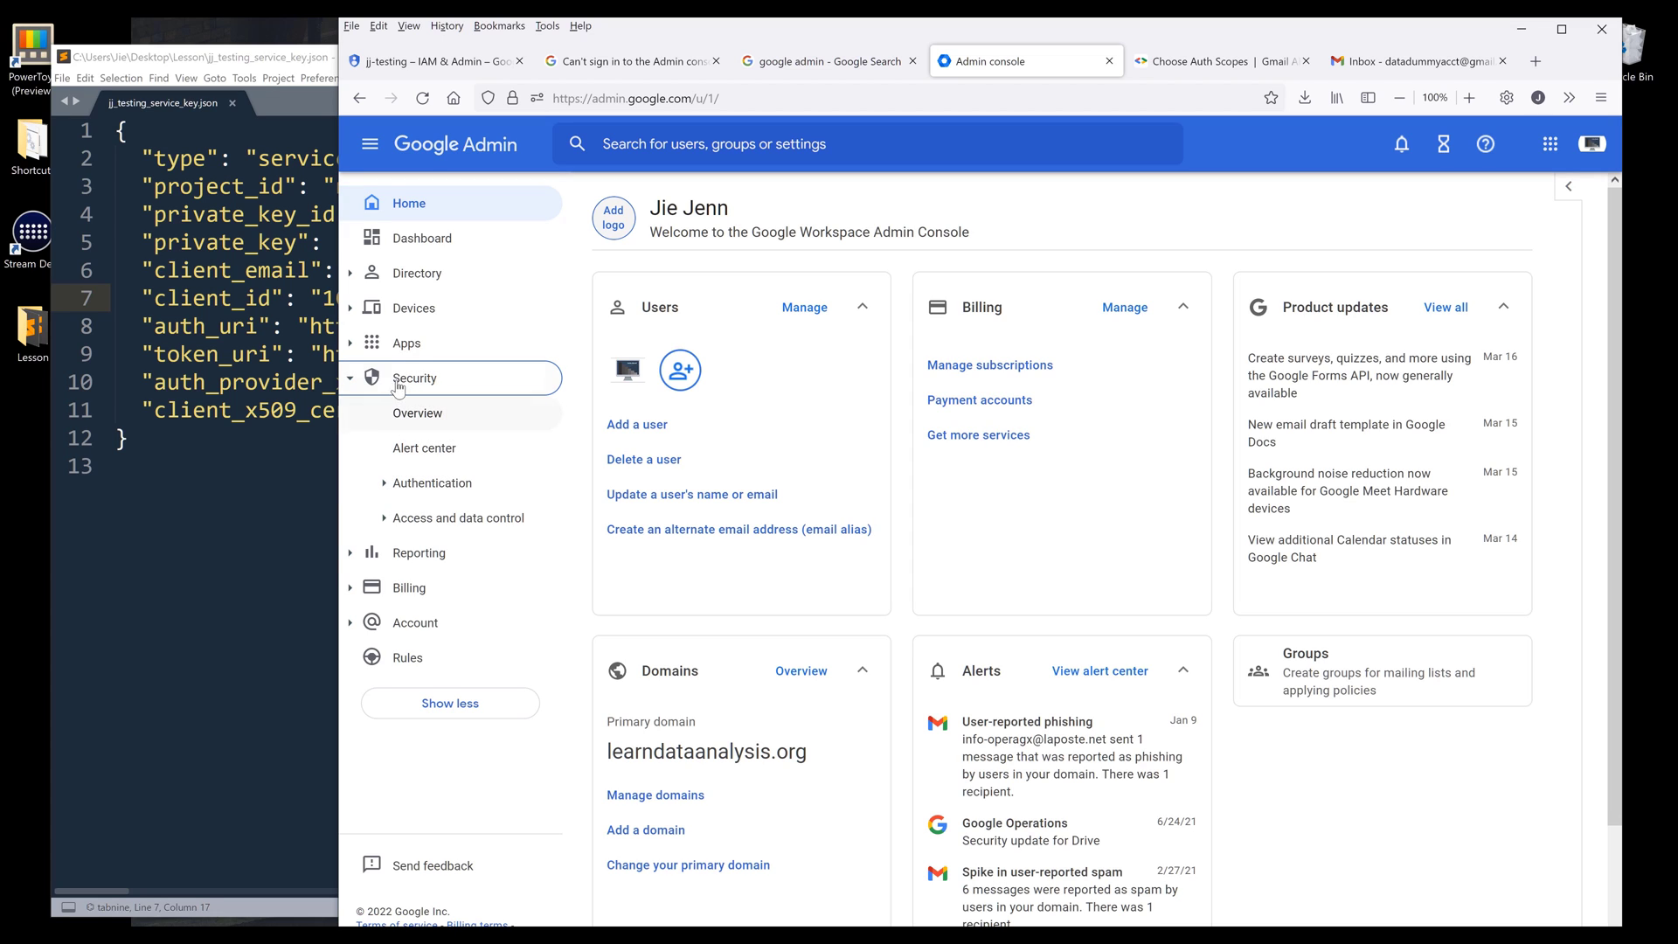
pyautogui.moveTo(391, 548)
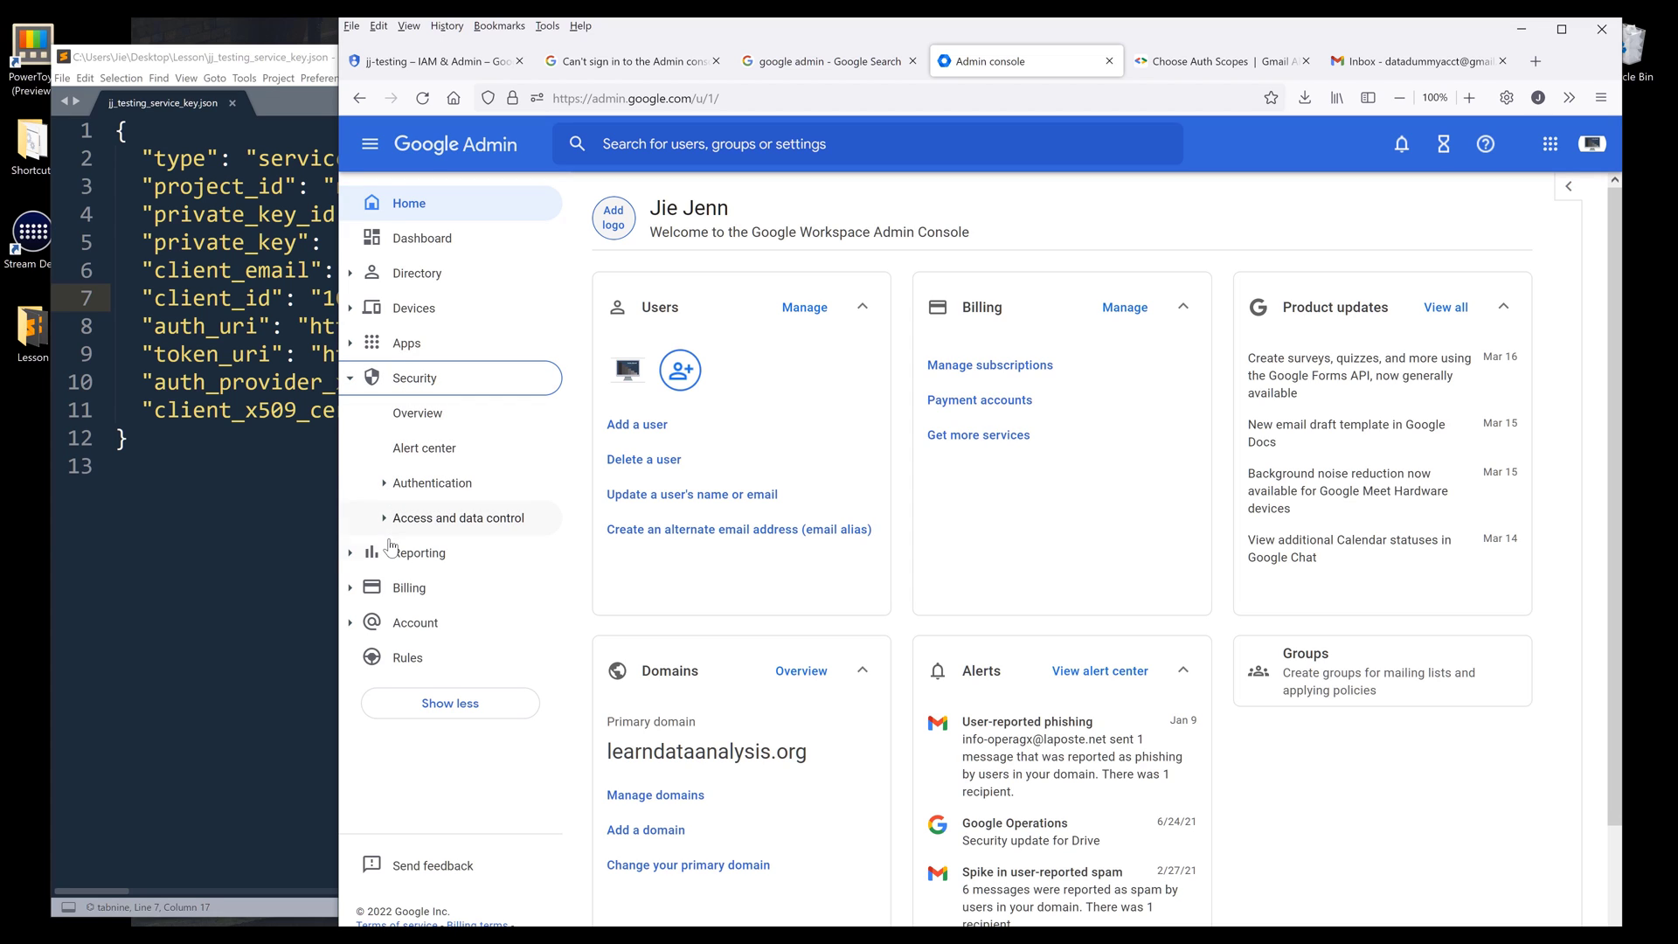
pyautogui.click(464, 516)
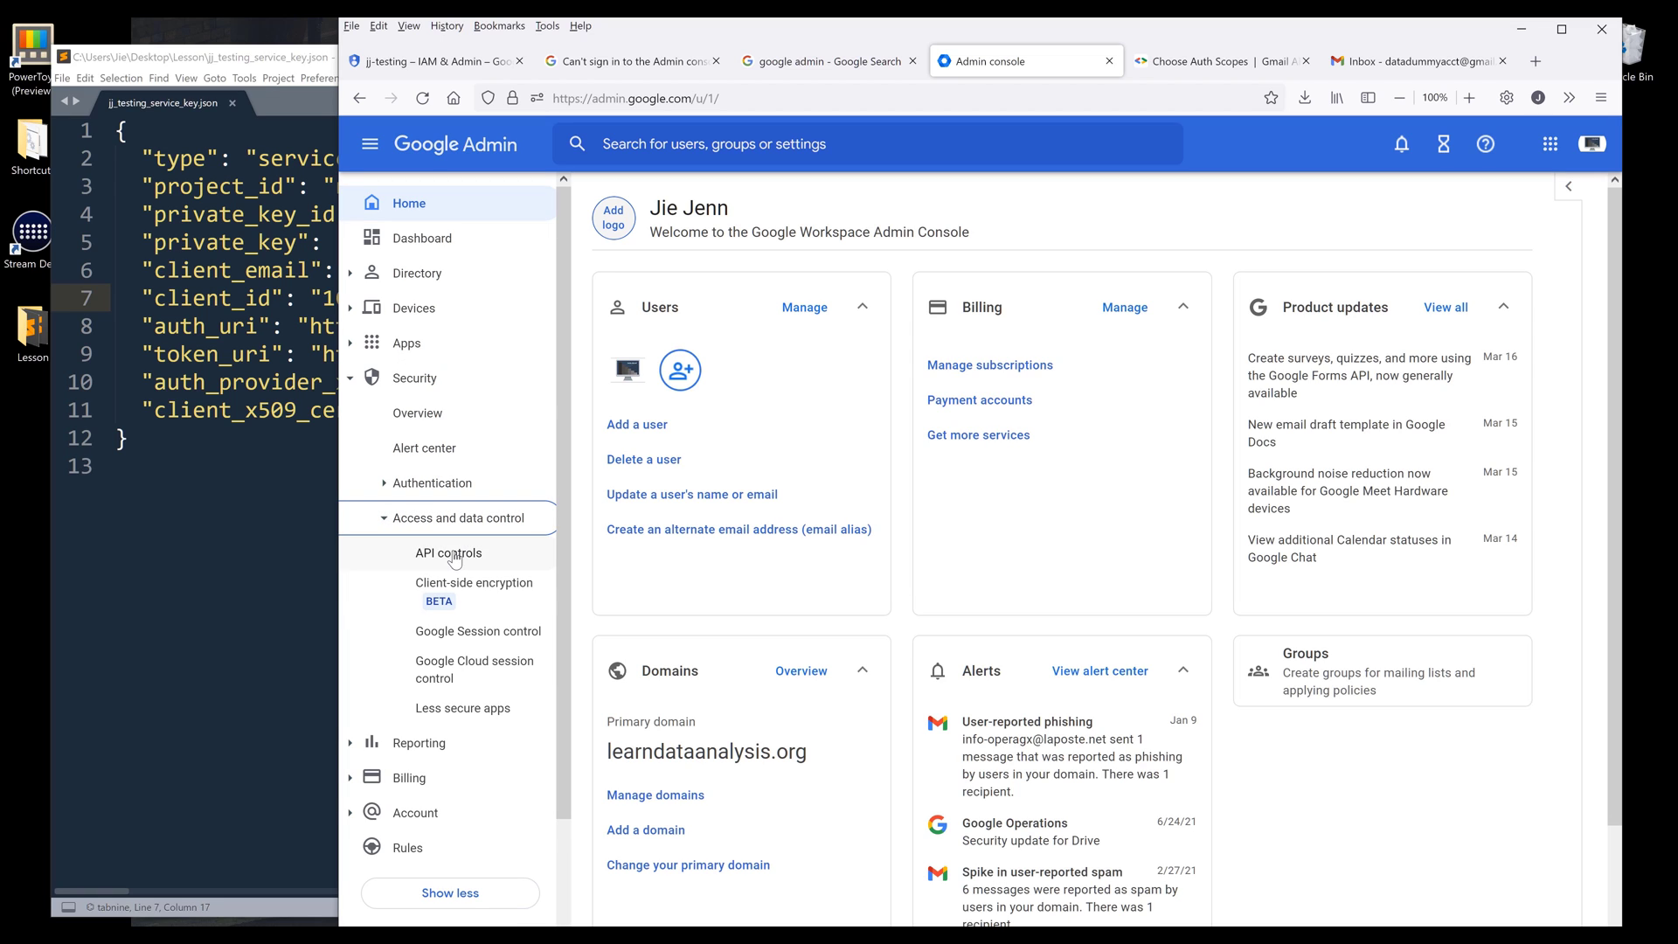
pyautogui.click(448, 553)
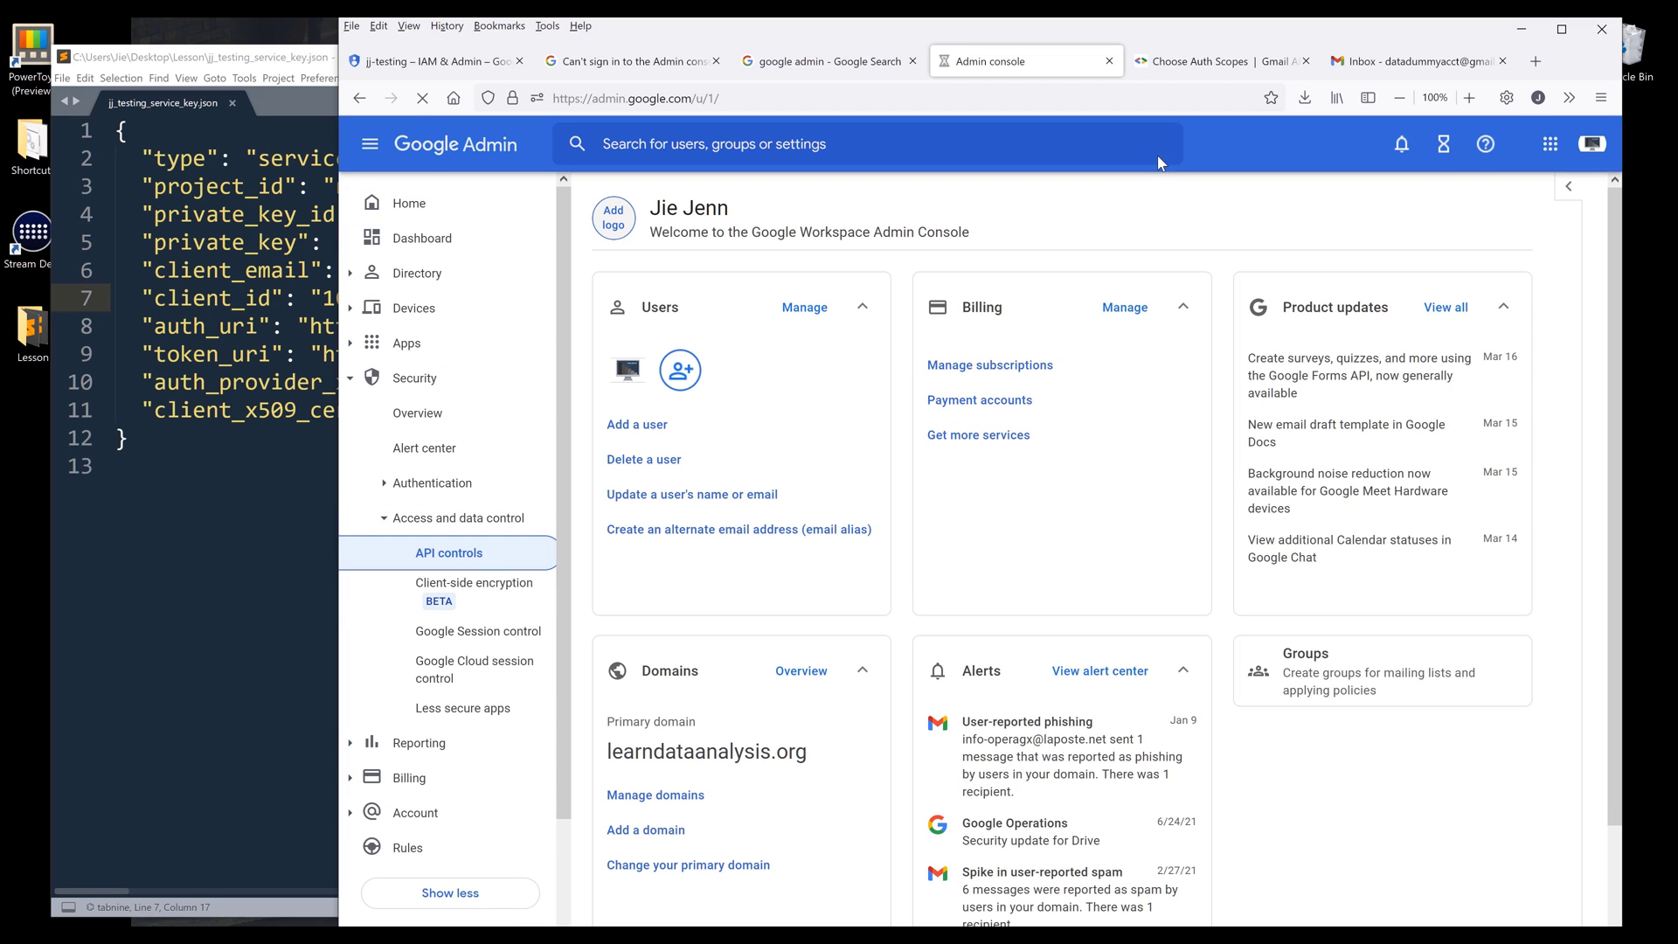
pyautogui.click(448, 553)
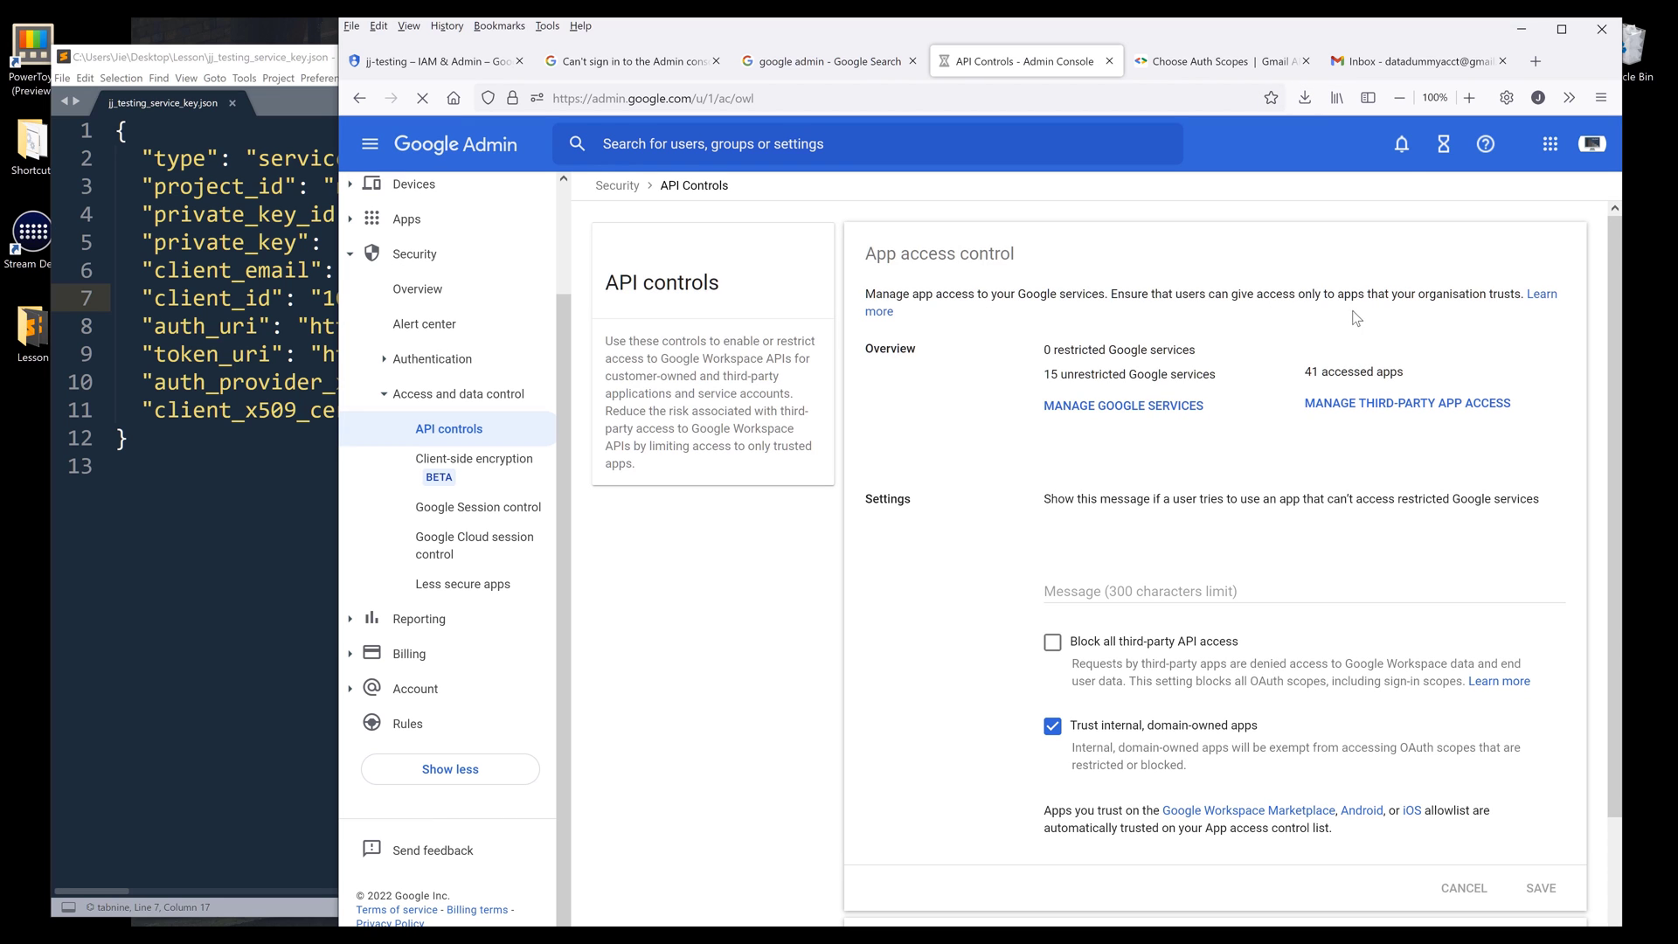
pyautogui.click(1468, 97)
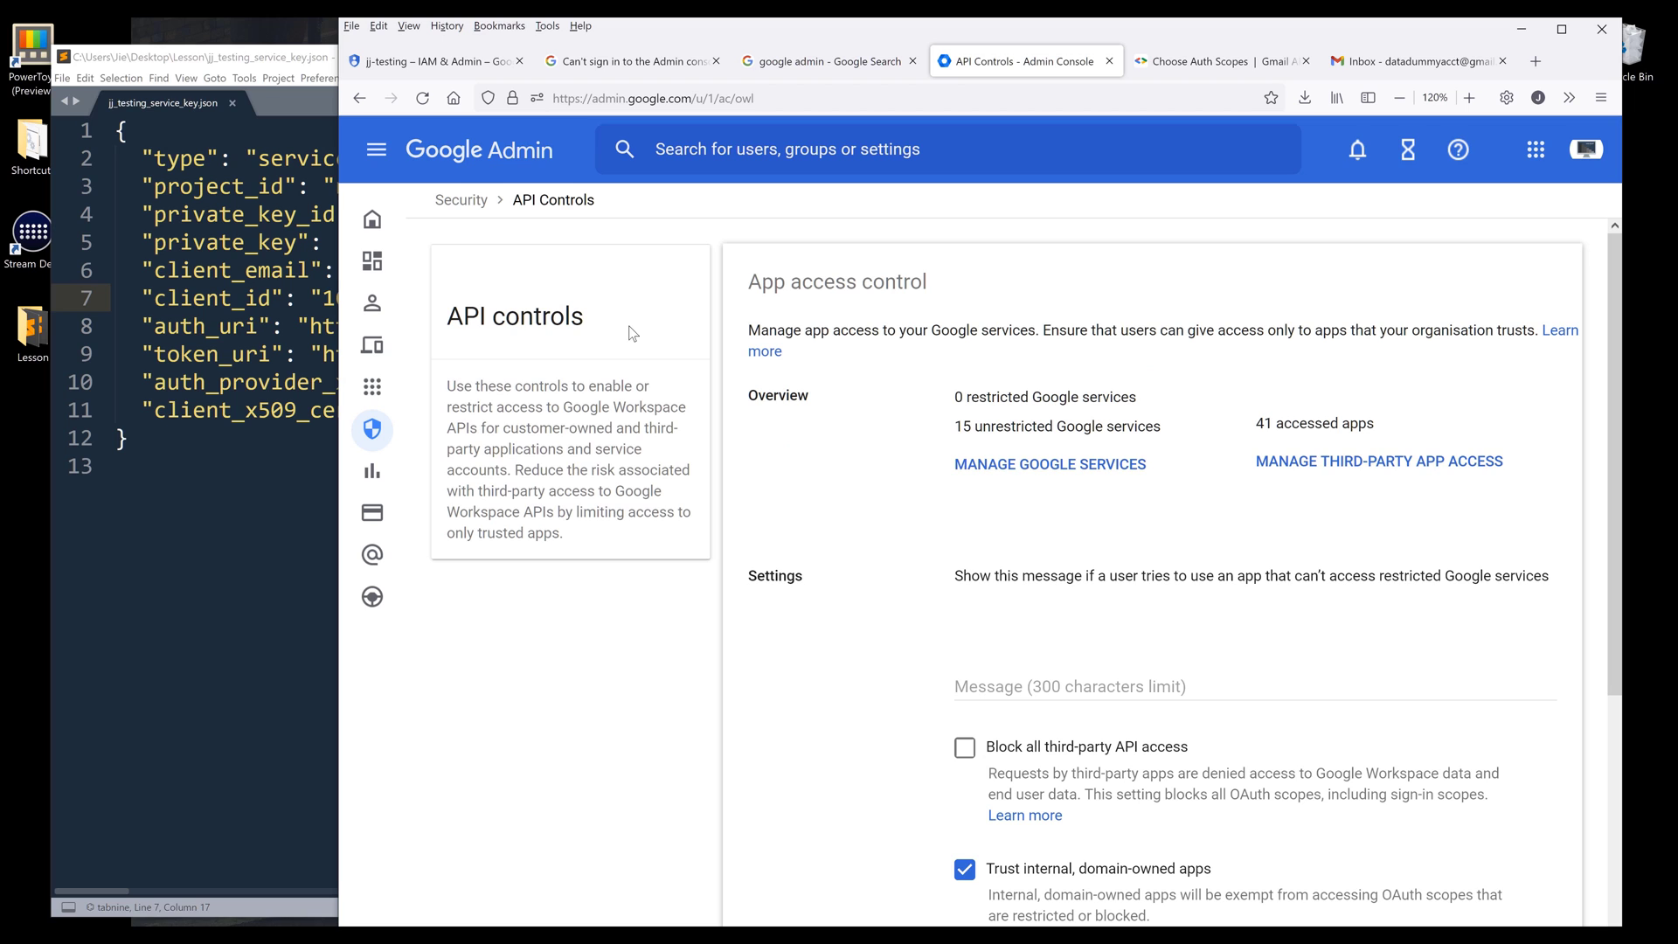
pyautogui.scroll(-3)
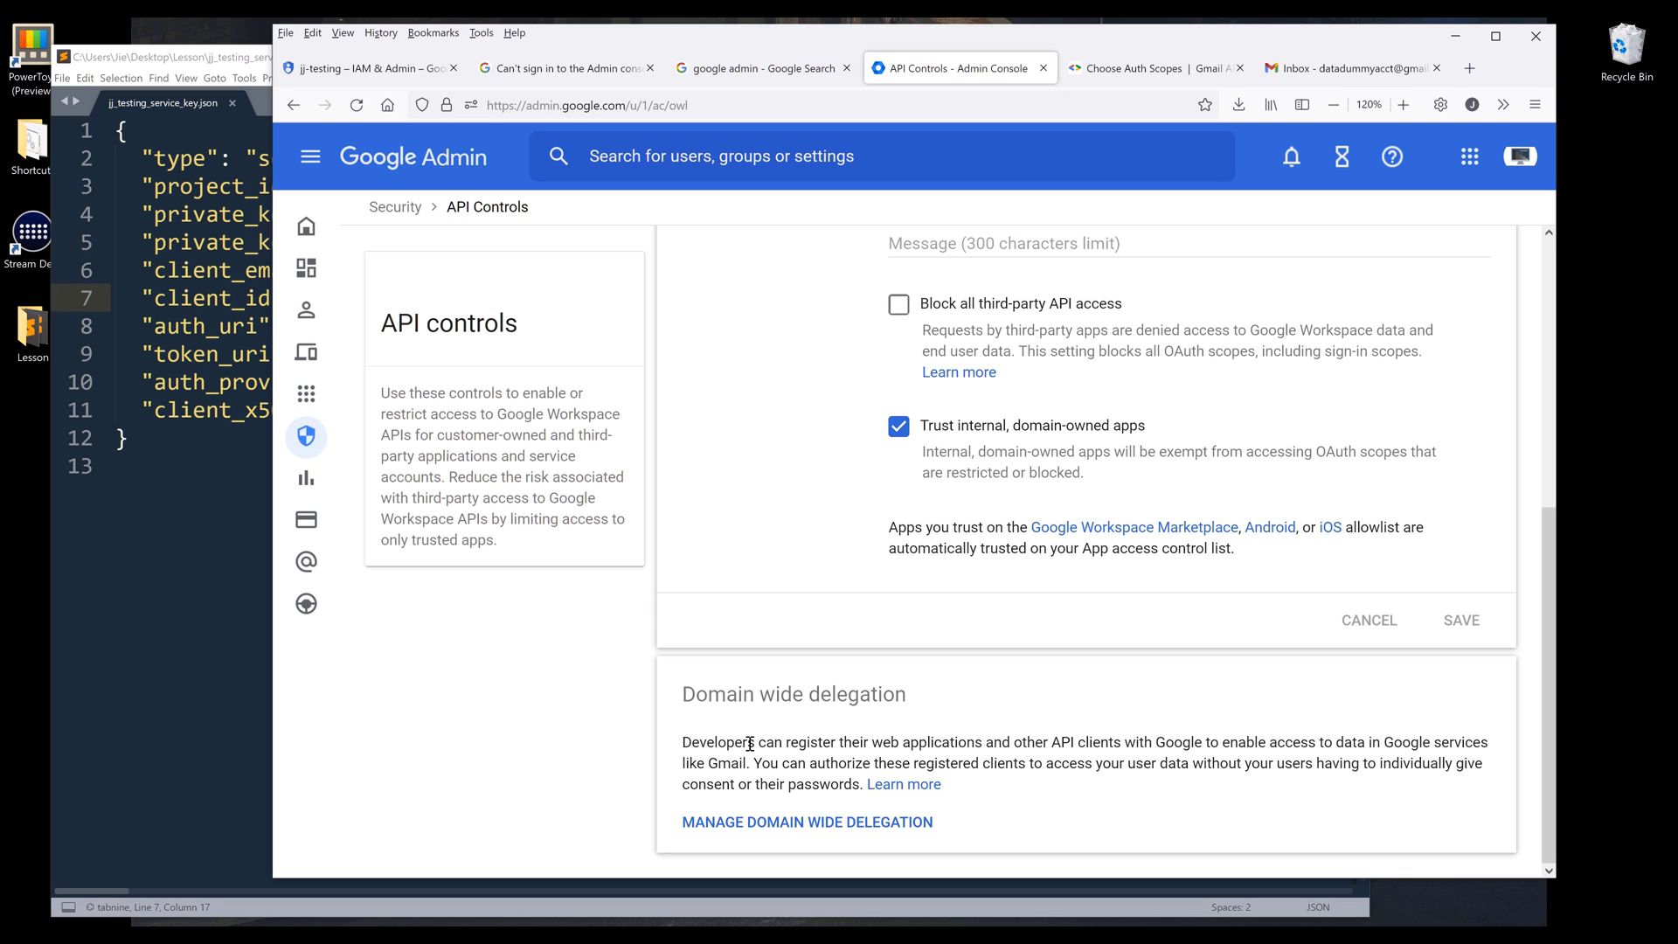
pyautogui.moveTo(716, 833)
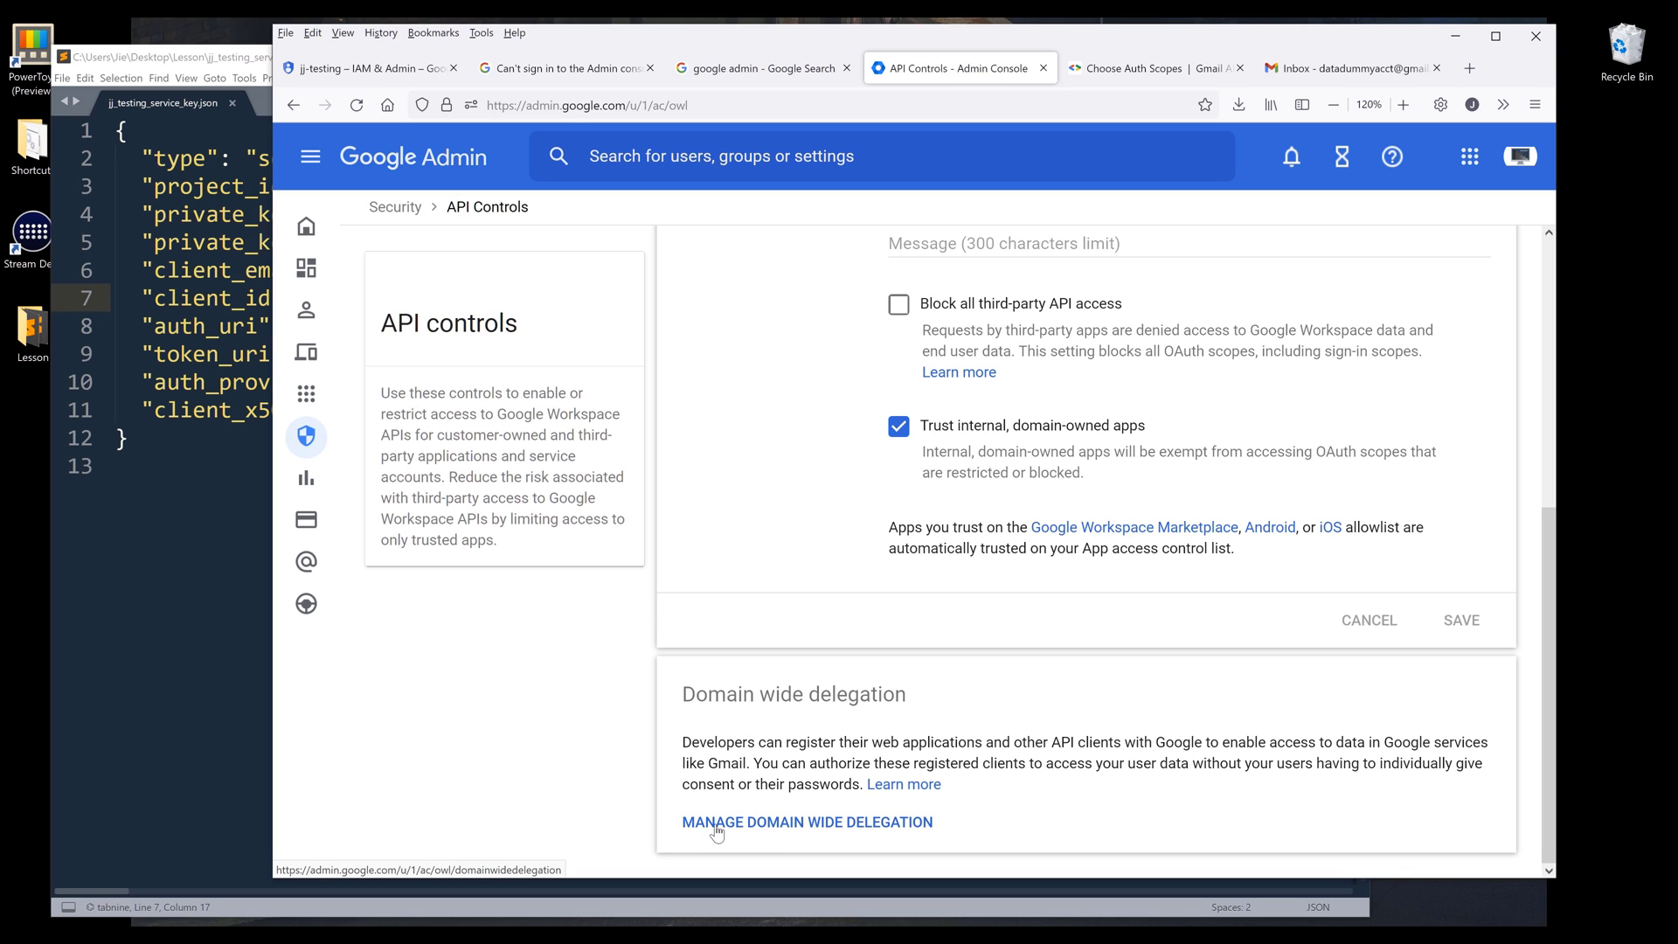
pyautogui.click(806, 821)
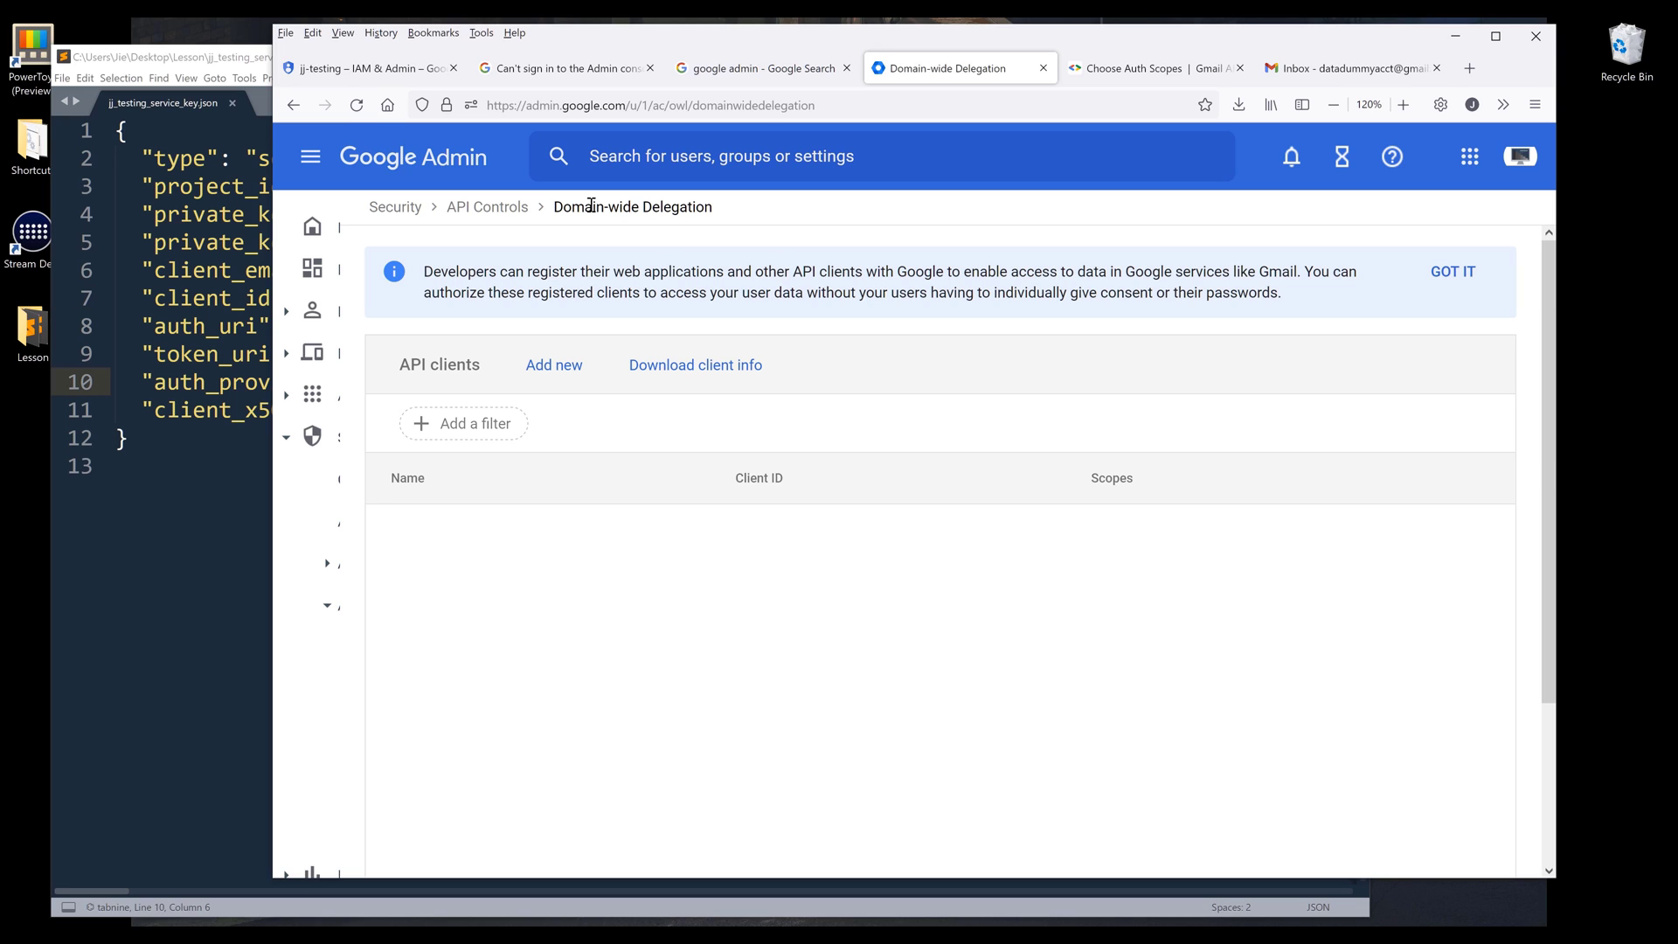
pyautogui.moveTo(576, 296)
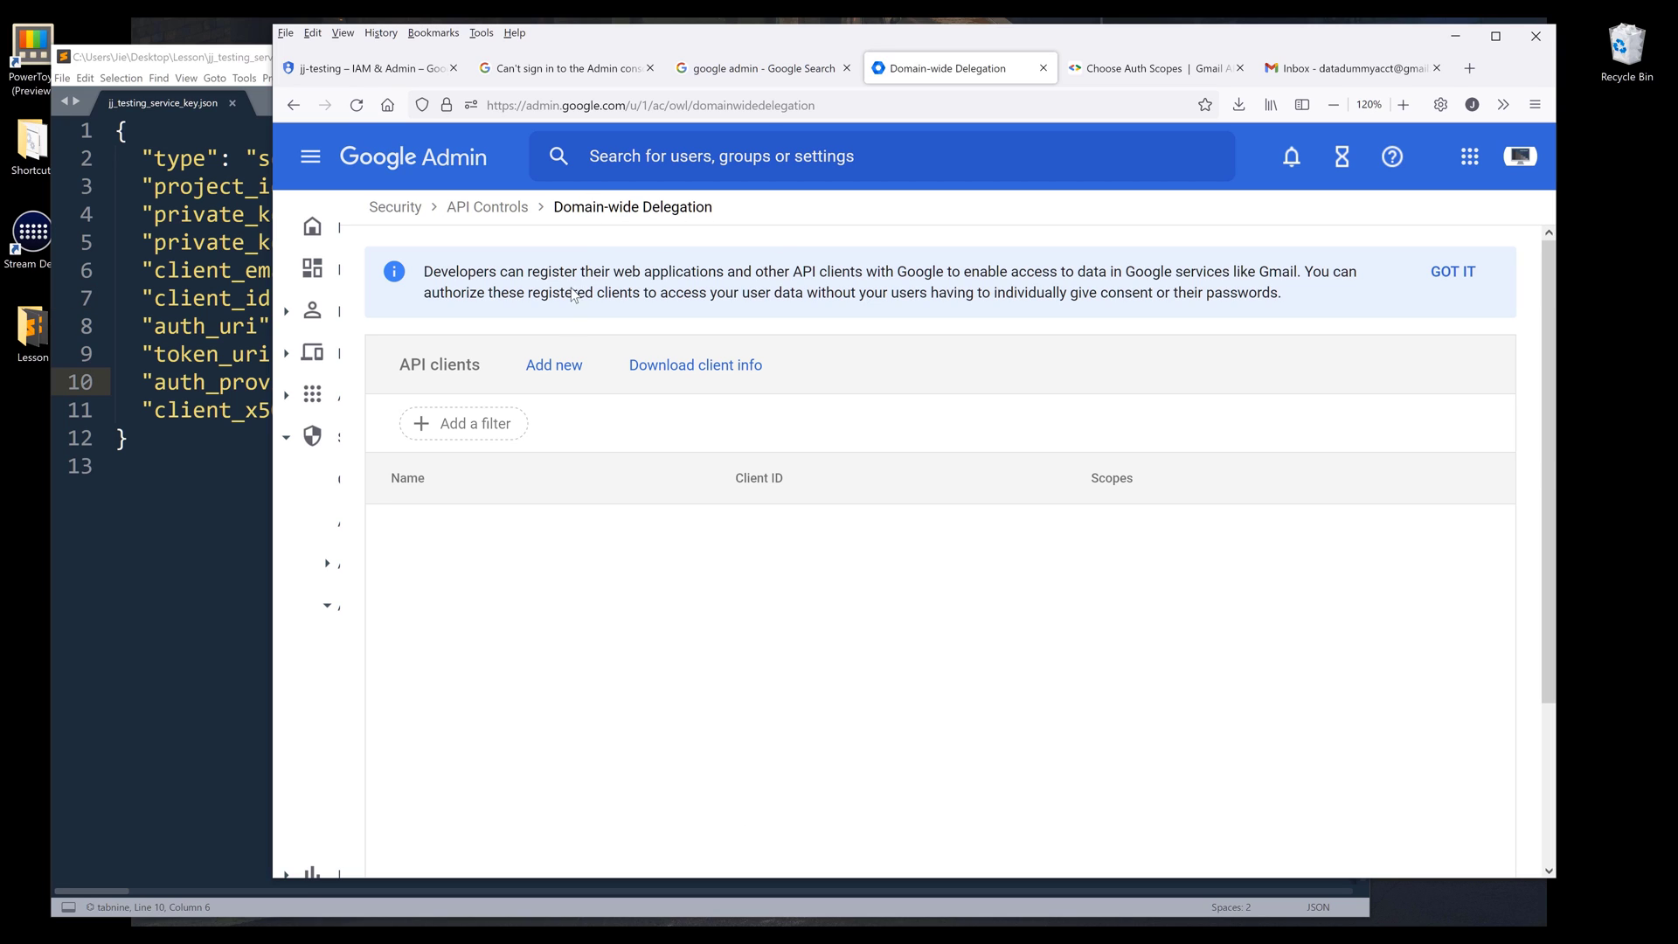
pyautogui.click(553, 364)
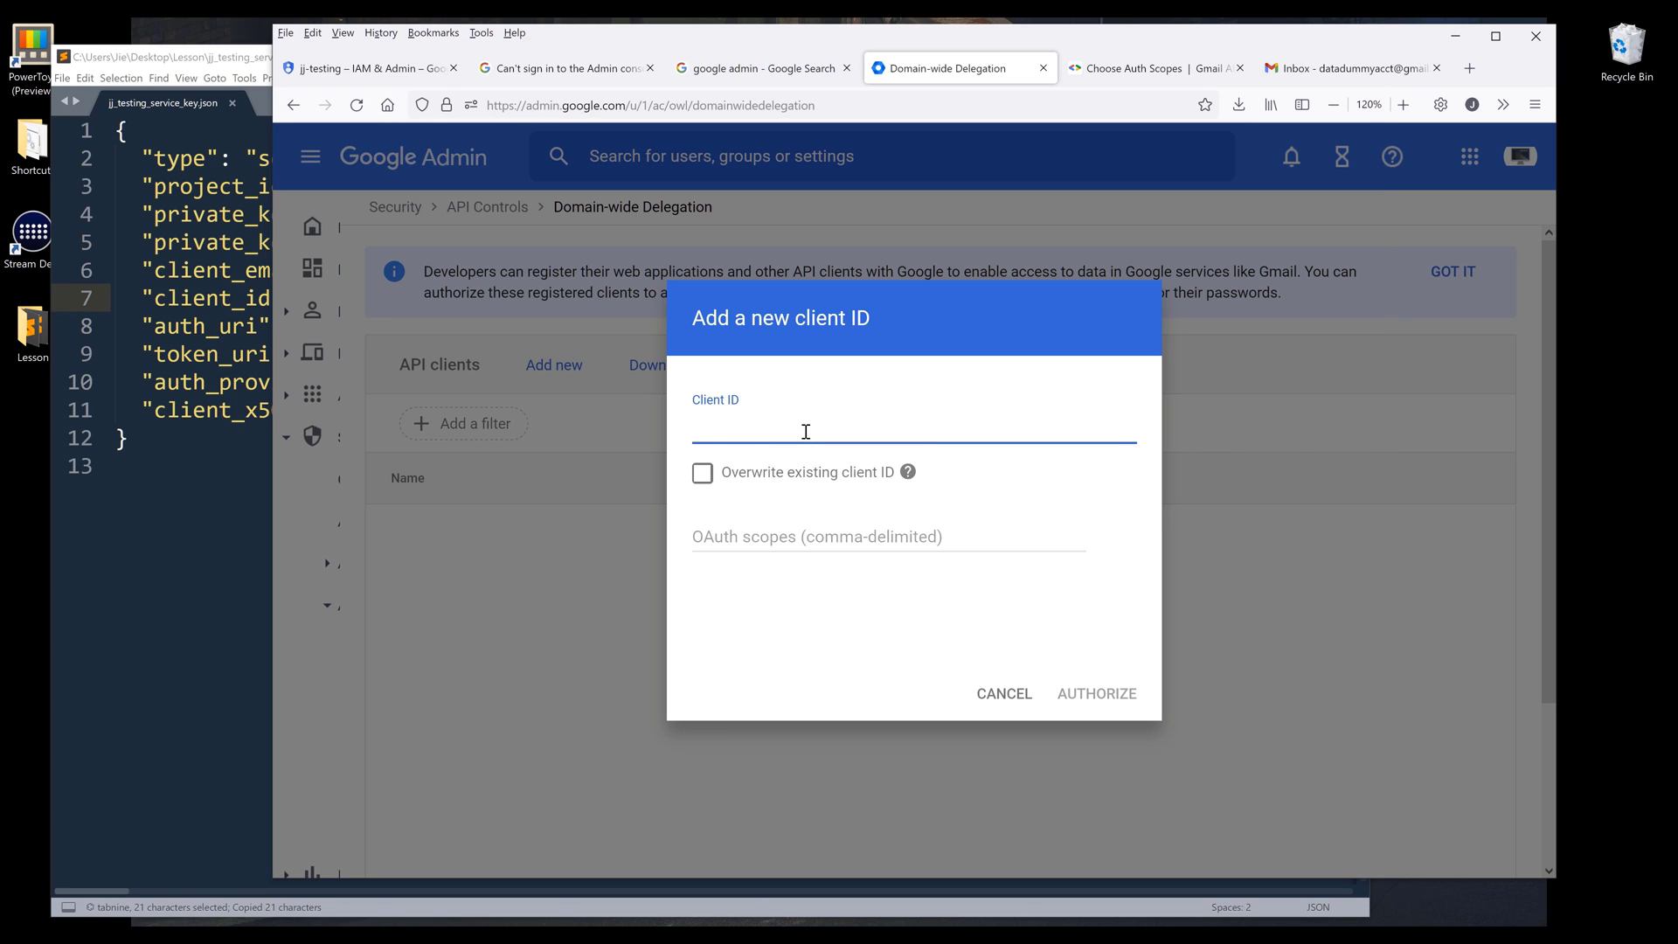
pyautogui.write('105344612334358438825')
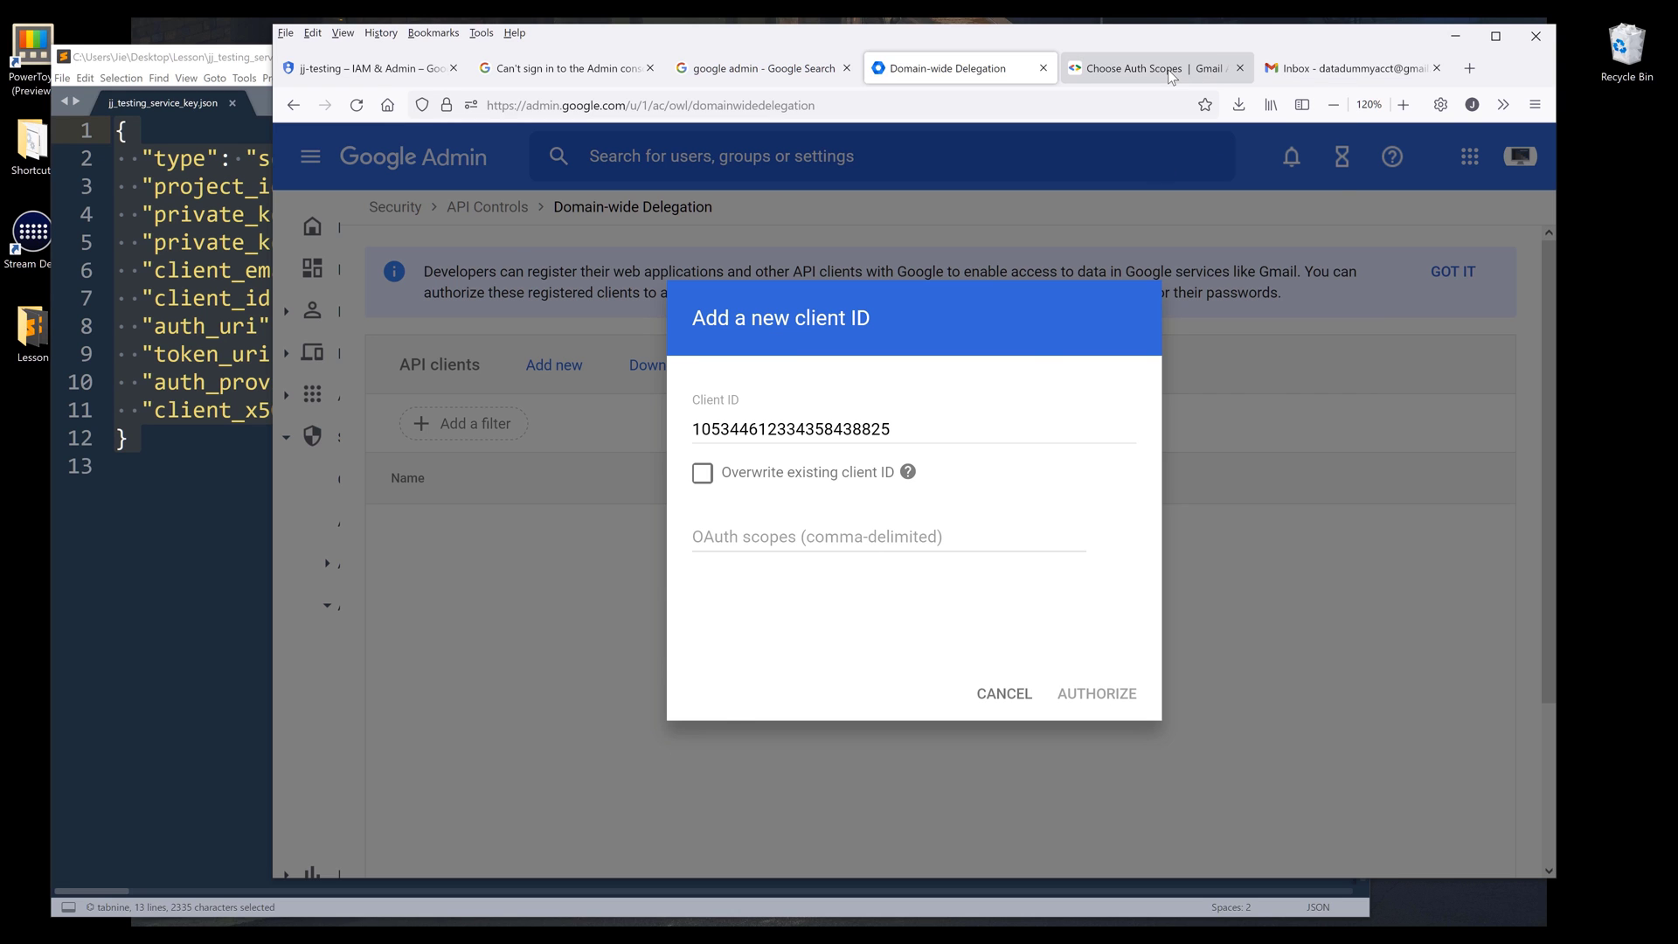
pyautogui.click(1145, 67)
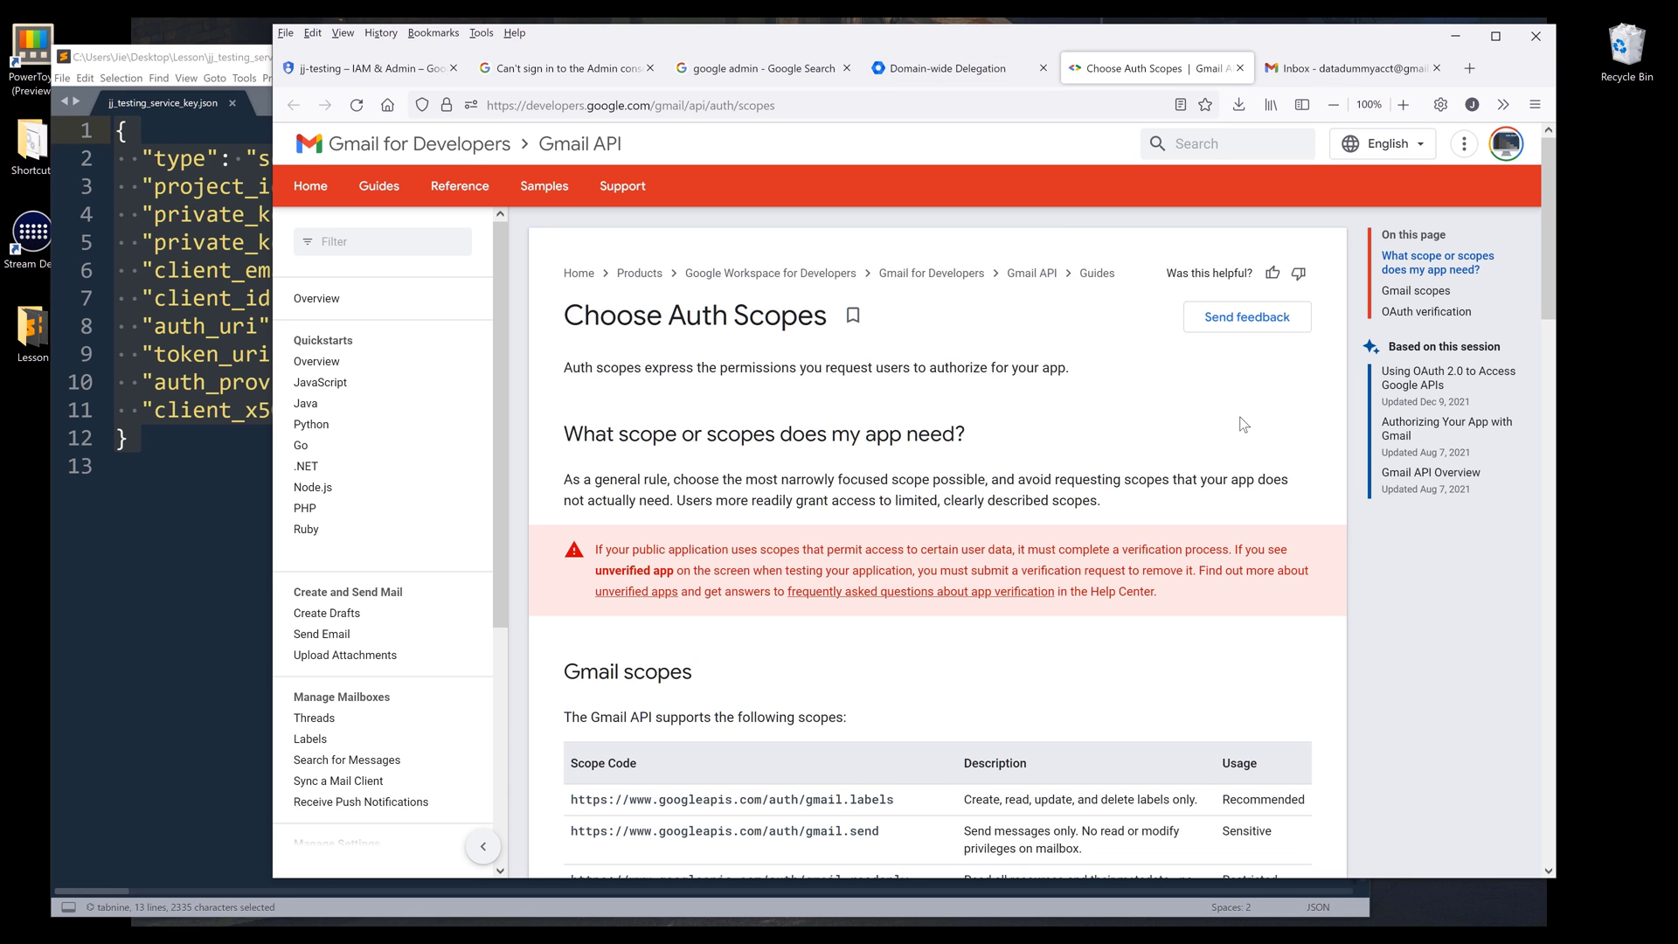
pyautogui.moveTo(824, 348)
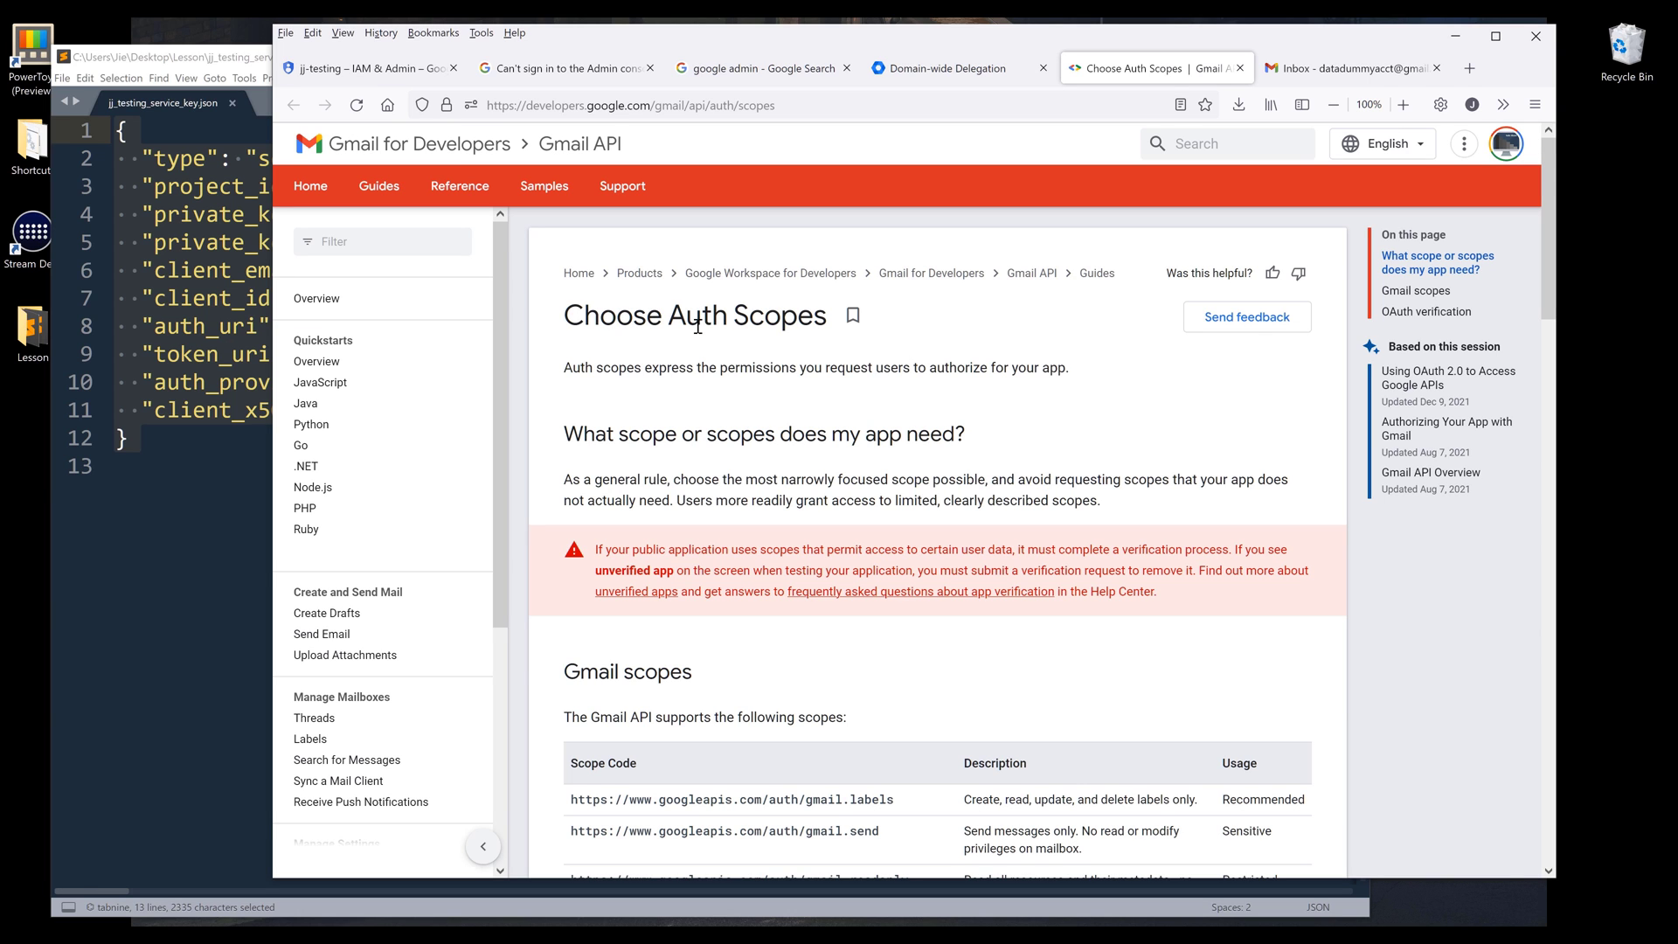
pyautogui.scroll(-3)
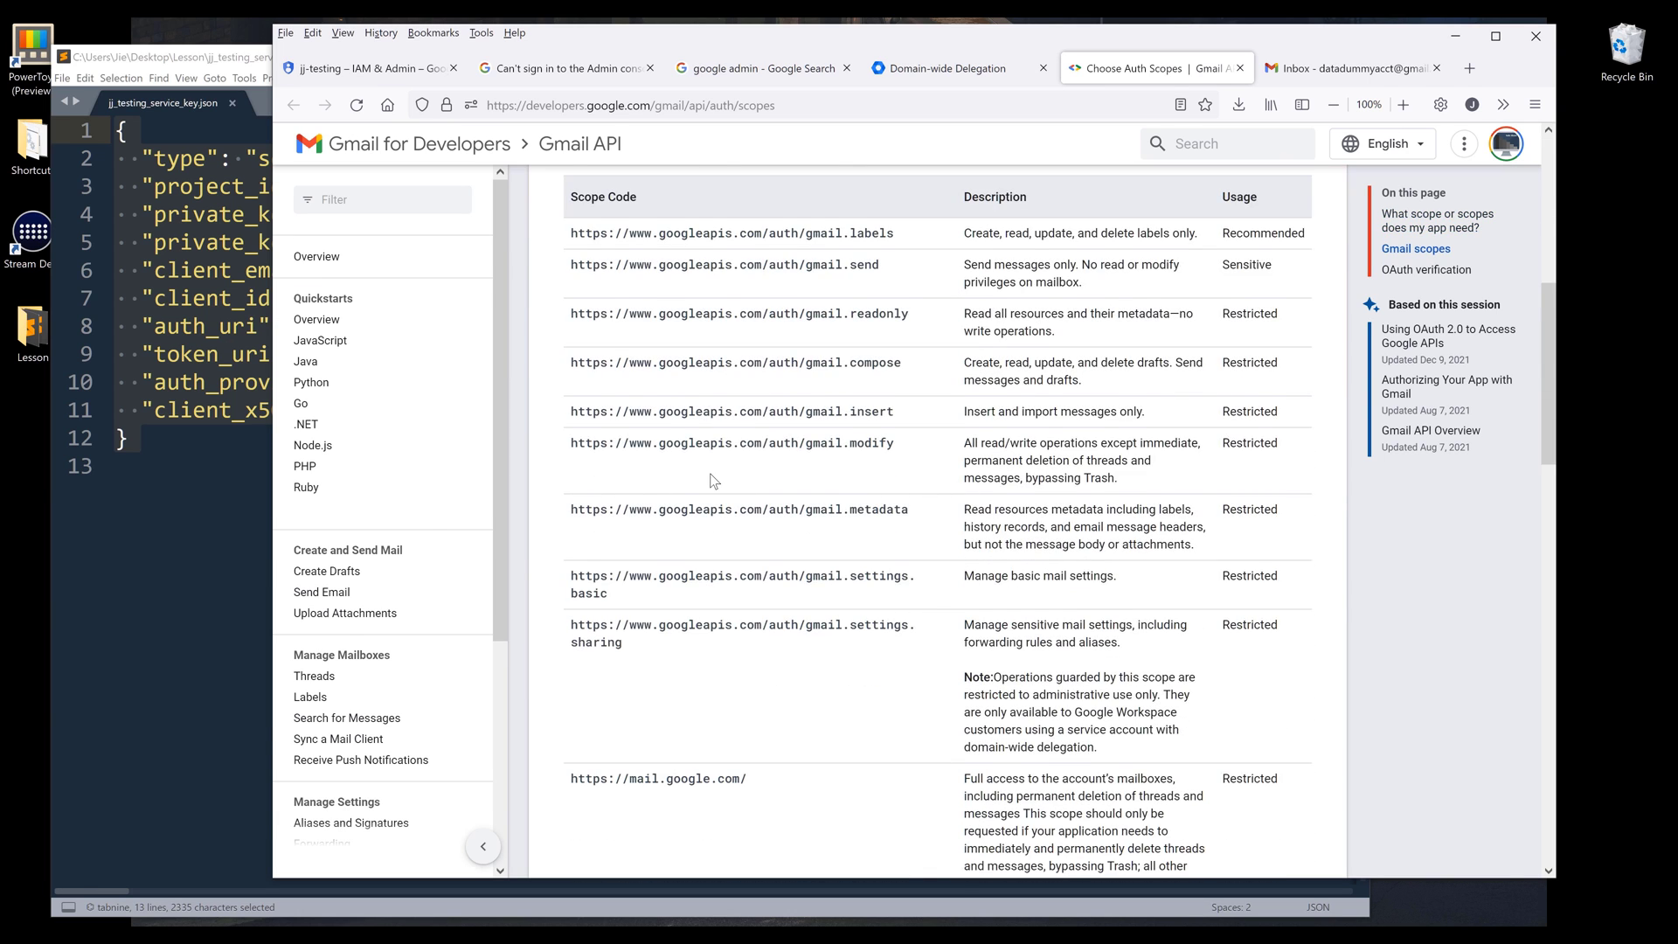
pyautogui.scroll(-3)
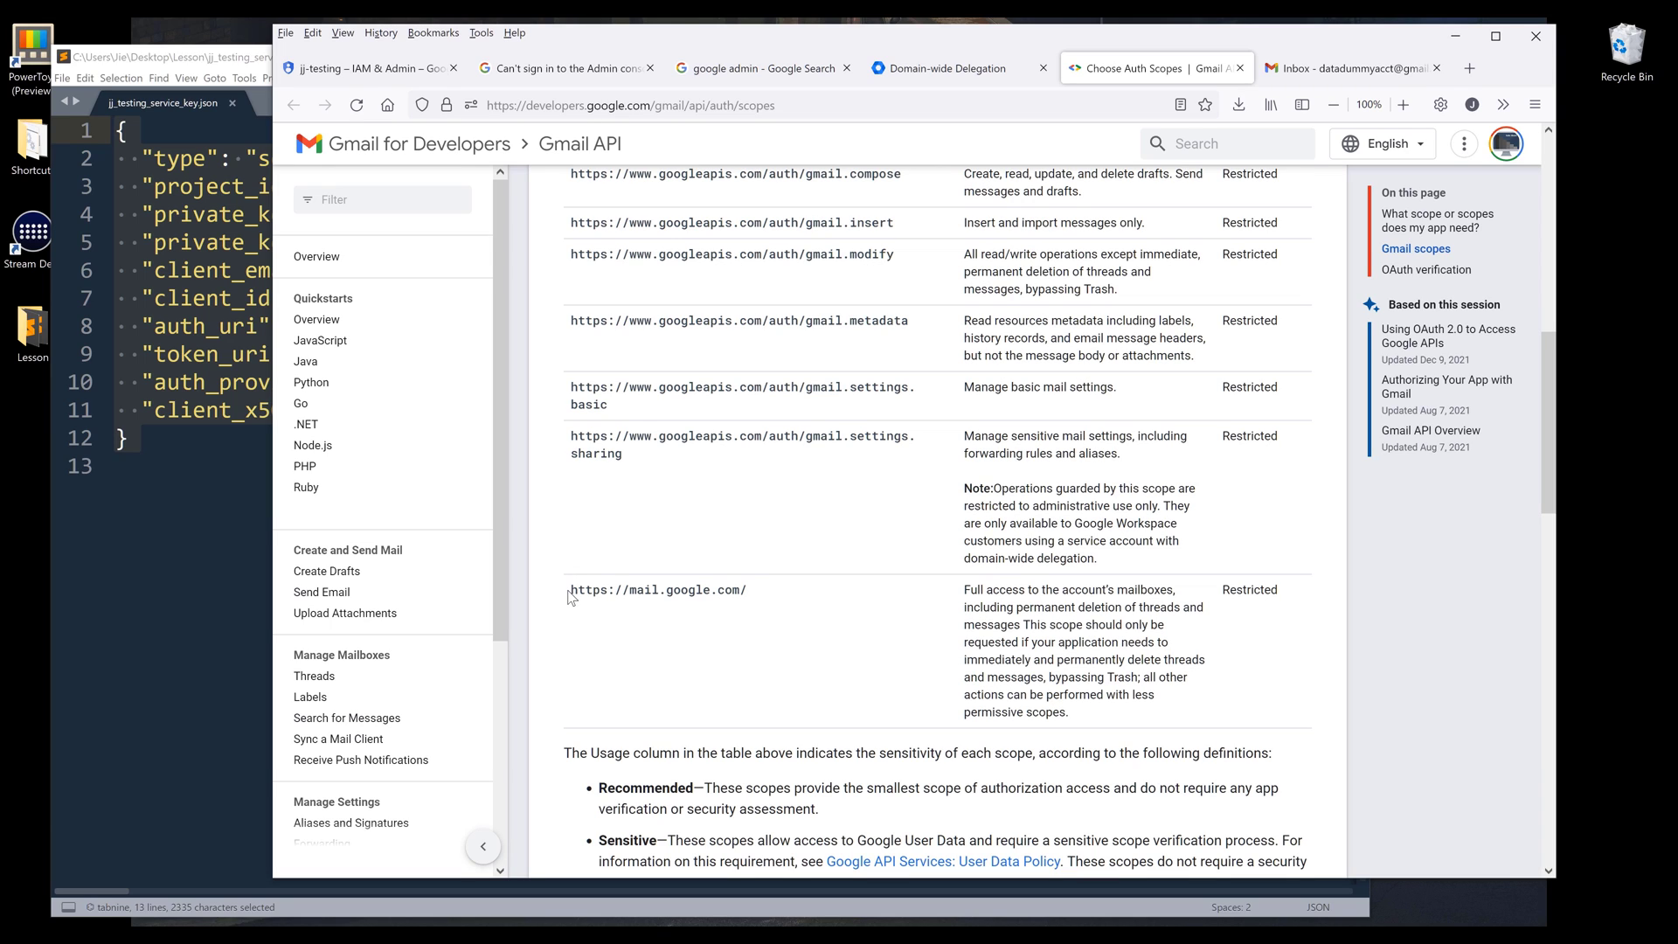
pyautogui.doubleClick(657, 590)
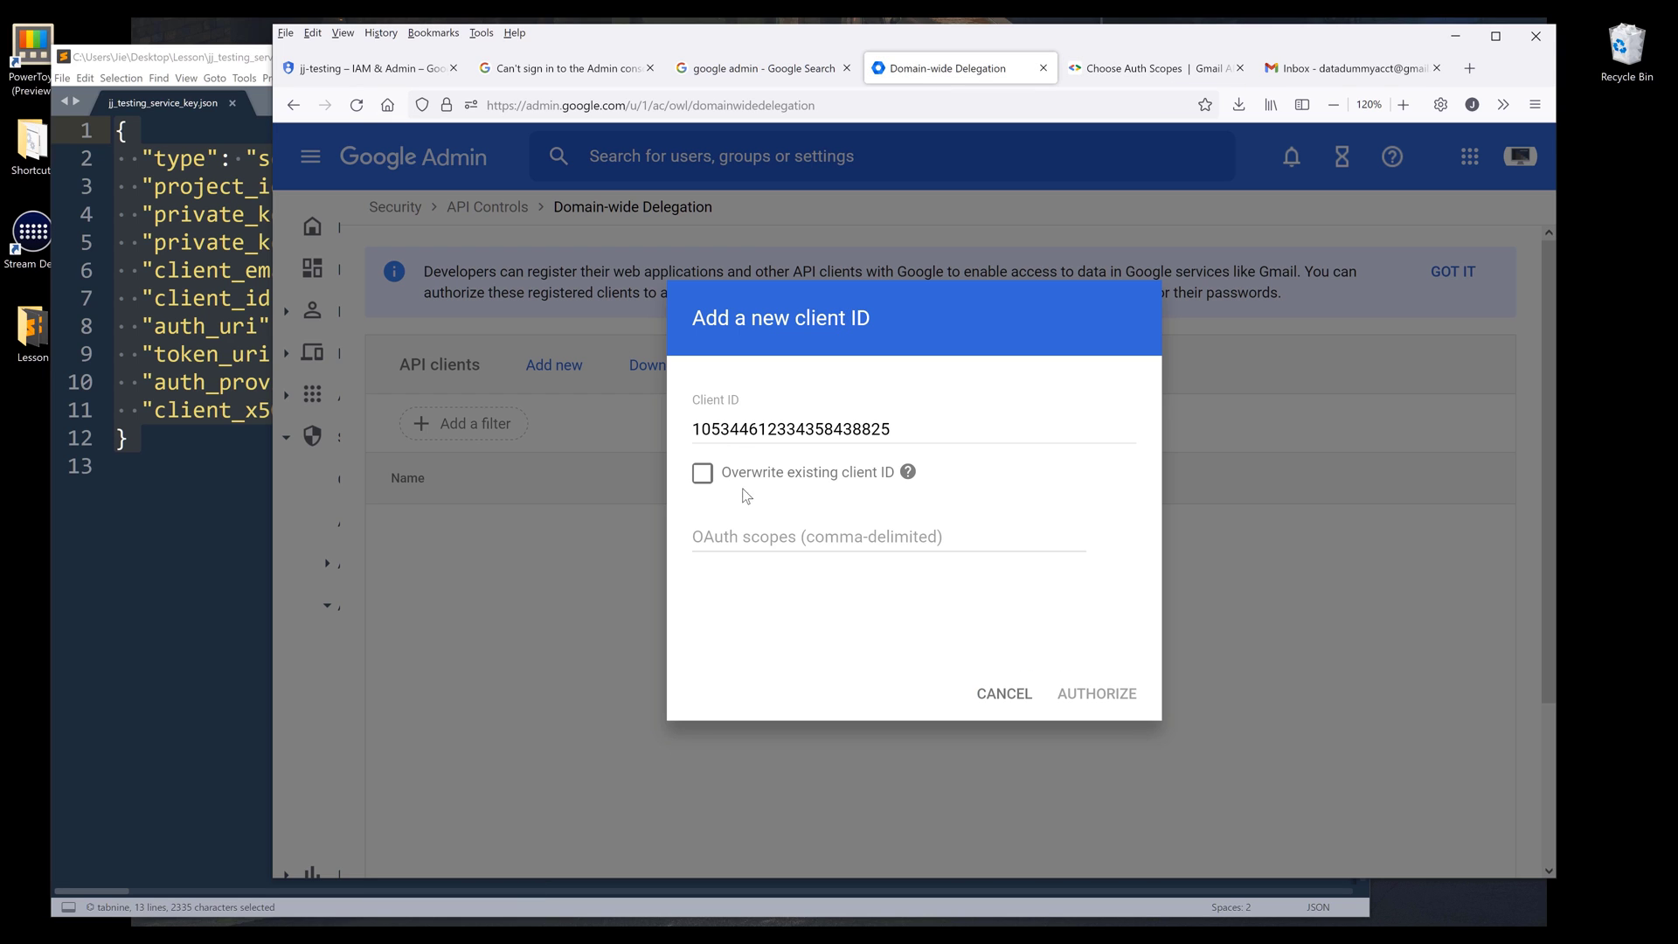
pyautogui.click(887, 536)
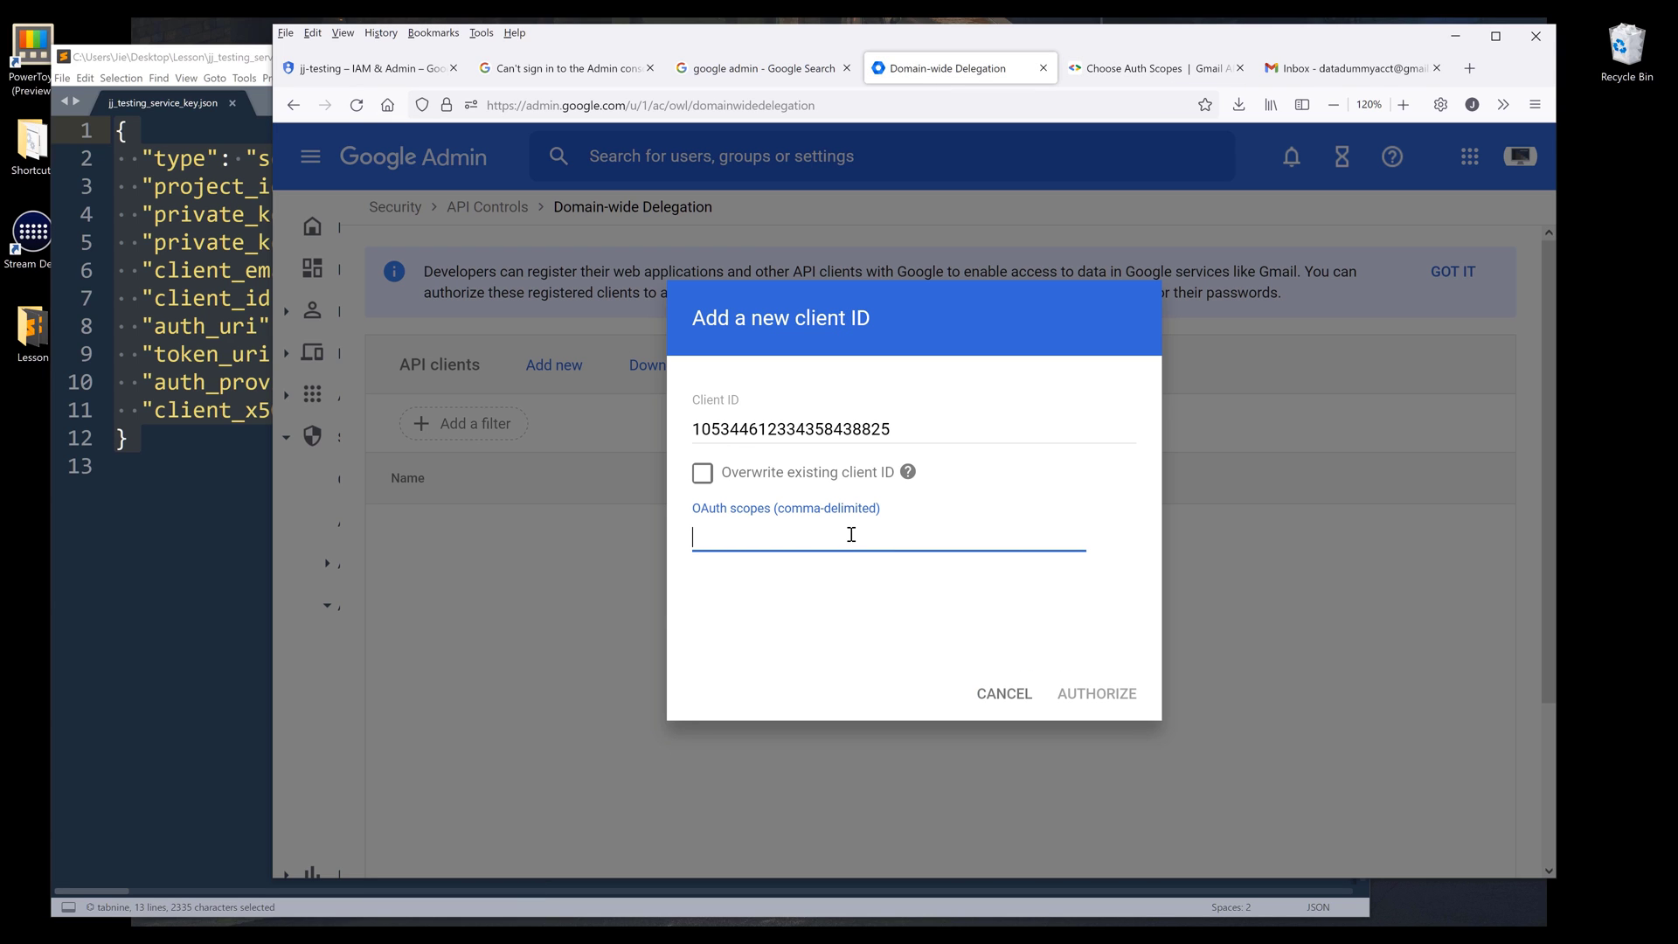
pyautogui.write('https://mail.google.com/')
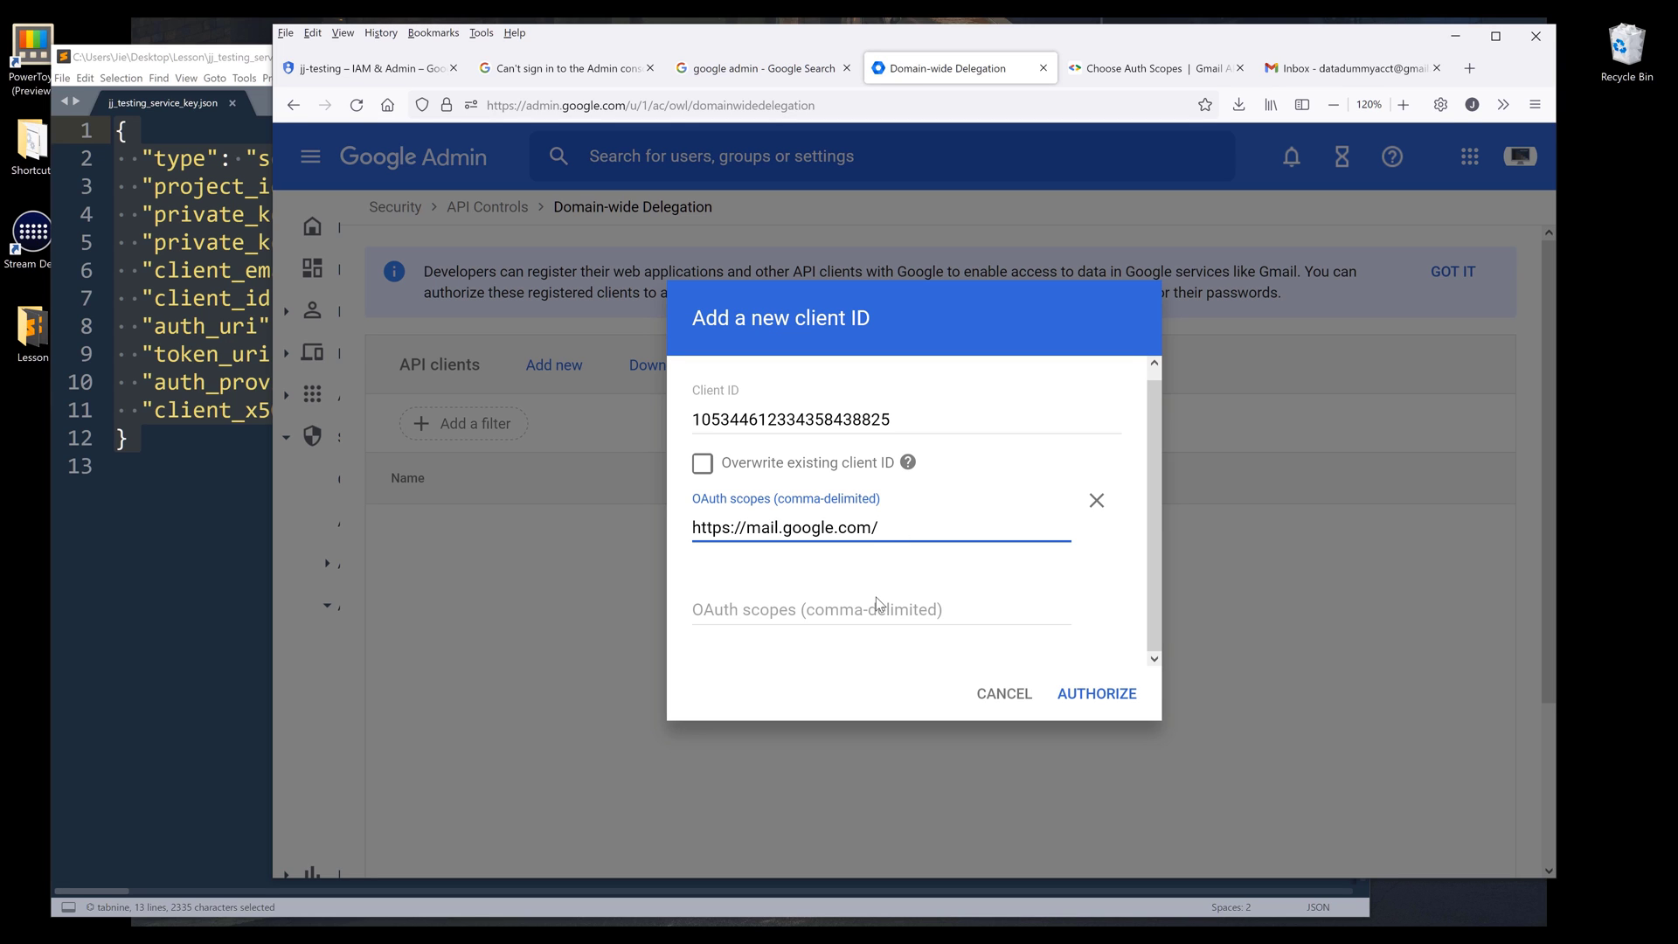
pyautogui.click(878, 610)
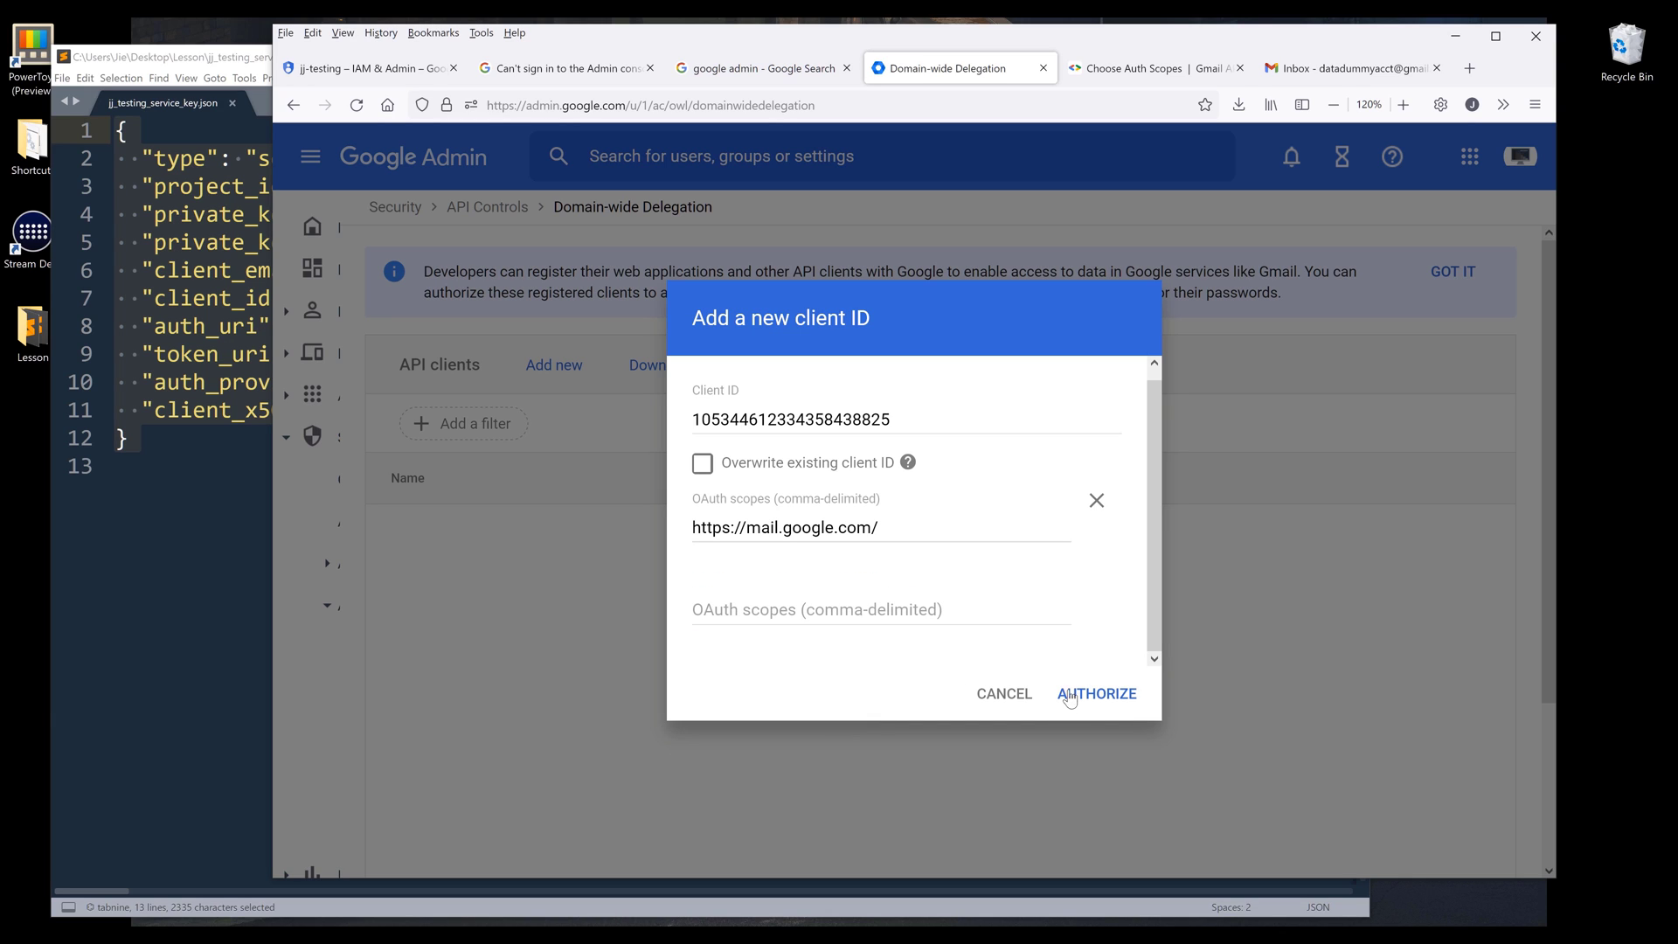
pyautogui.click(1096, 693)
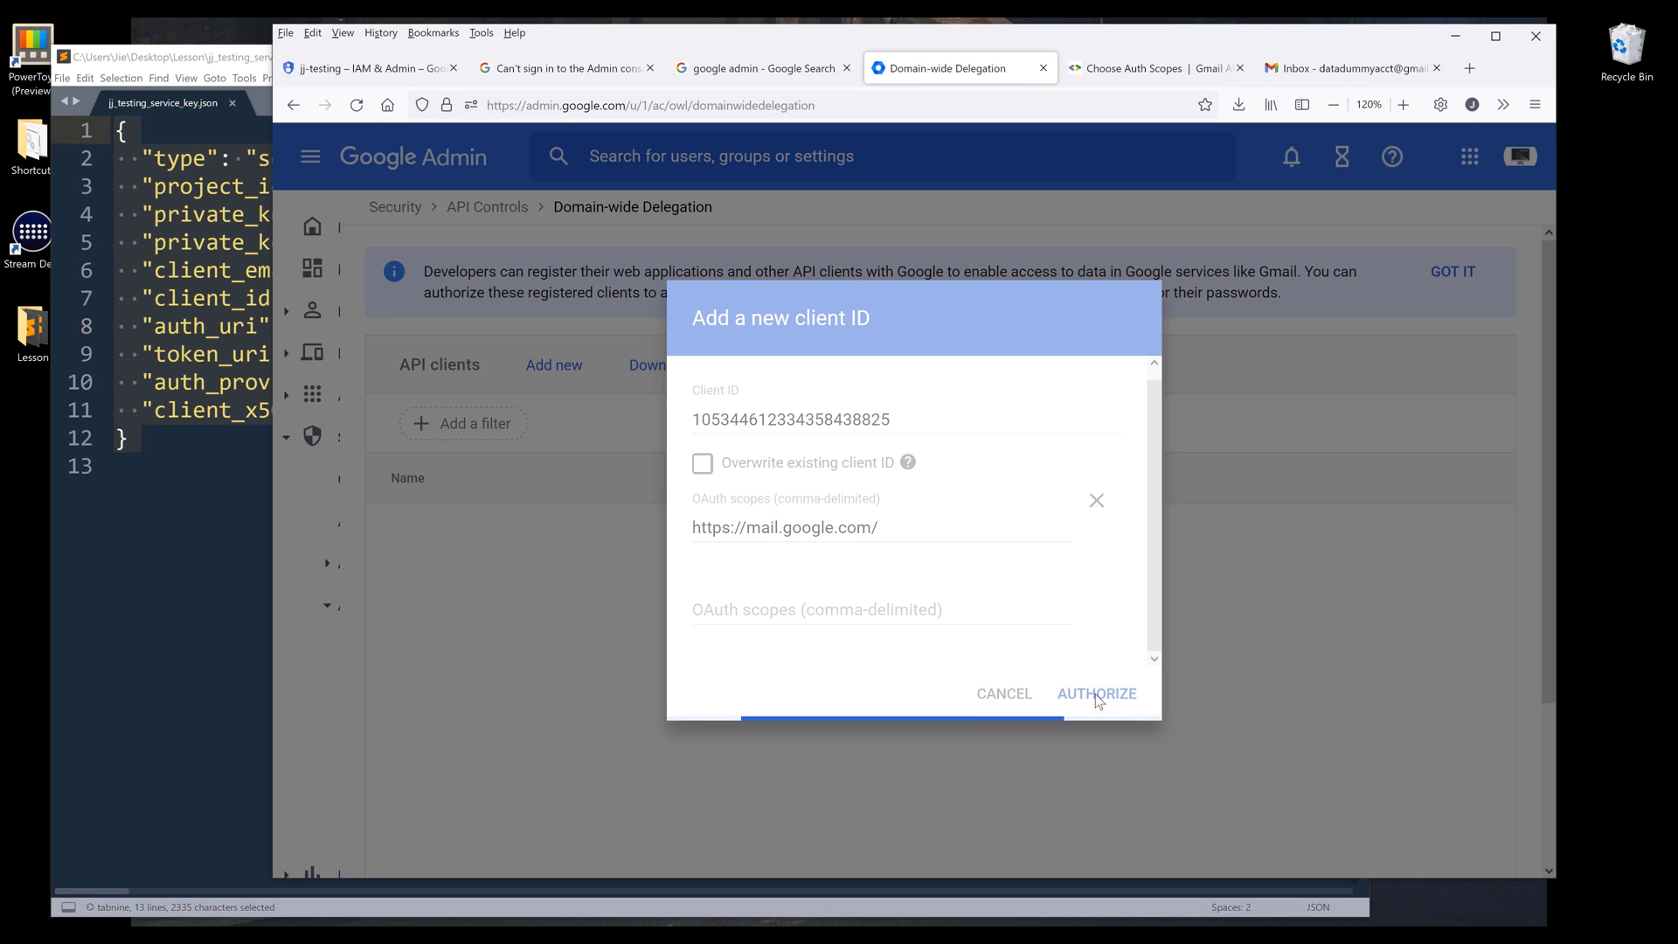
# Select the Google API Tutorial client's ID and bring up jj_testing_service_key.json for comparison
pyautogui.click(1096, 693)
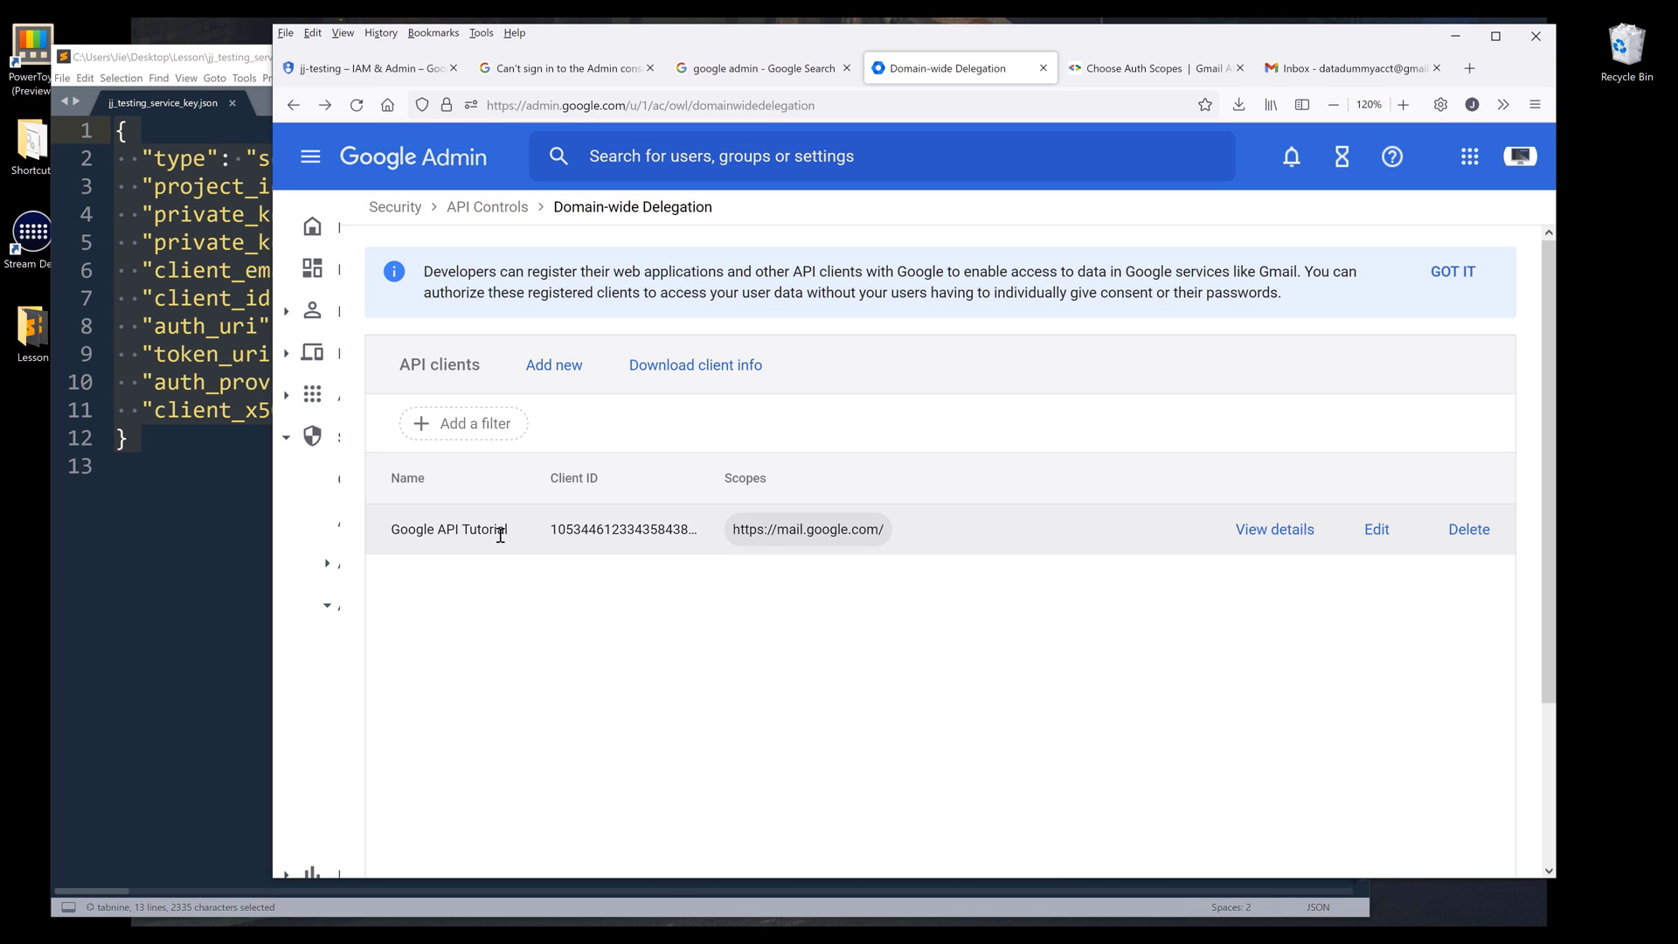
pyautogui.doubleClick(623, 529)
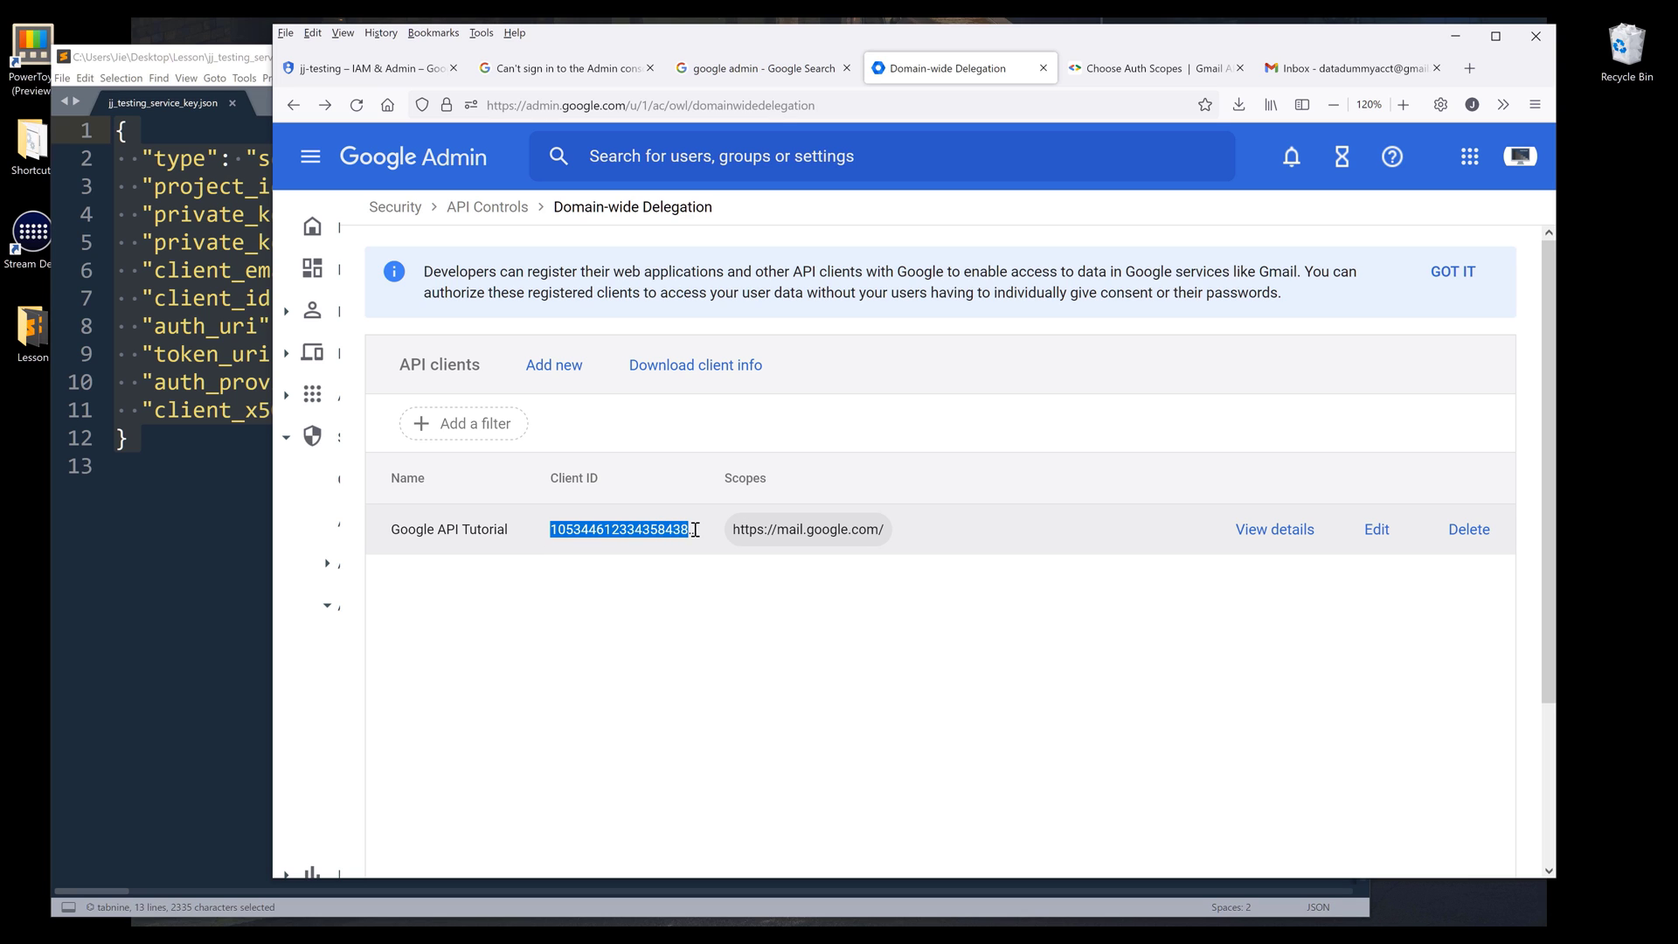
pyautogui.click(669, 615)
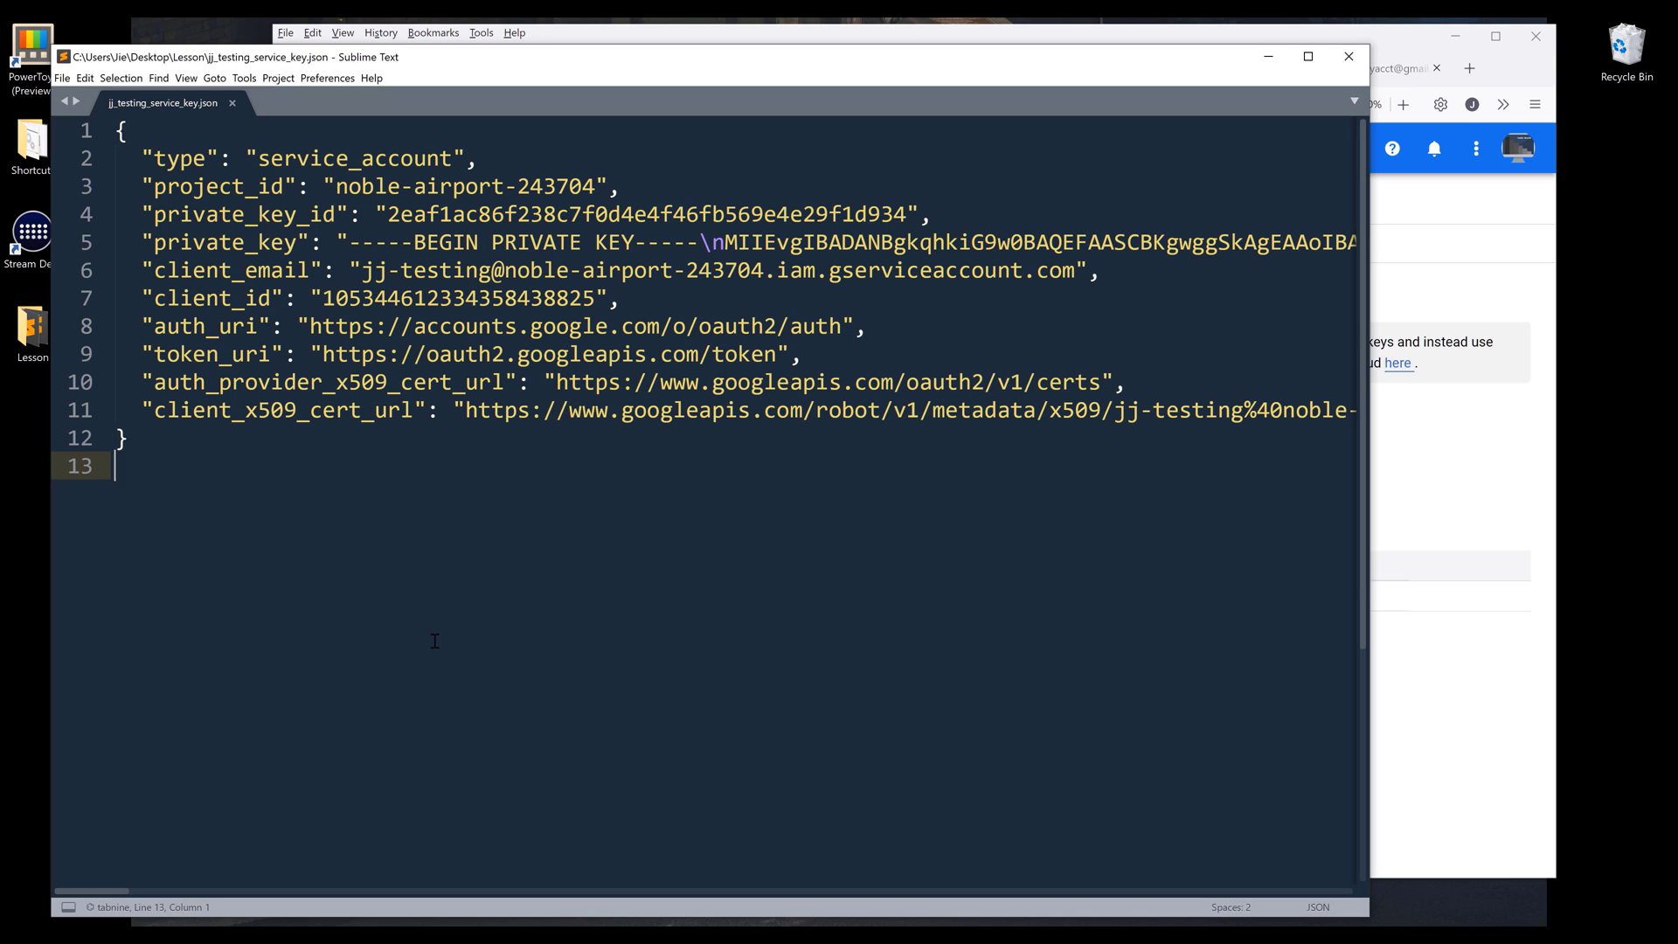
pyautogui.moveTo(596, 661)
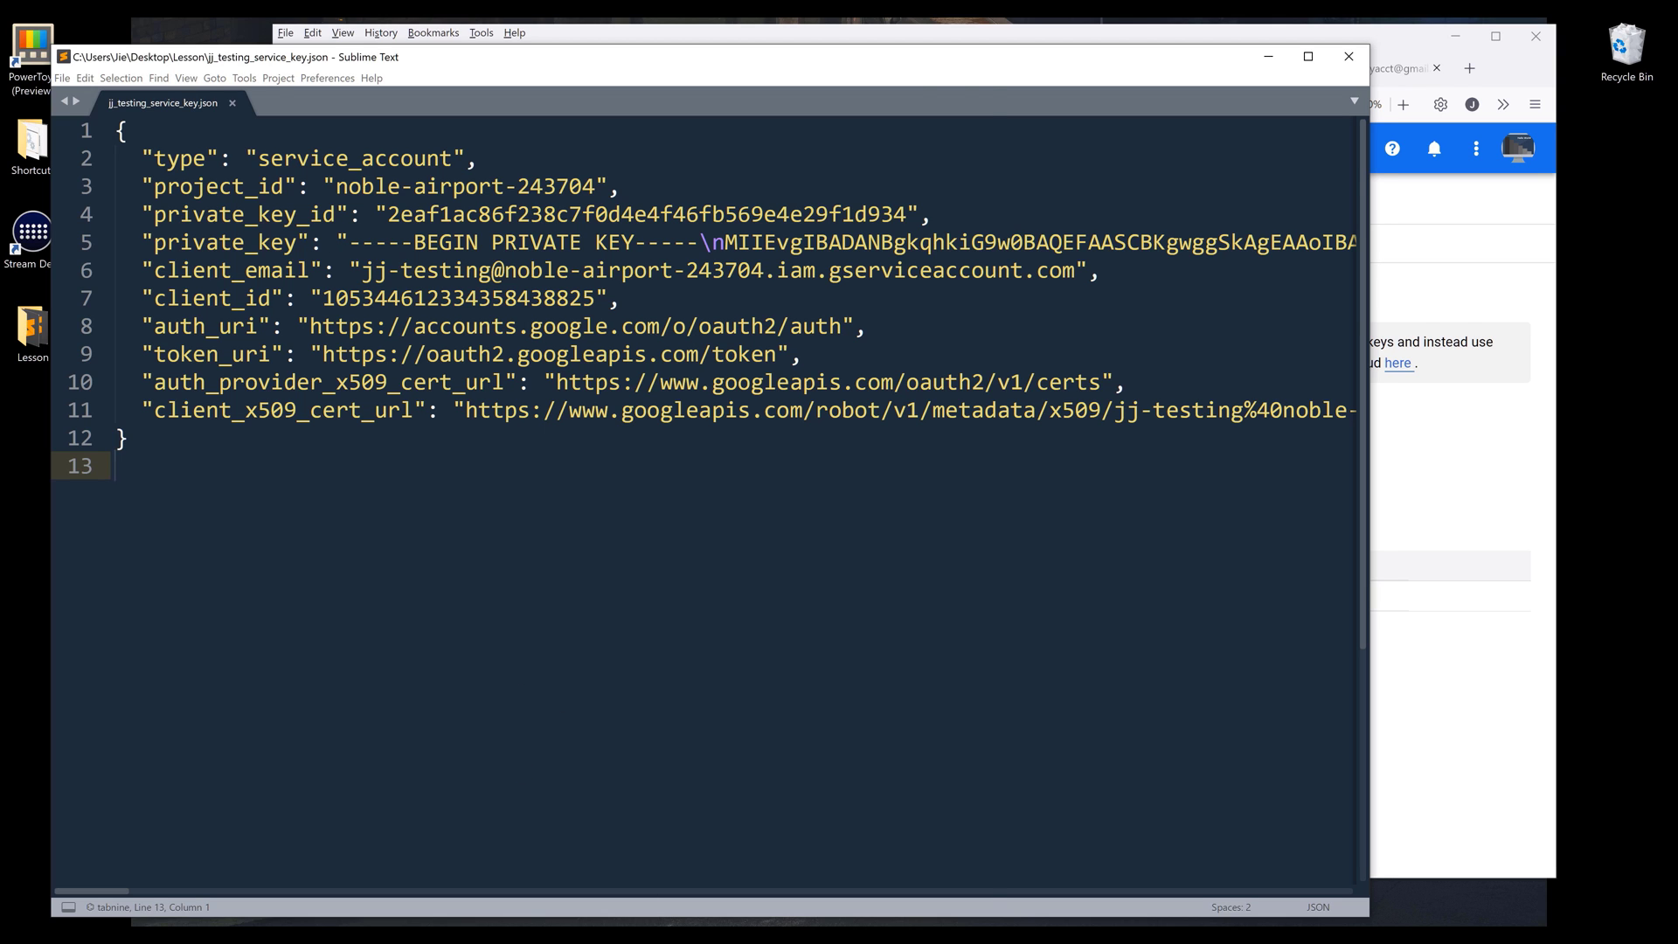
# Replace demo.py's pandas code with a '# pip install --upgrade google-auth' comment
pyautogui.click(286, 101)
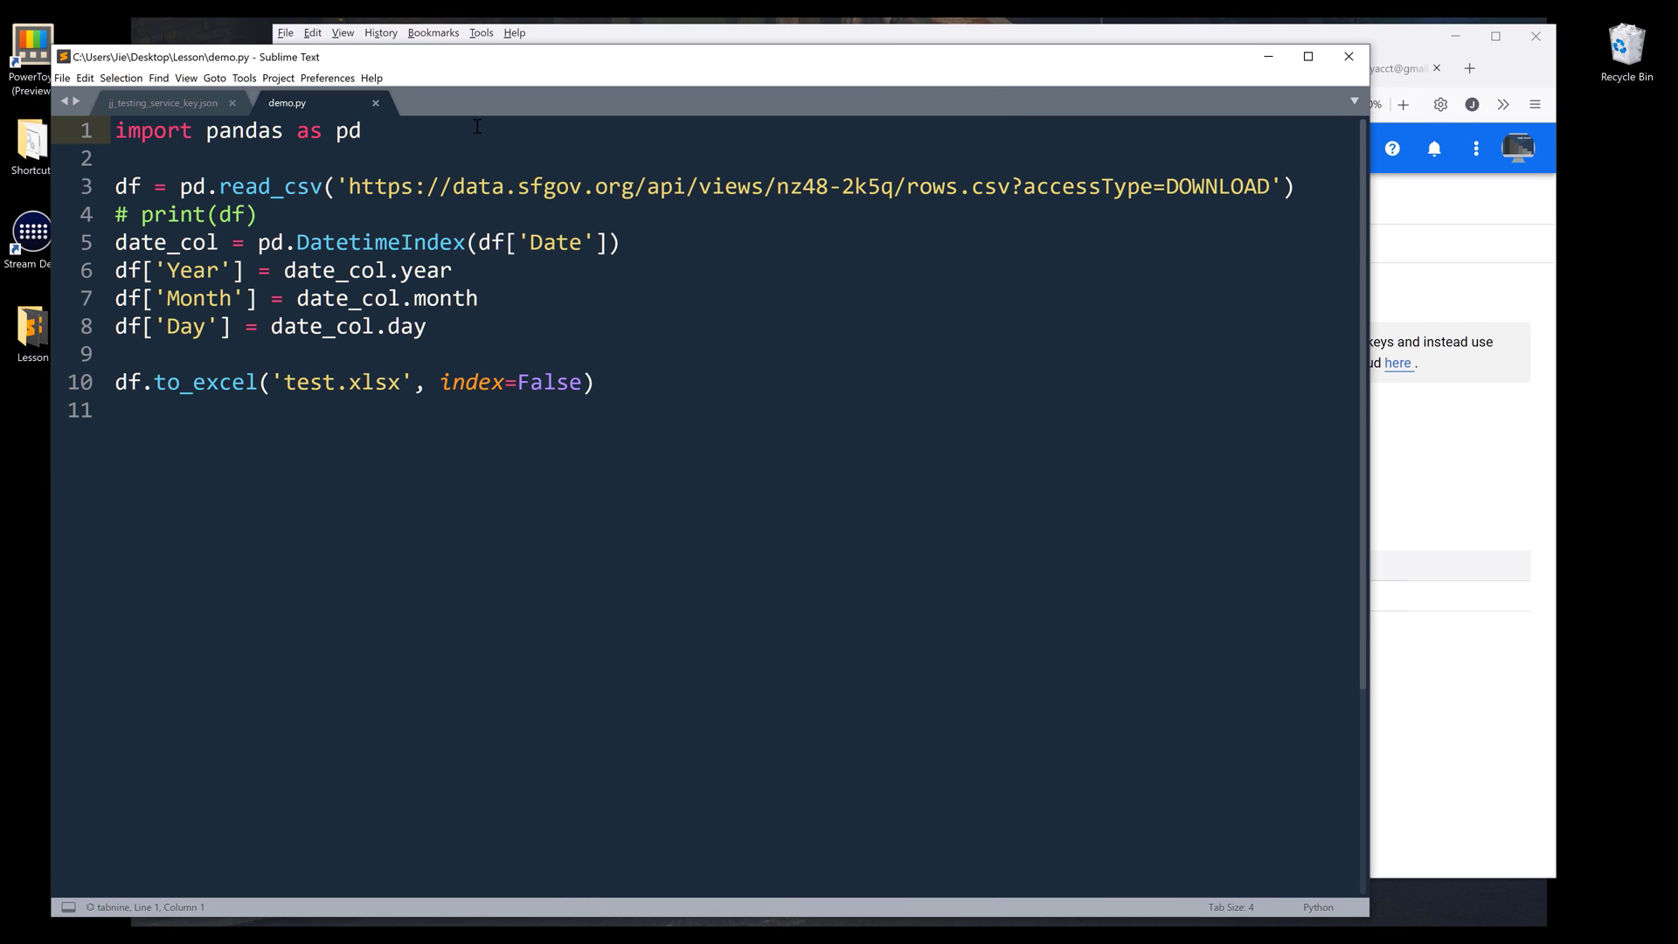
pyautogui.press('ctrl+x')
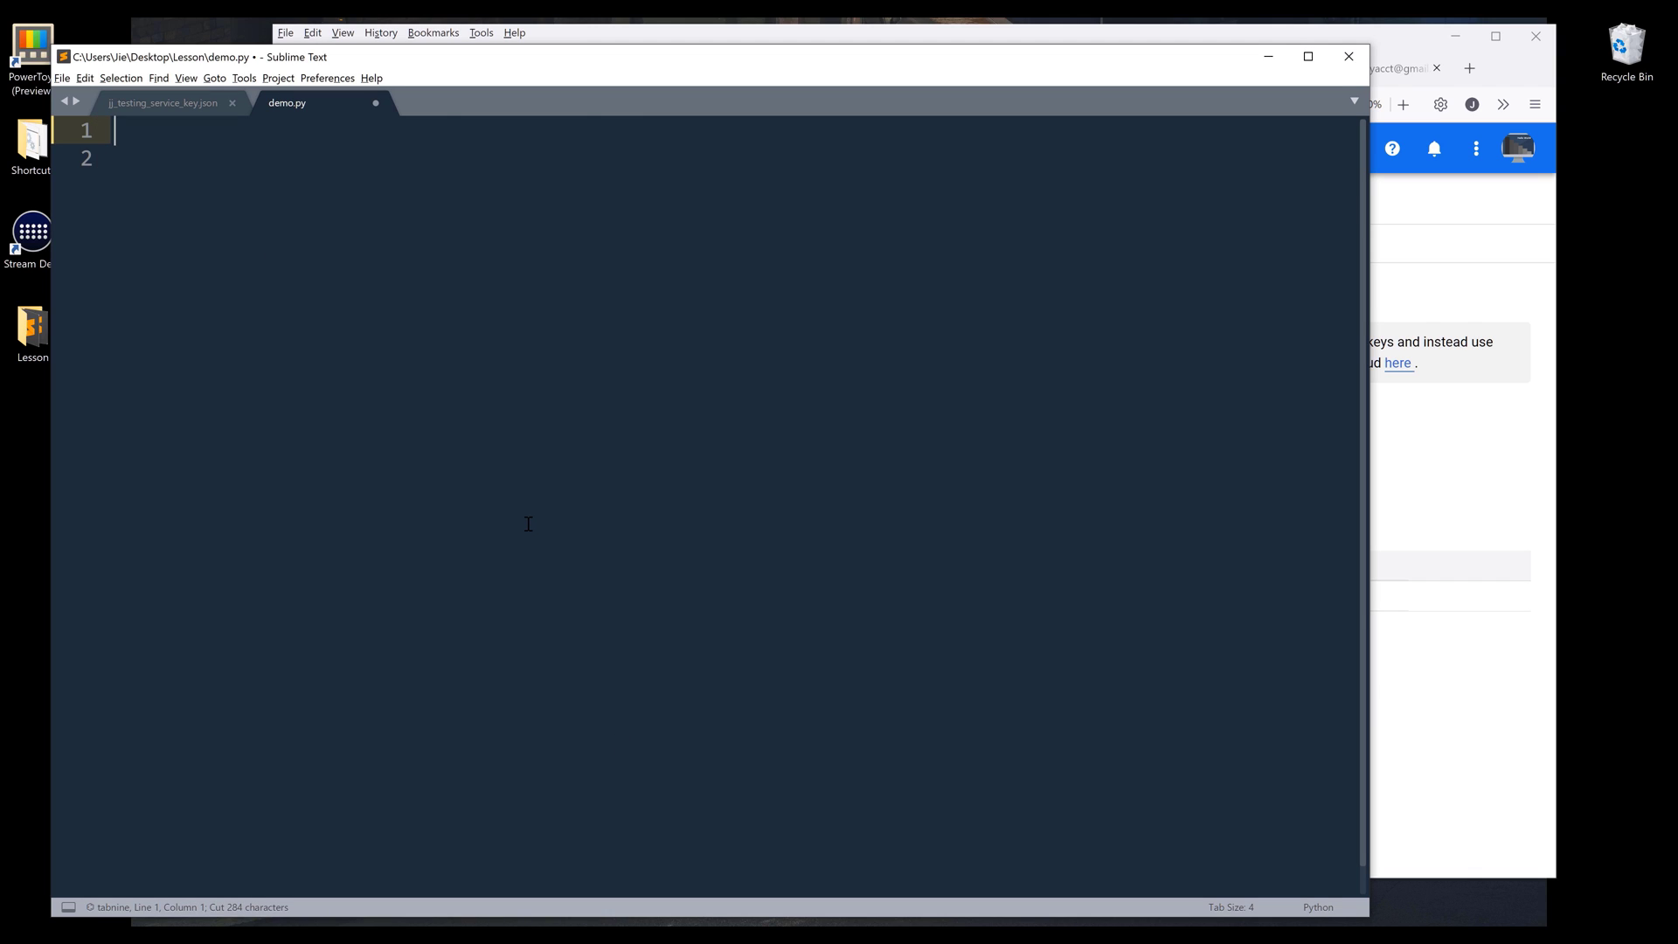
pyautogui.write('#')
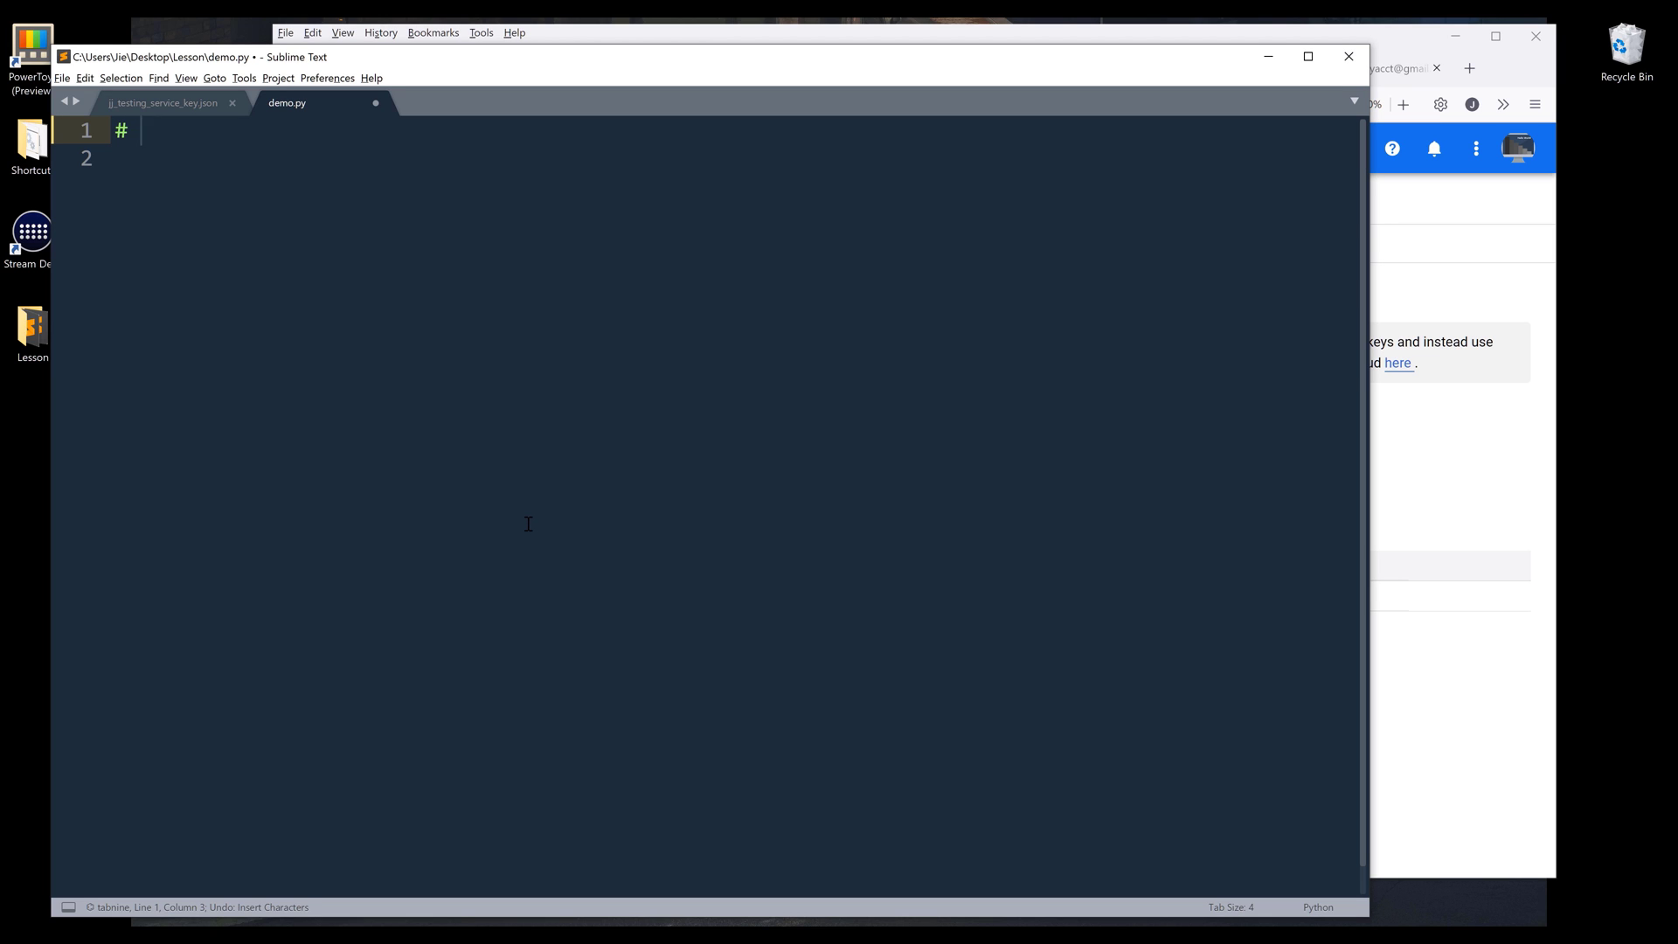
pyautogui.write('pip install')
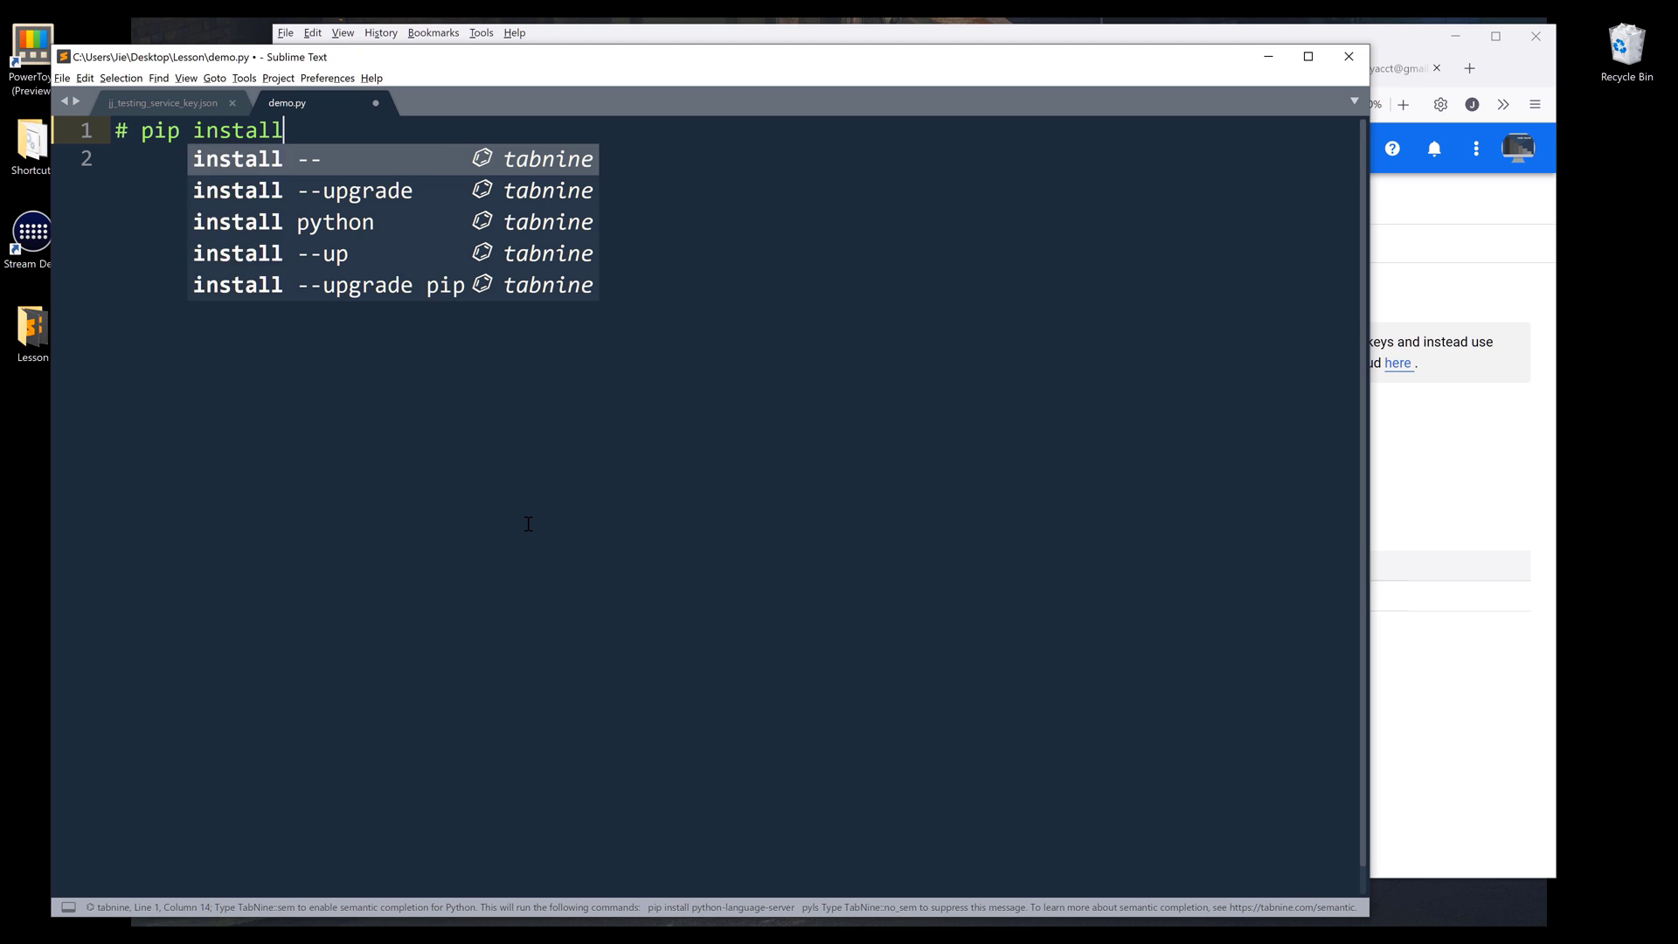
pyautogui.write('--u')
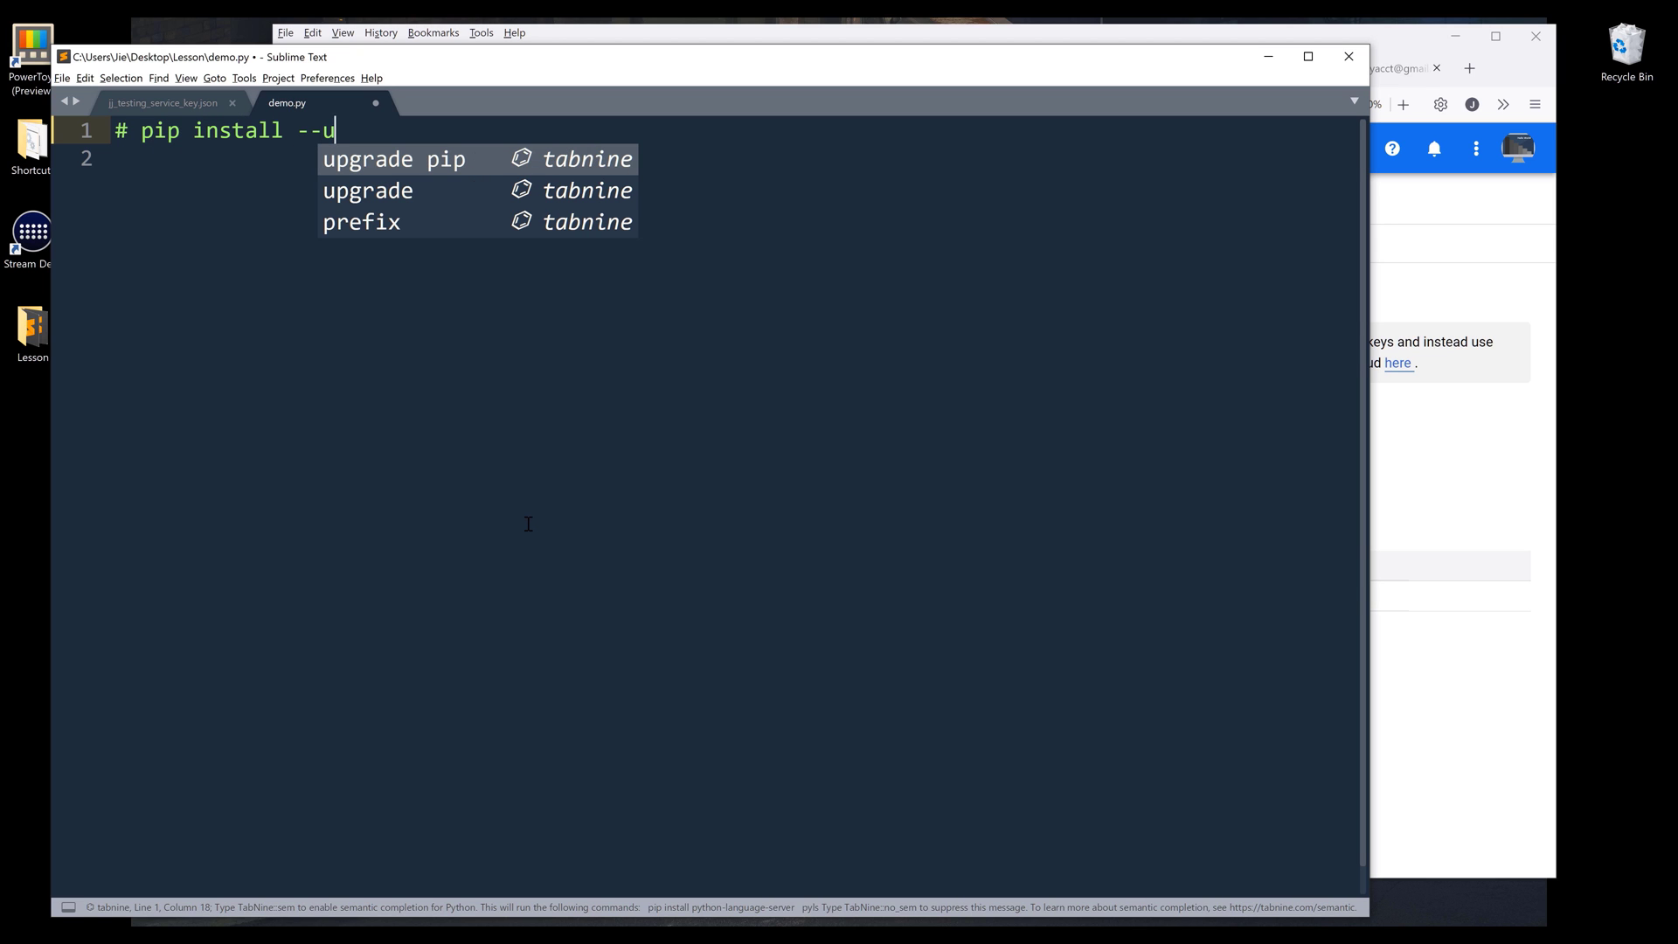
pyautogui.write('pgrade google')
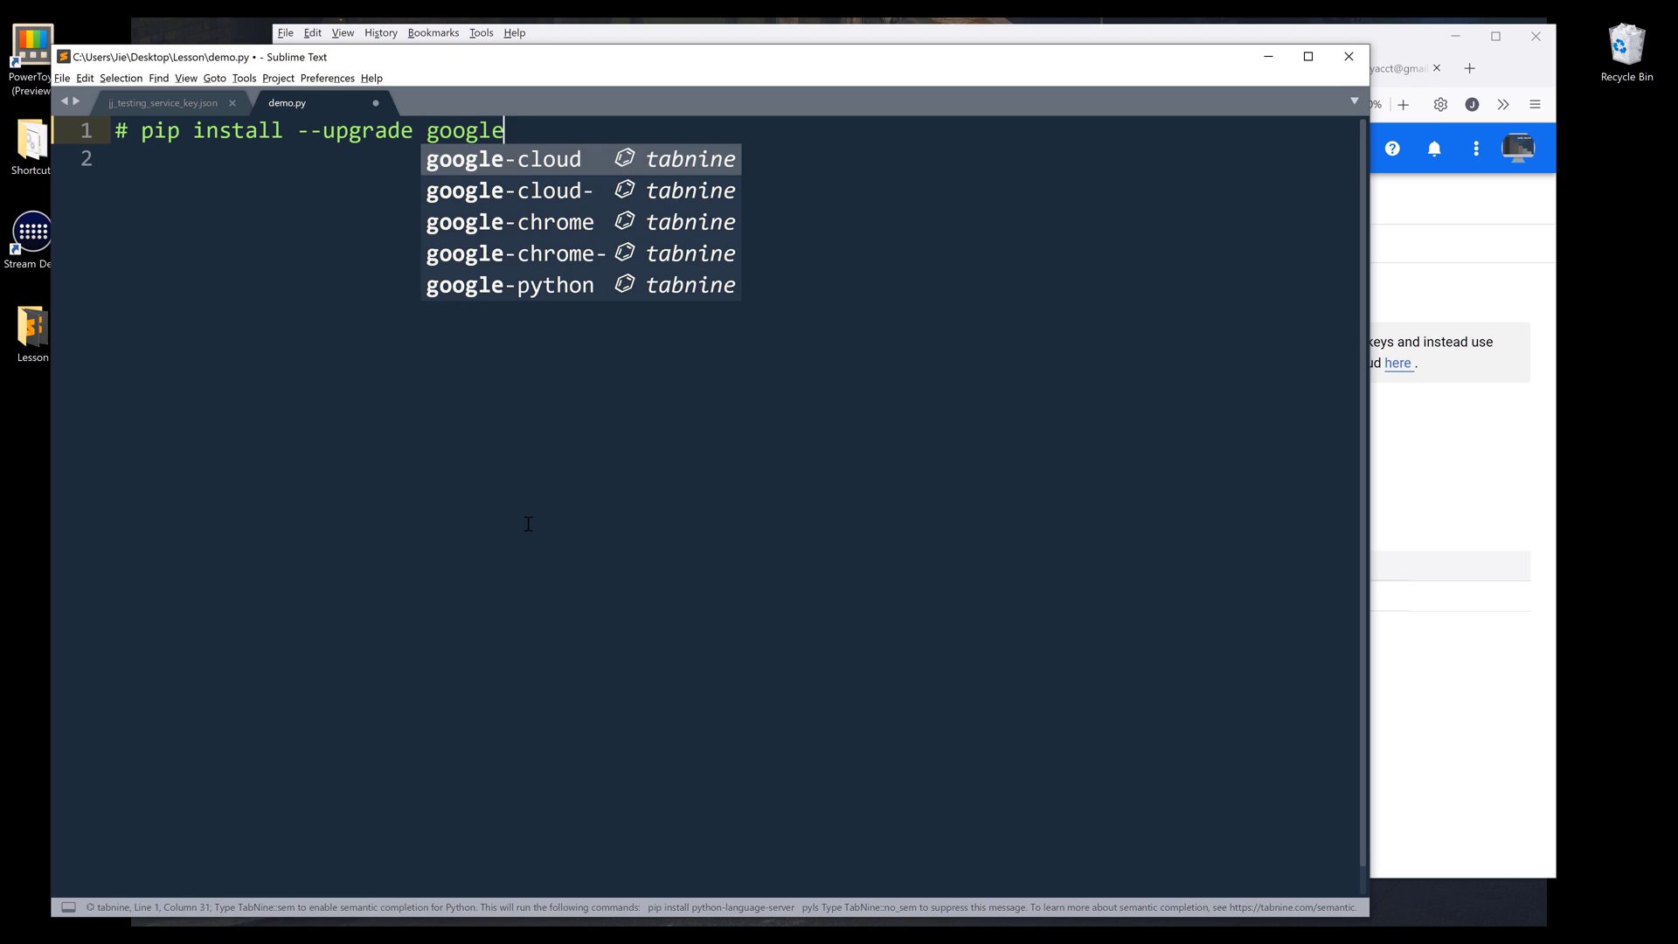
pyautogui.write('-auth')
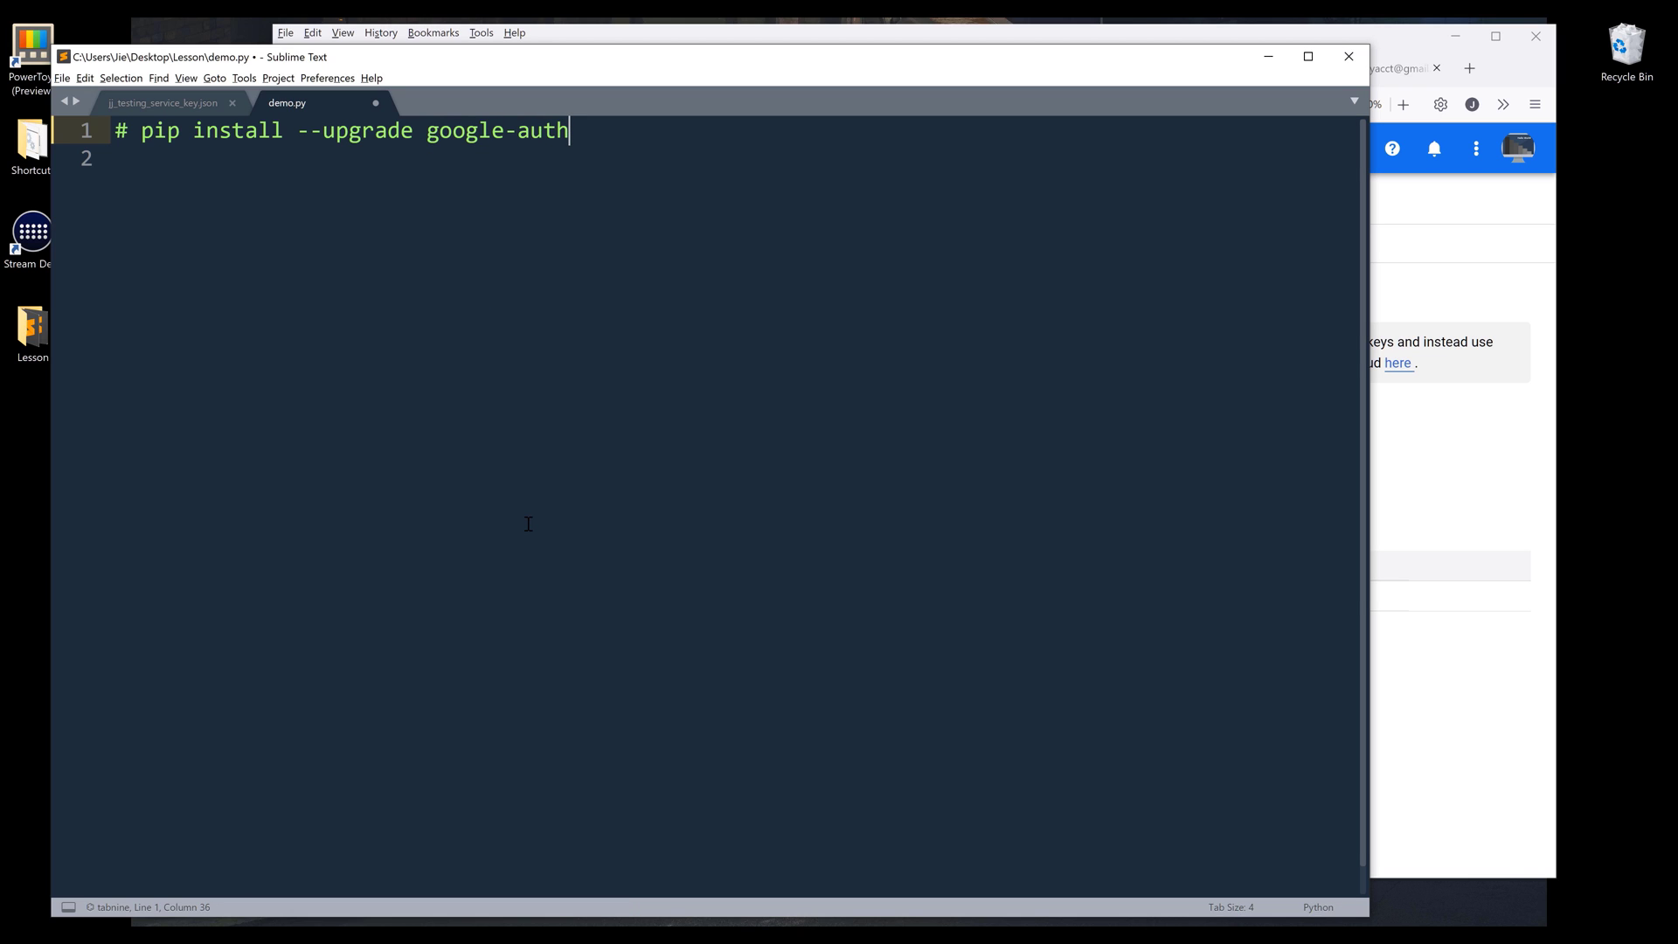
# Add the line 'from google.oauth2 import service_account'
pyautogui.write('fr')
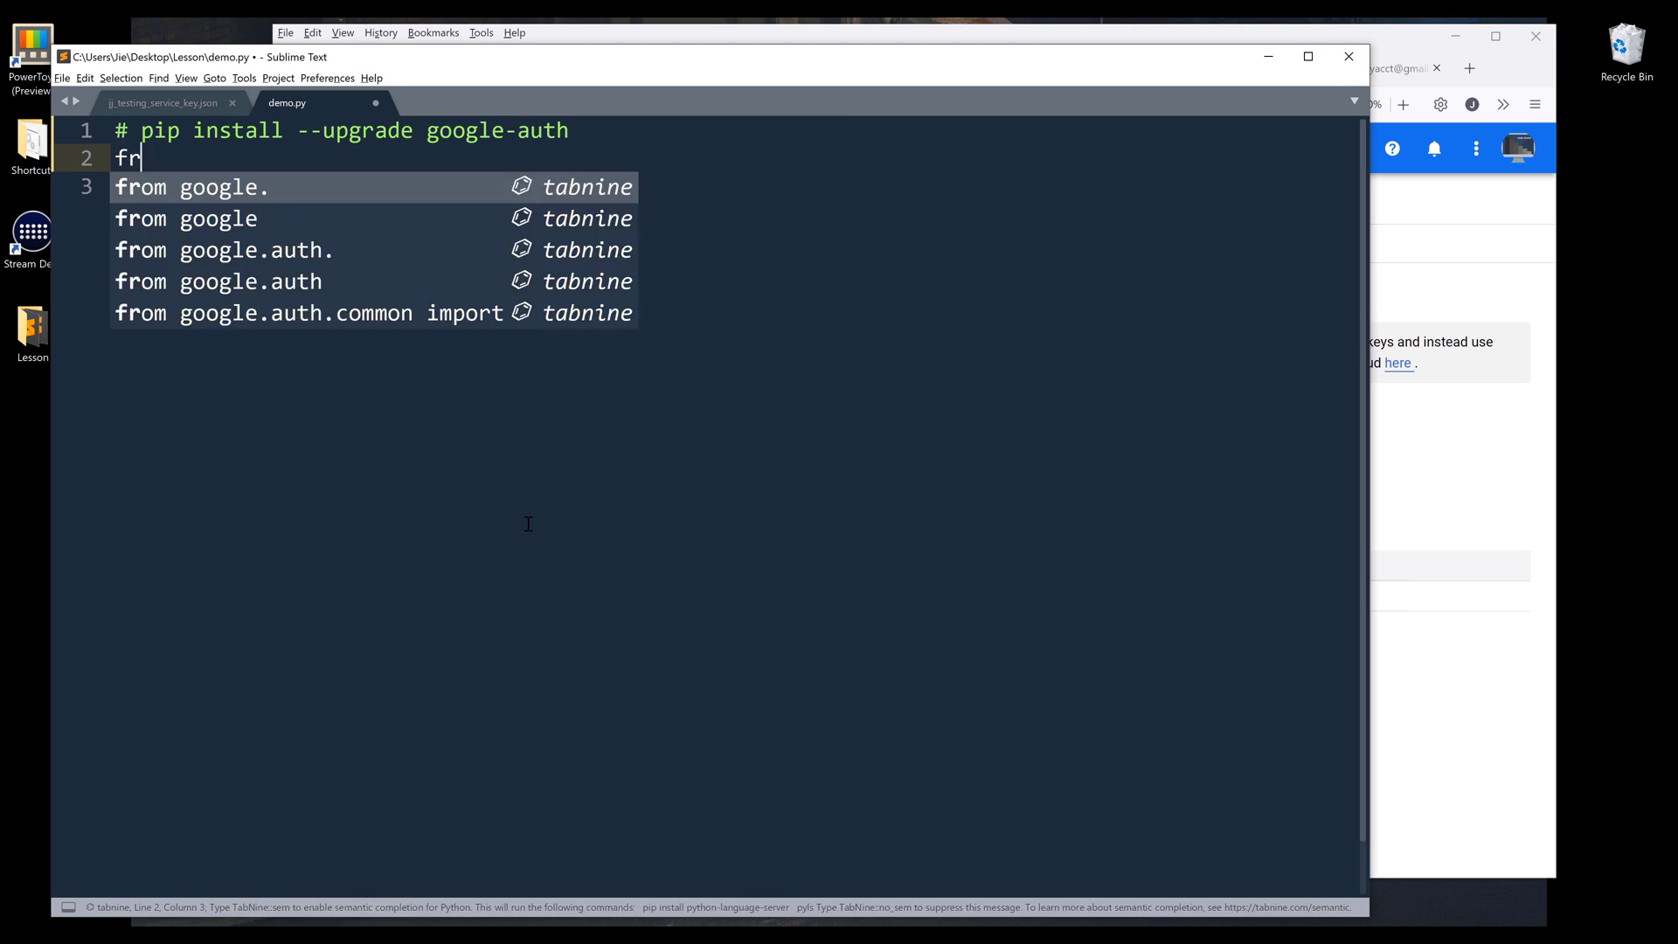
pyautogui.write('om')
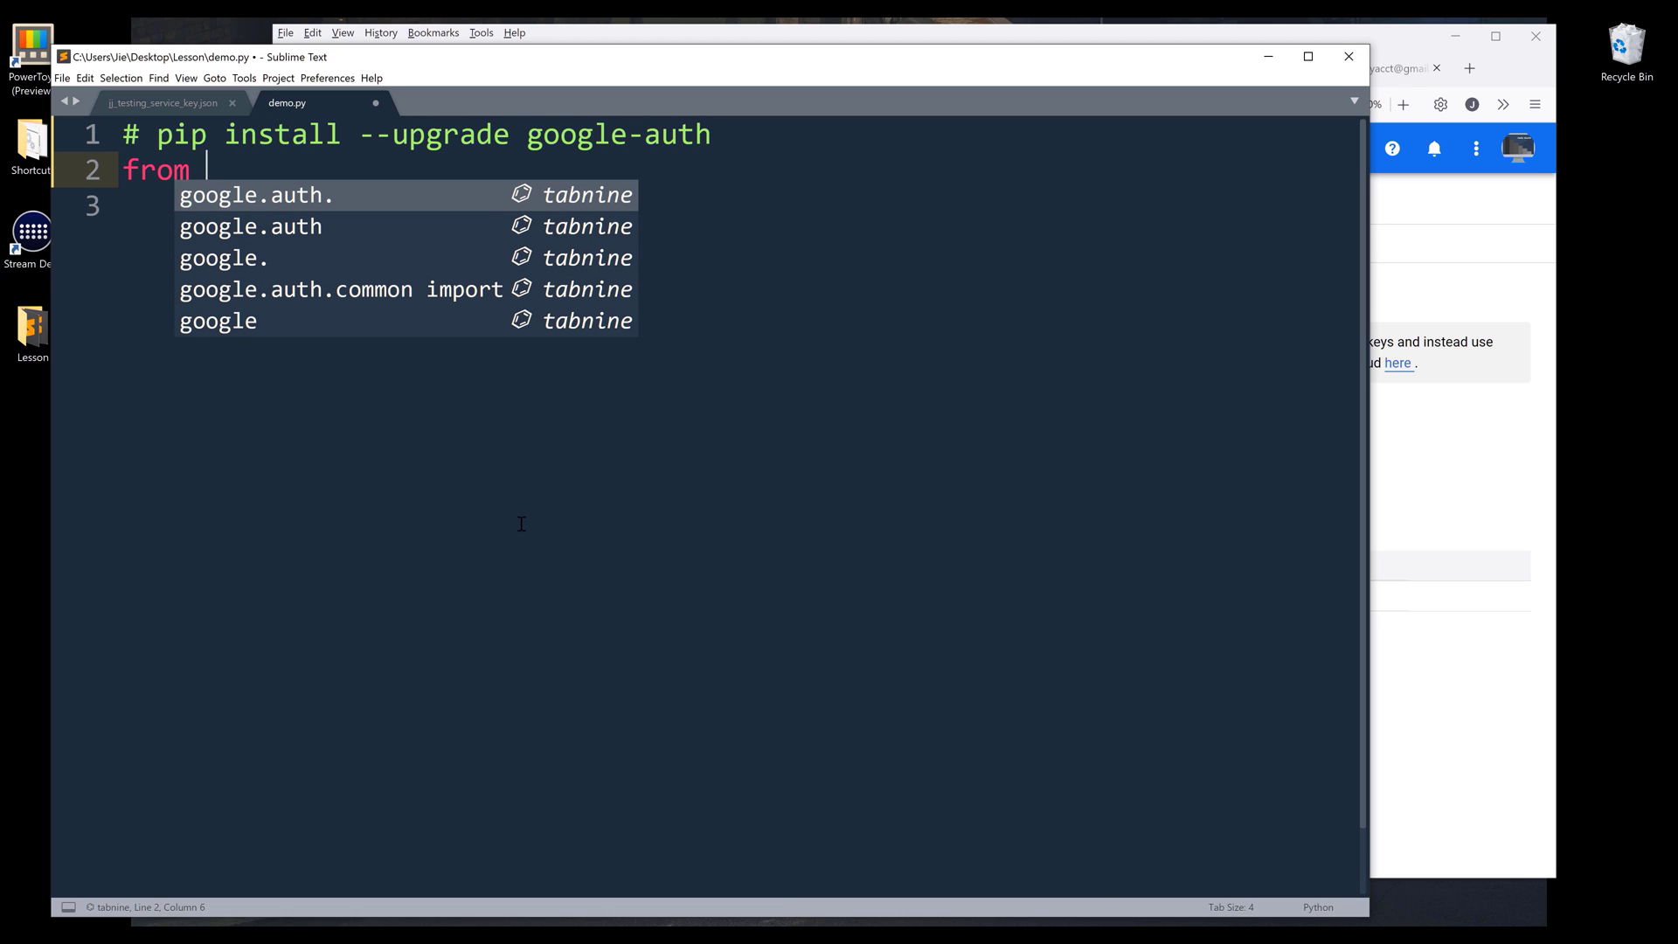
pyautogui.write('google')
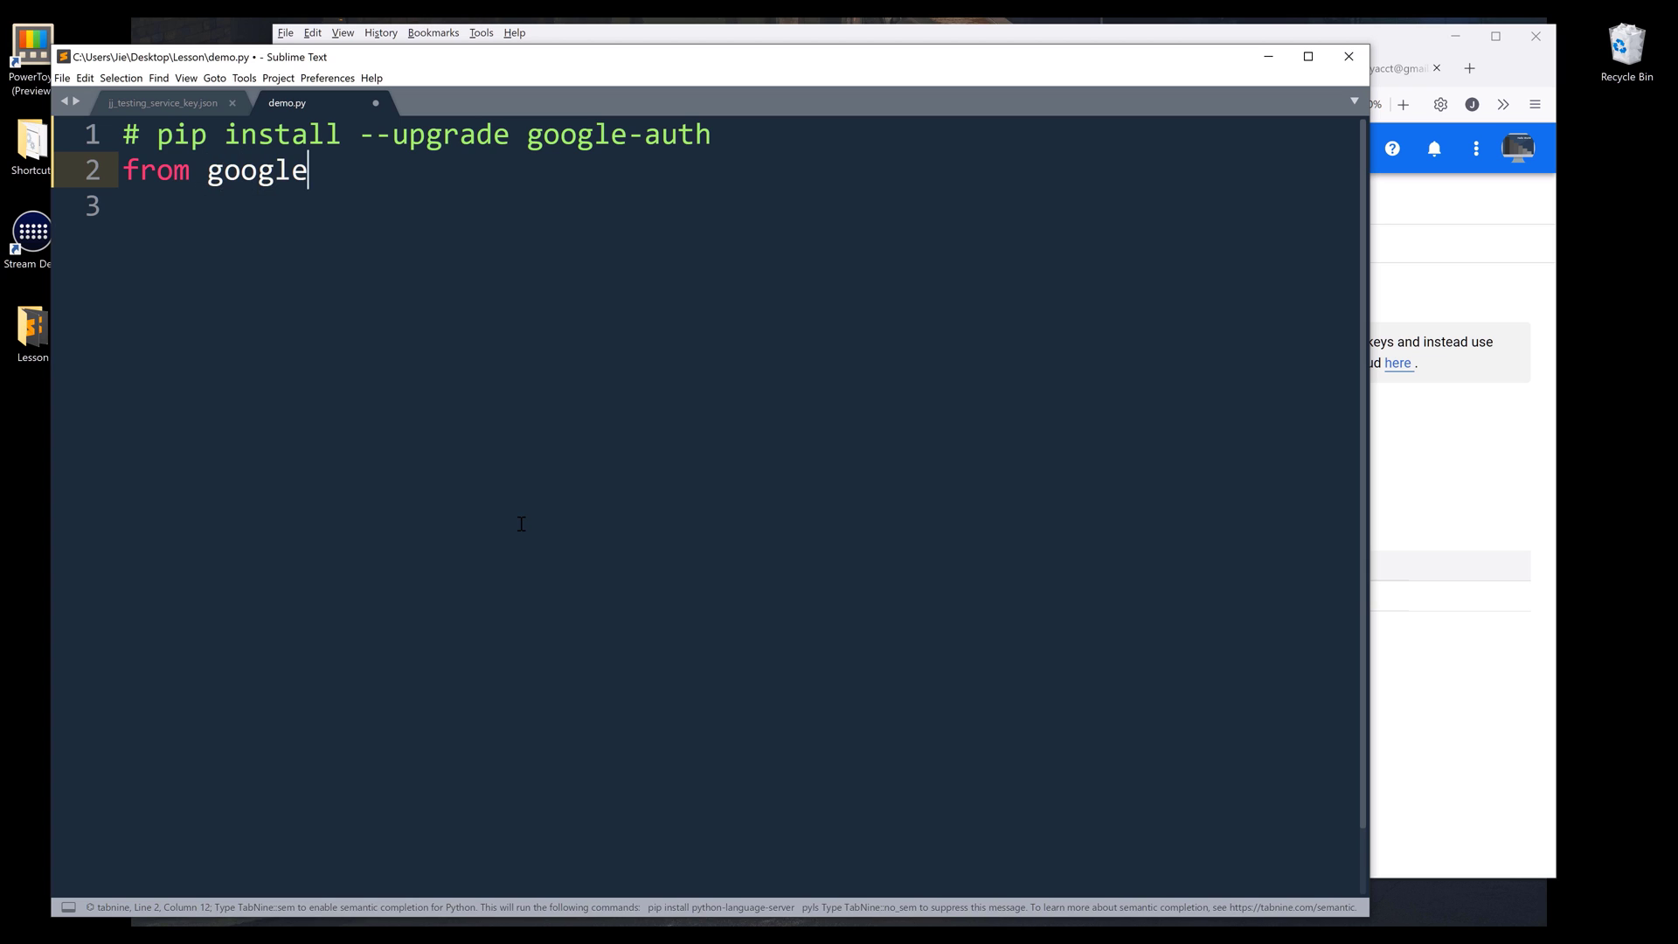
pyautogui.write('.oatuh')
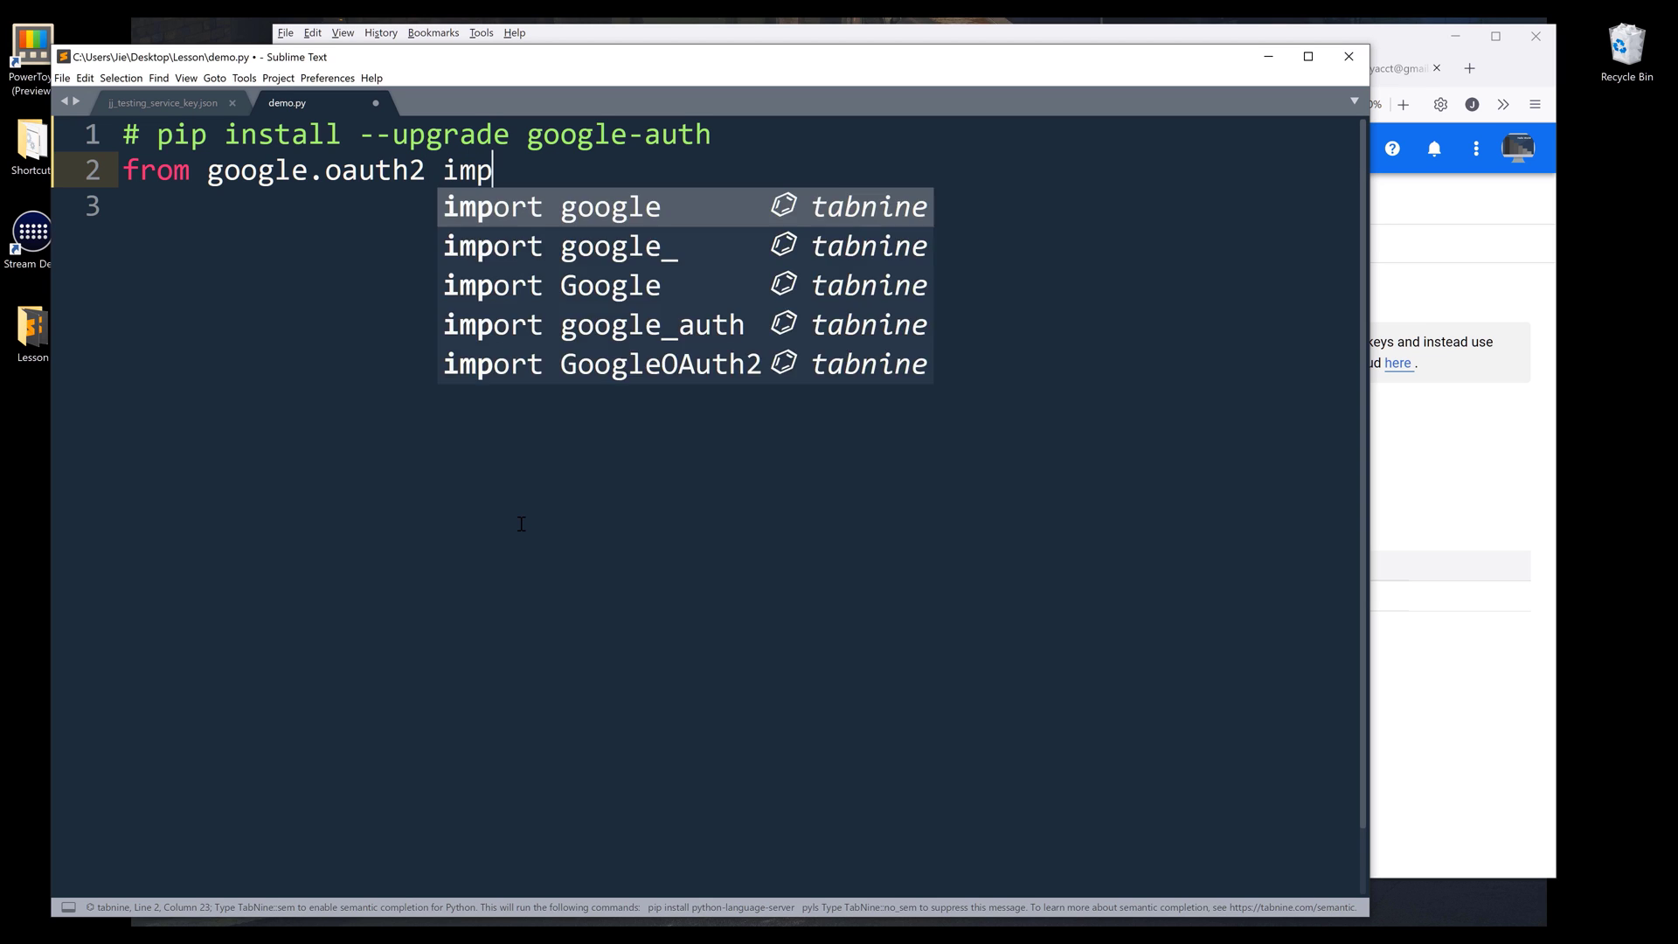
pyautogui.write('ort service_')
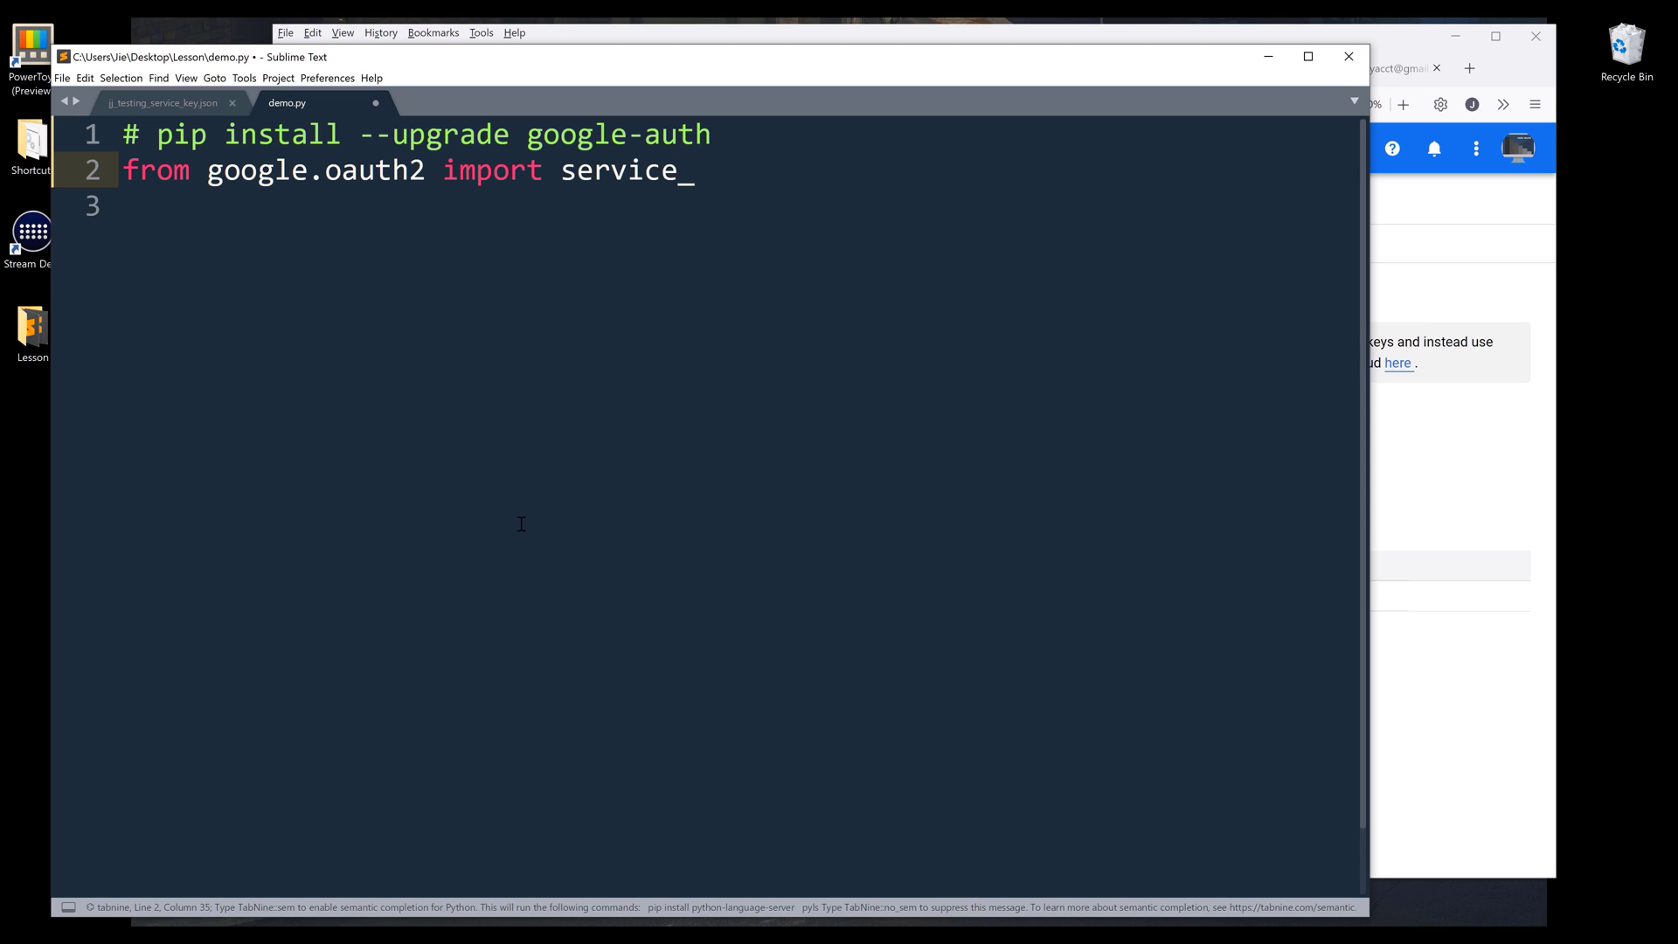
pyautogui.write('account')
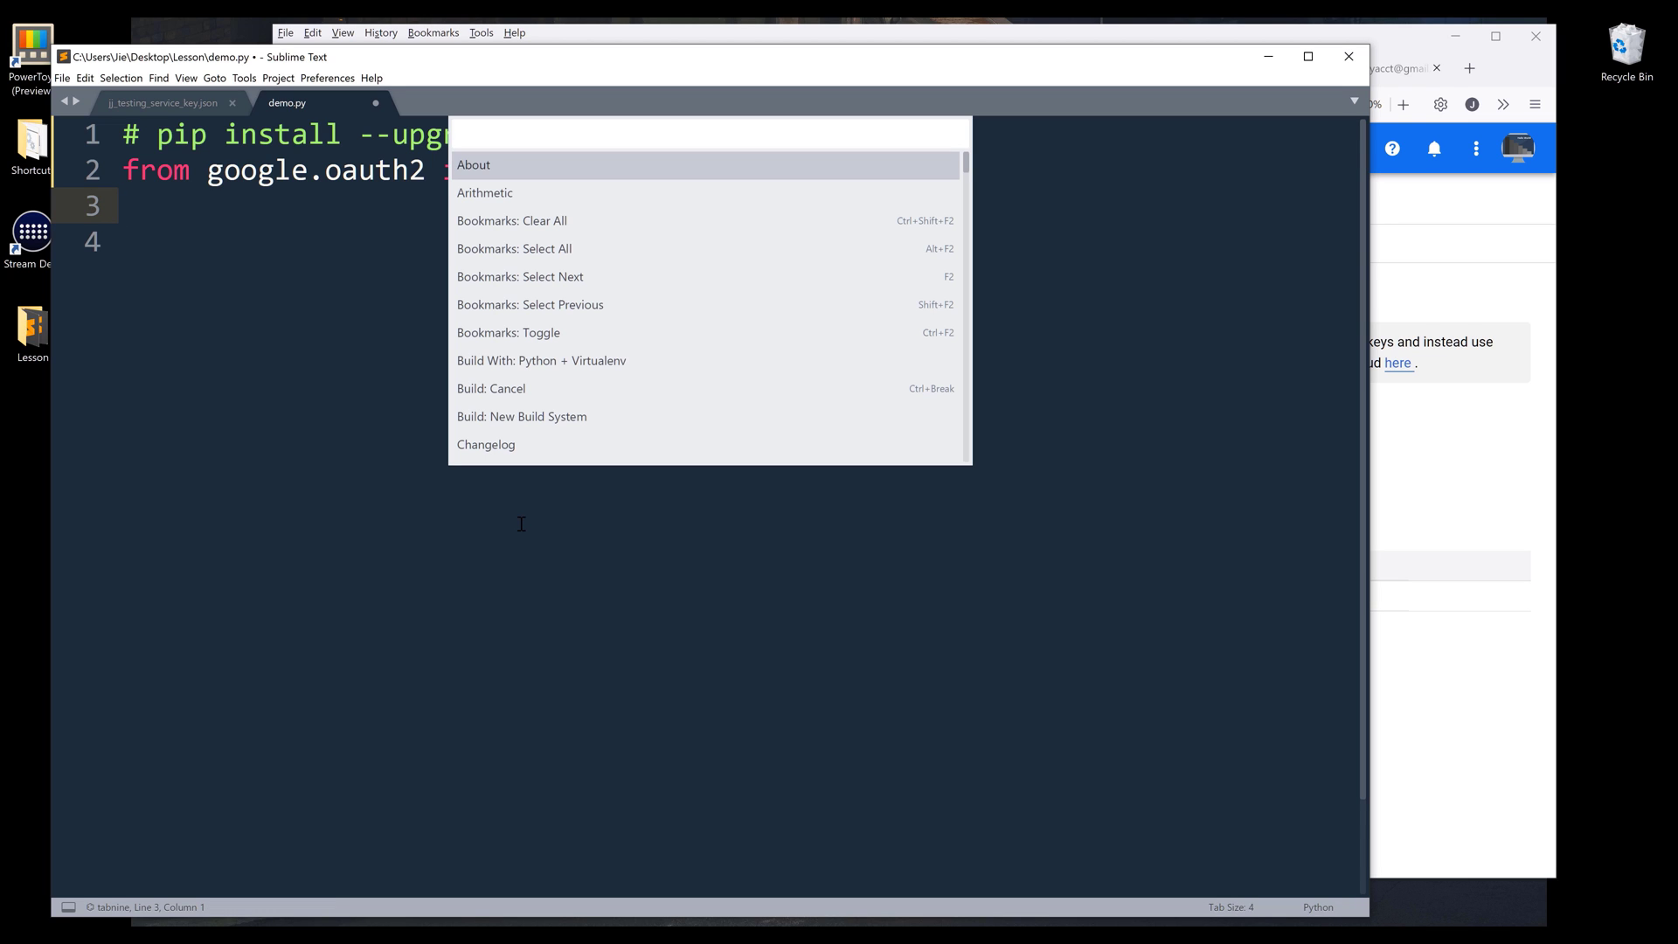
pyautogui.write('va')
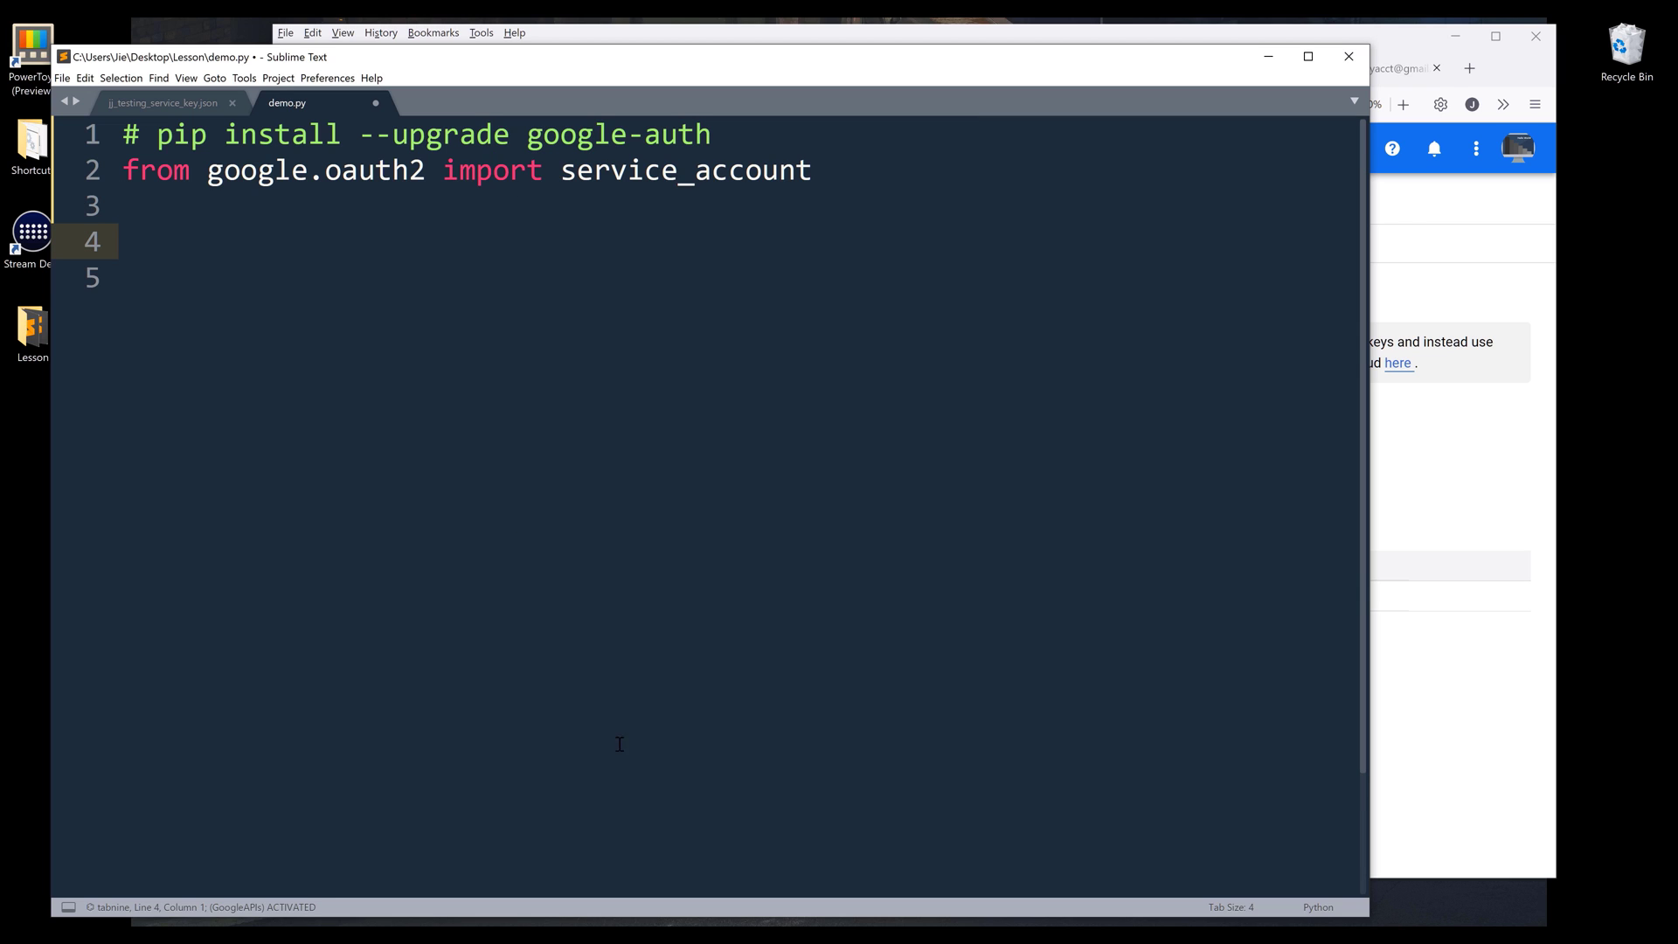
# Add the SERVICE_ACCOUNT_FILE key-file variable line
pyautogui.write('SERIVCE')
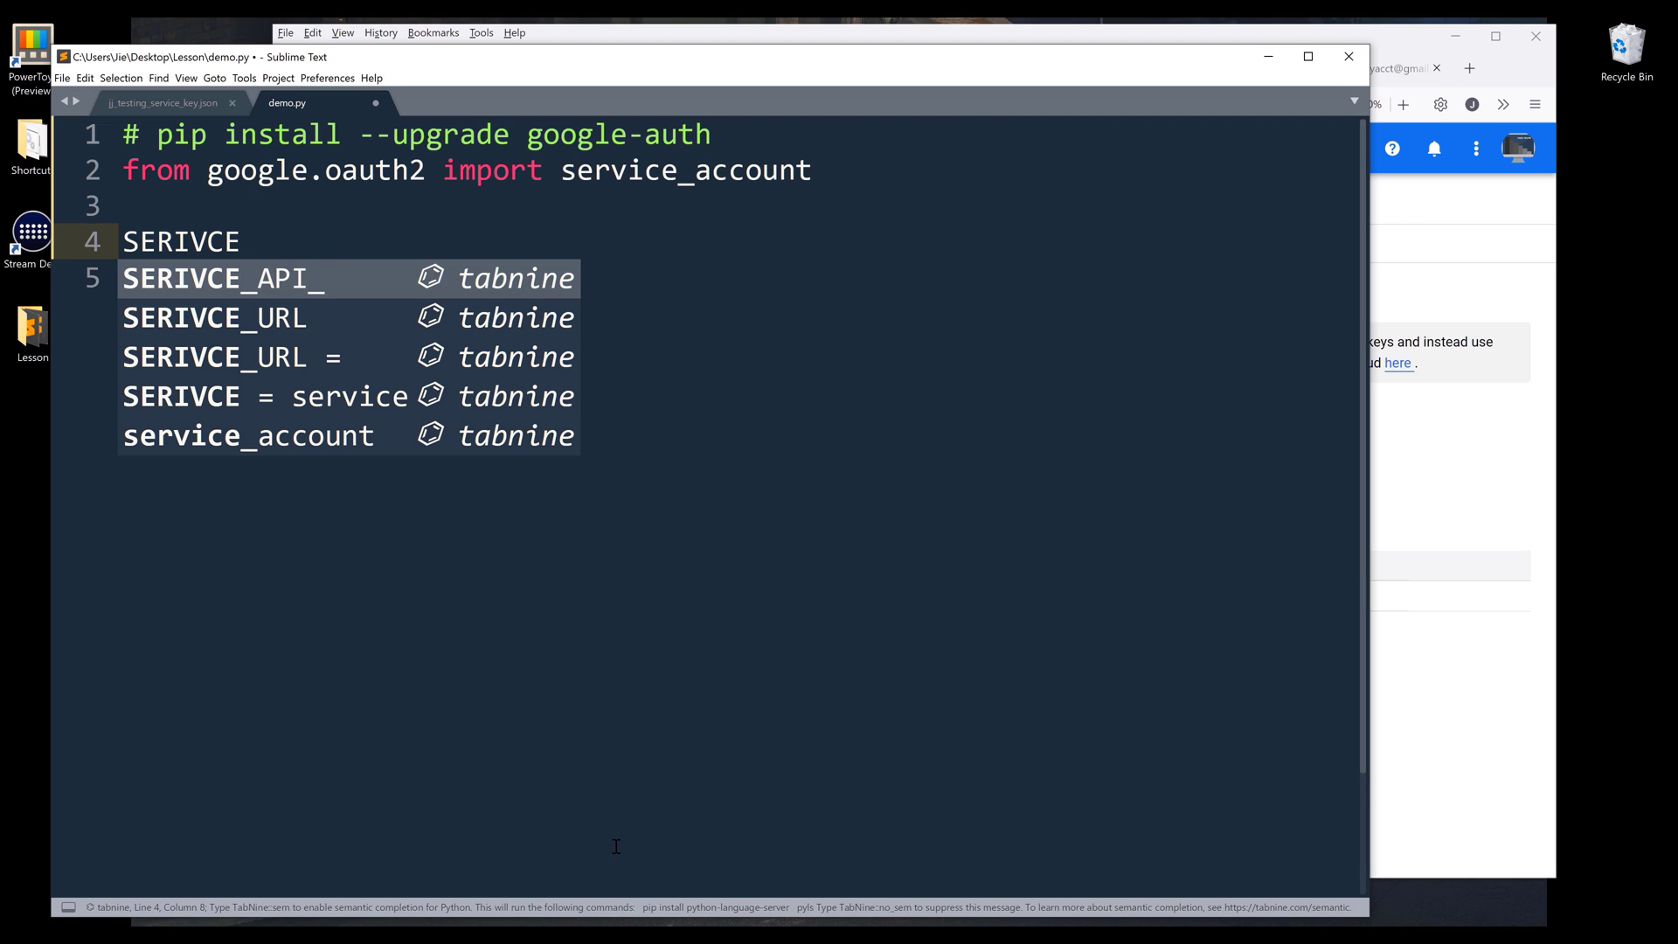
pyautogui.write('_')
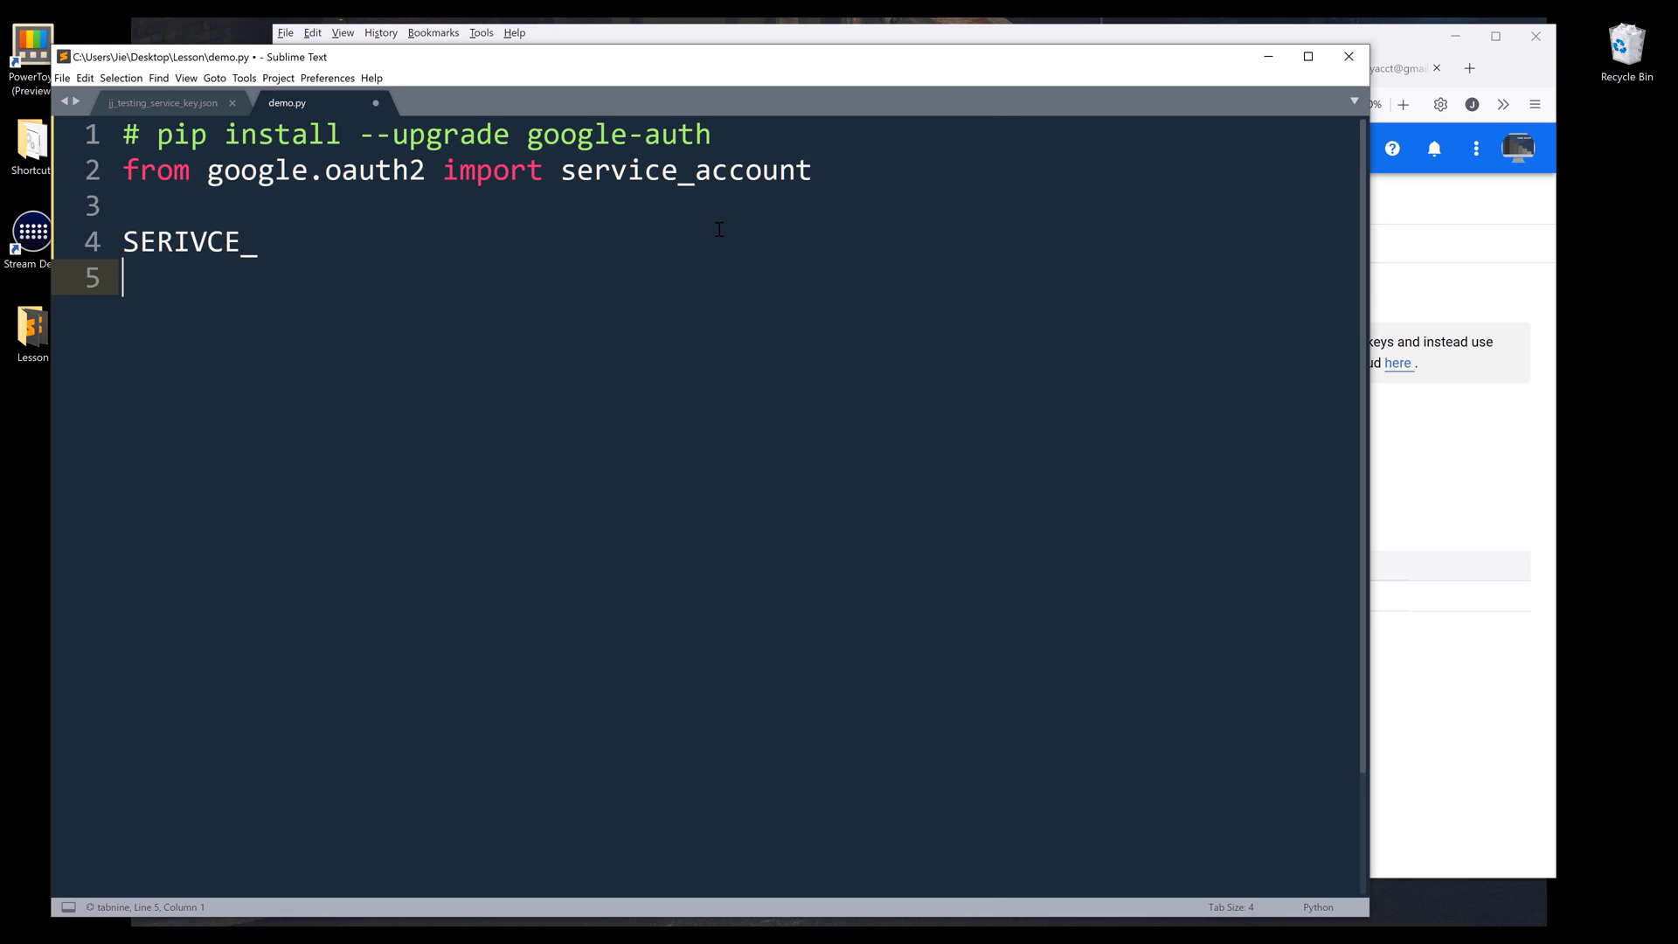
pyautogui.press('backspace')
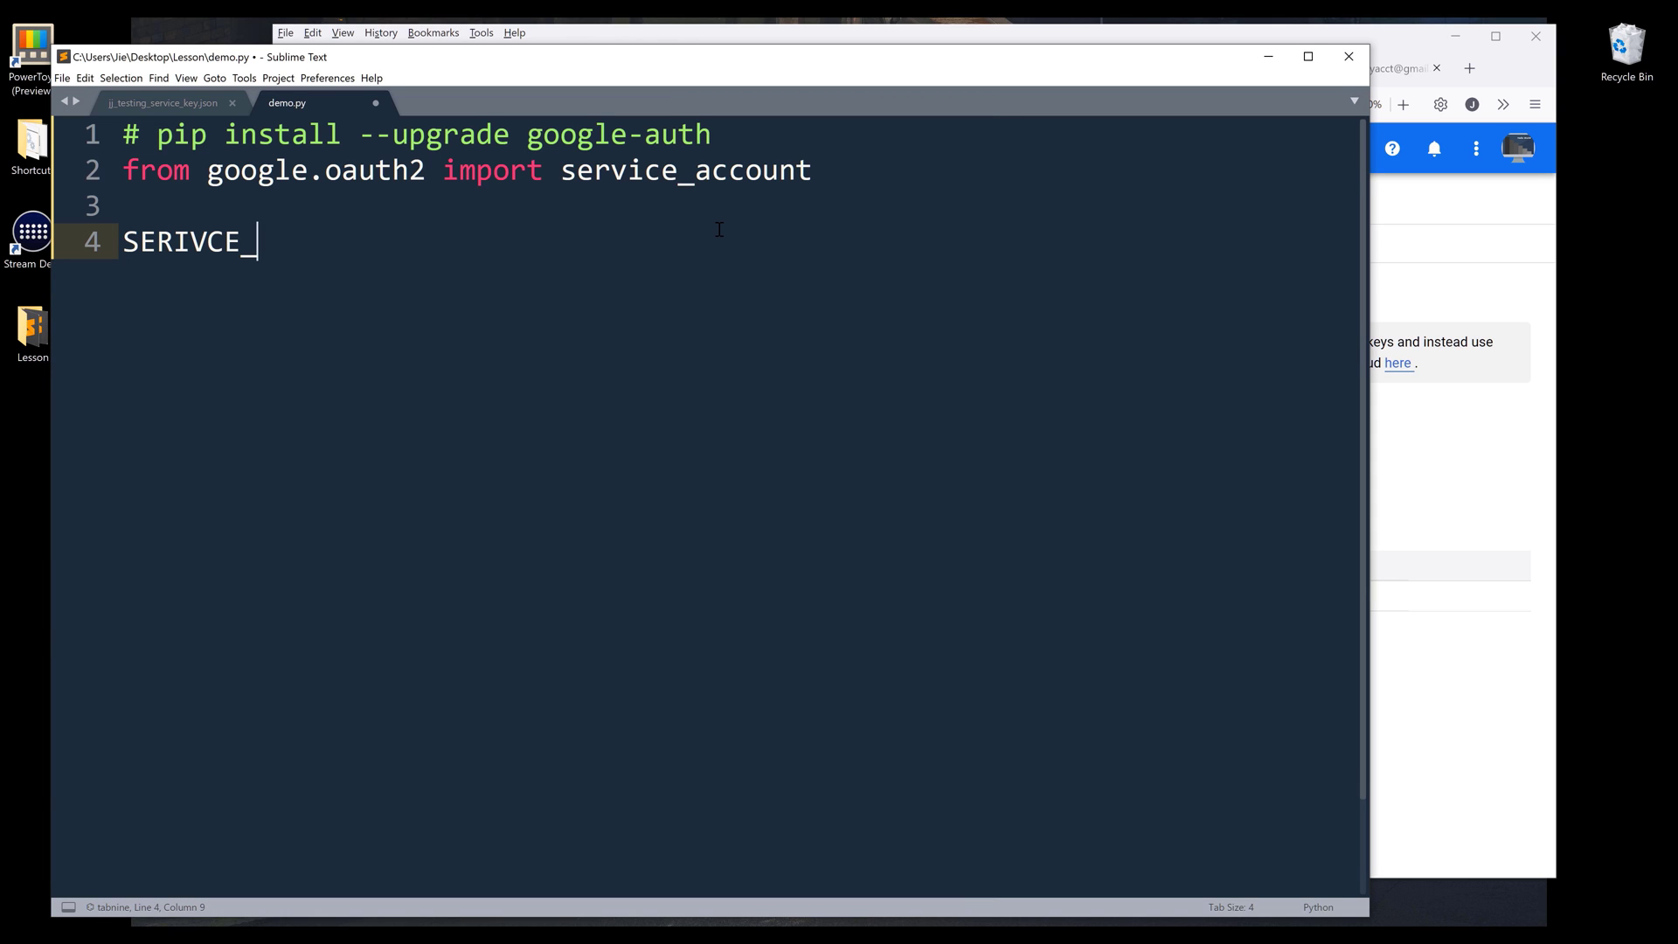
pyautogui.write("ACCOUNT_FILE = 'jj_testing_service_key.json")
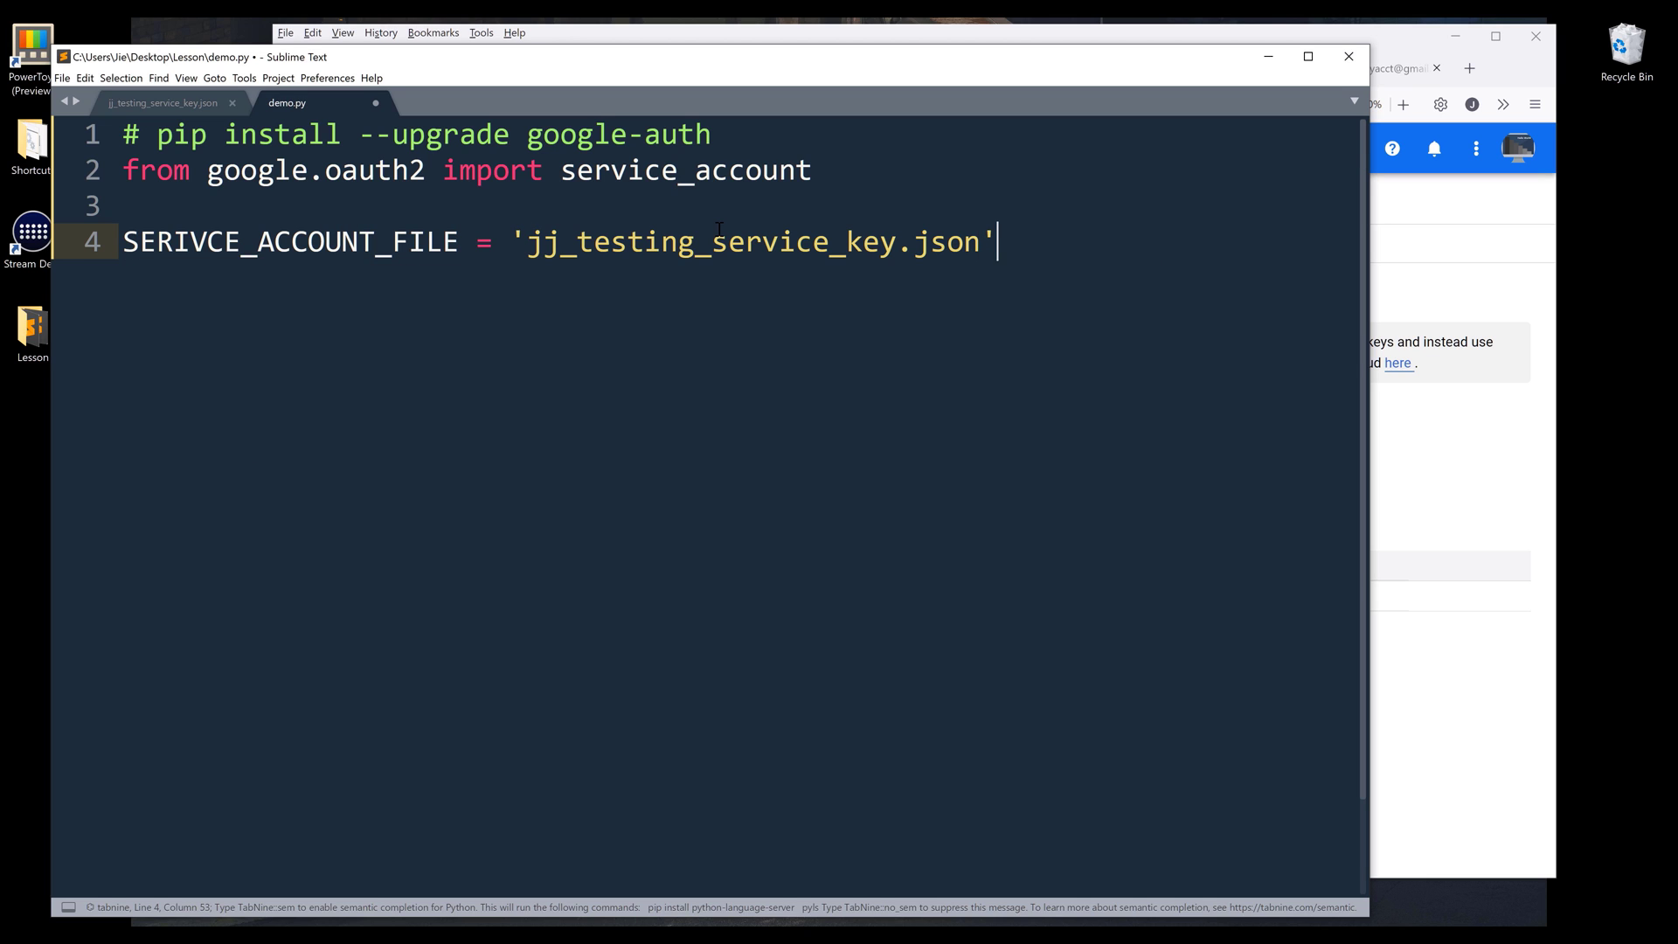
pyautogui.press('enter')
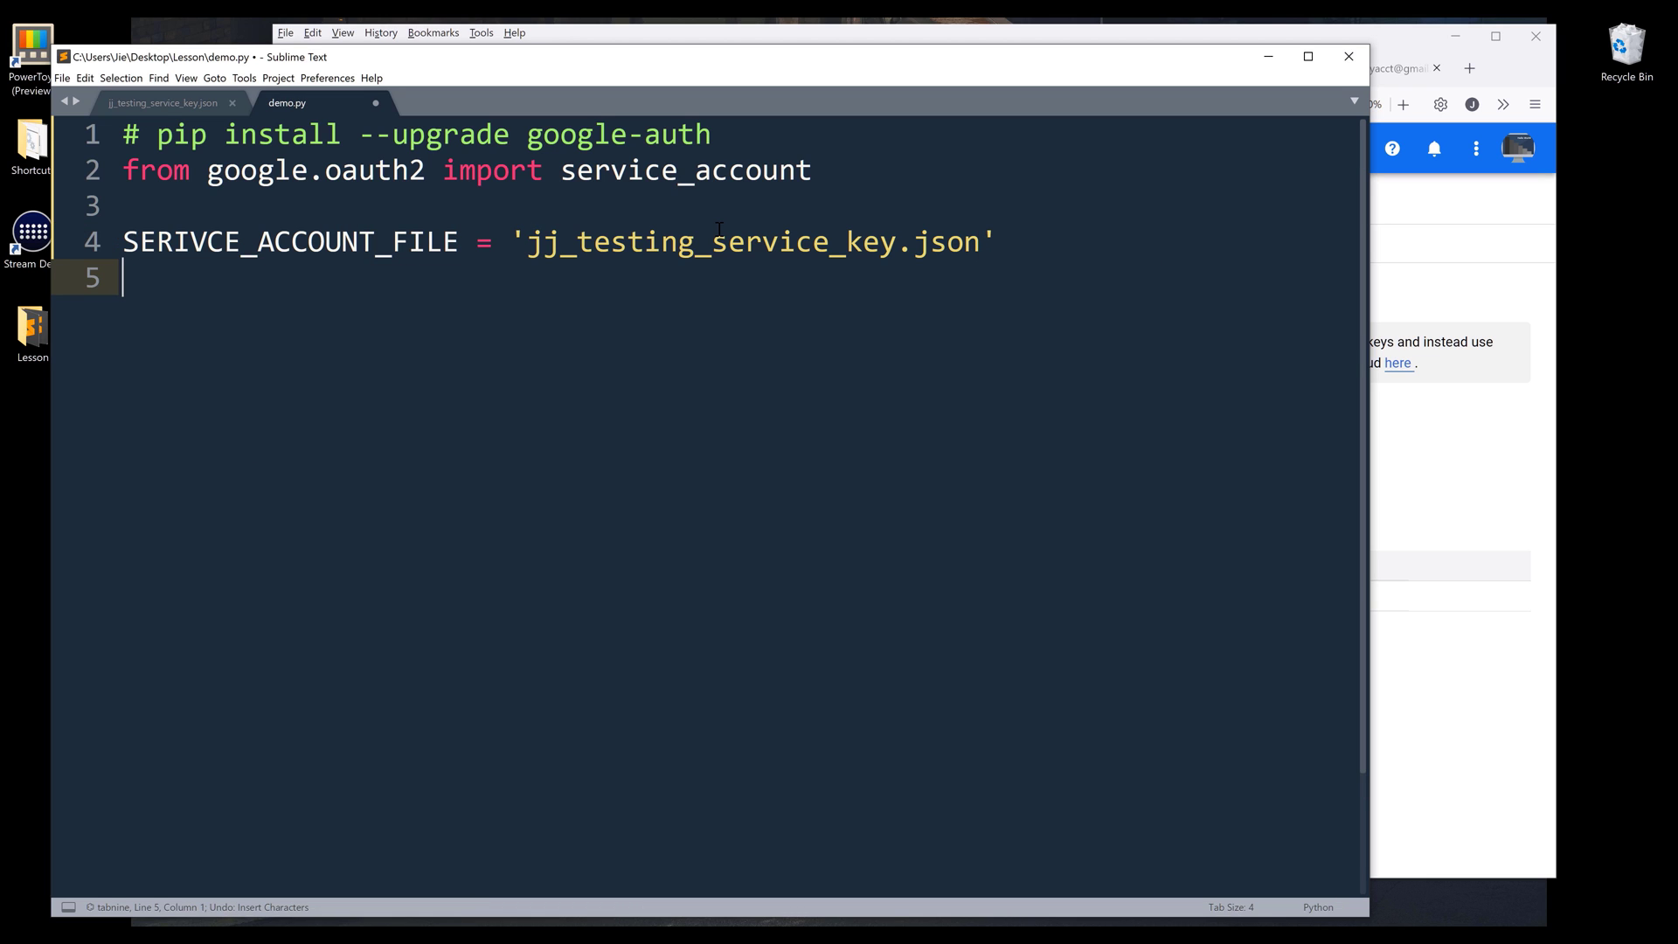
# Start credentials with service_account.Credentials.from_service_account_file(filename=SERVICE_ACCOUNT_FILE
pyautogui.write('service_')
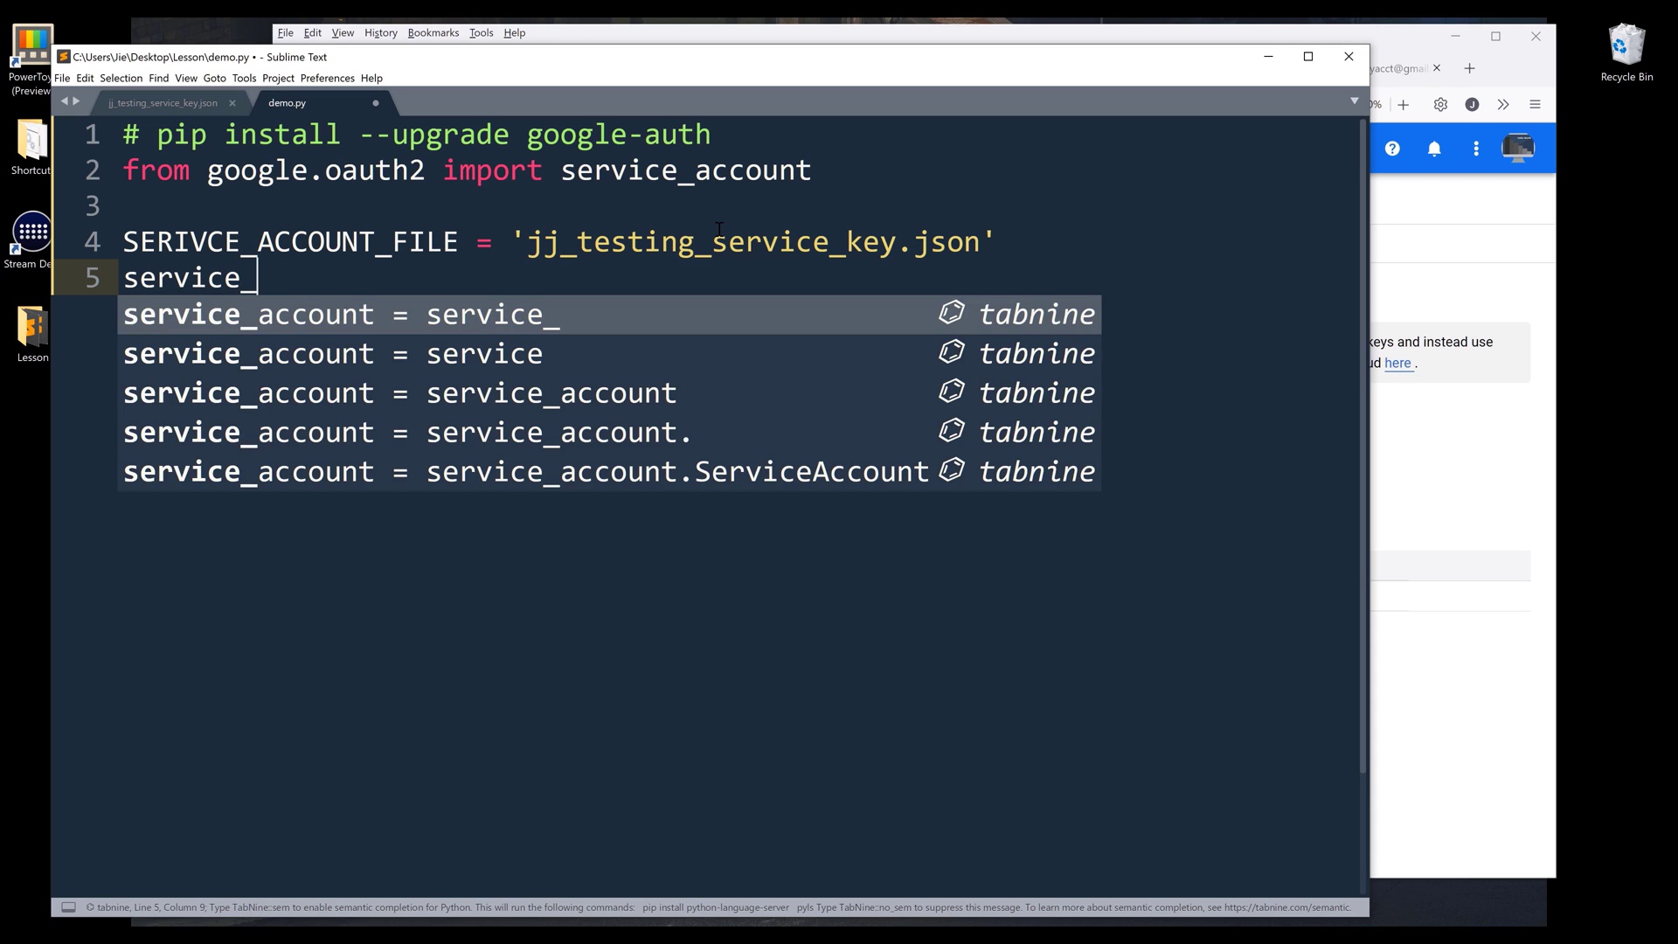
pyautogui.write('account')
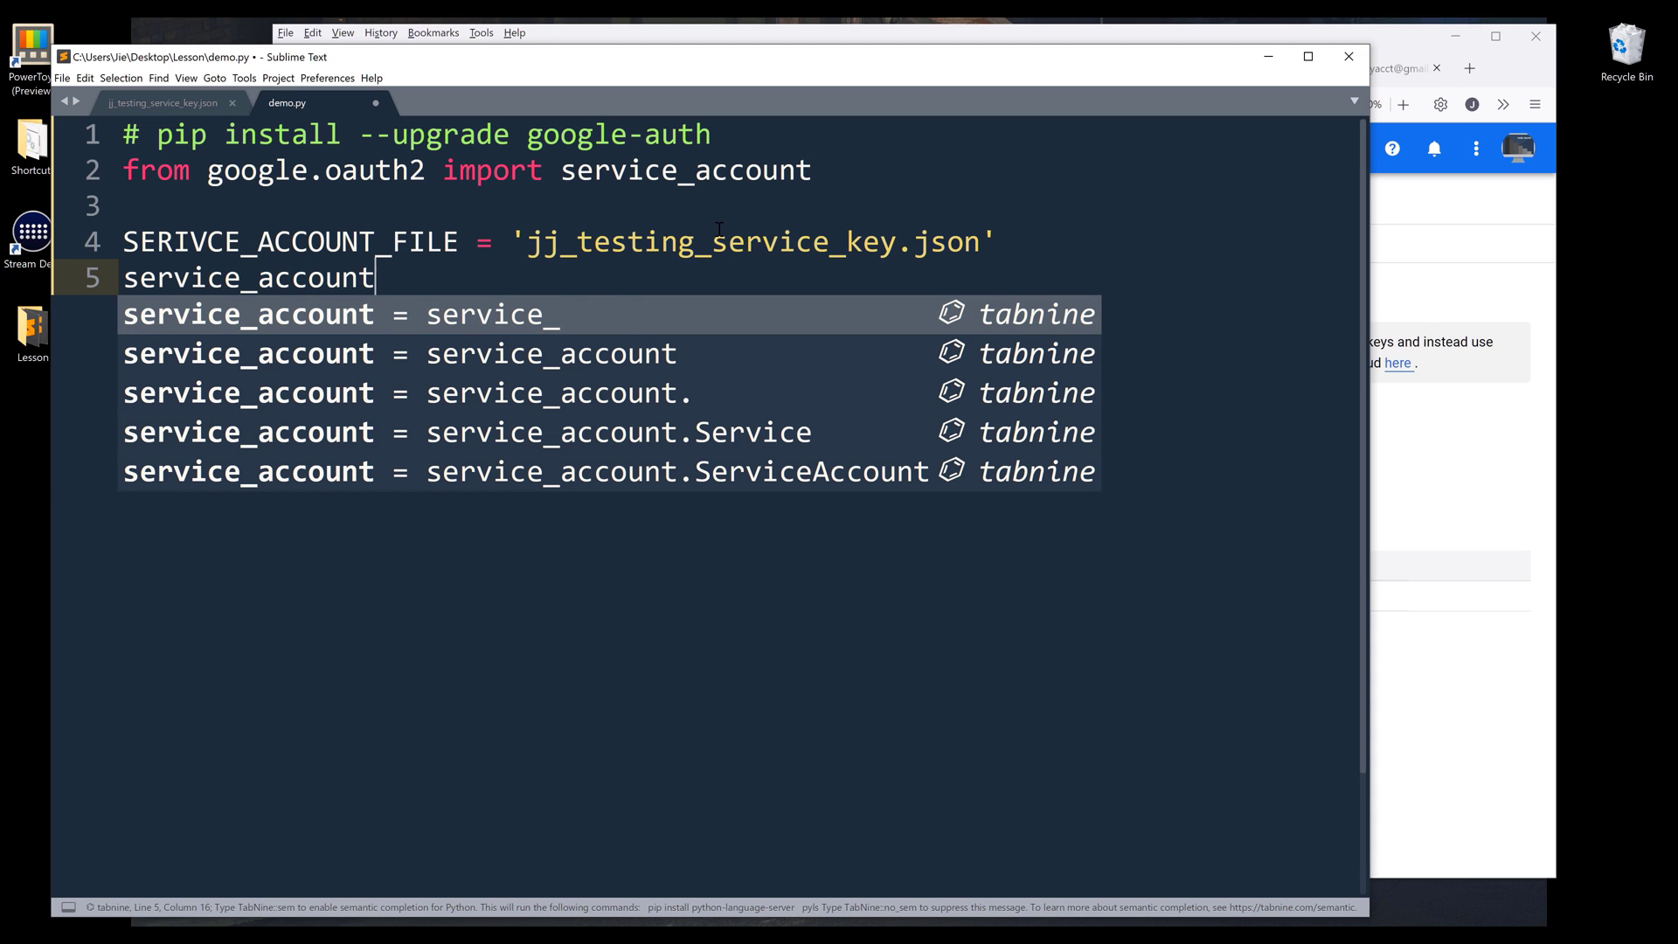
pyautogui.write('.Cred')
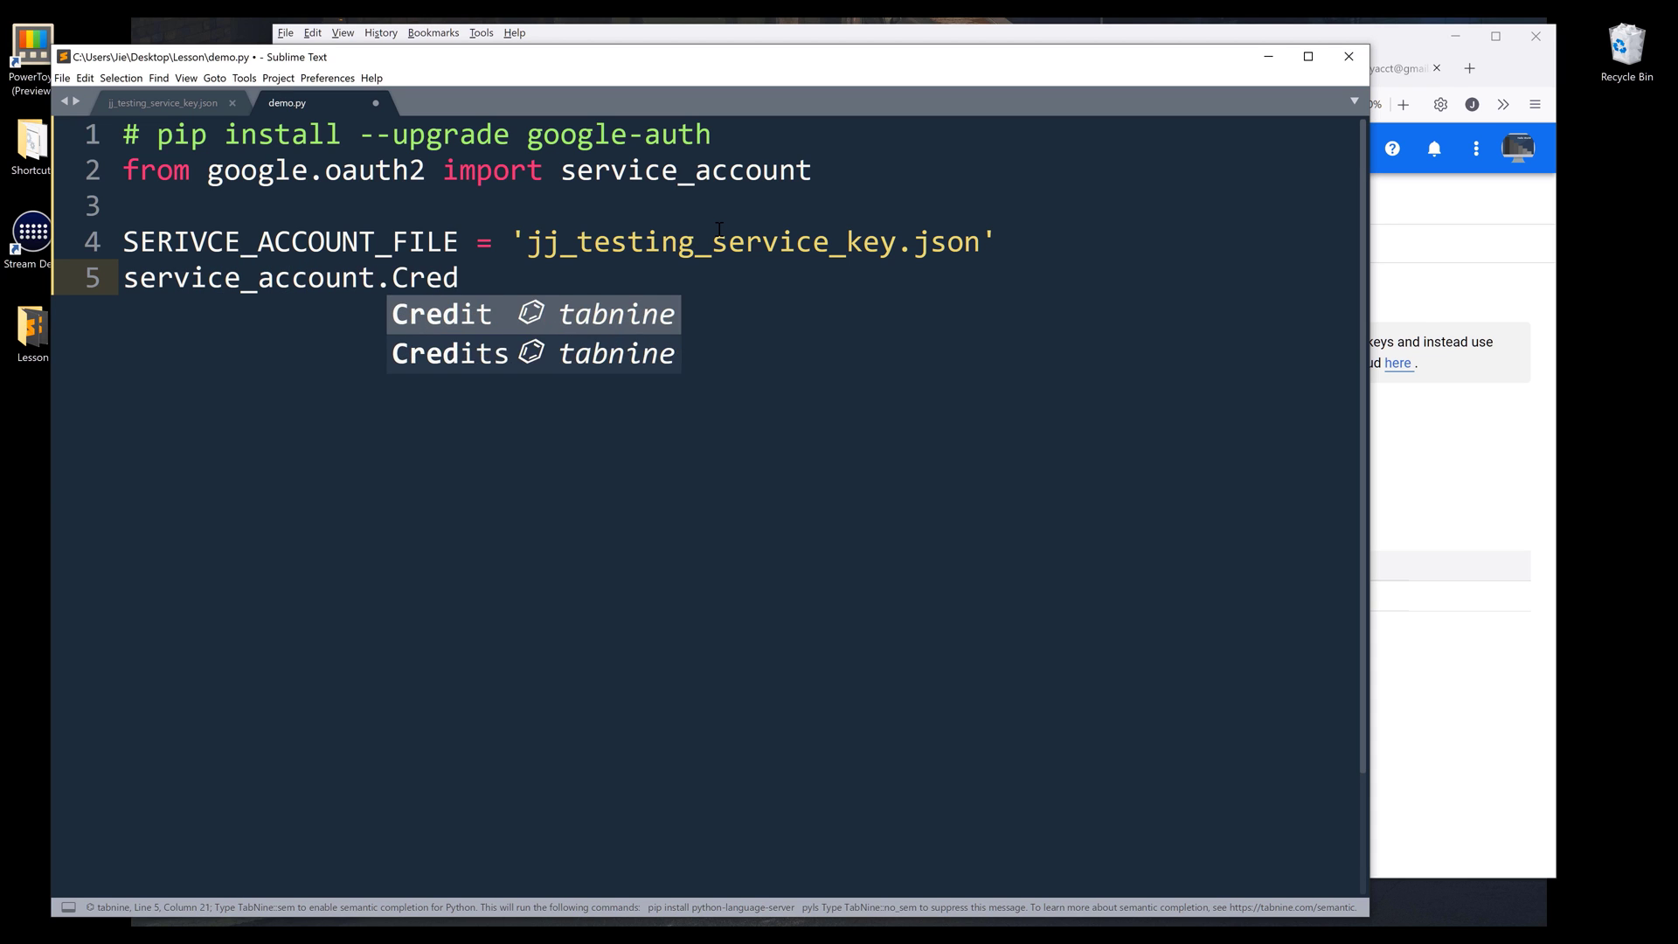
pyautogui.write('entials.')
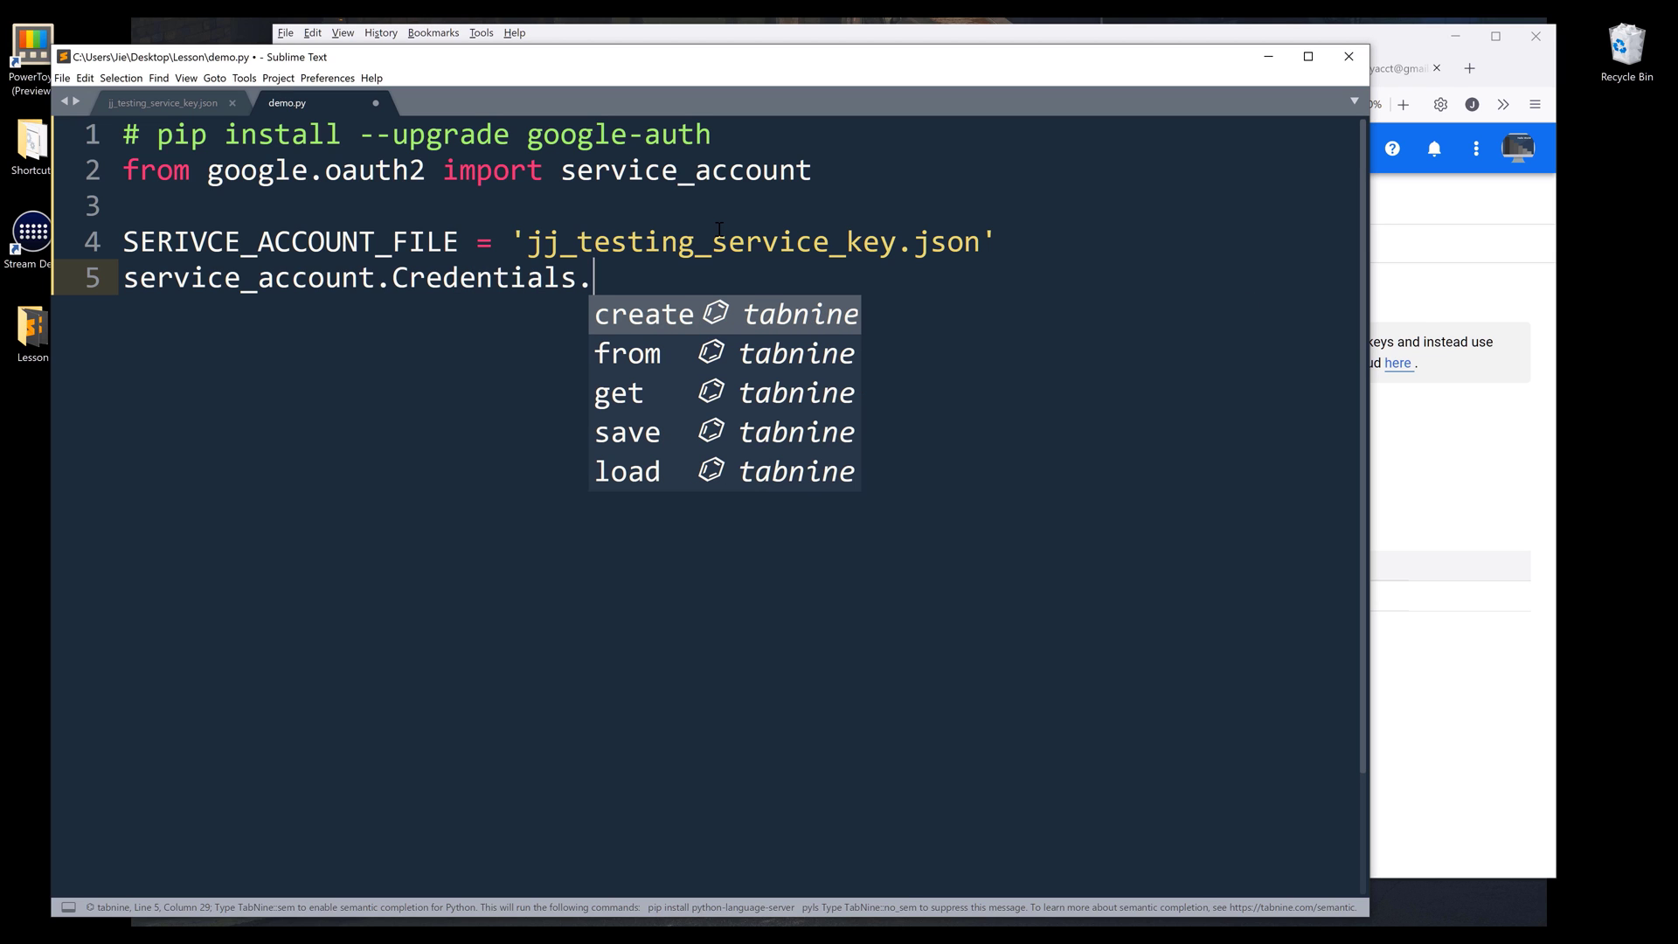
pyautogui.write('from_s')
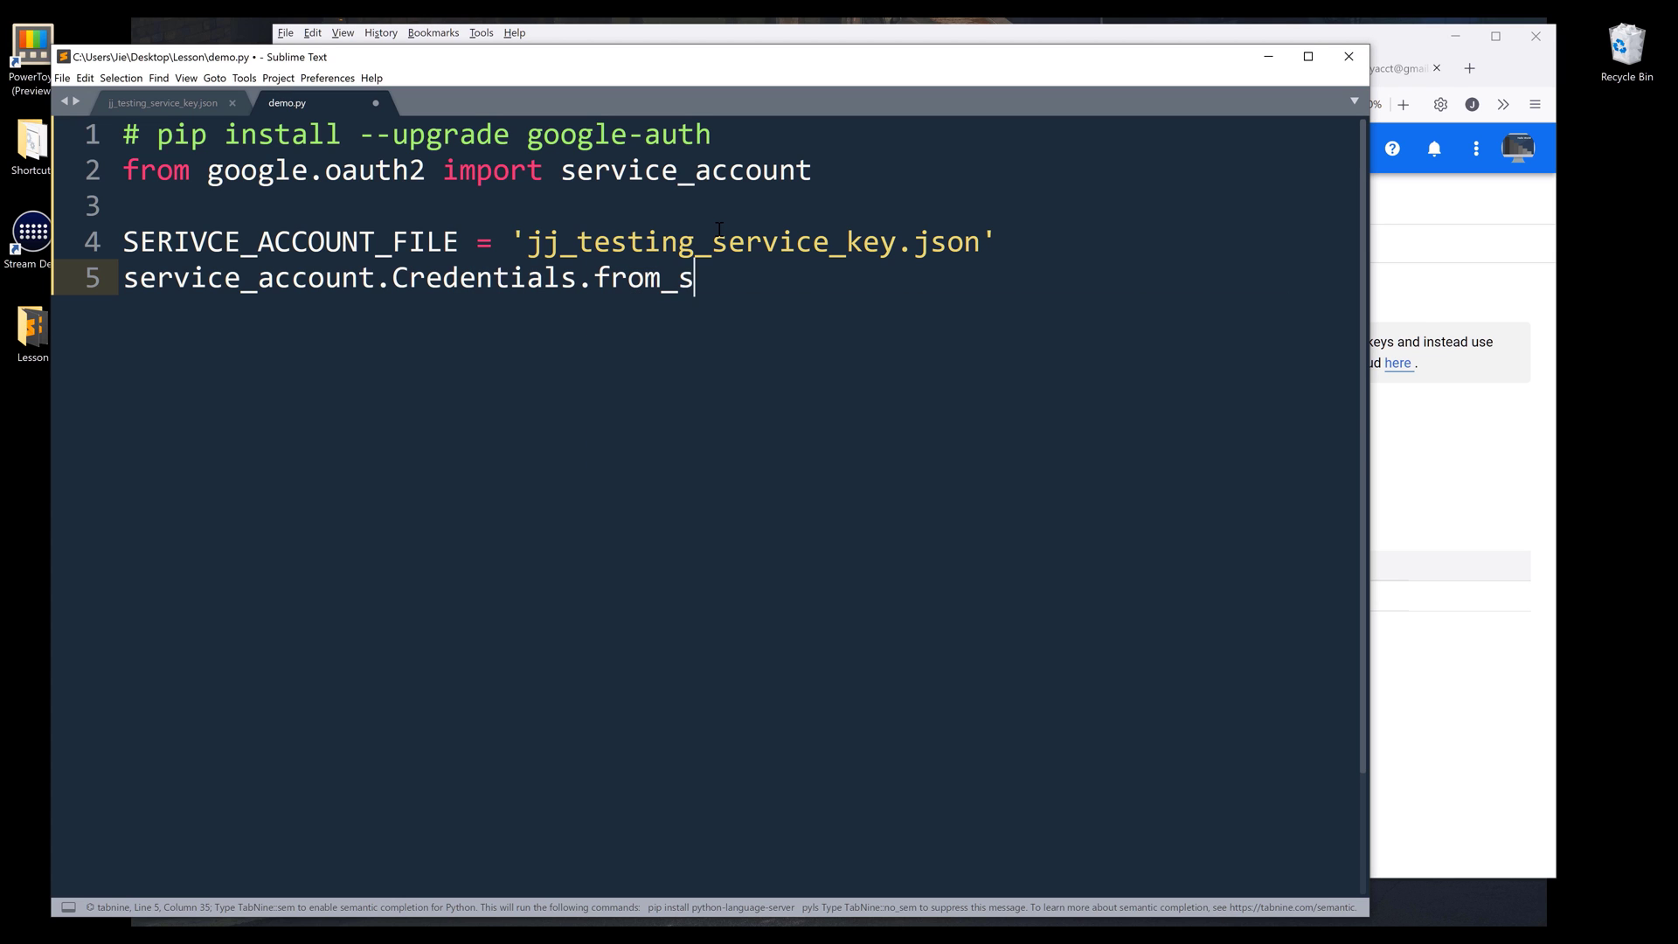
pyautogui.write('ervice_acount')
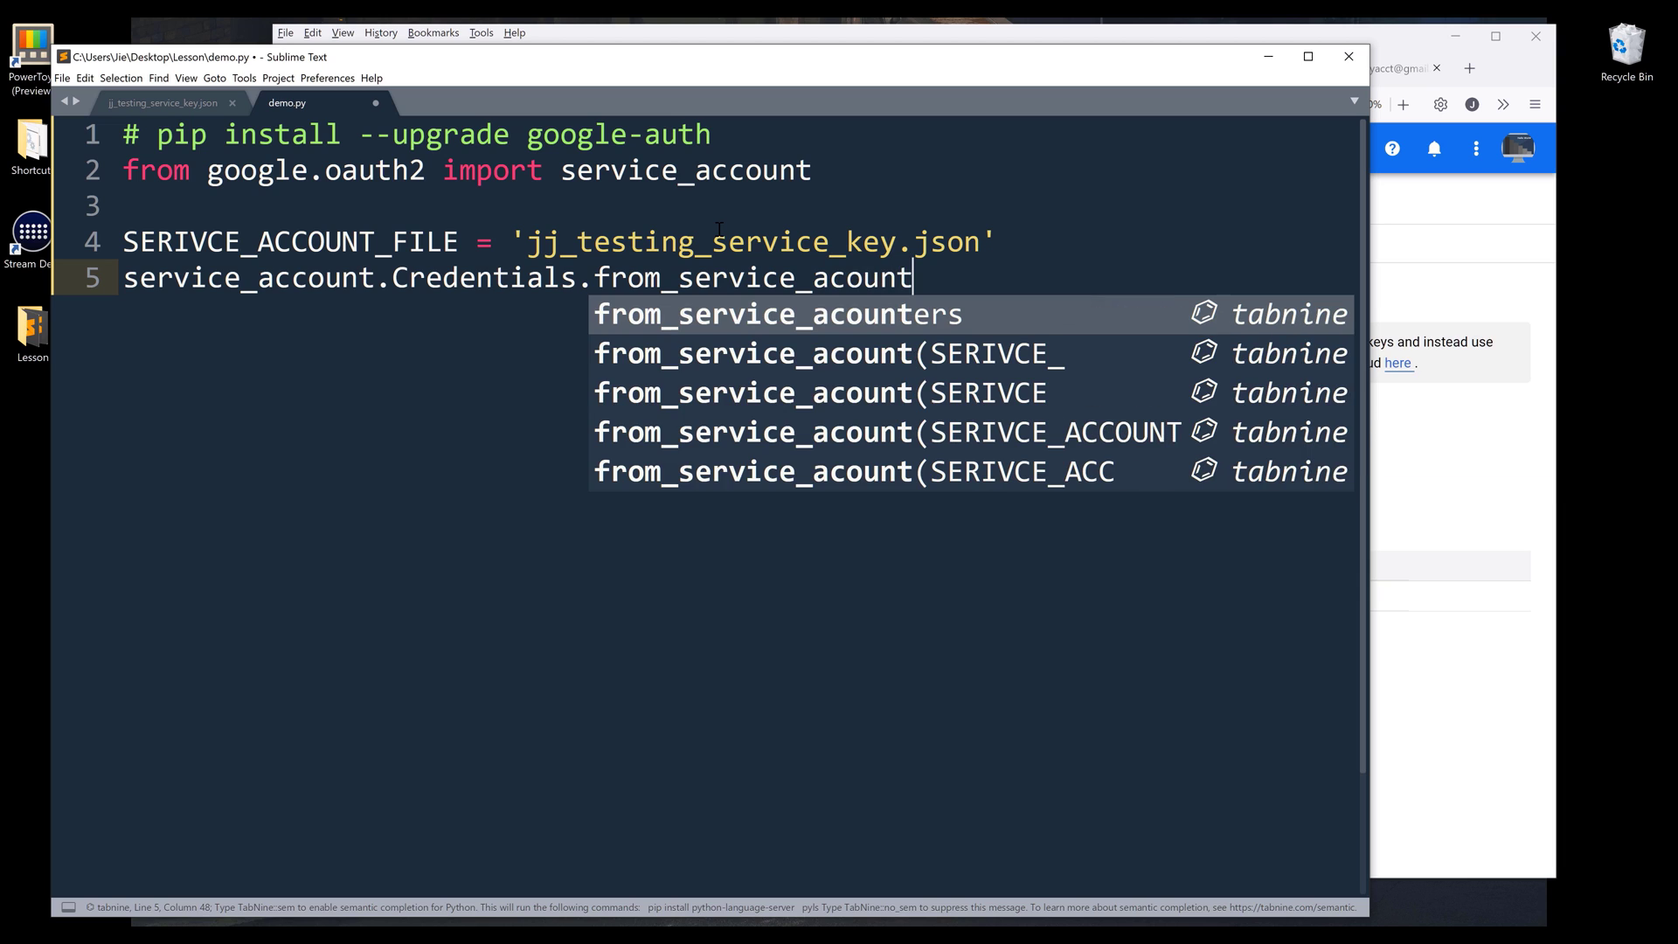
pyautogui.press('backspace')
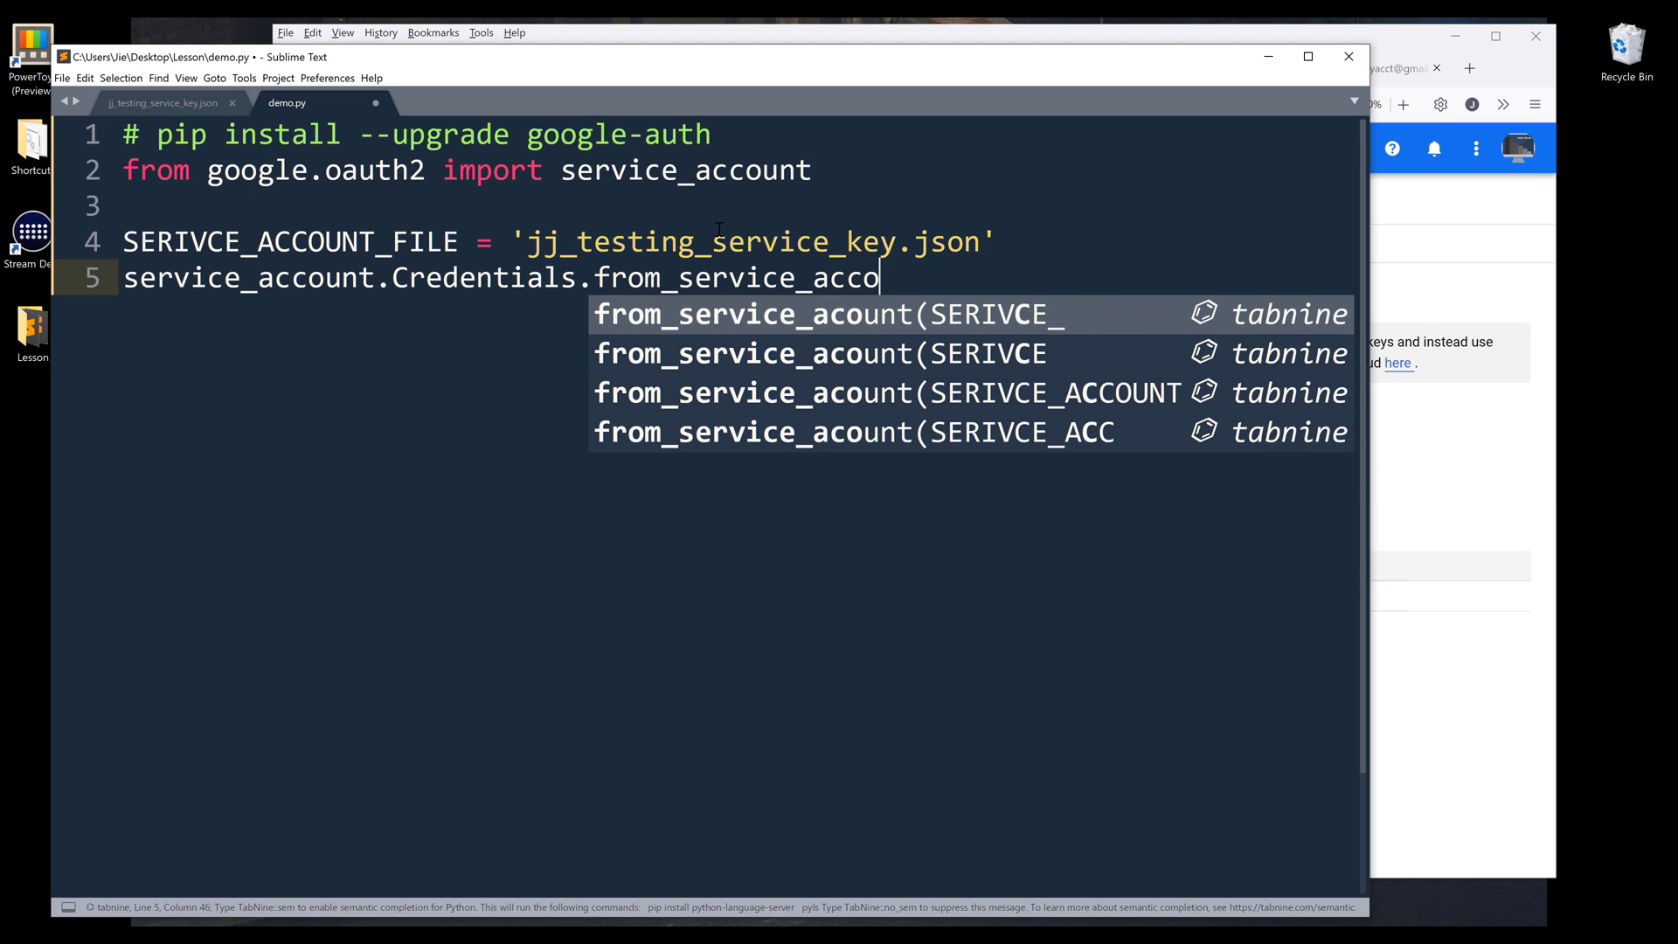
pyautogui.write('unt_file')
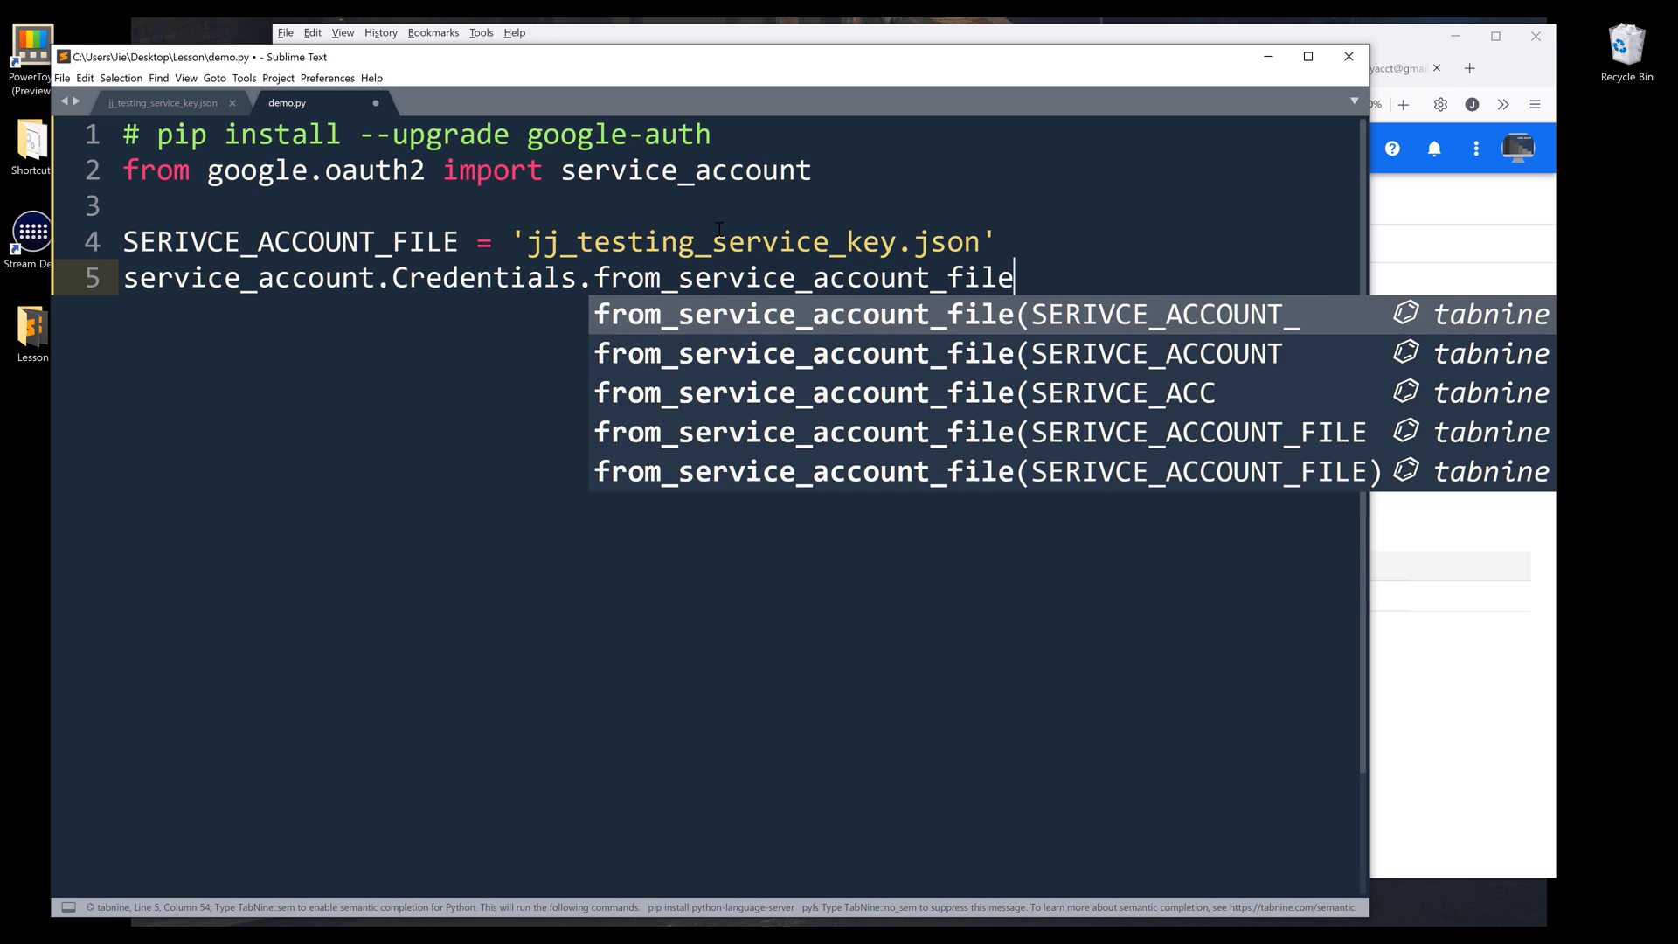
pyautogui.write('(')
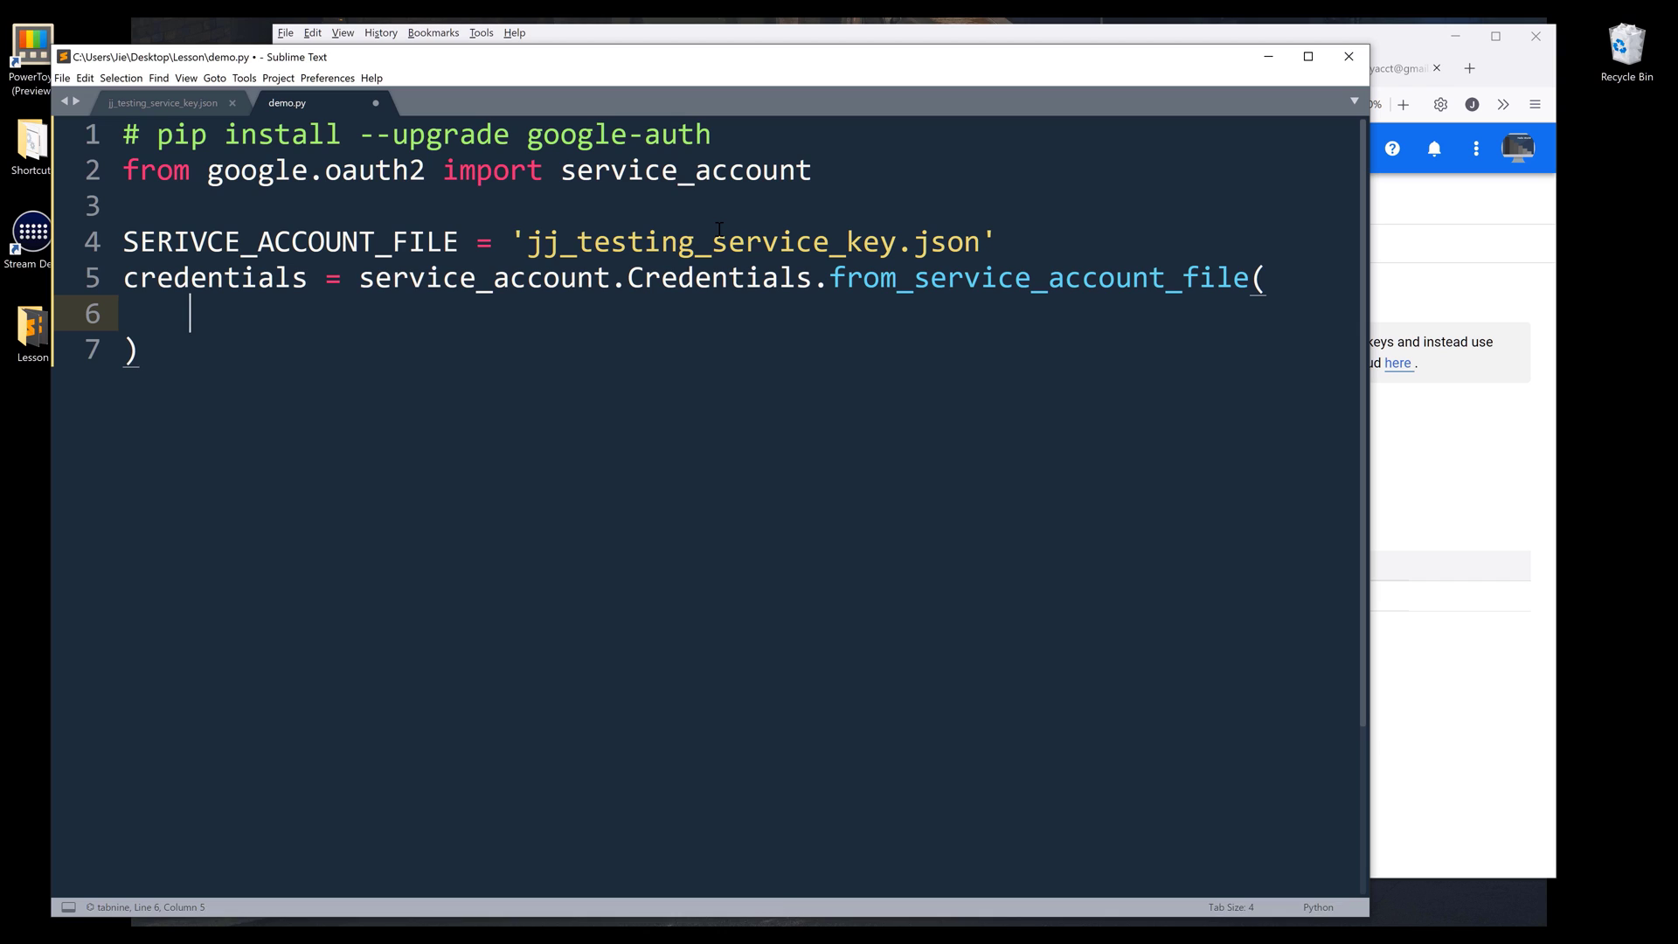
pyautogui.write('filename=')
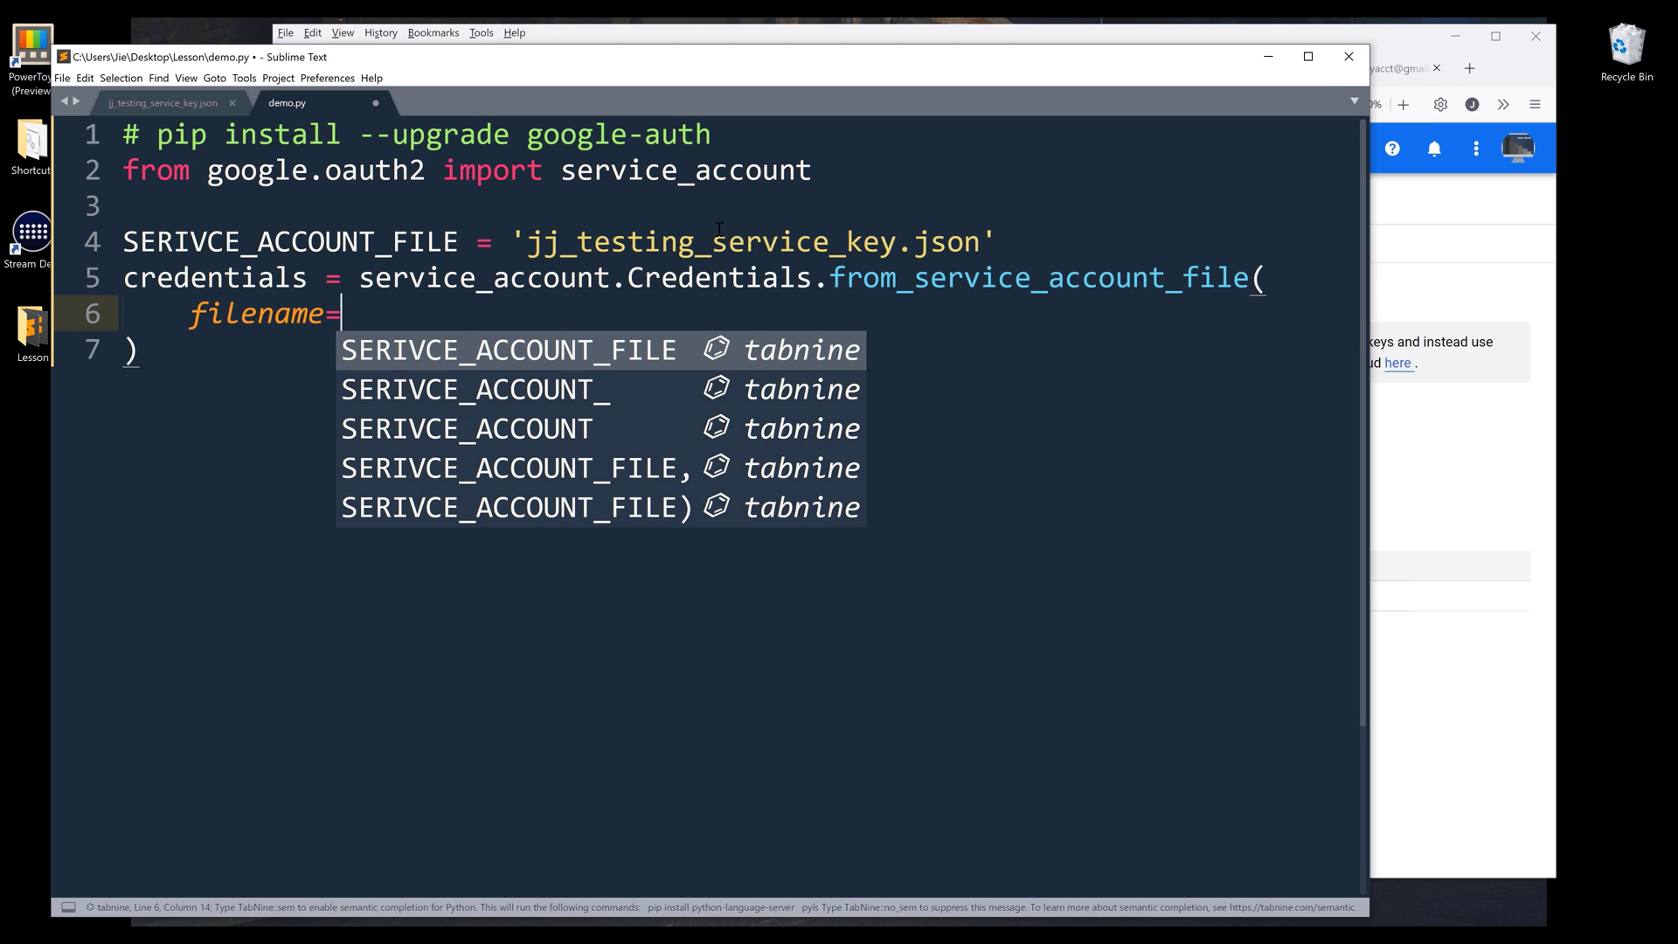
pyautogui.write('SERVICE_AC')
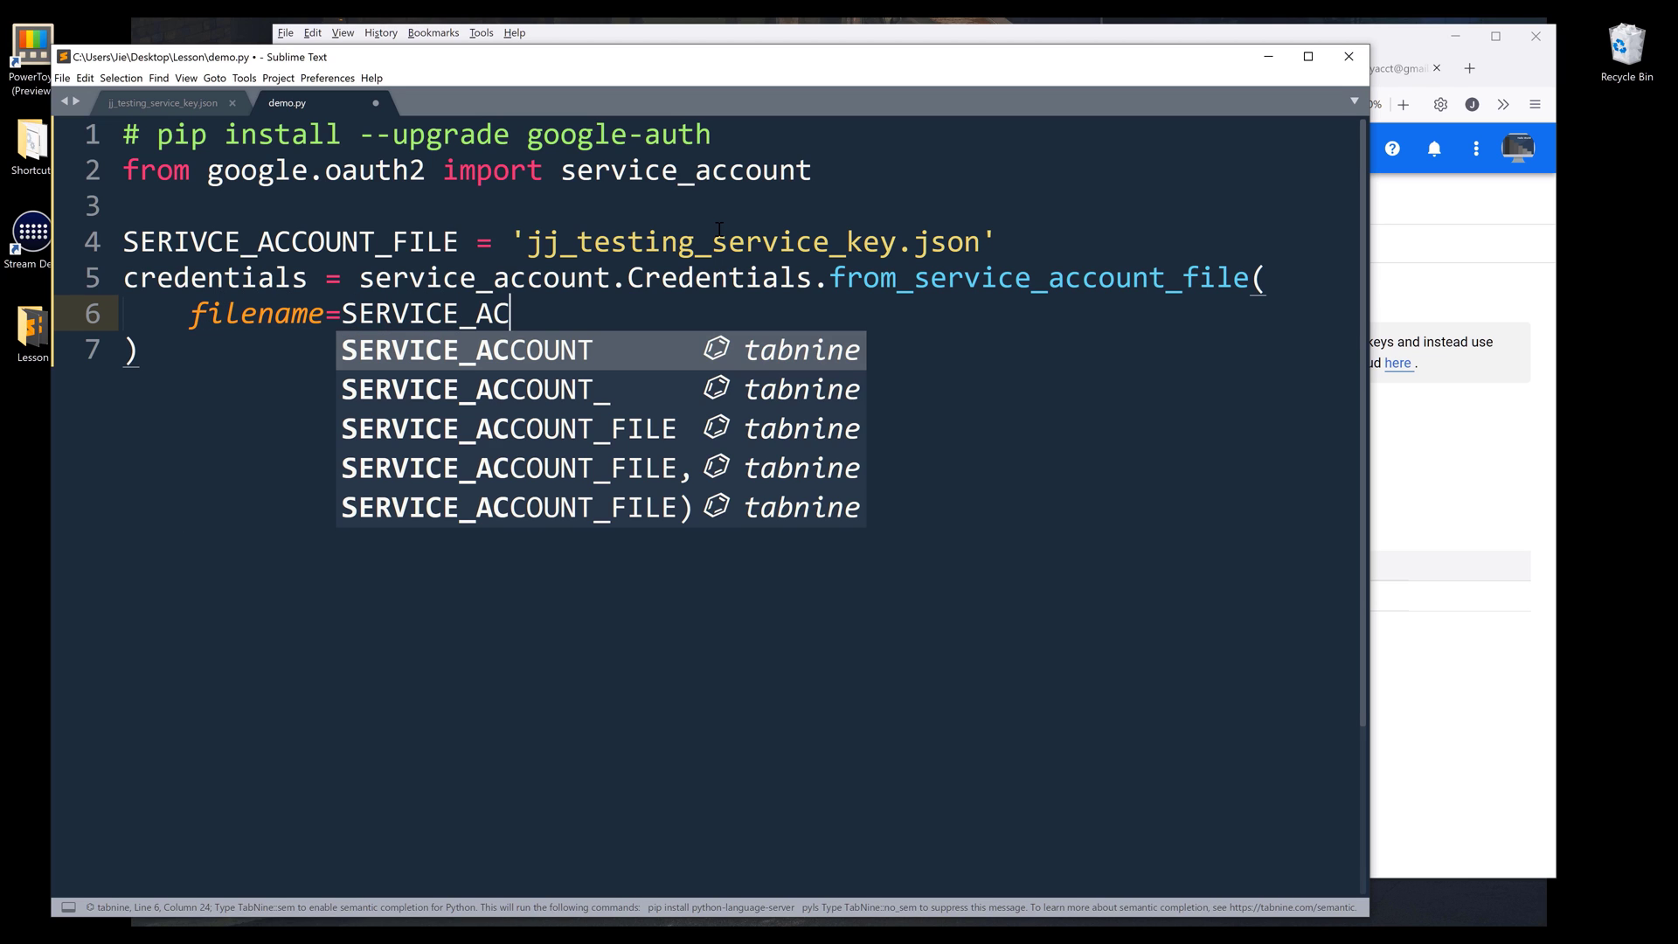
pyautogui.press('Tab')
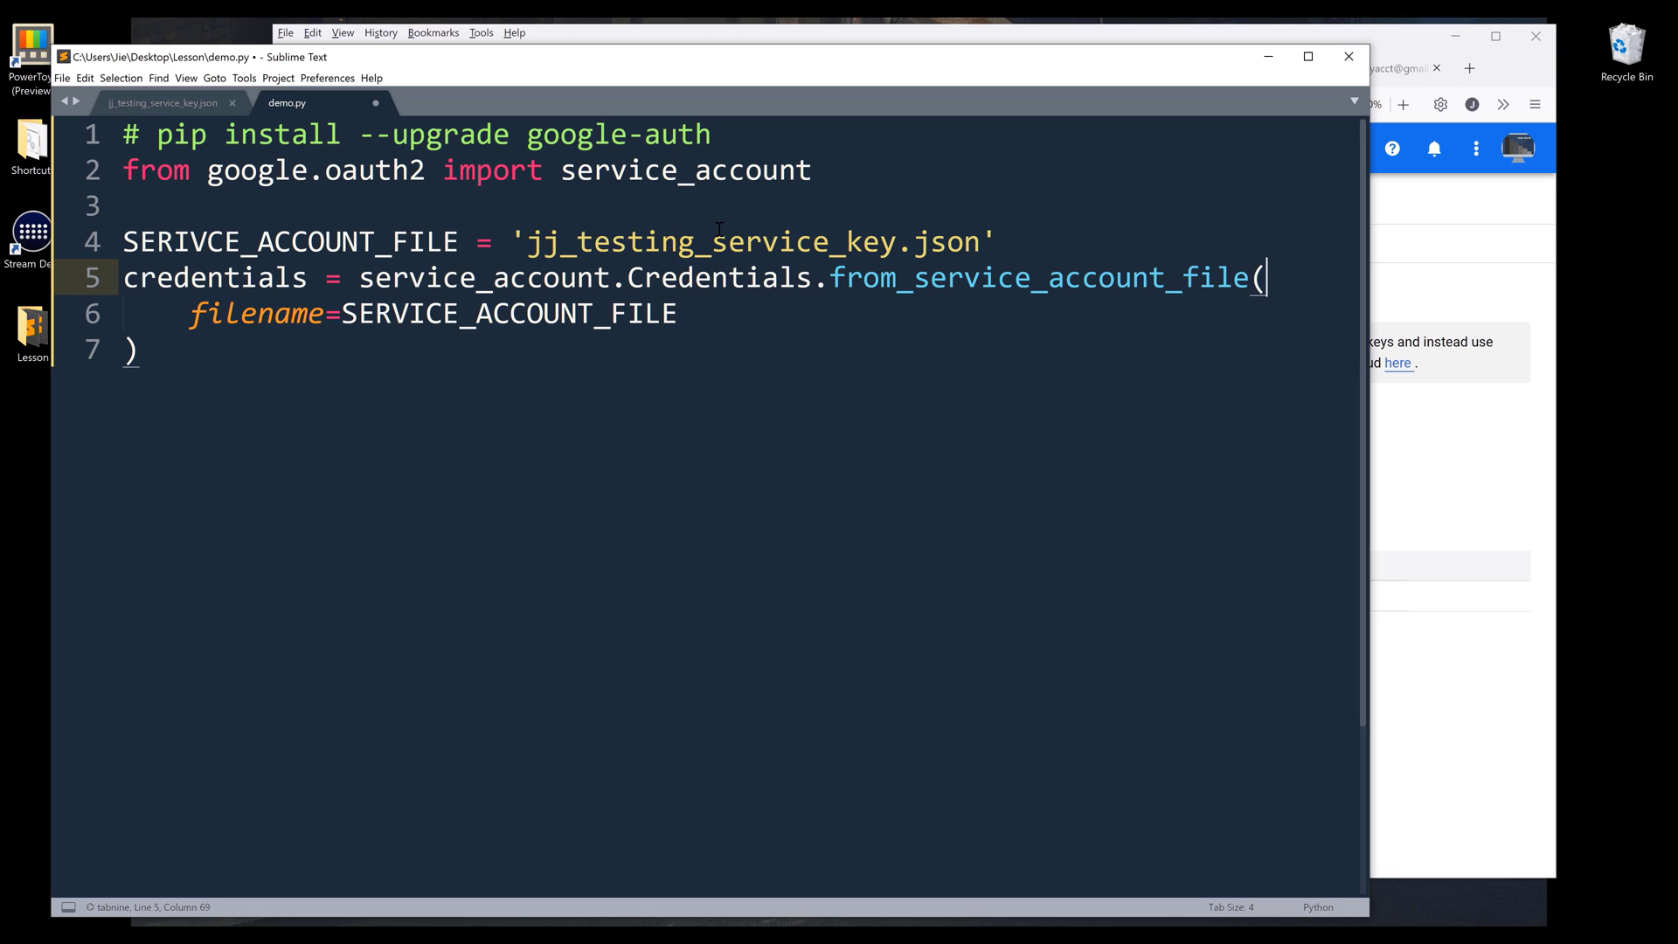
pyautogui.write(',')
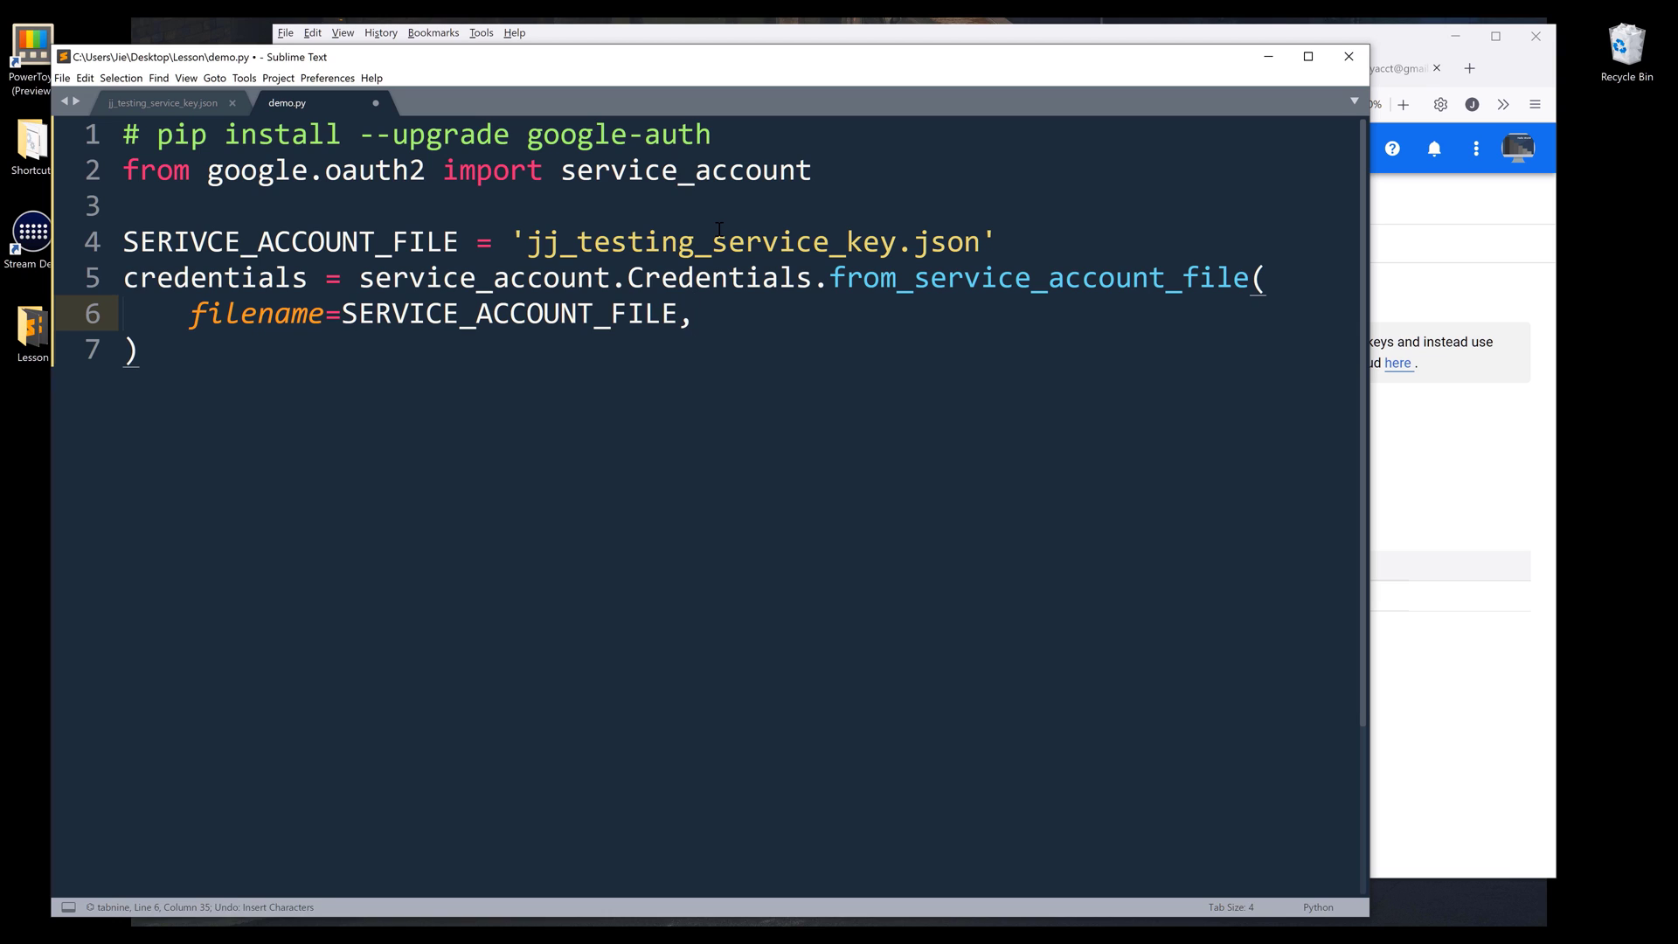
pyautogui.write('scopes=')
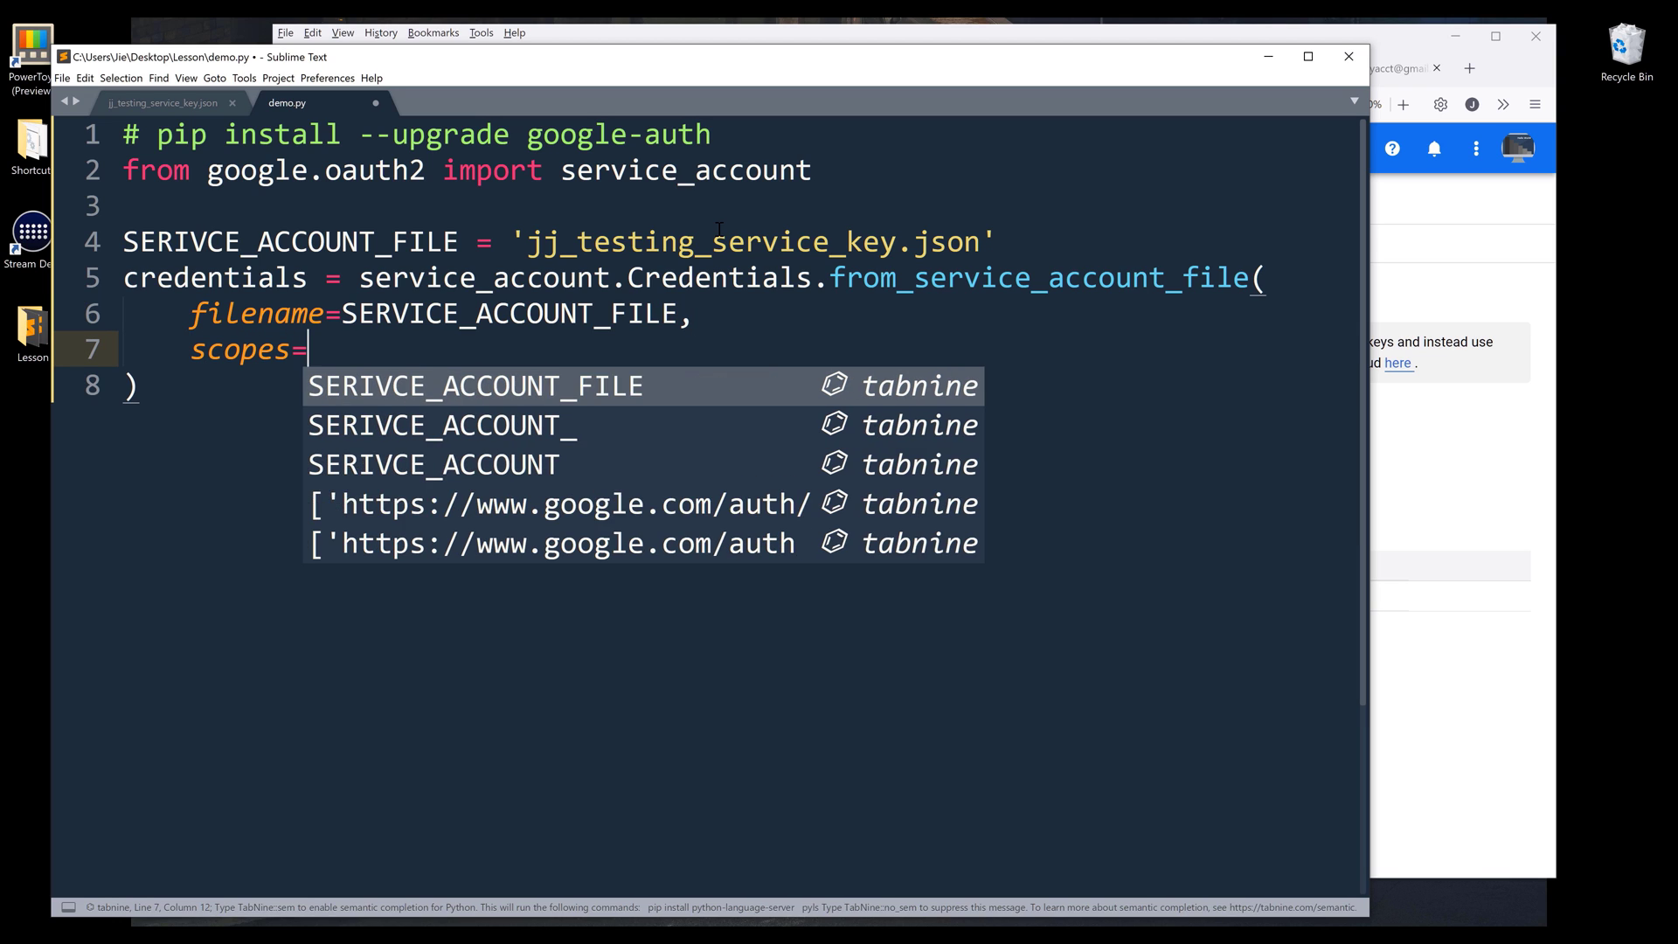
pyautogui.write('[]')
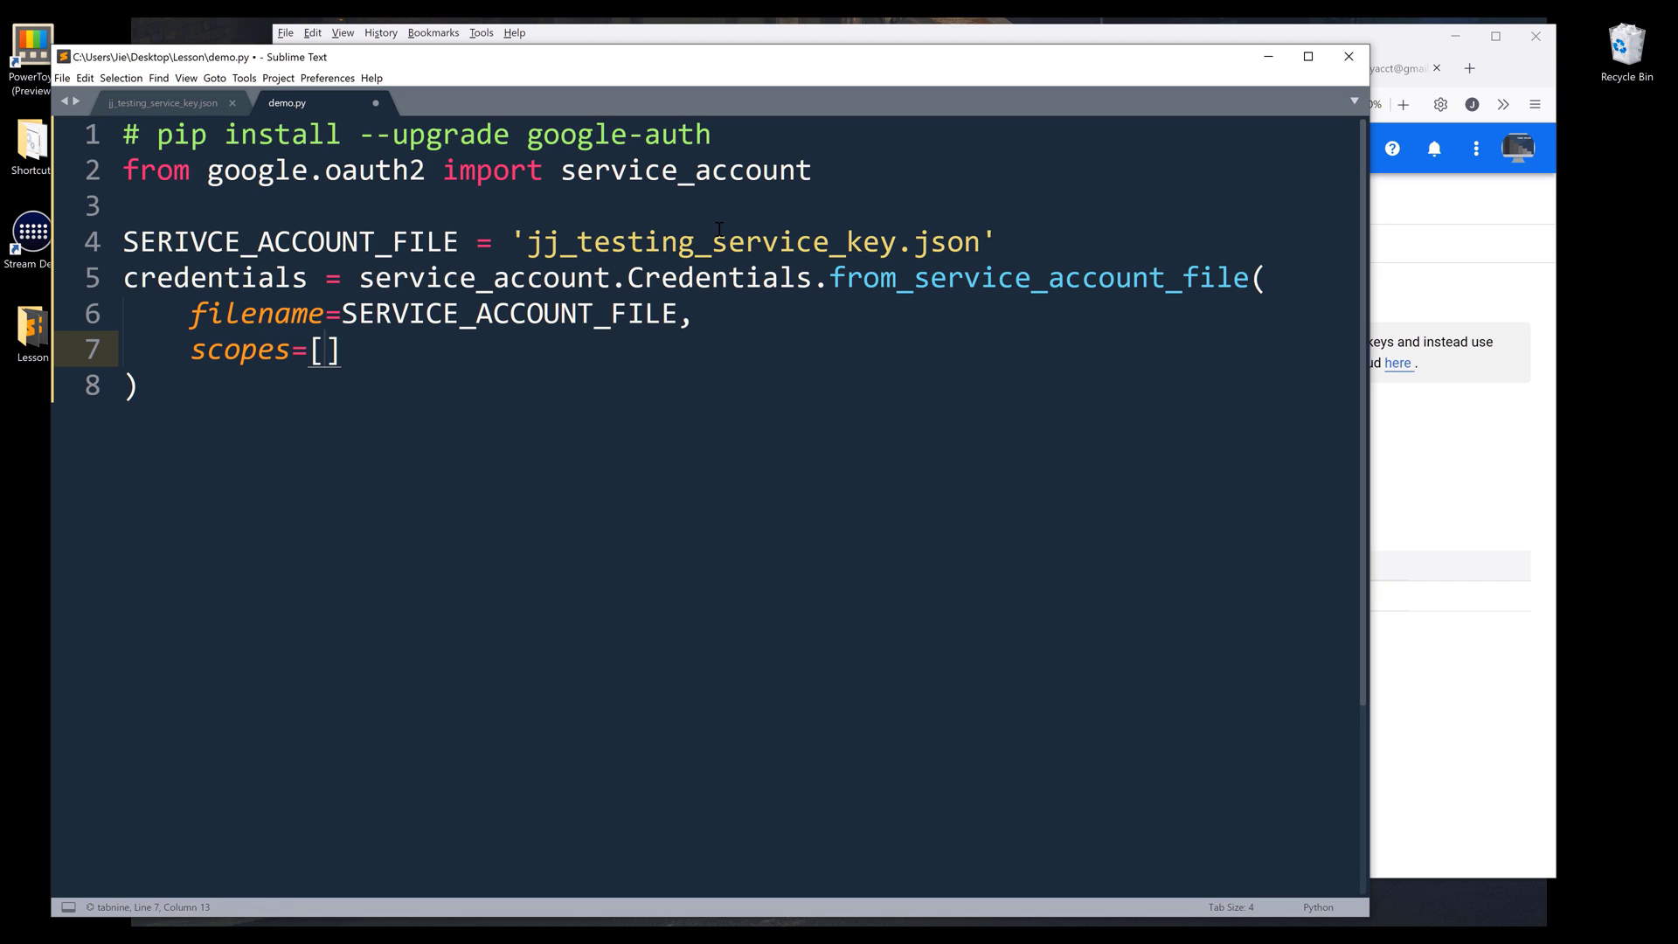
pyautogui.write("http'")
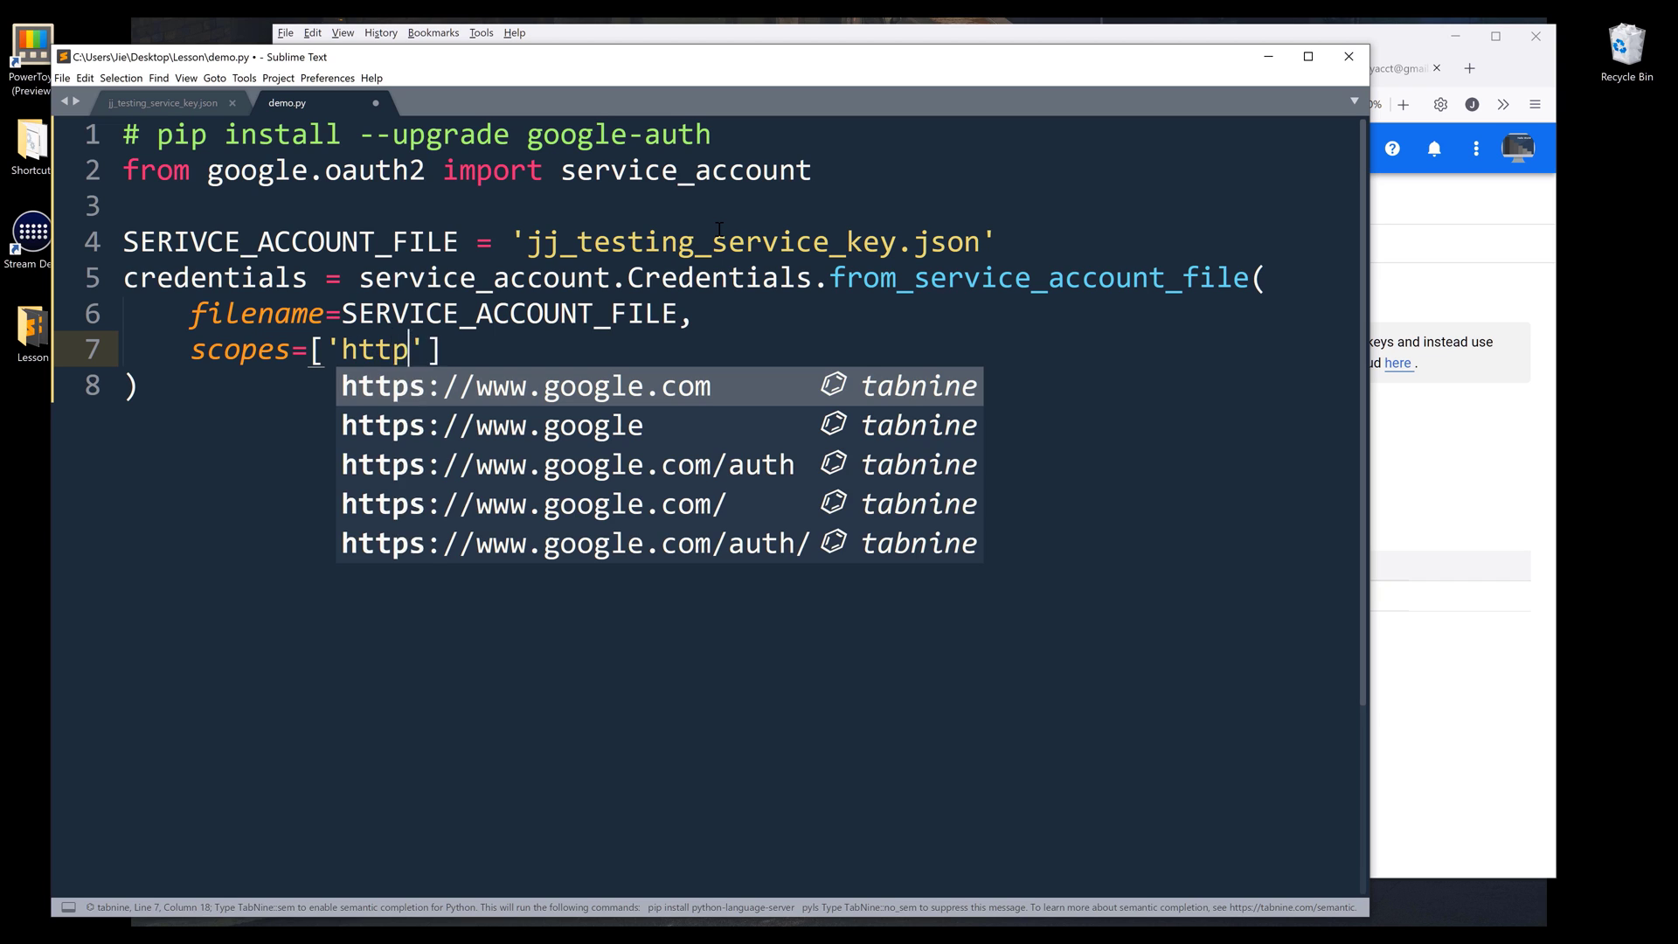
pyautogui.write('s://mail')
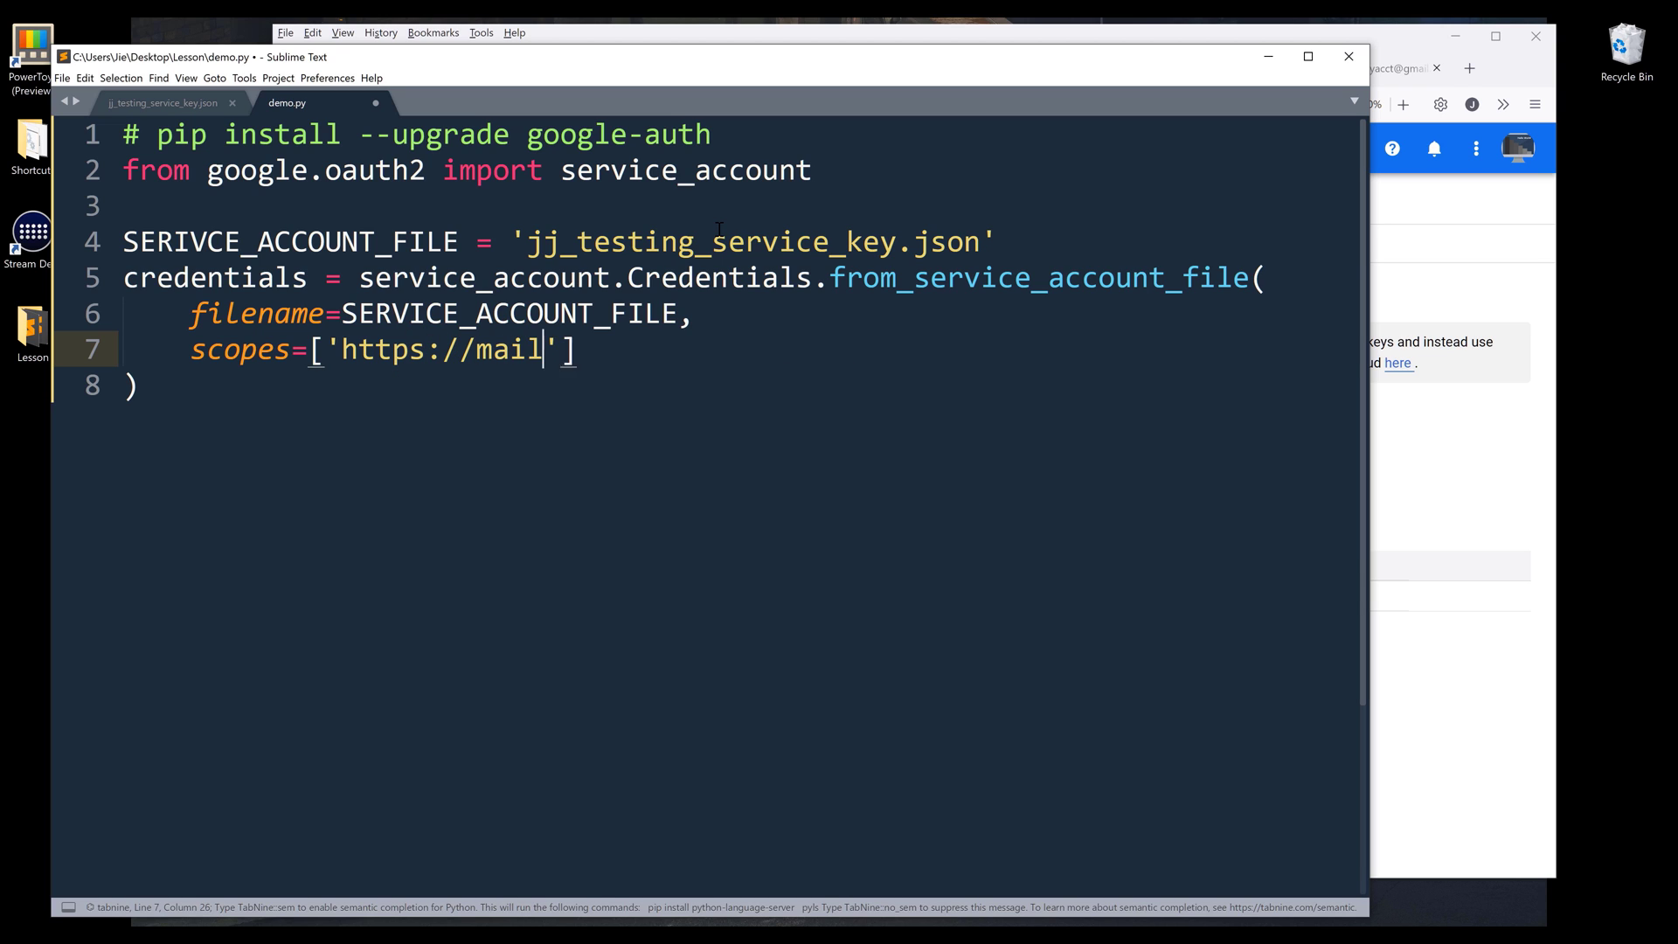
pyautogui.write('.google.com')
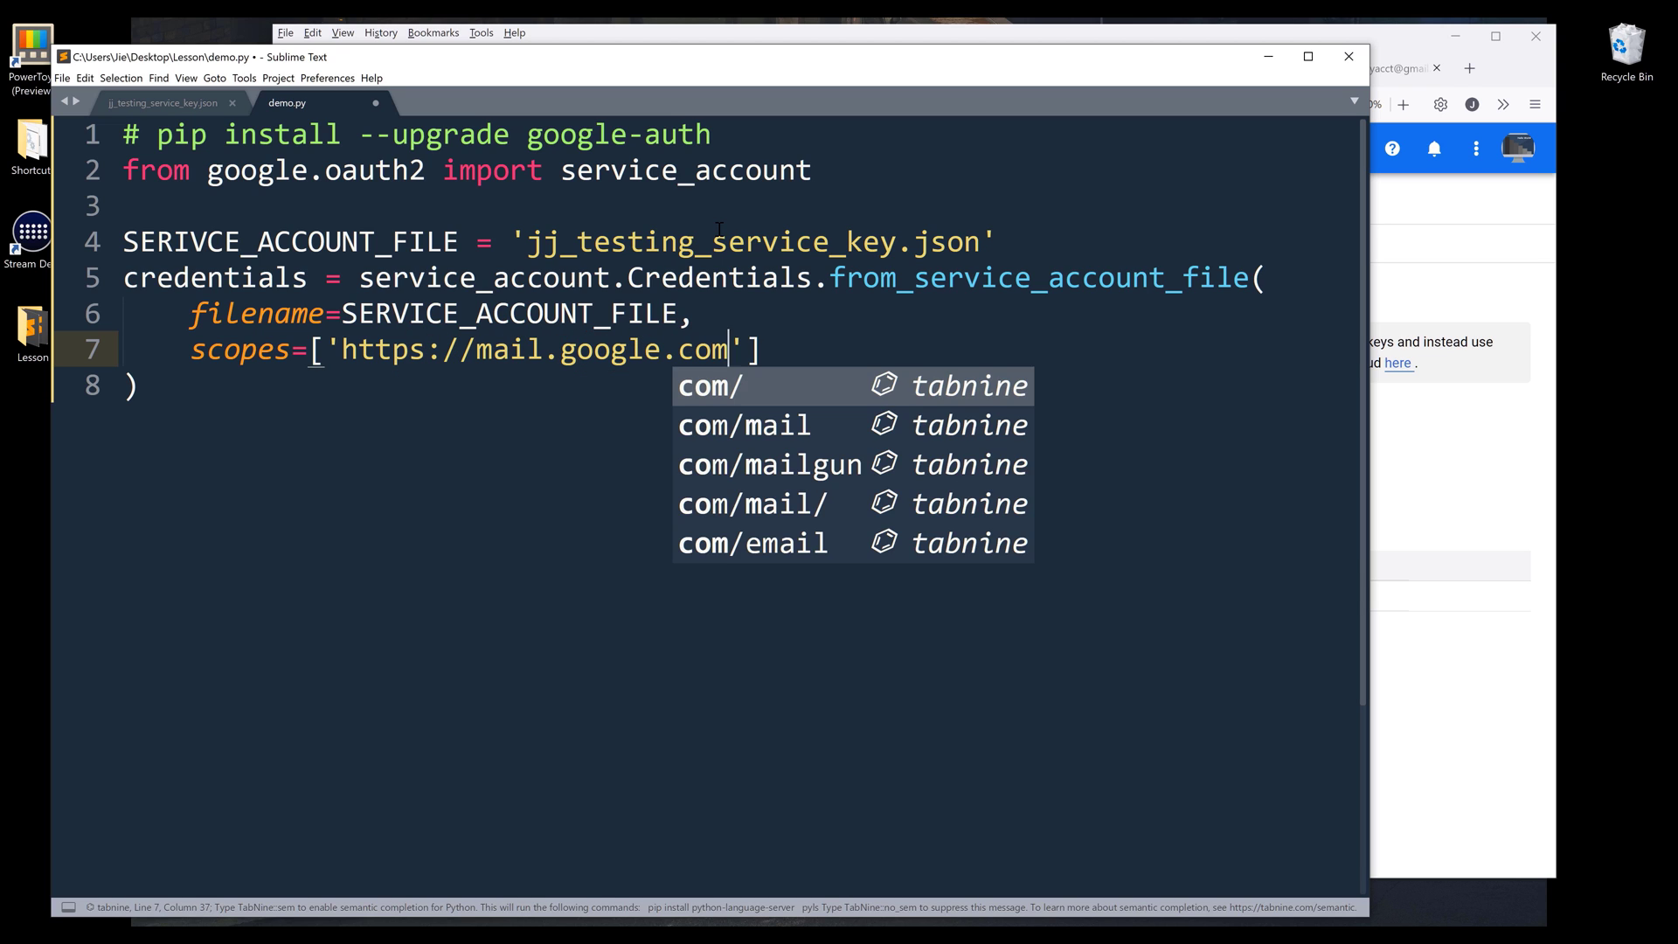
pyautogui.write('/')
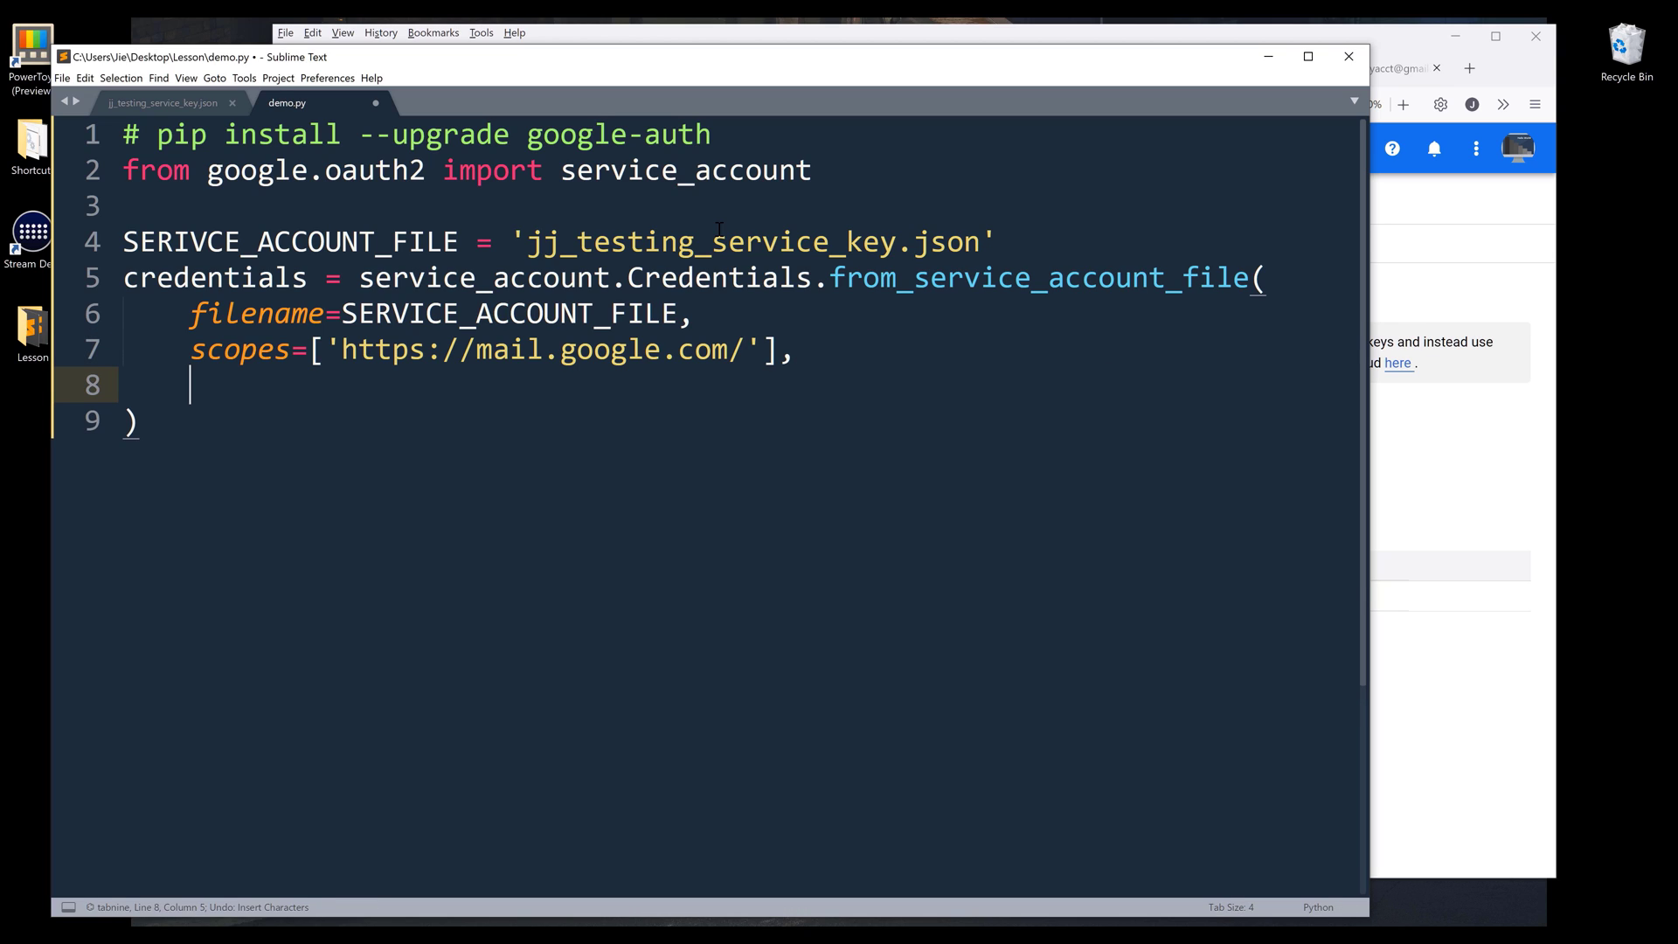
pyautogui.write('subject=')
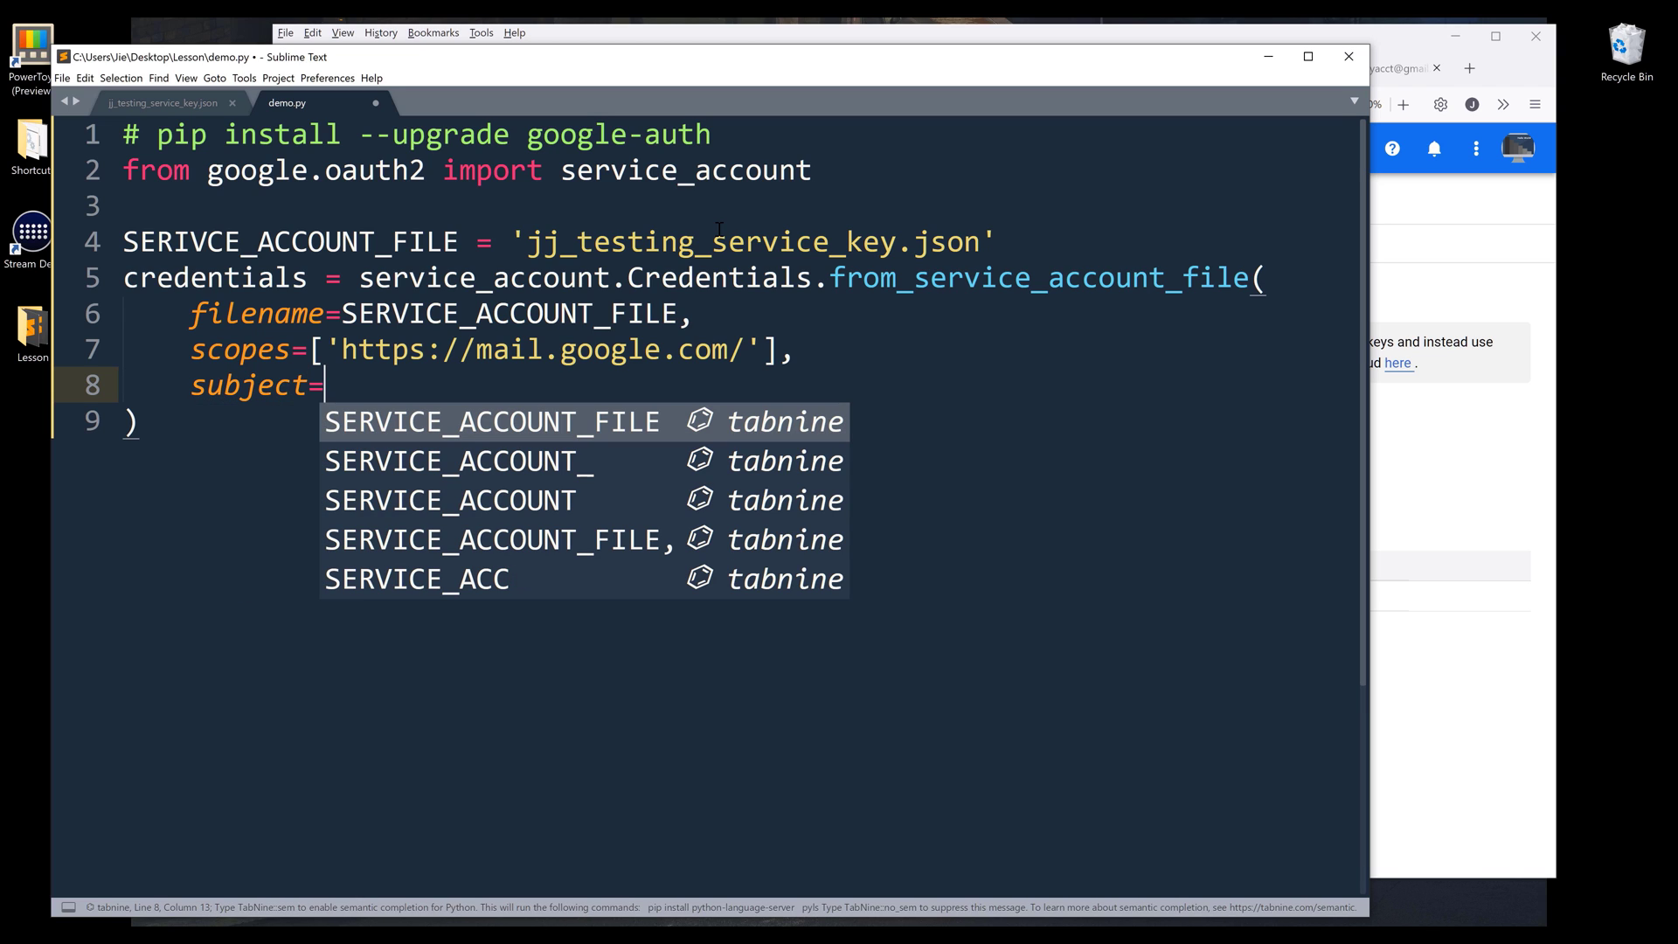
pyautogui.write("''")
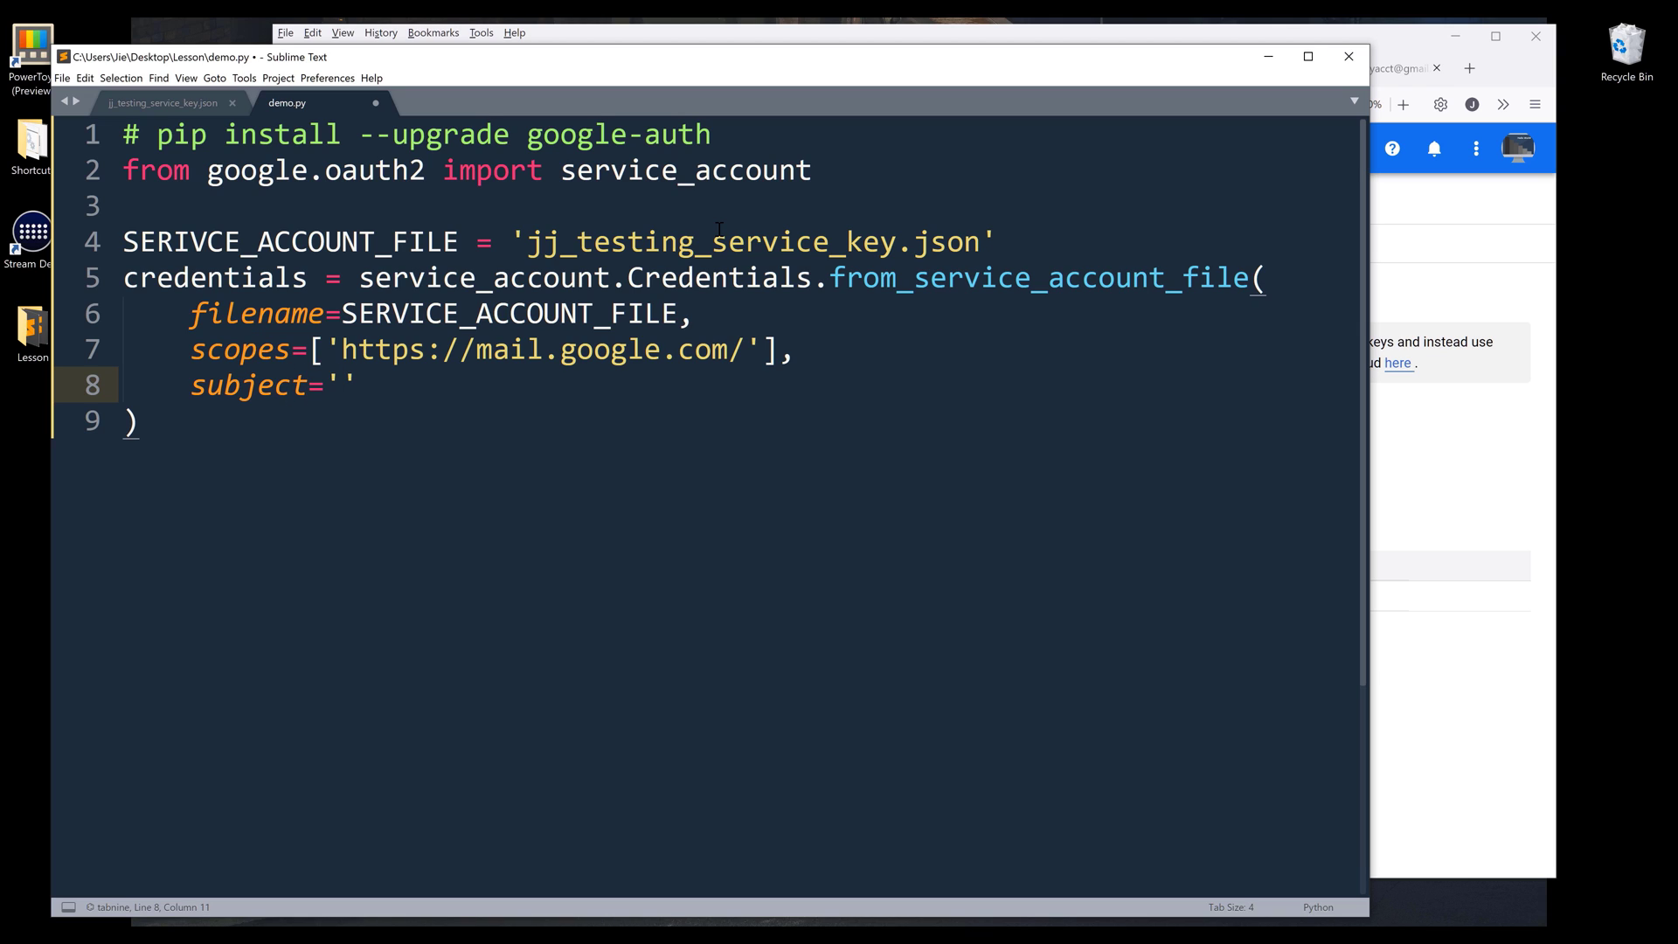
pyautogui.click(342, 385)
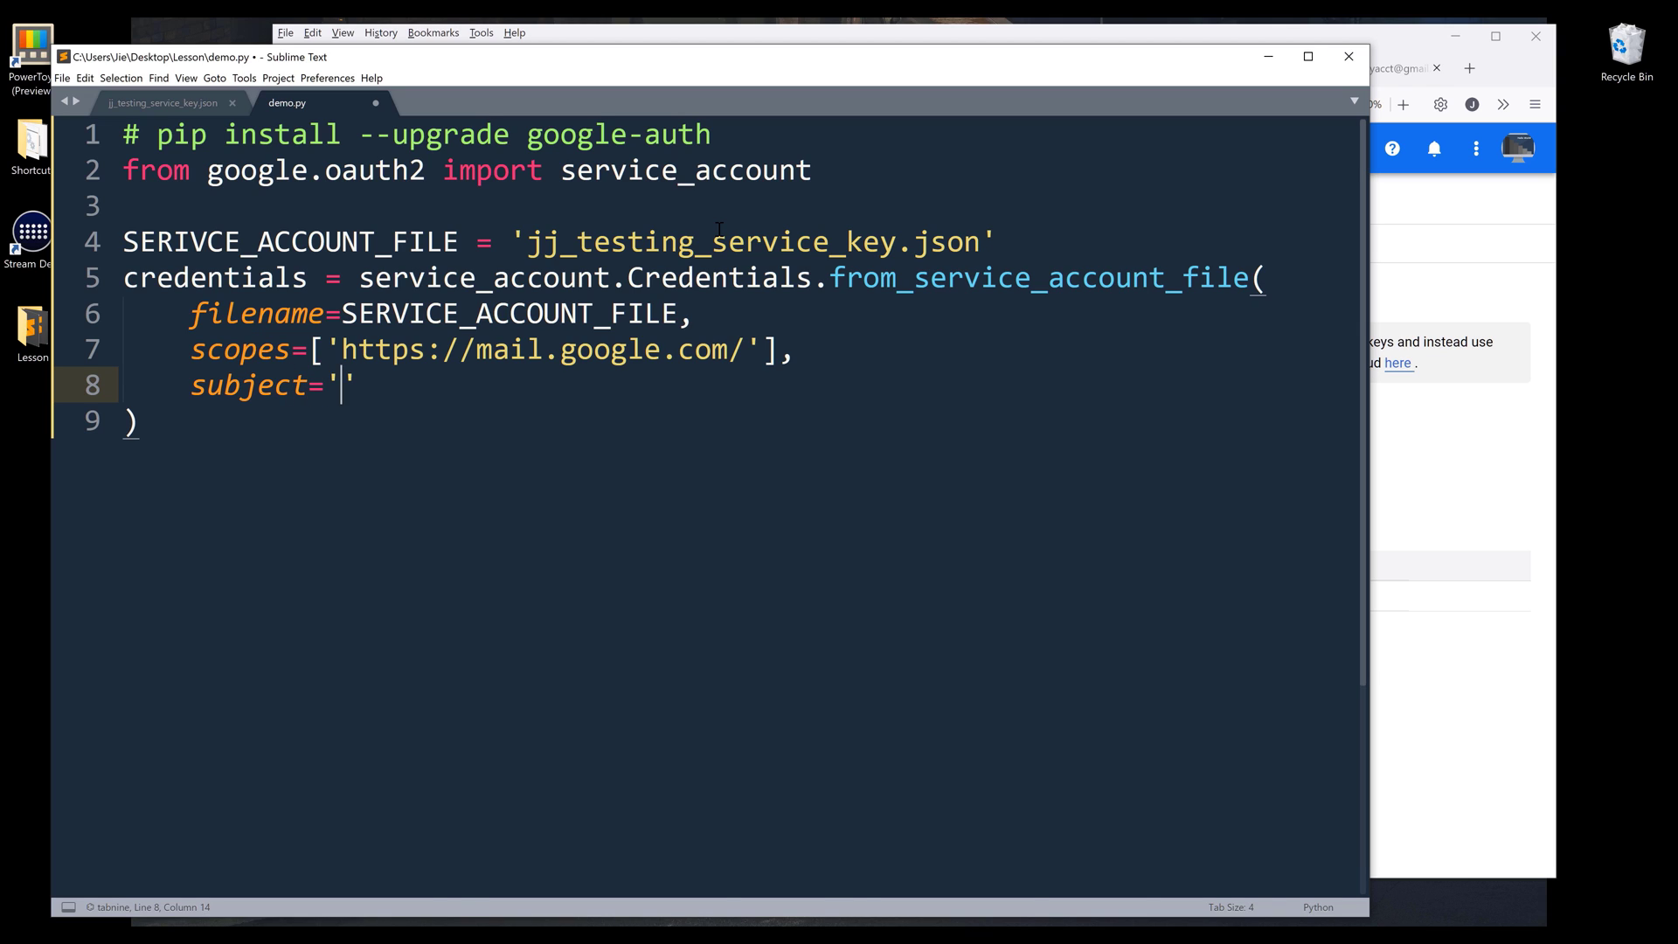
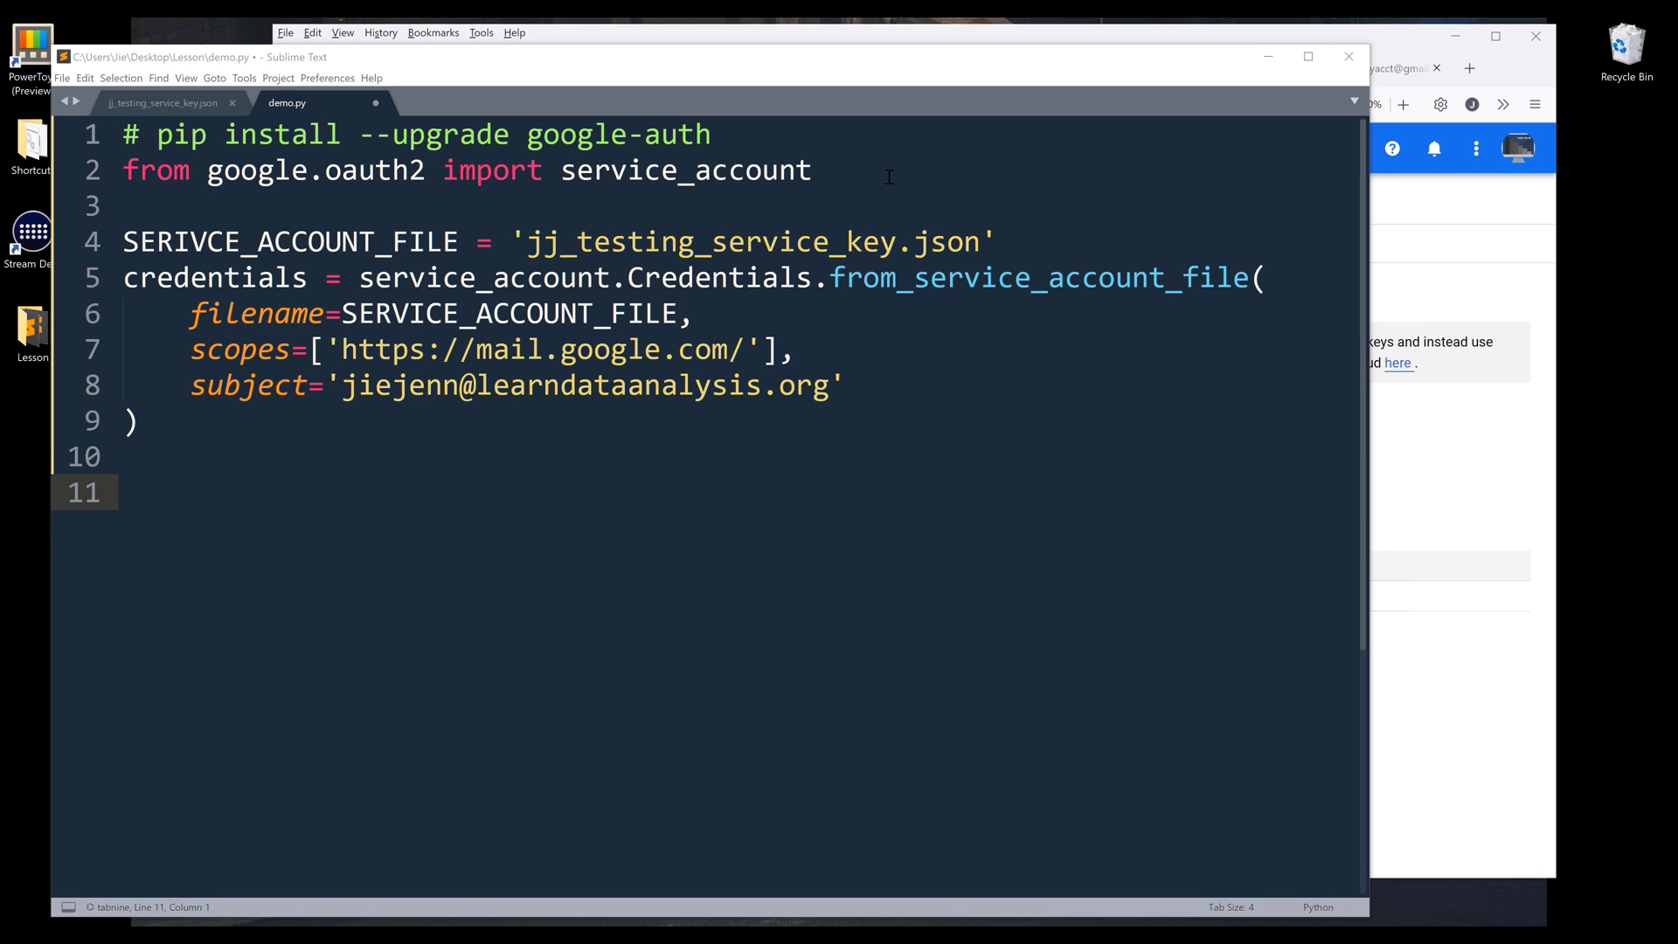
# Add 'from gogoleapiclient.discovery import build' on line 4
pyautogui.click(811, 170)
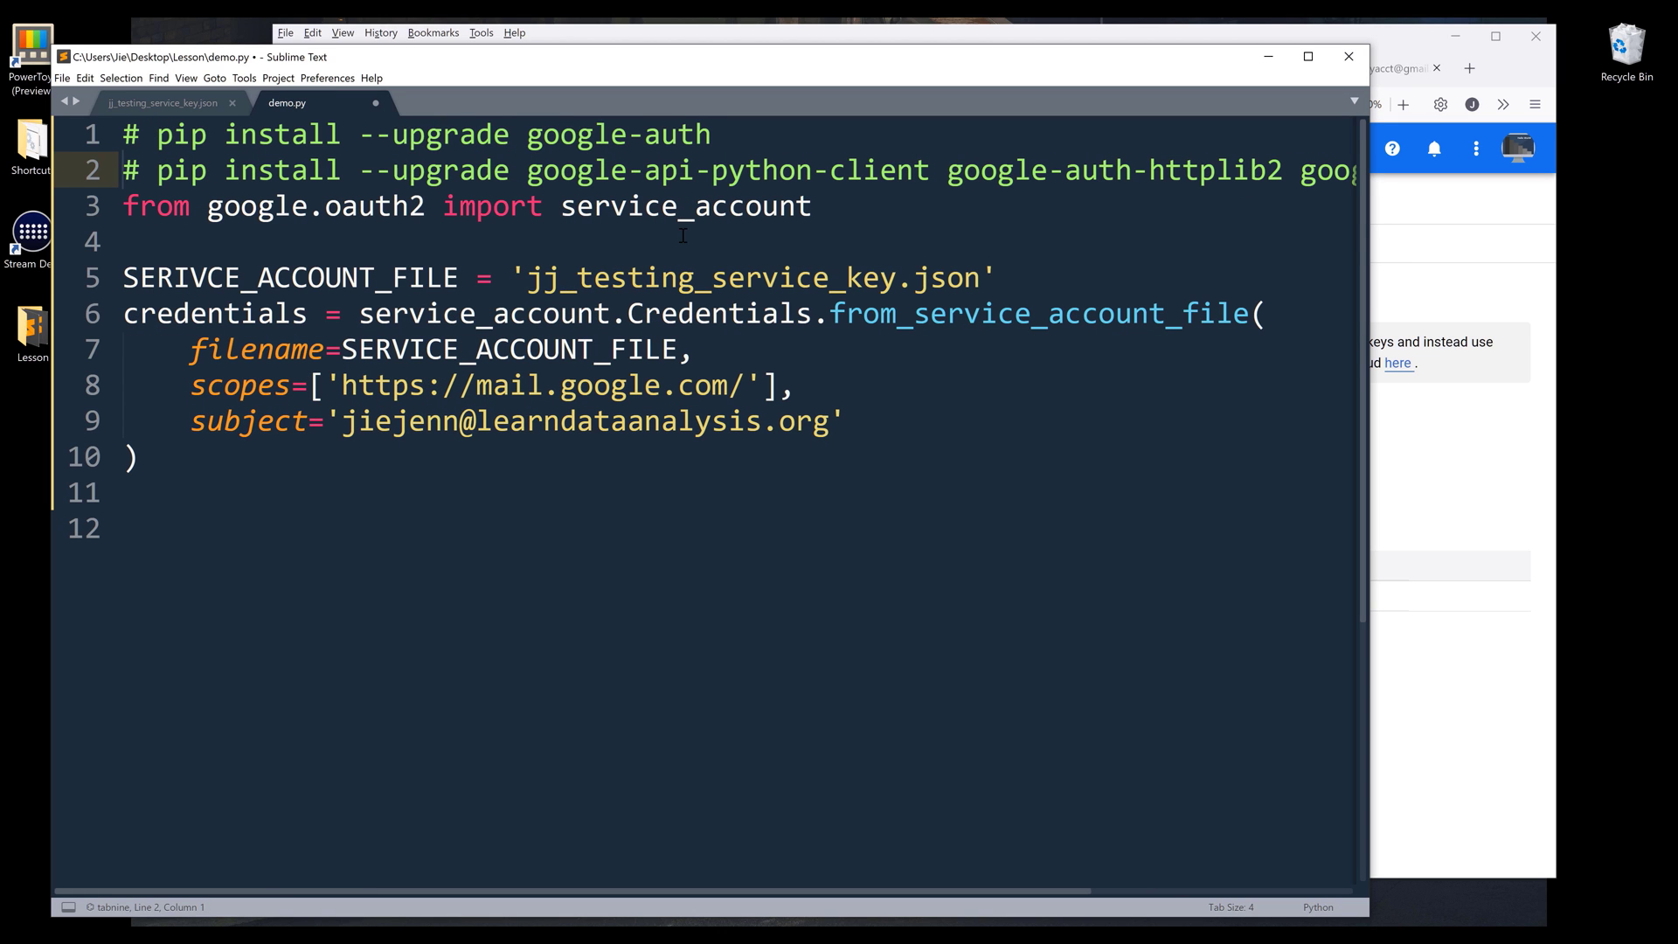
pyautogui.moveTo(1370, 212)
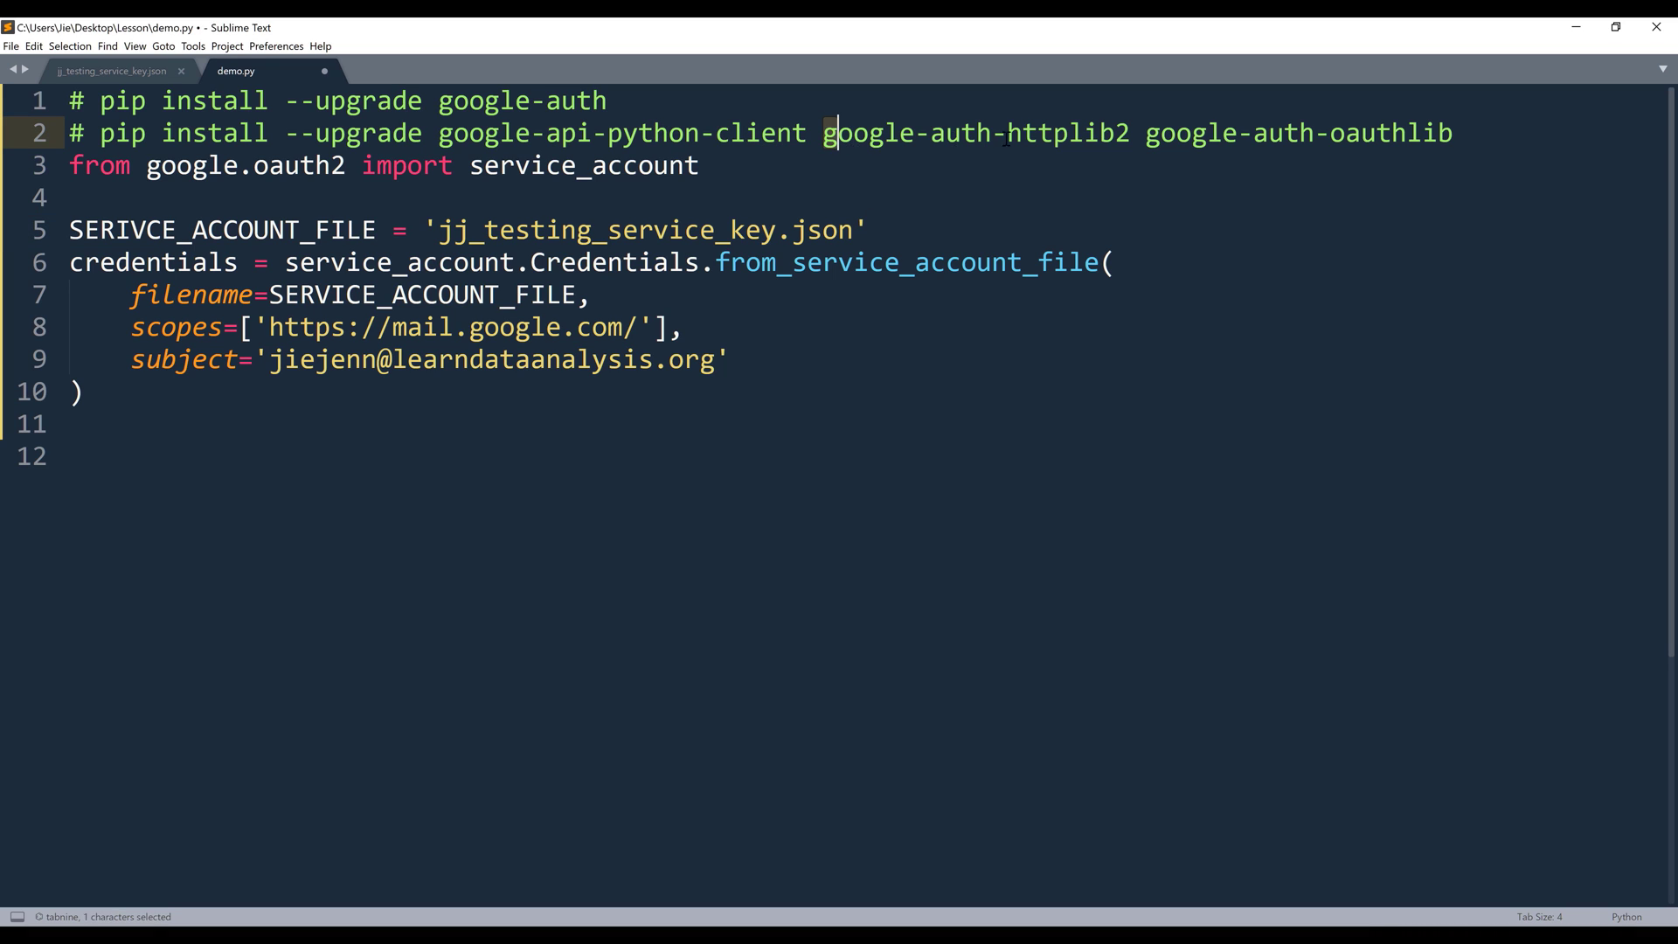
pyautogui.moveTo(829, 132); pyautogui.dragTo(1453, 133)
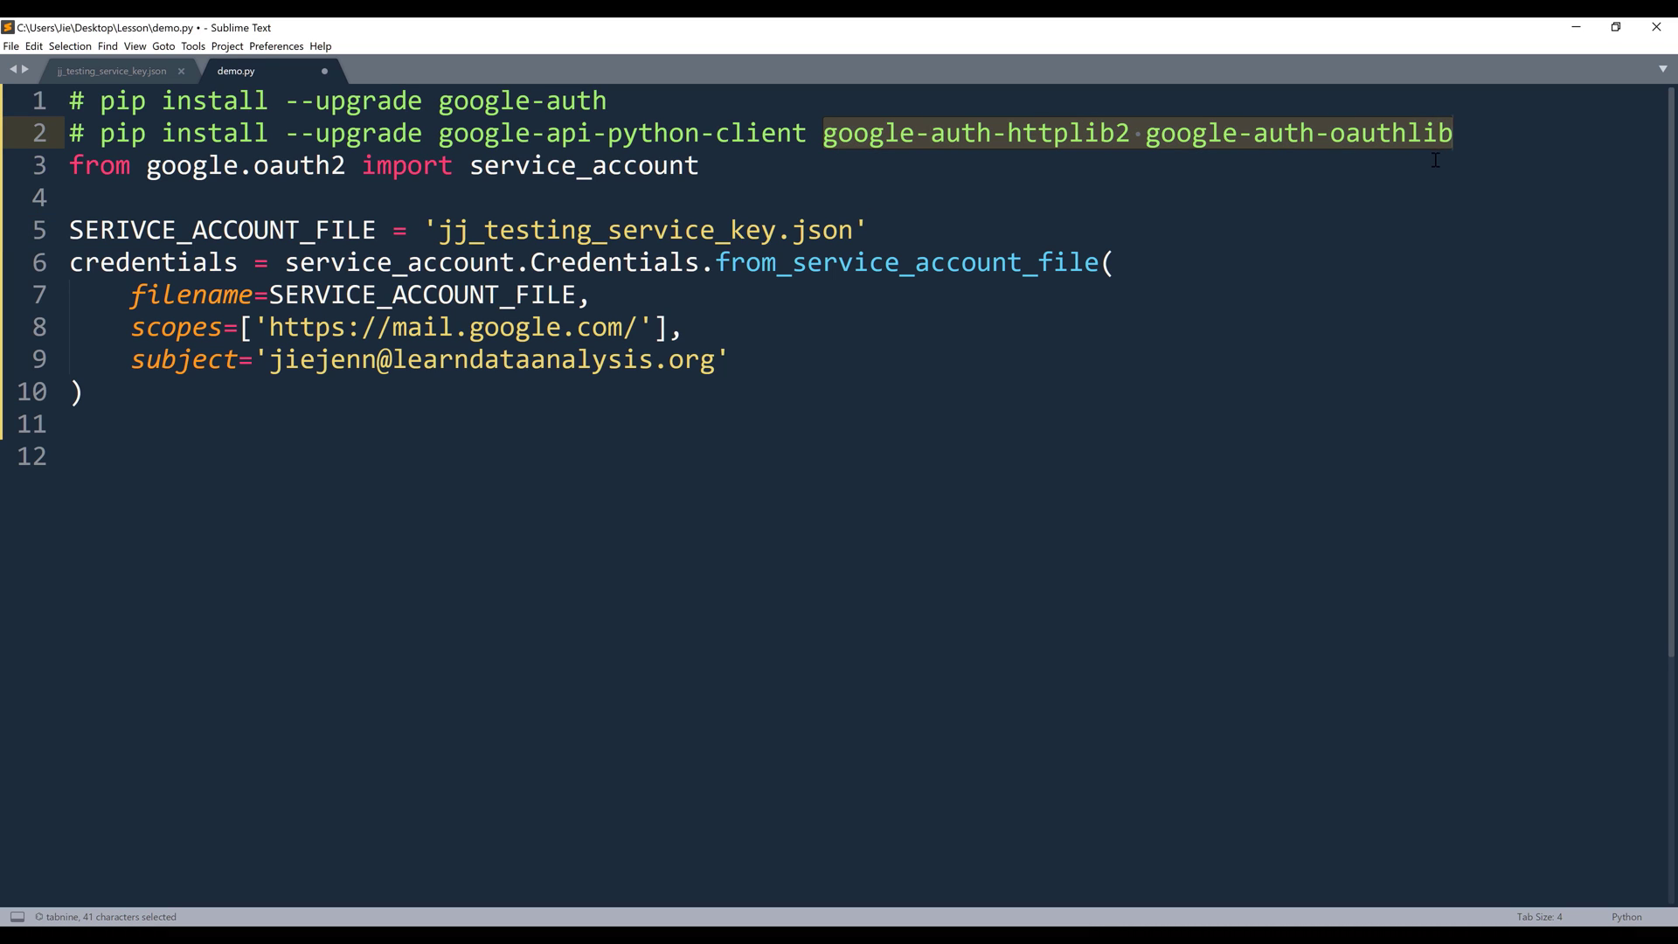
pyautogui.click(699, 166)
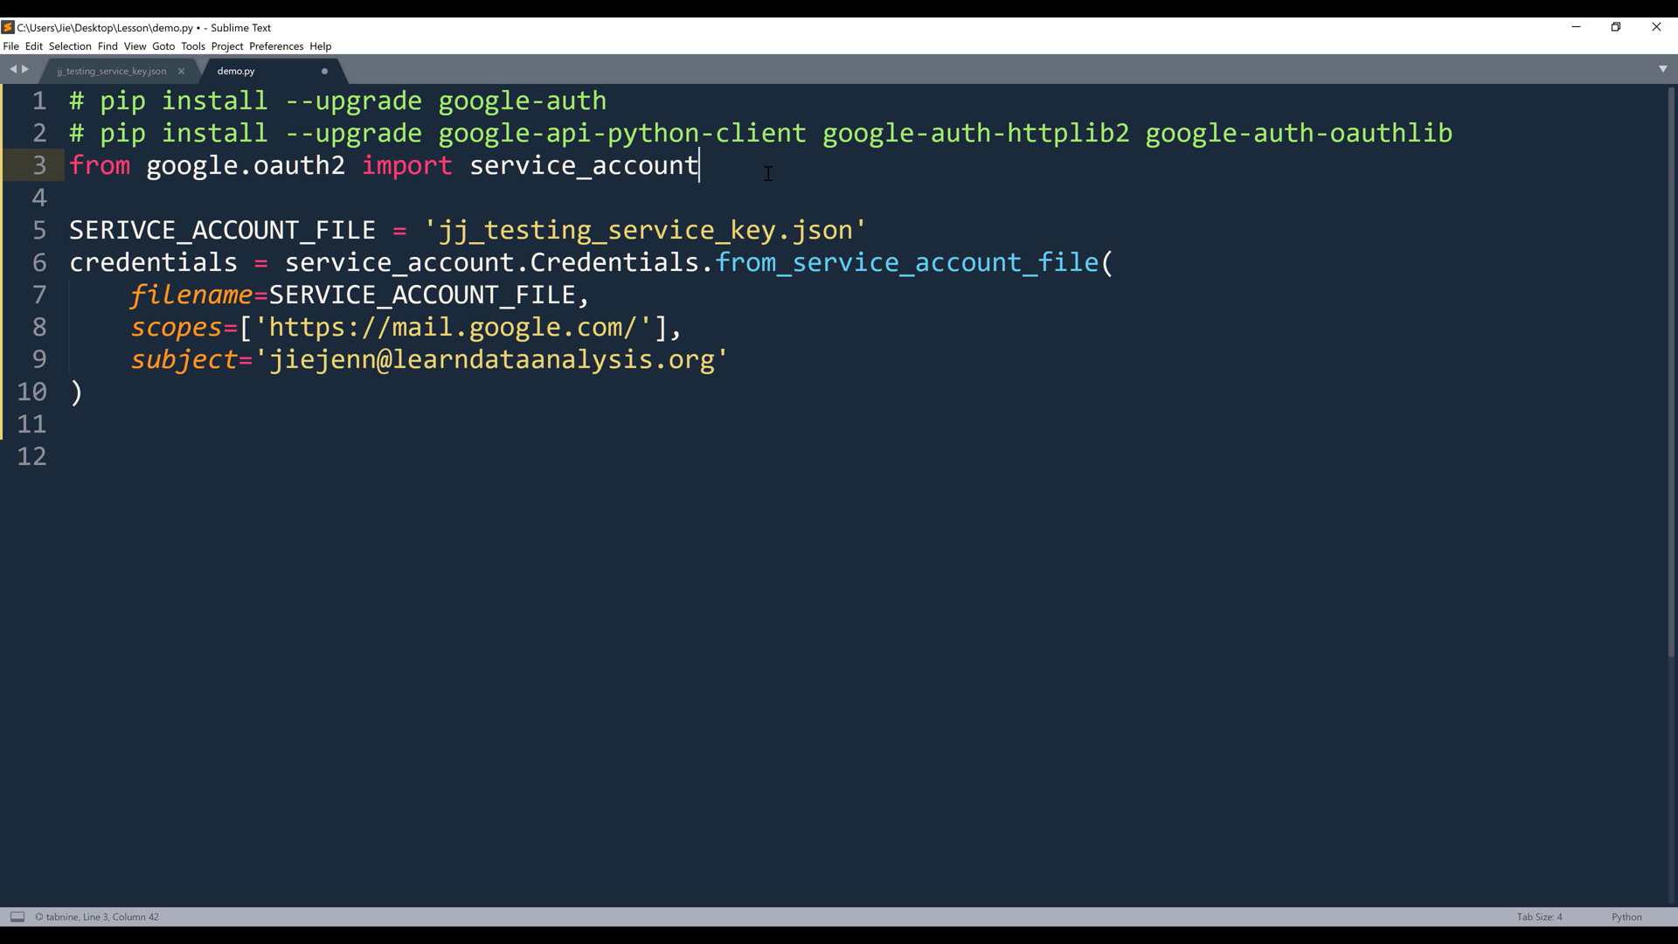
pyautogui.press('enter')
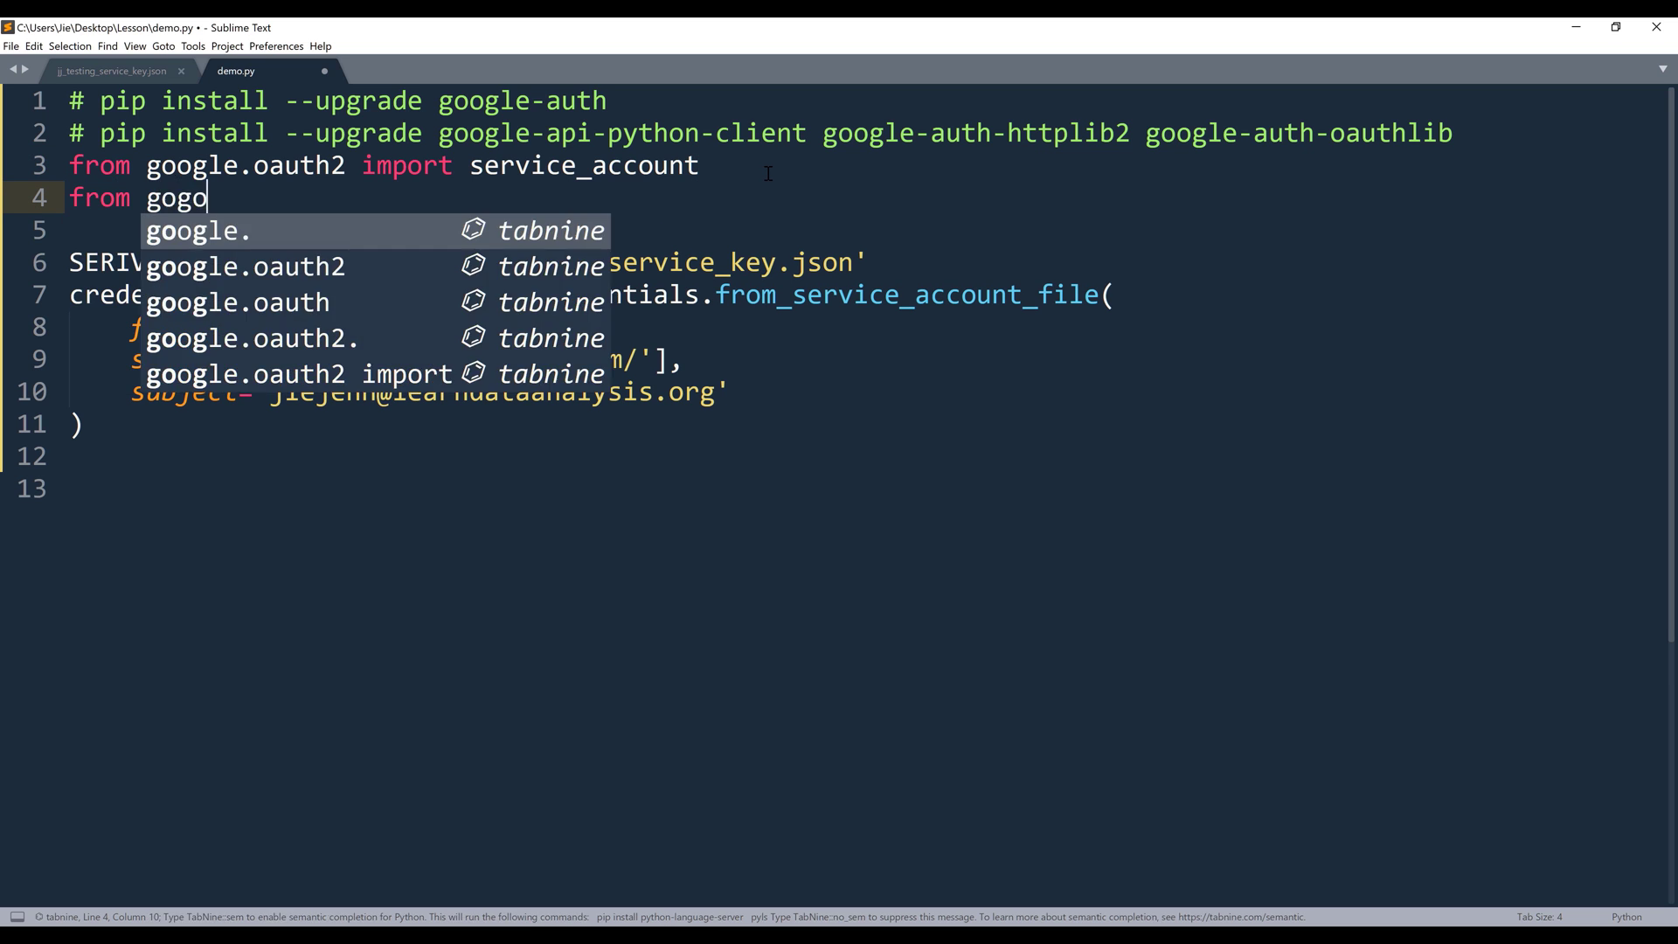
pyautogui.write('leapiclient')
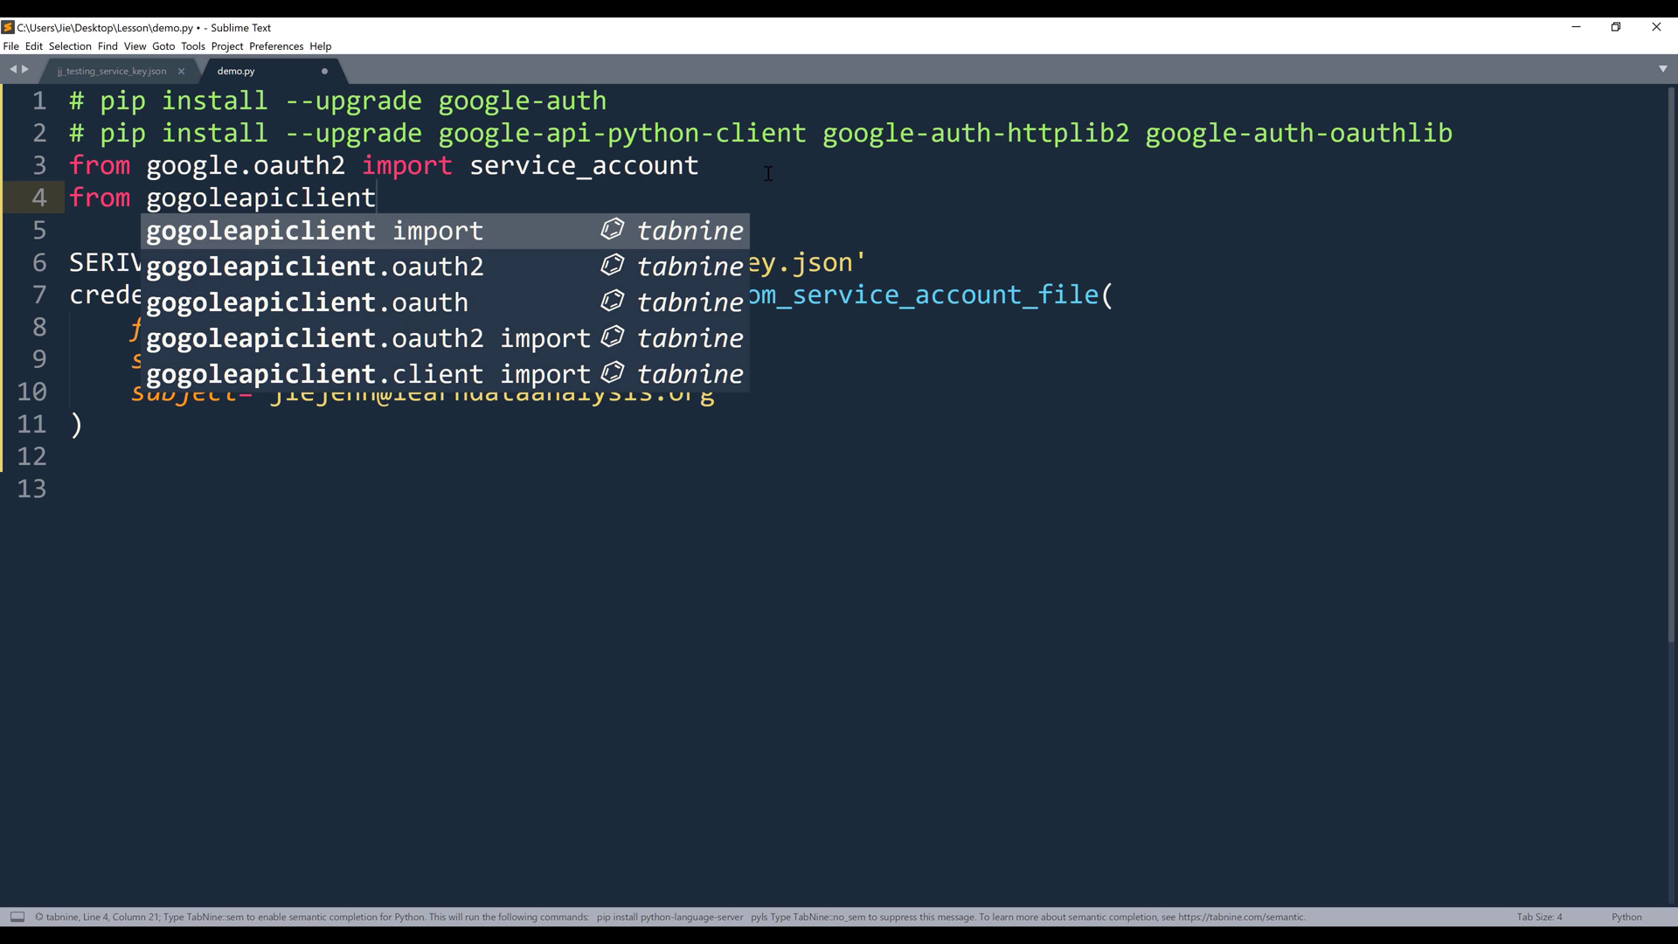
pyautogui.write('.discovery import build')
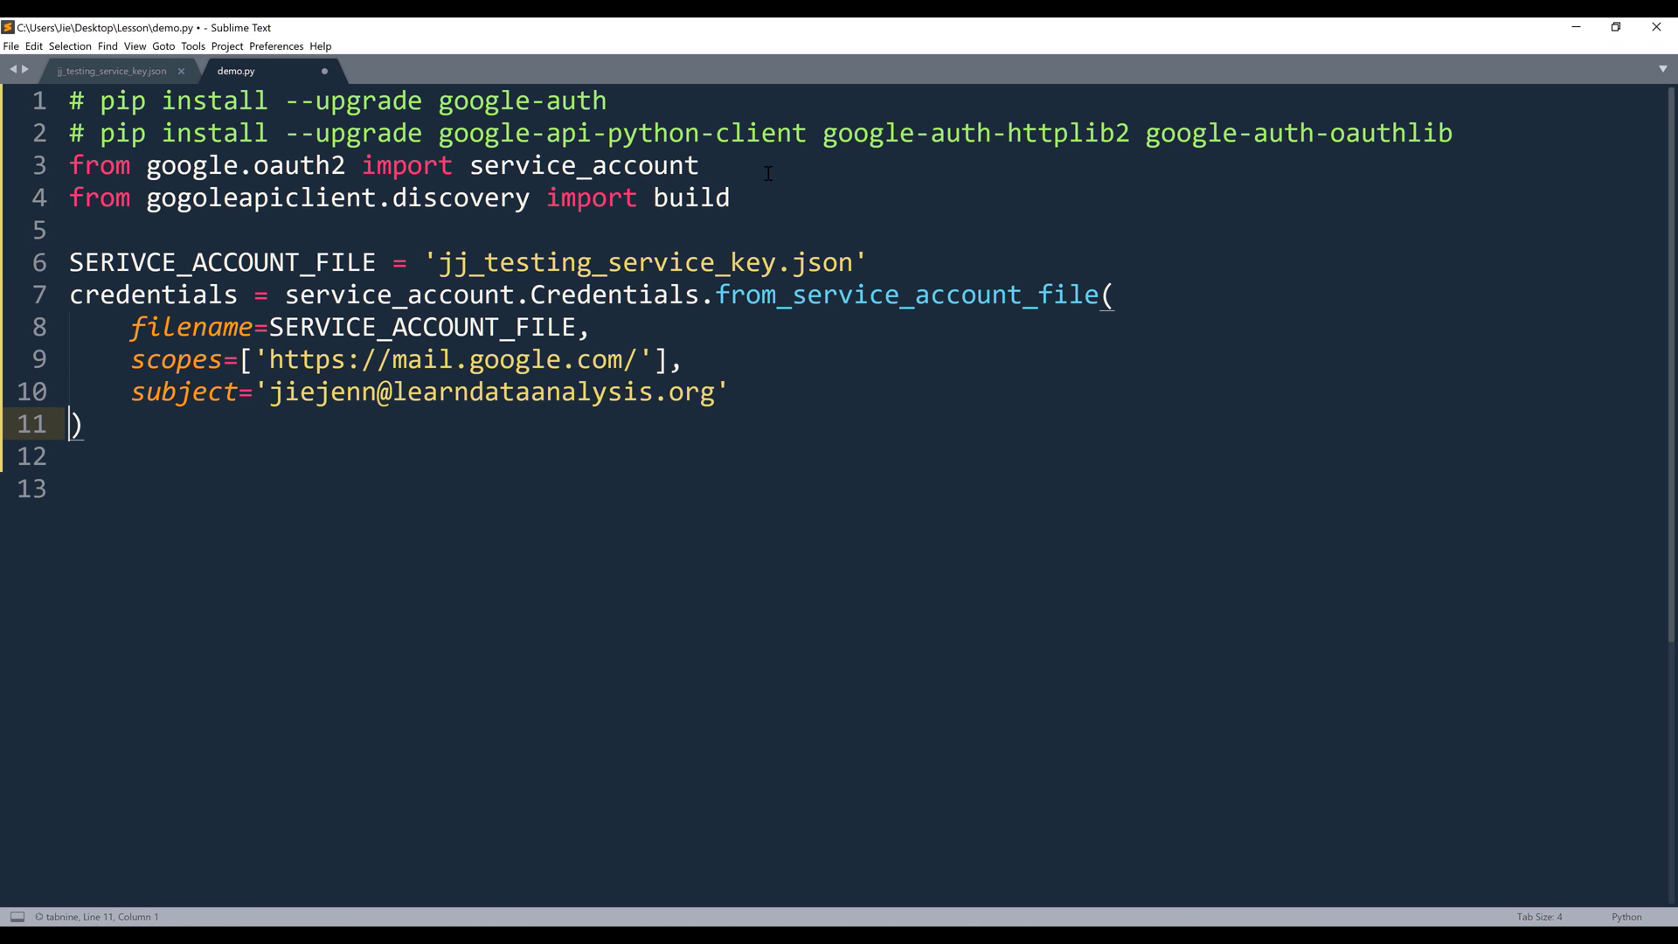
pyautogui.press('Right')
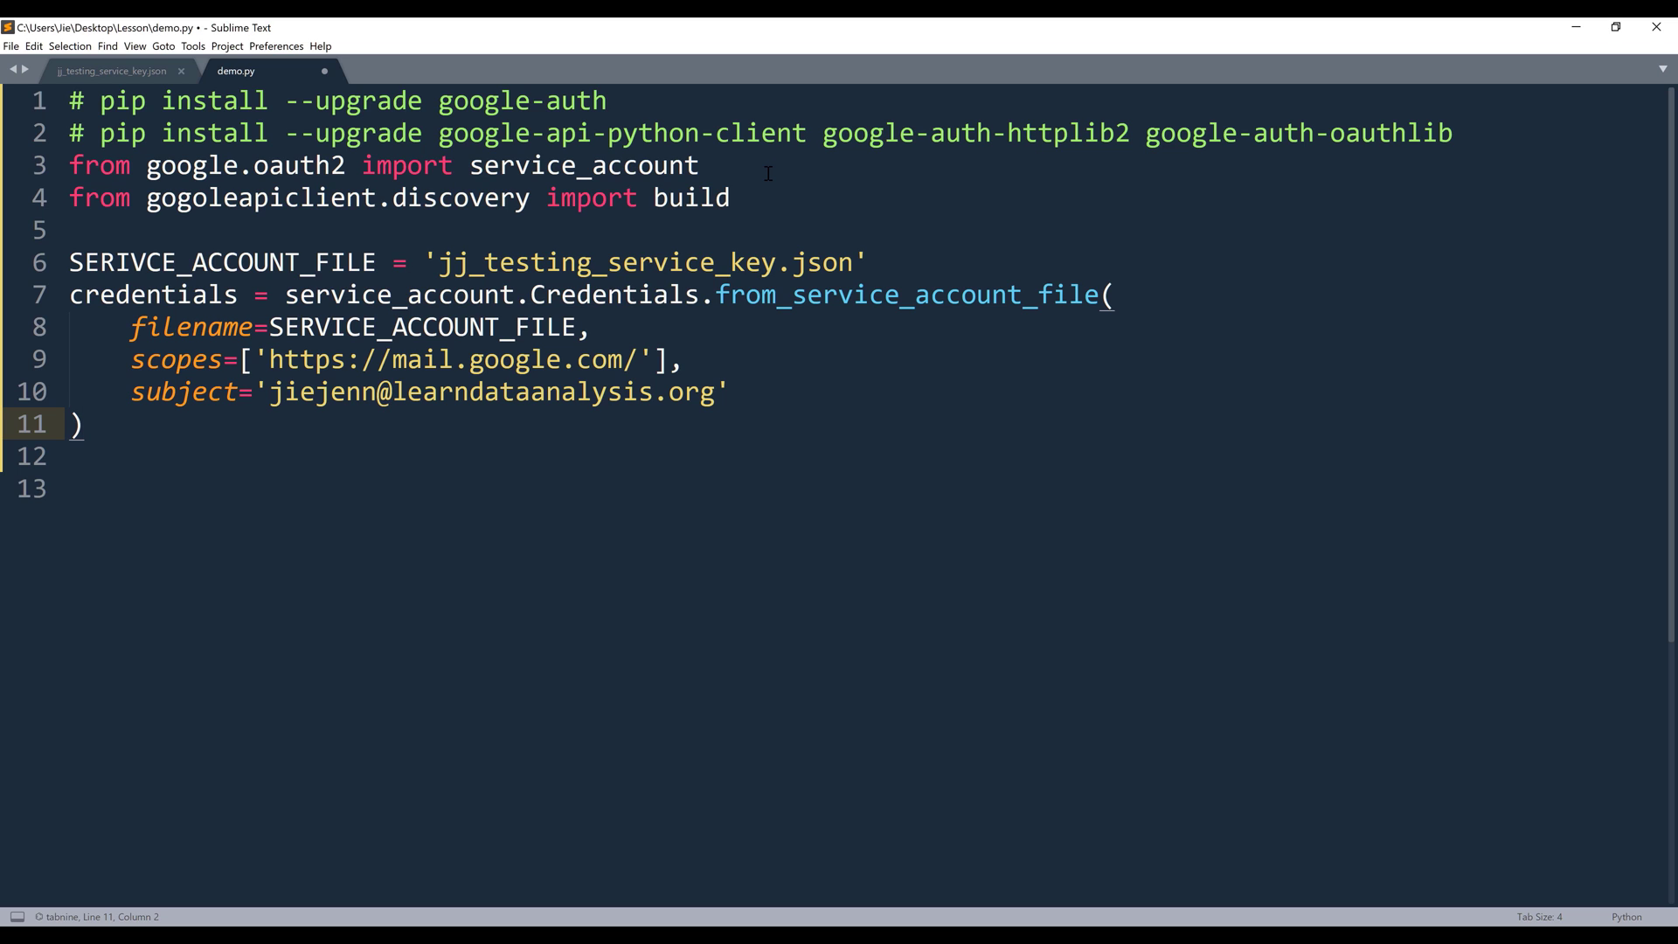
# Write service_gmail = build('gmail', 'v1', credentials=credentials) on line 13
pyautogui.write('servi')
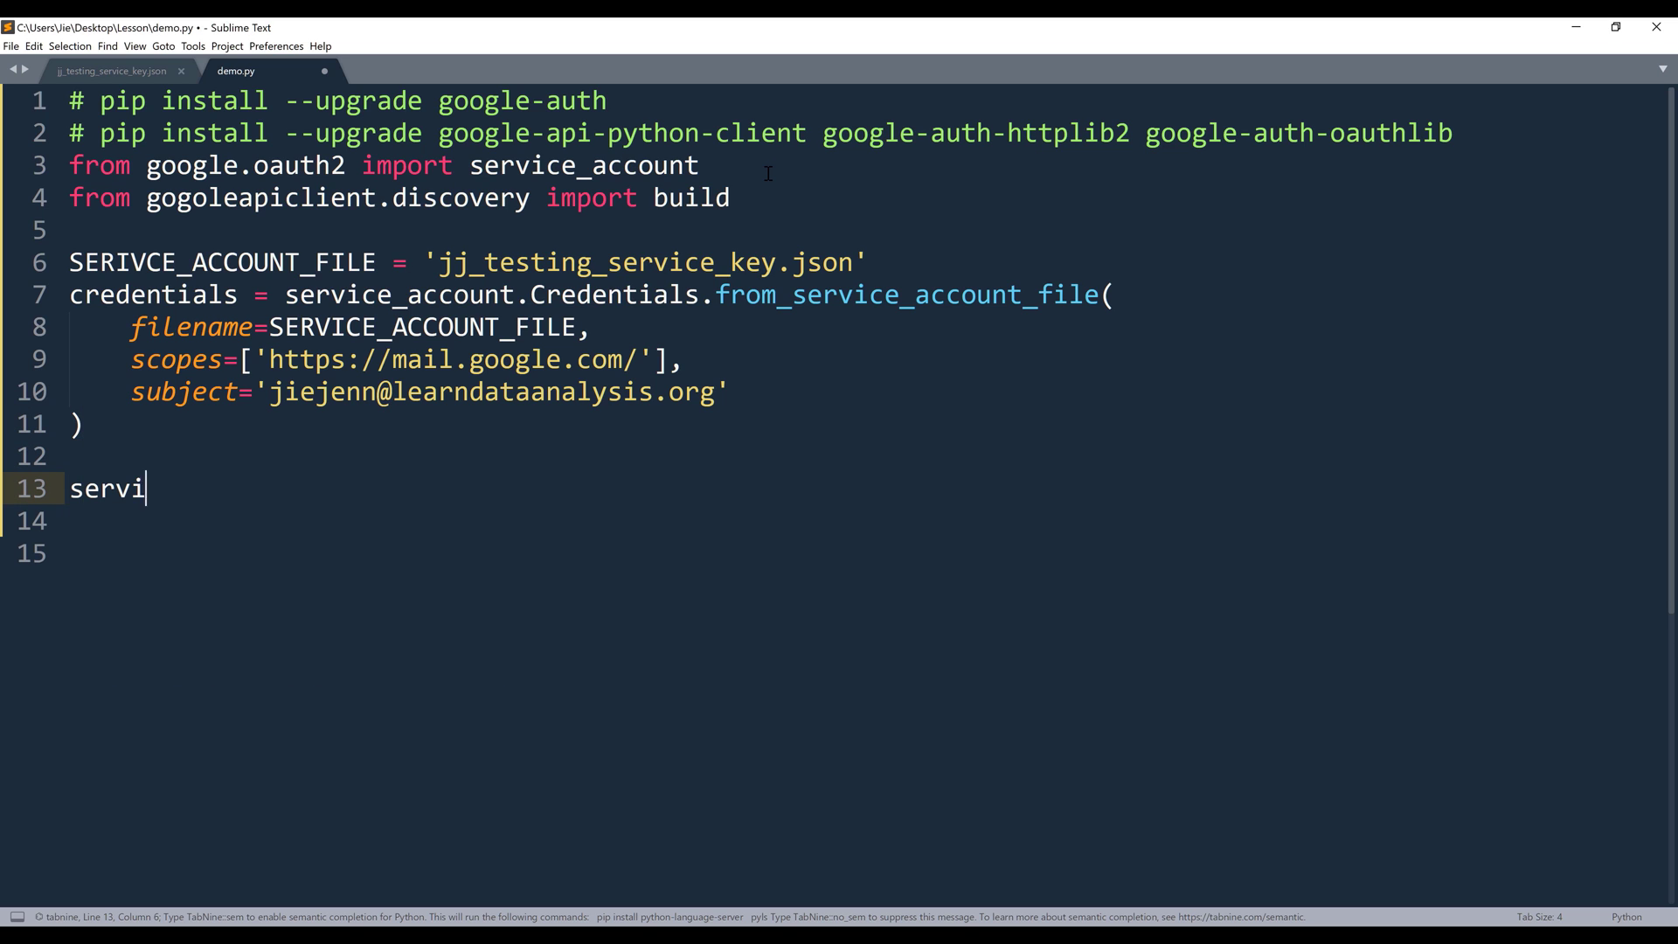
pyautogui.write('ce')
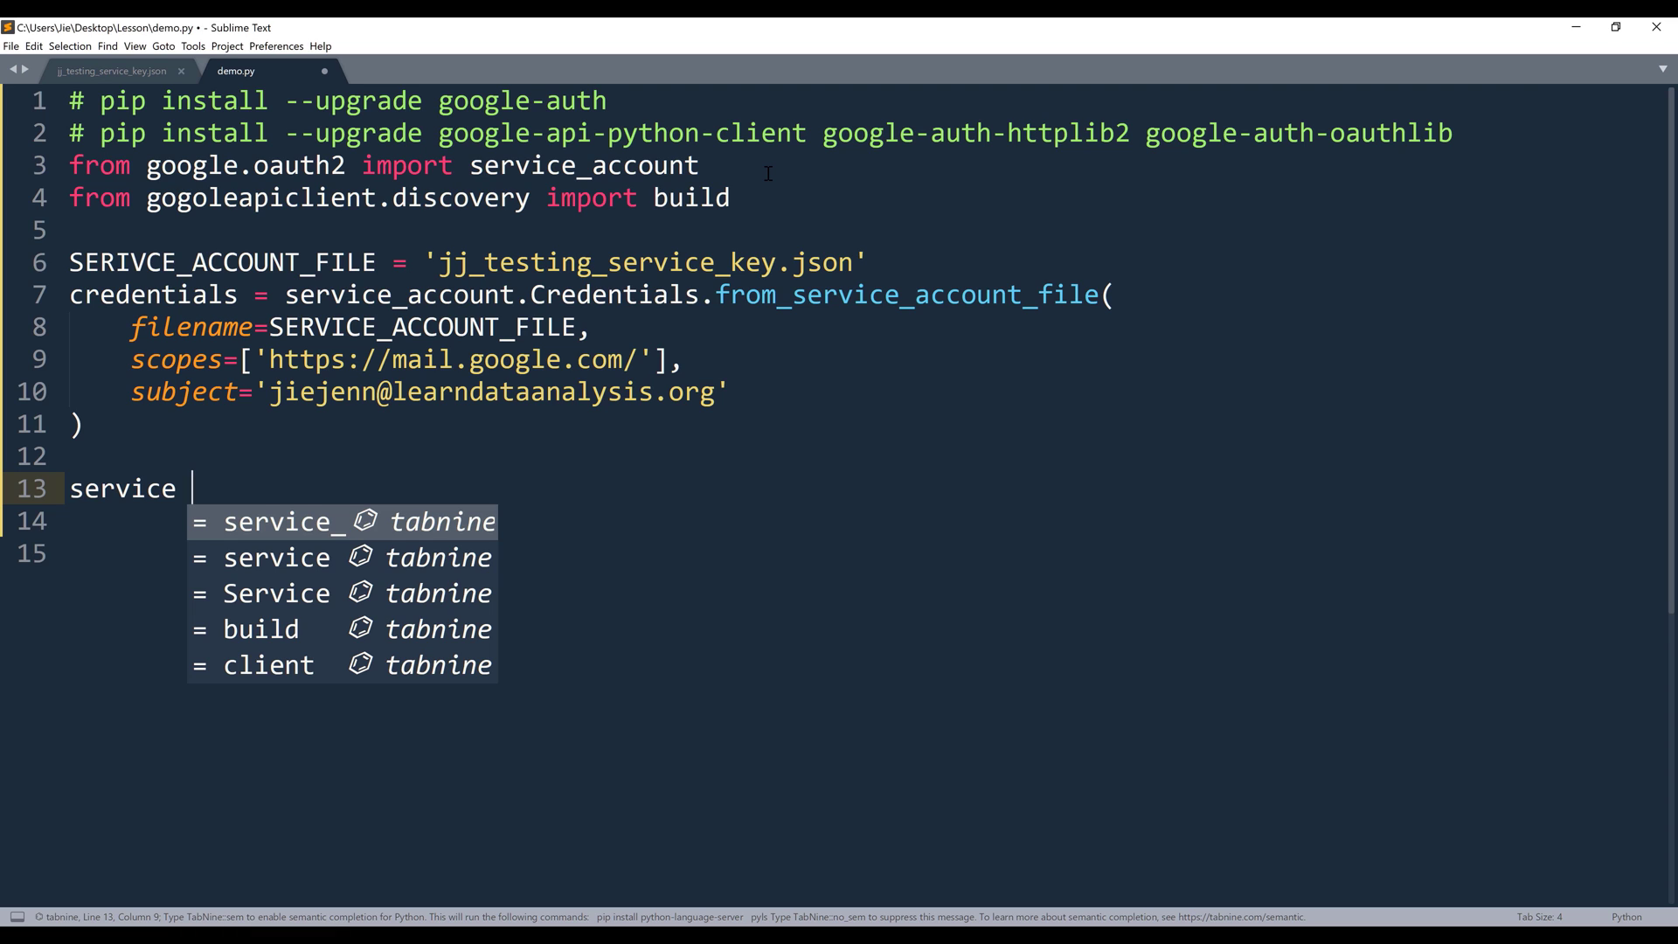
pyautogui.press('Escape')
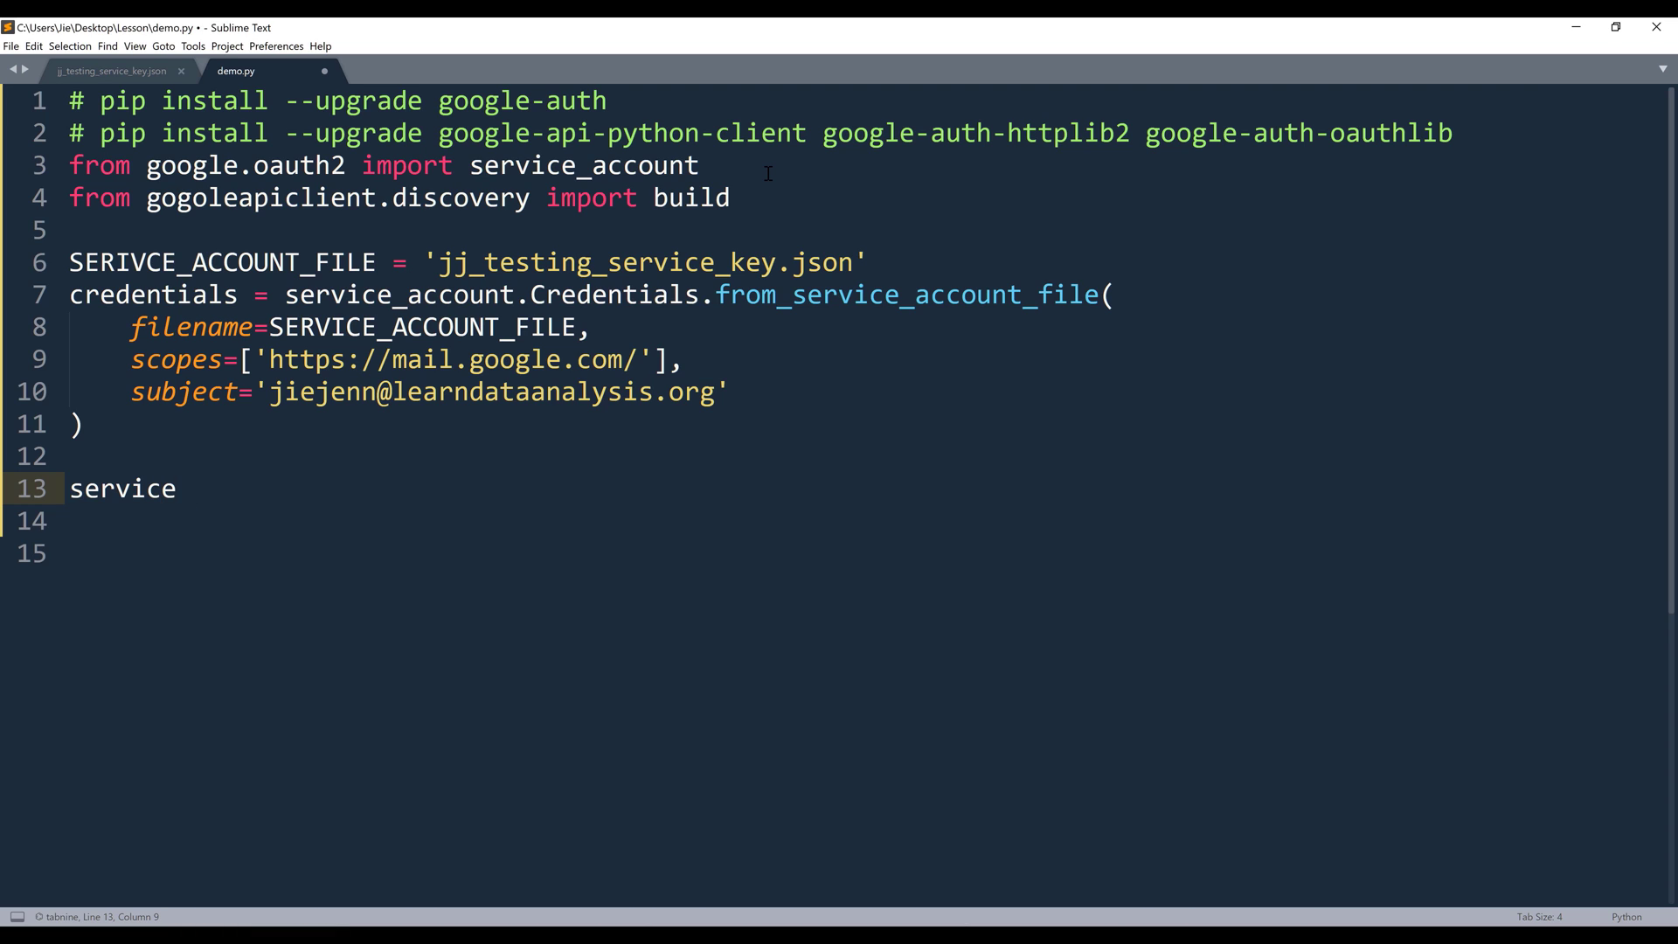
pyautogui.write('_gmail =')
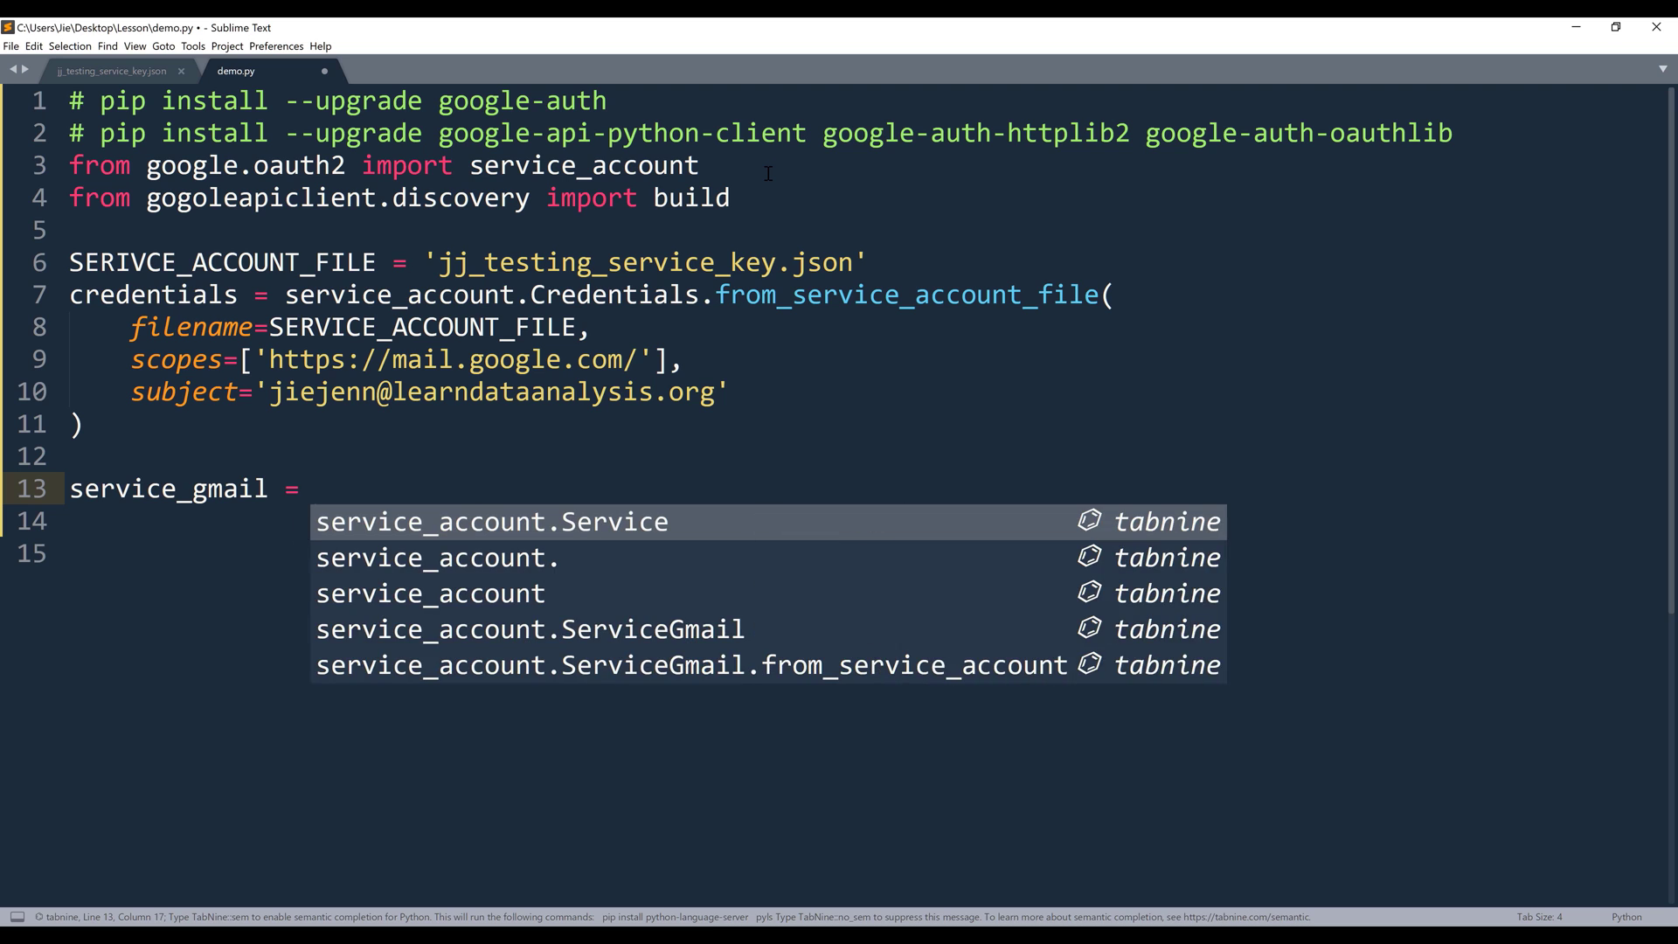
pyautogui.write('bui')
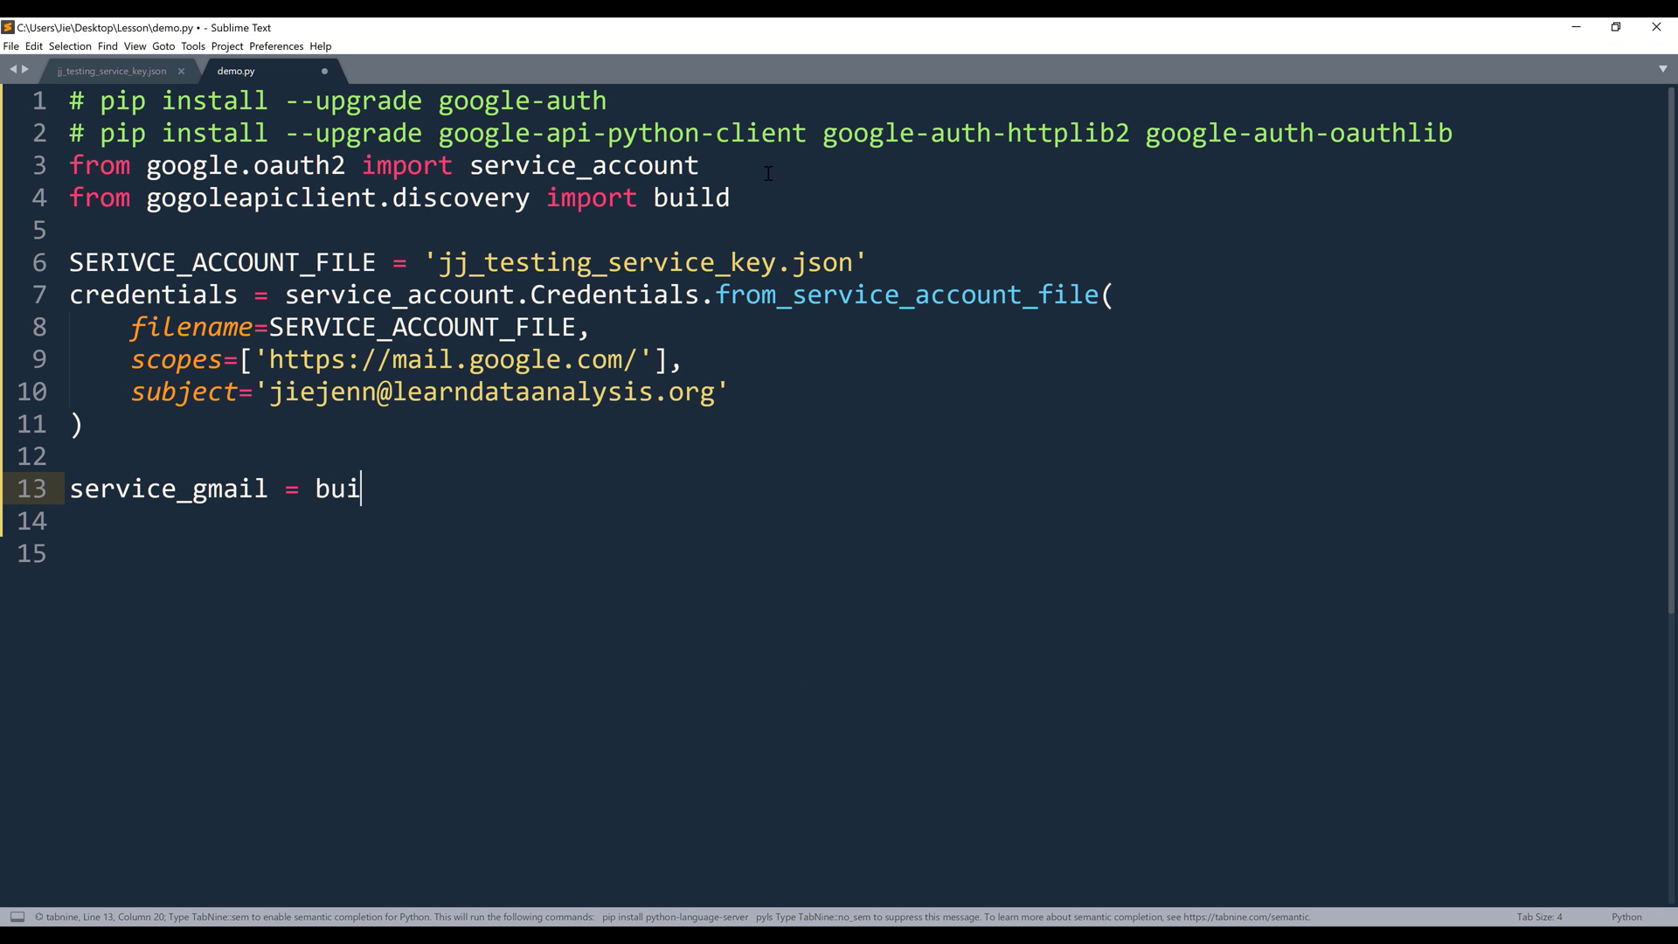
pyautogui.write("ld('g'")
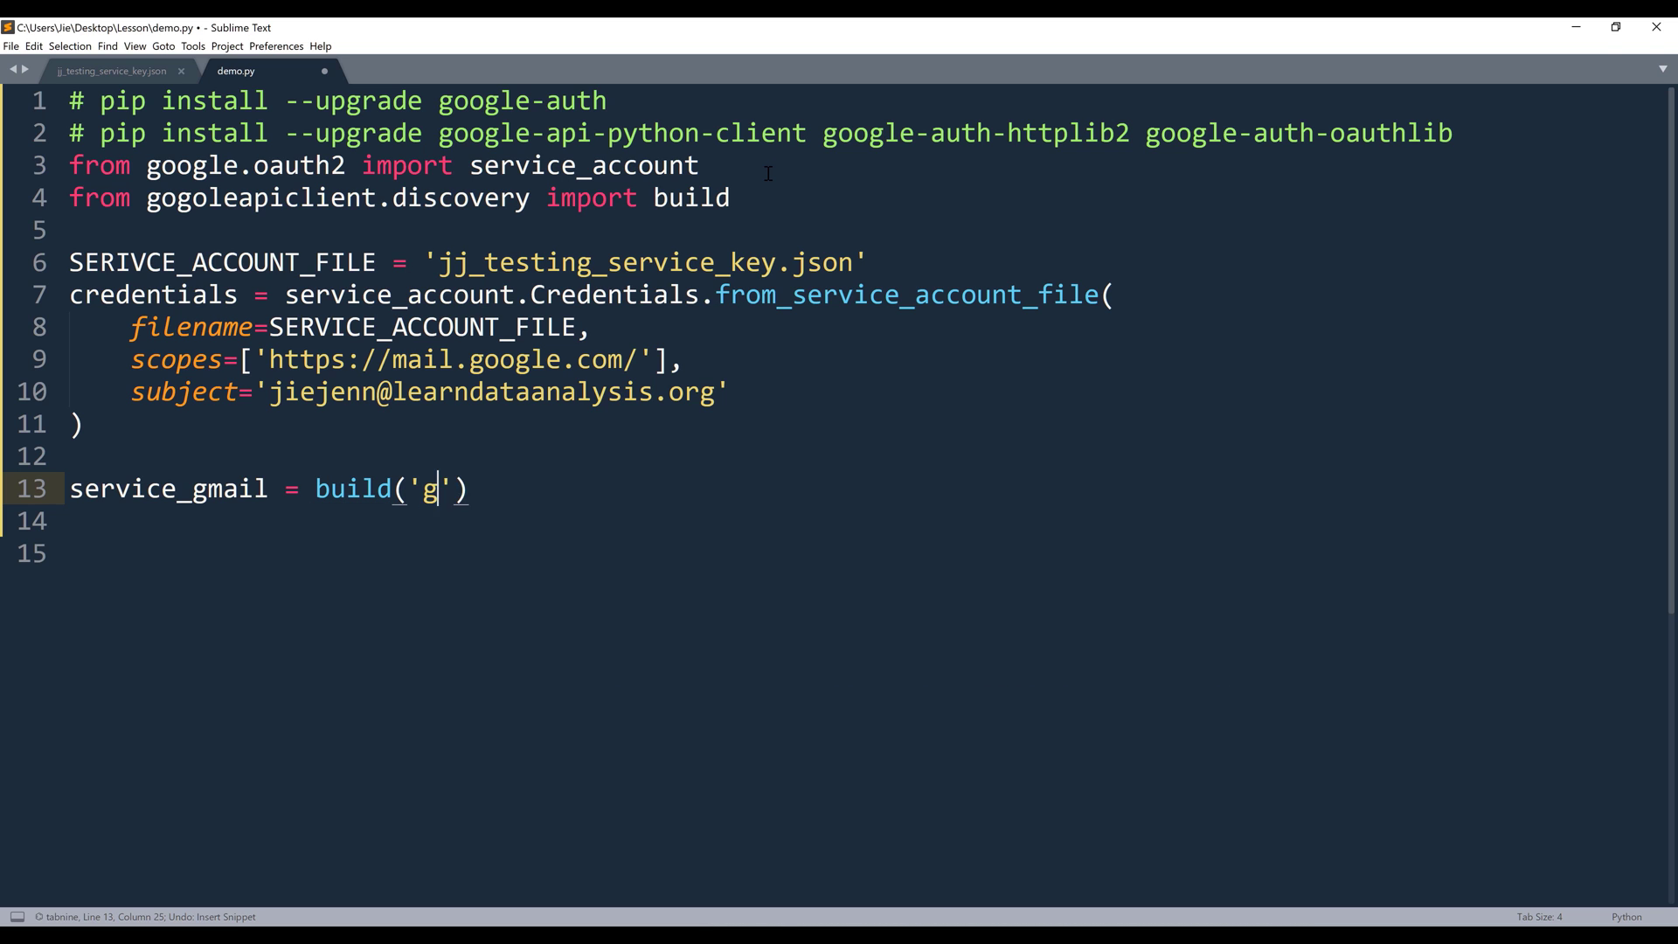
pyautogui.write("mail', '")
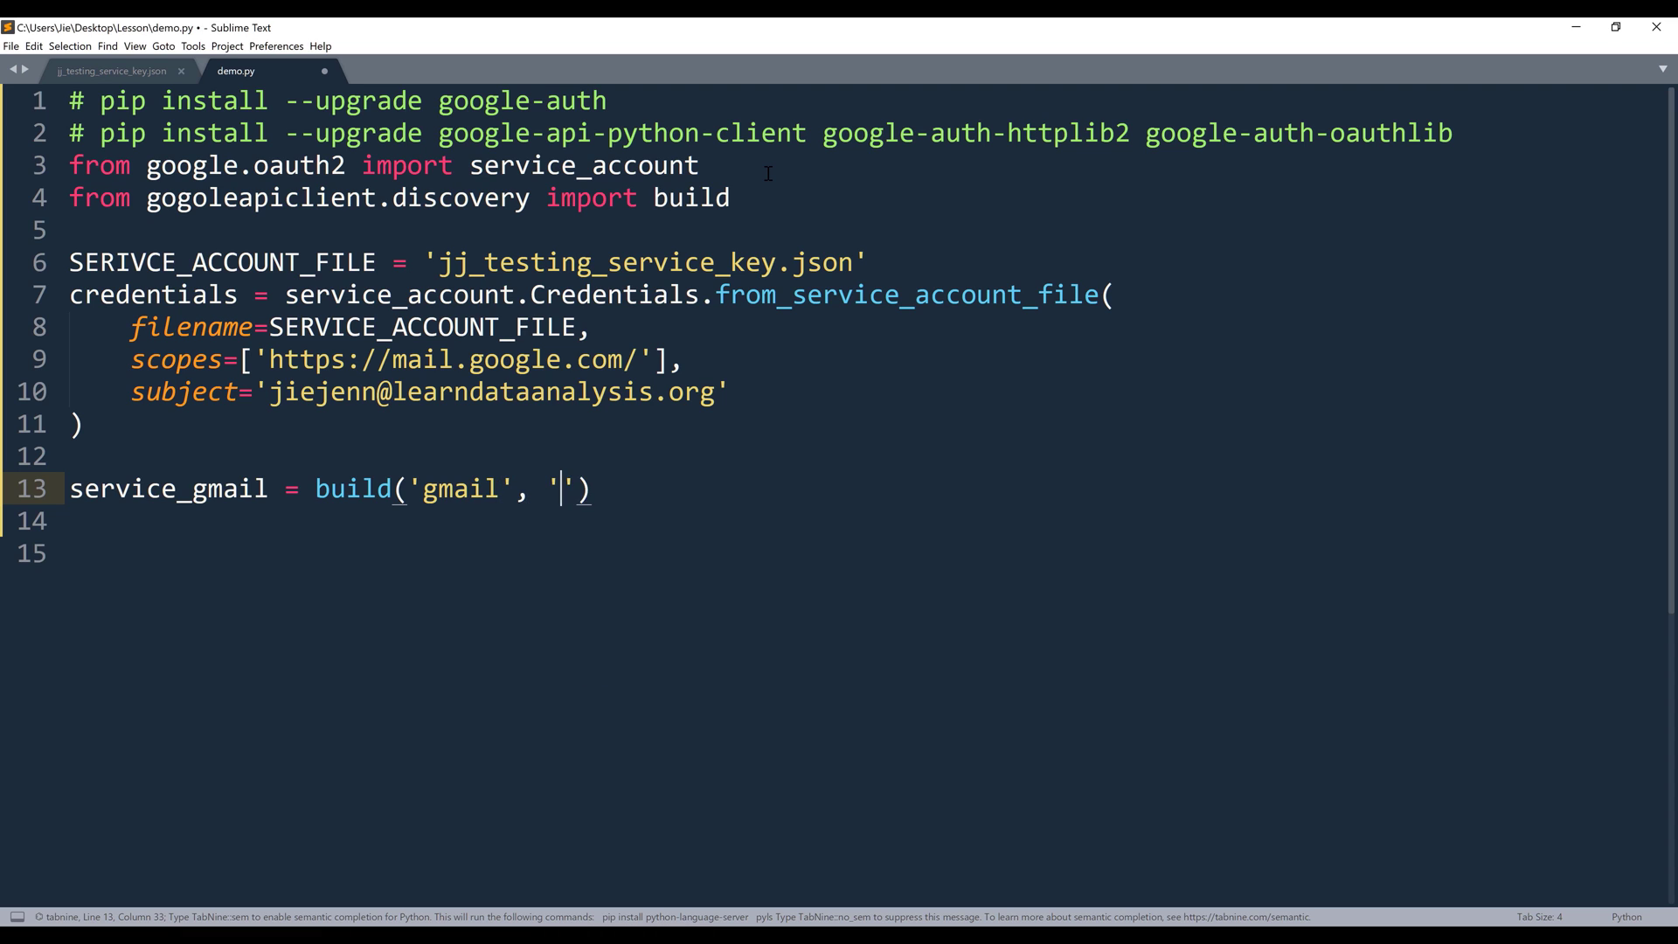
pyautogui.write('v1')
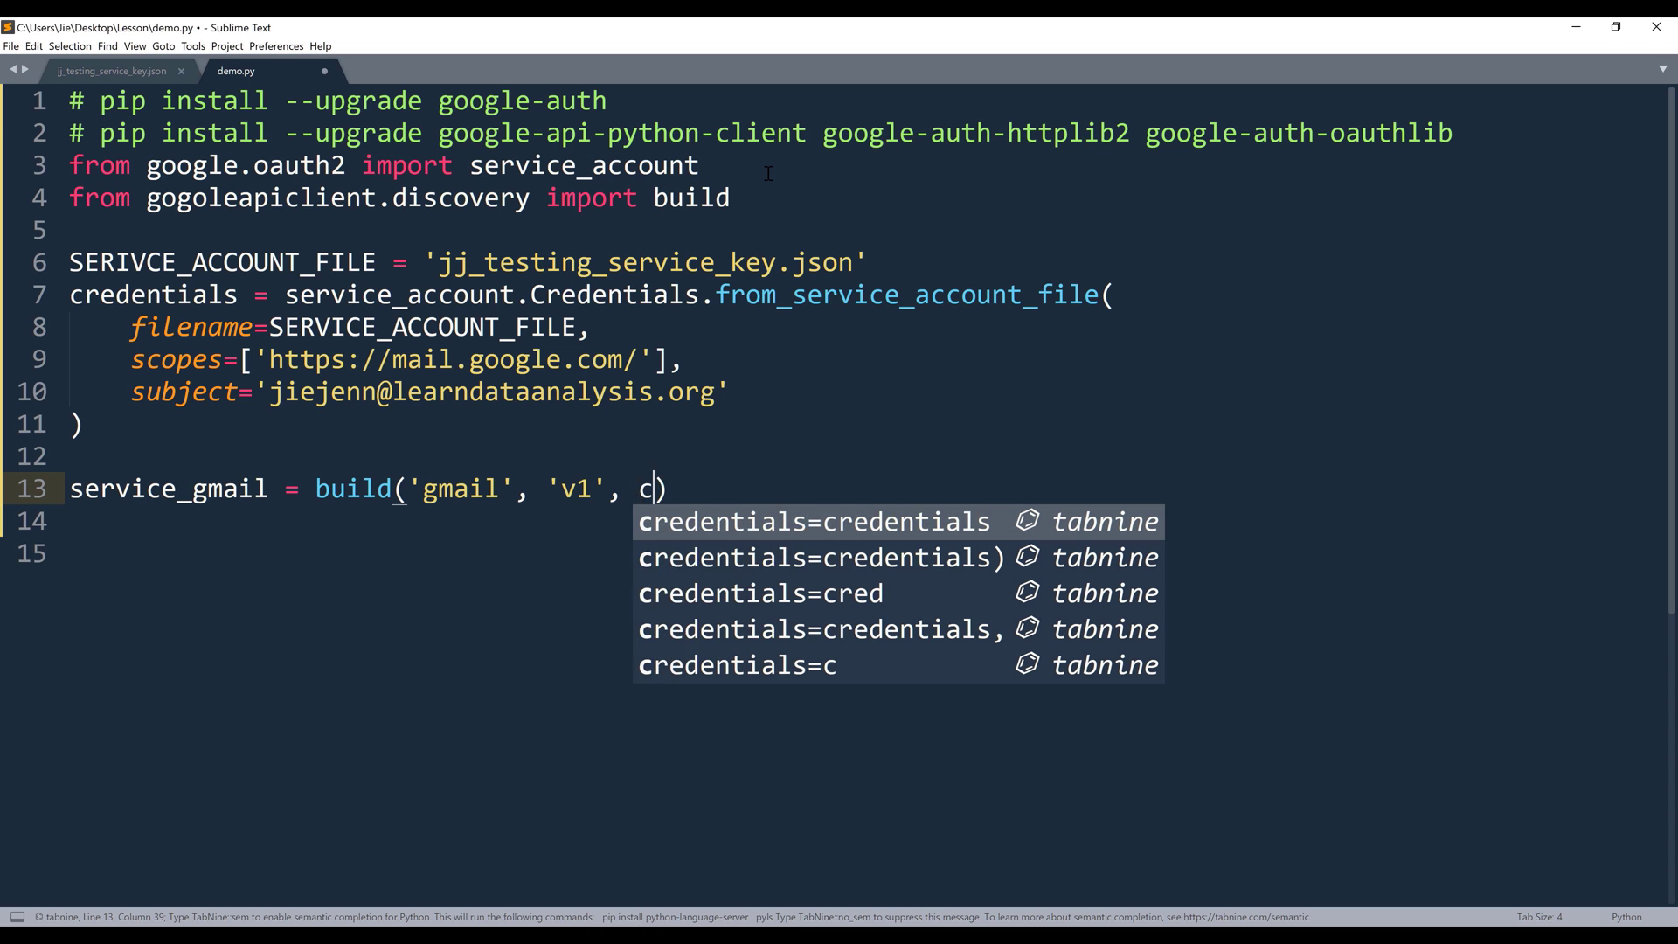
pyautogui.write('redentials=credential')
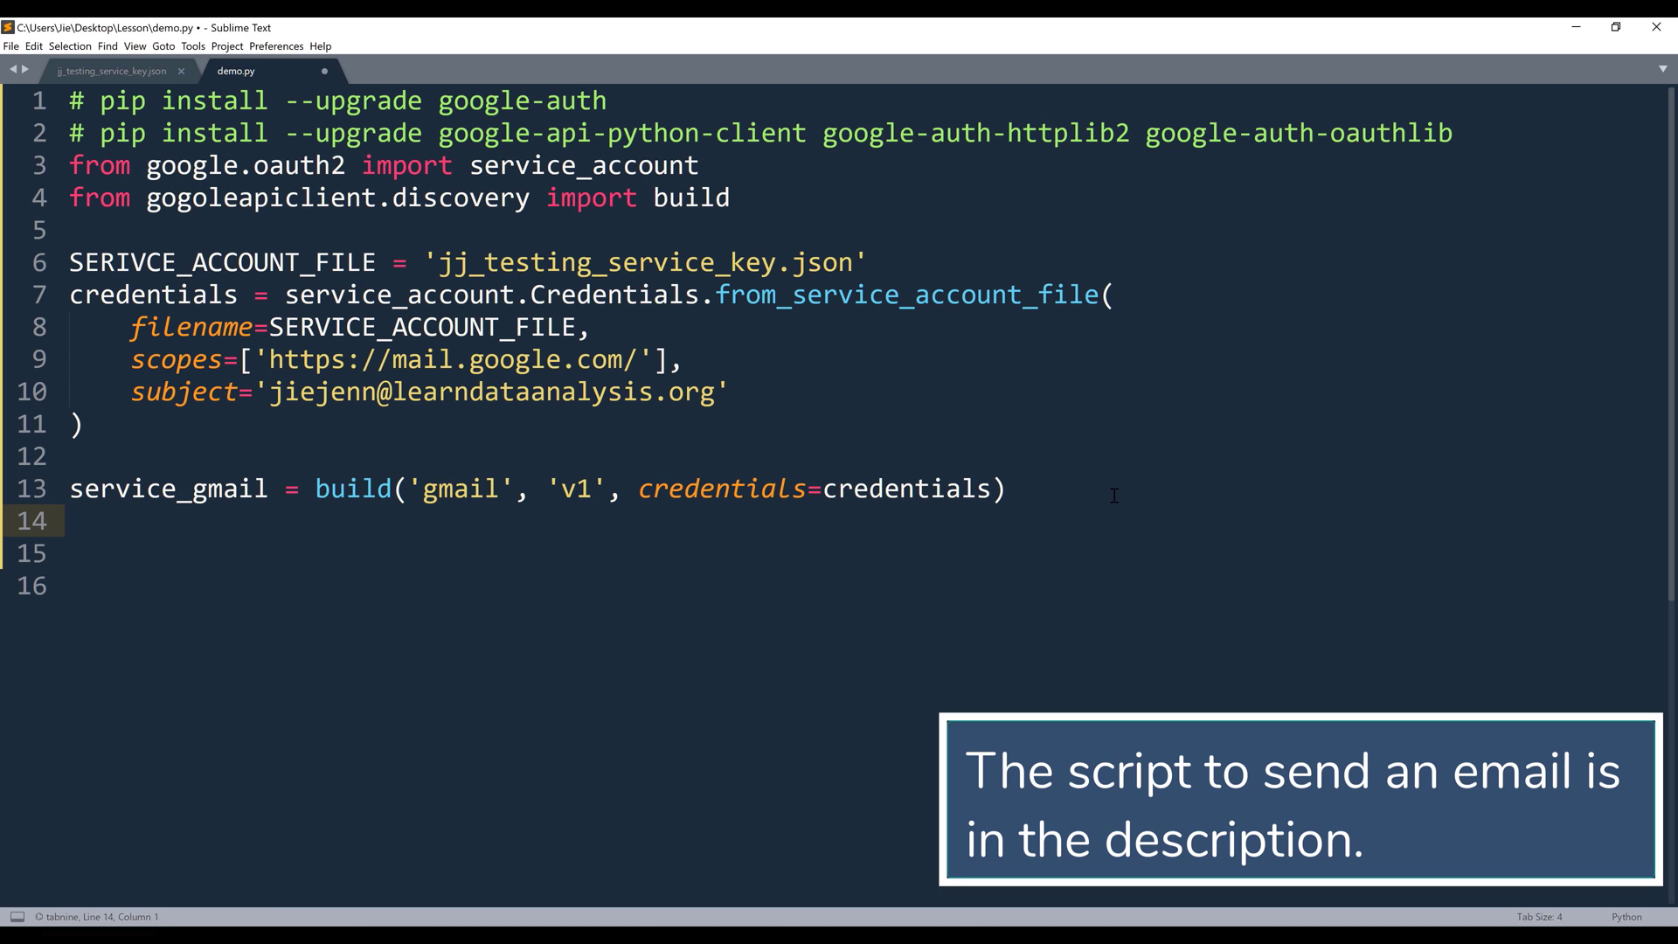
# Write the service_gmail.users().getProfile(userId='me').execute() call
pyautogui.write('service_gmail.')
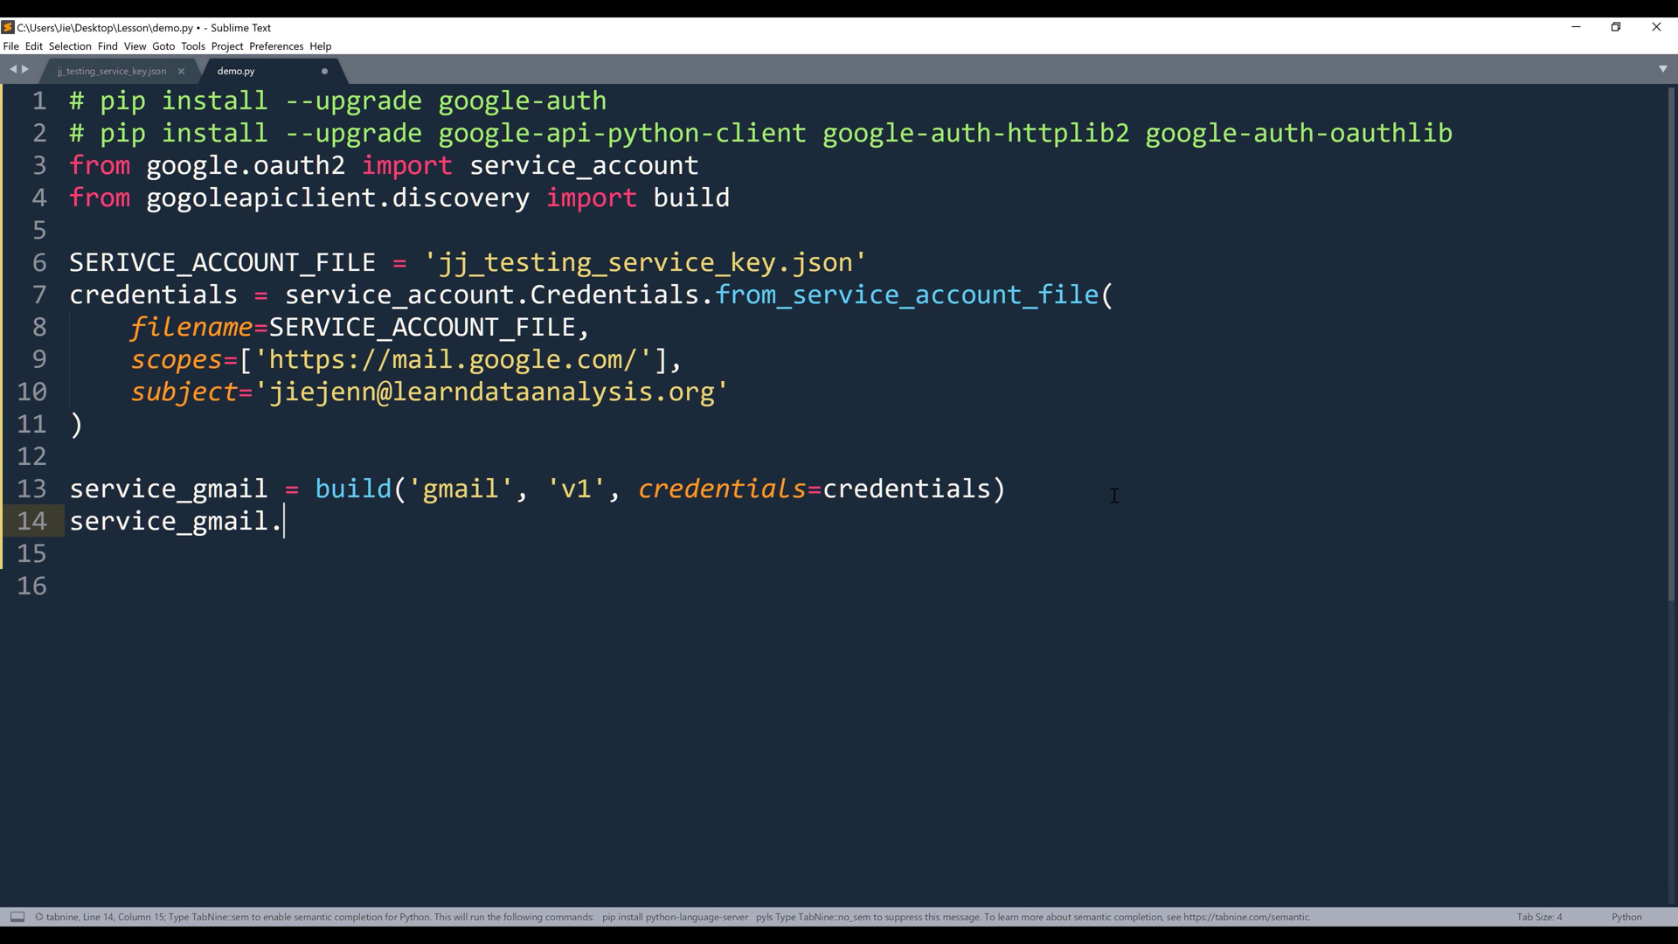
pyautogui.write('users().get')
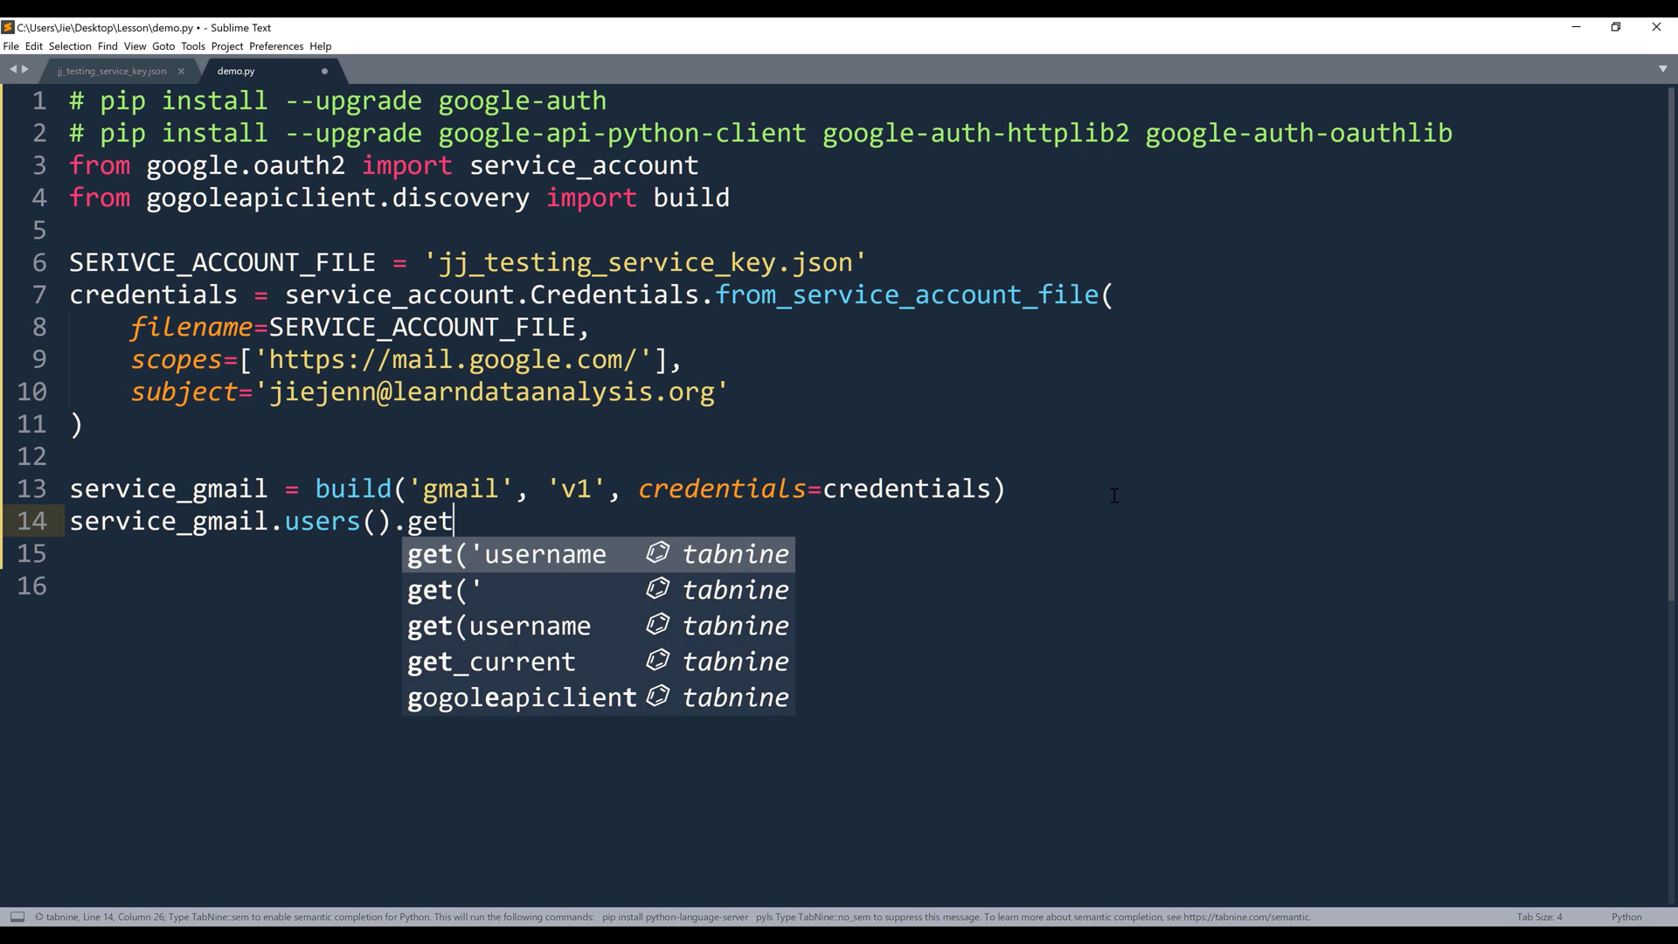
pyautogui.write('Profile')
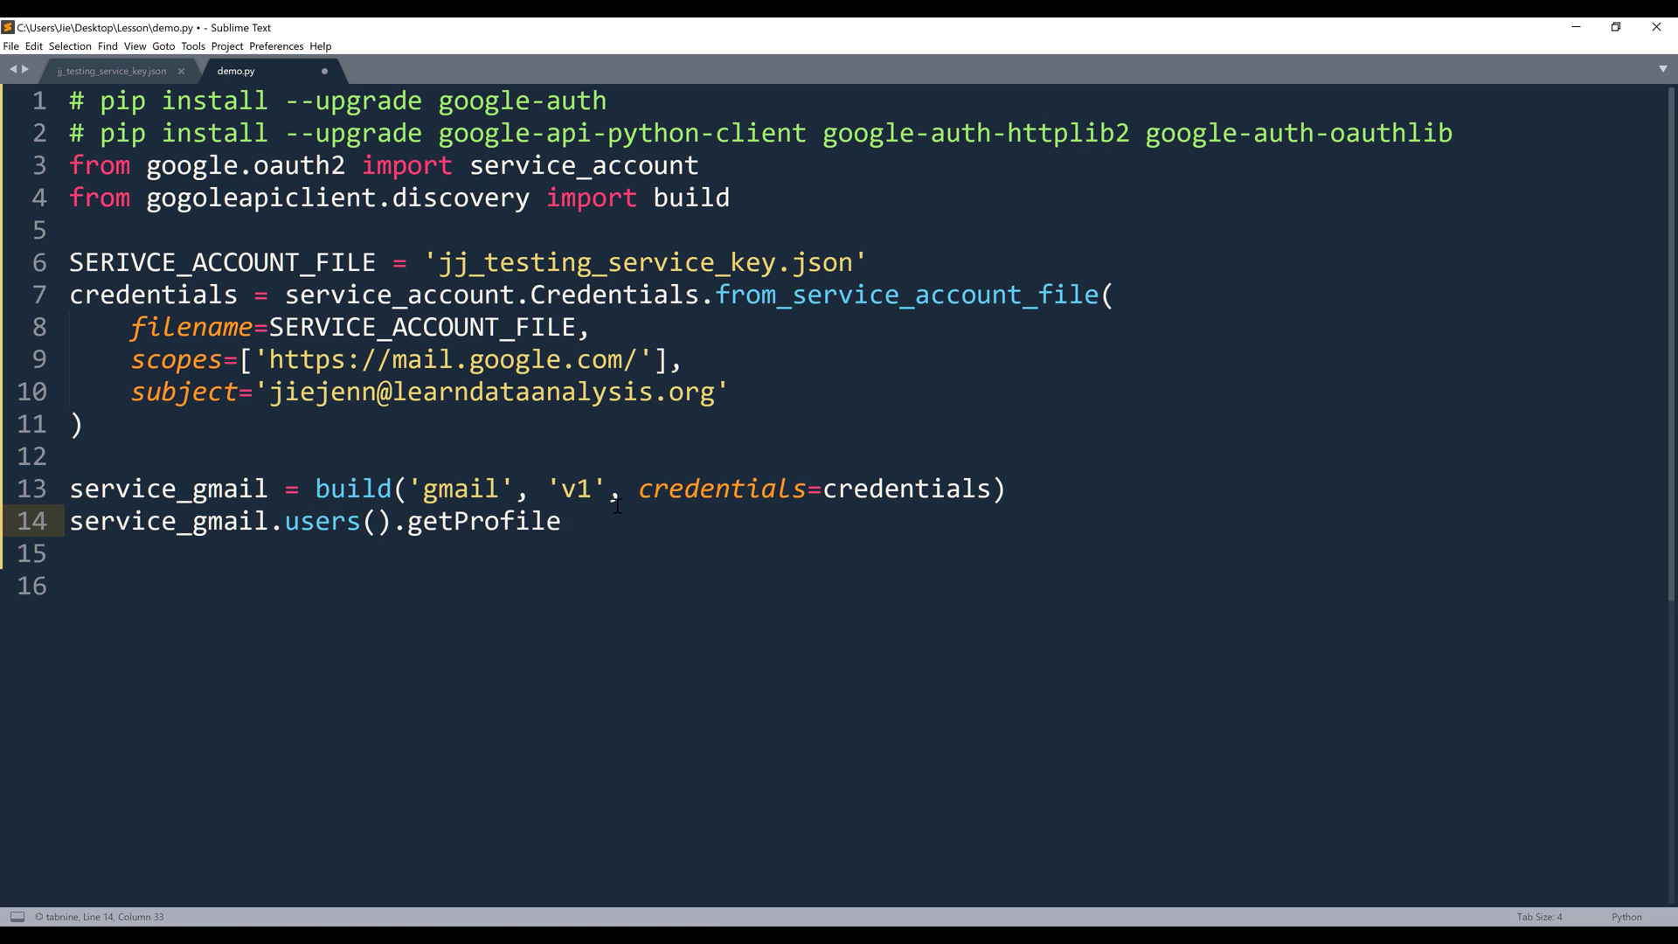
pyautogui.write('(user)')
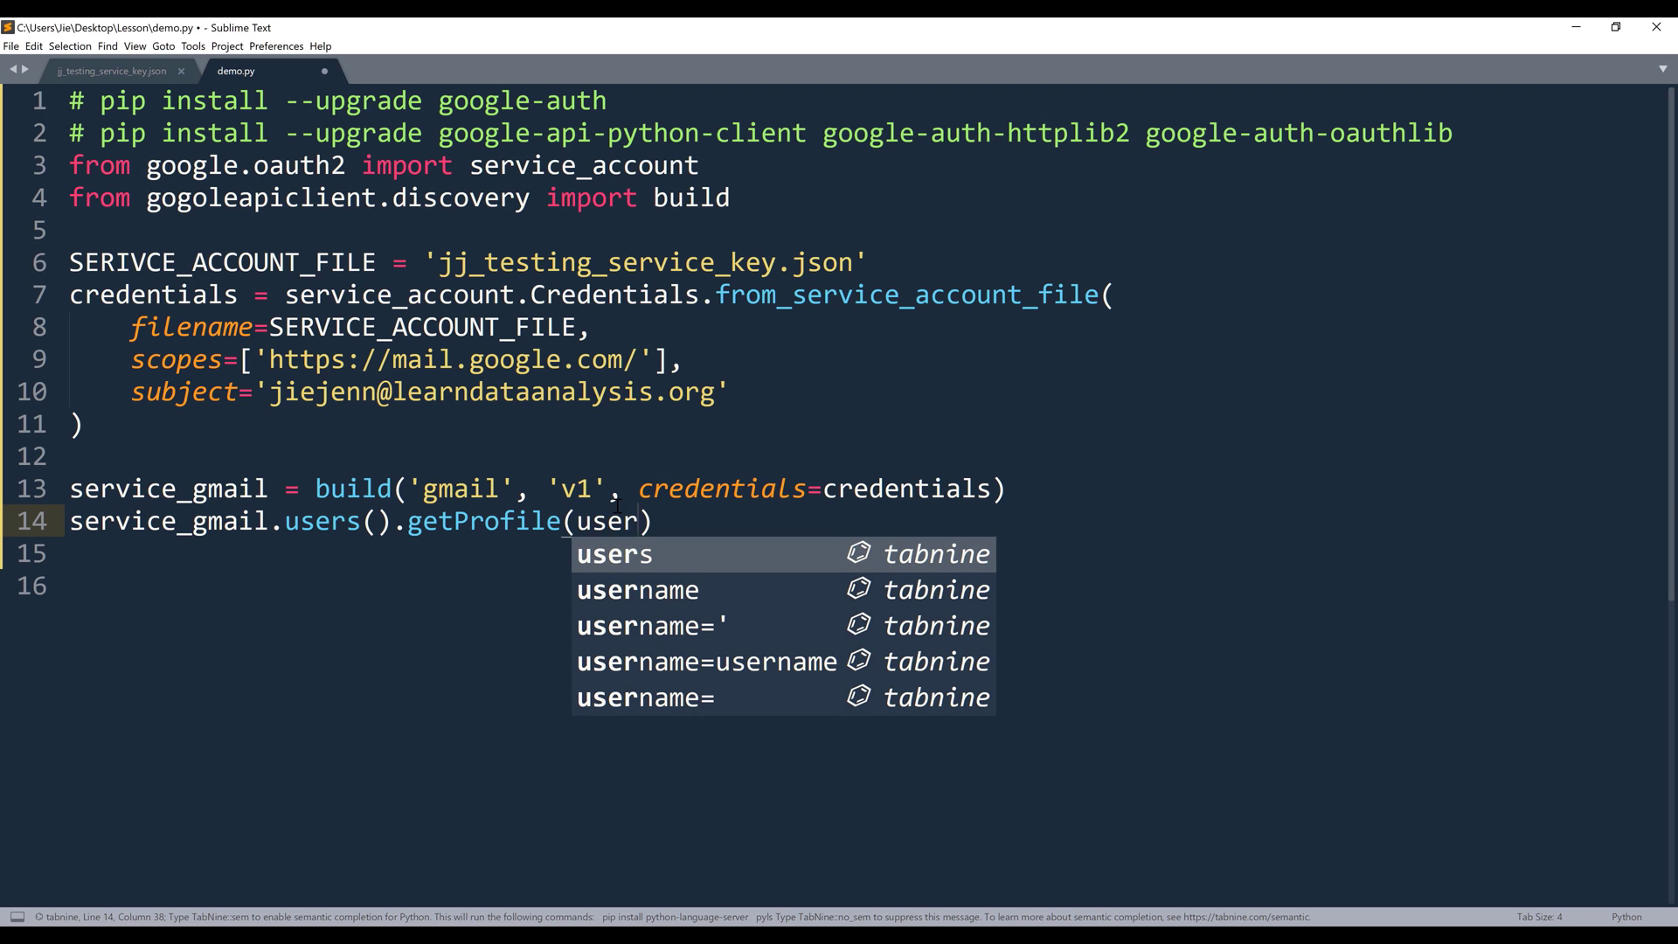
pyautogui.write('I')
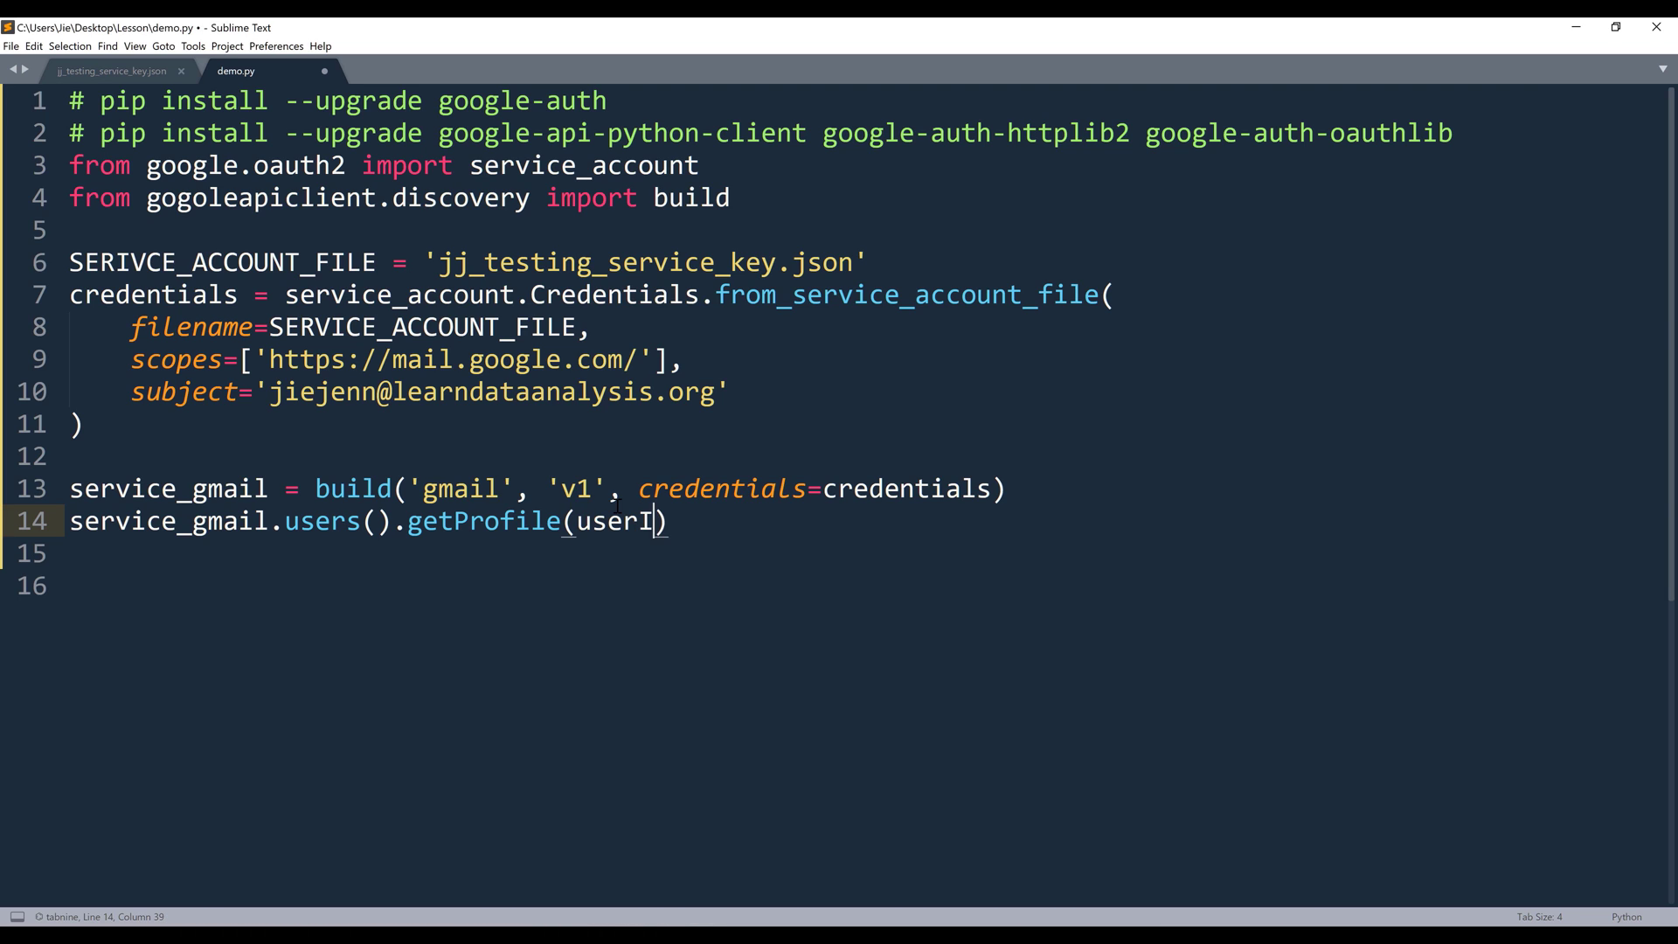
pyautogui.write("d=''")
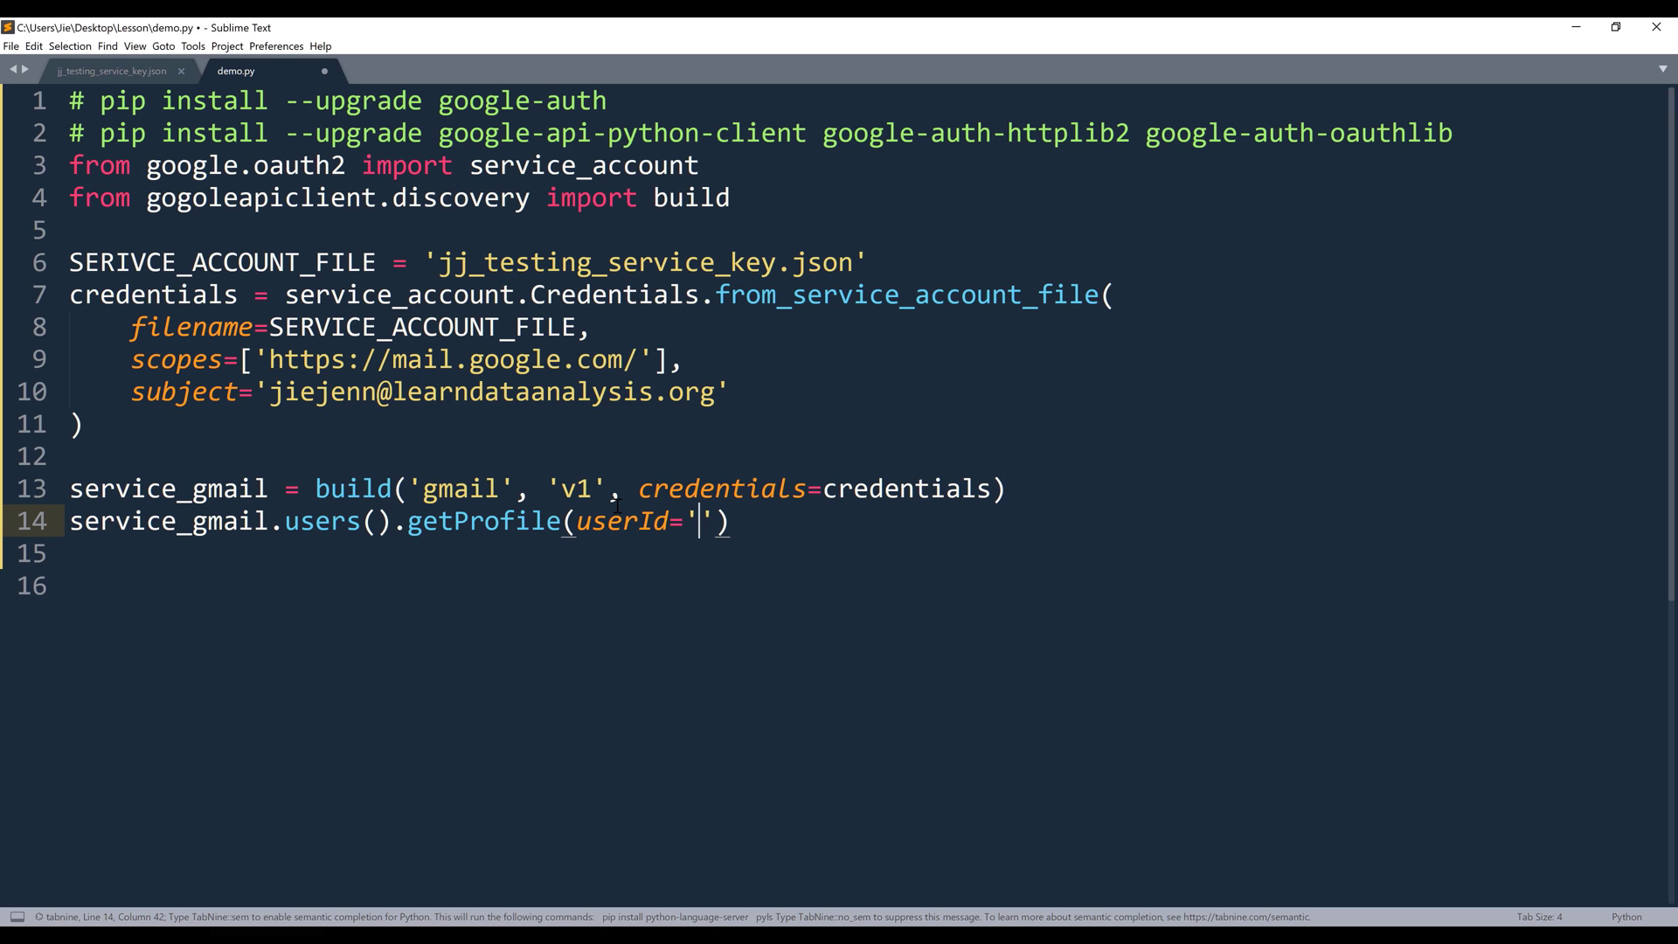
pyautogui.write('me").execute(')
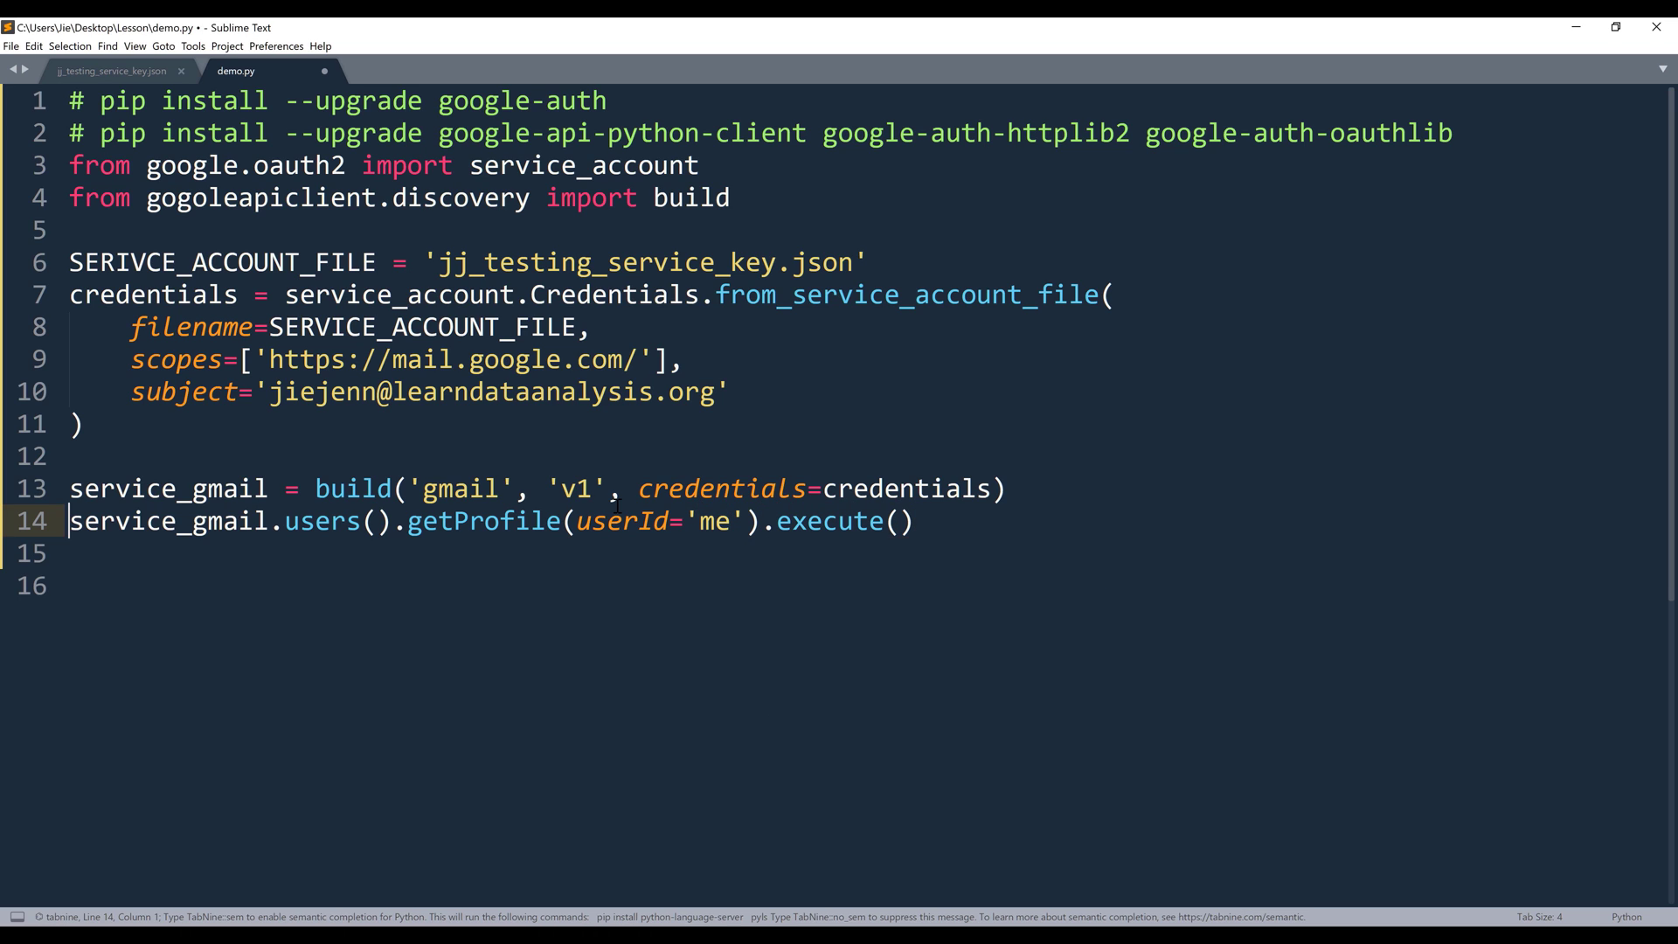
# Store the result in response, print it, and run the script
pyautogui.write('response =')
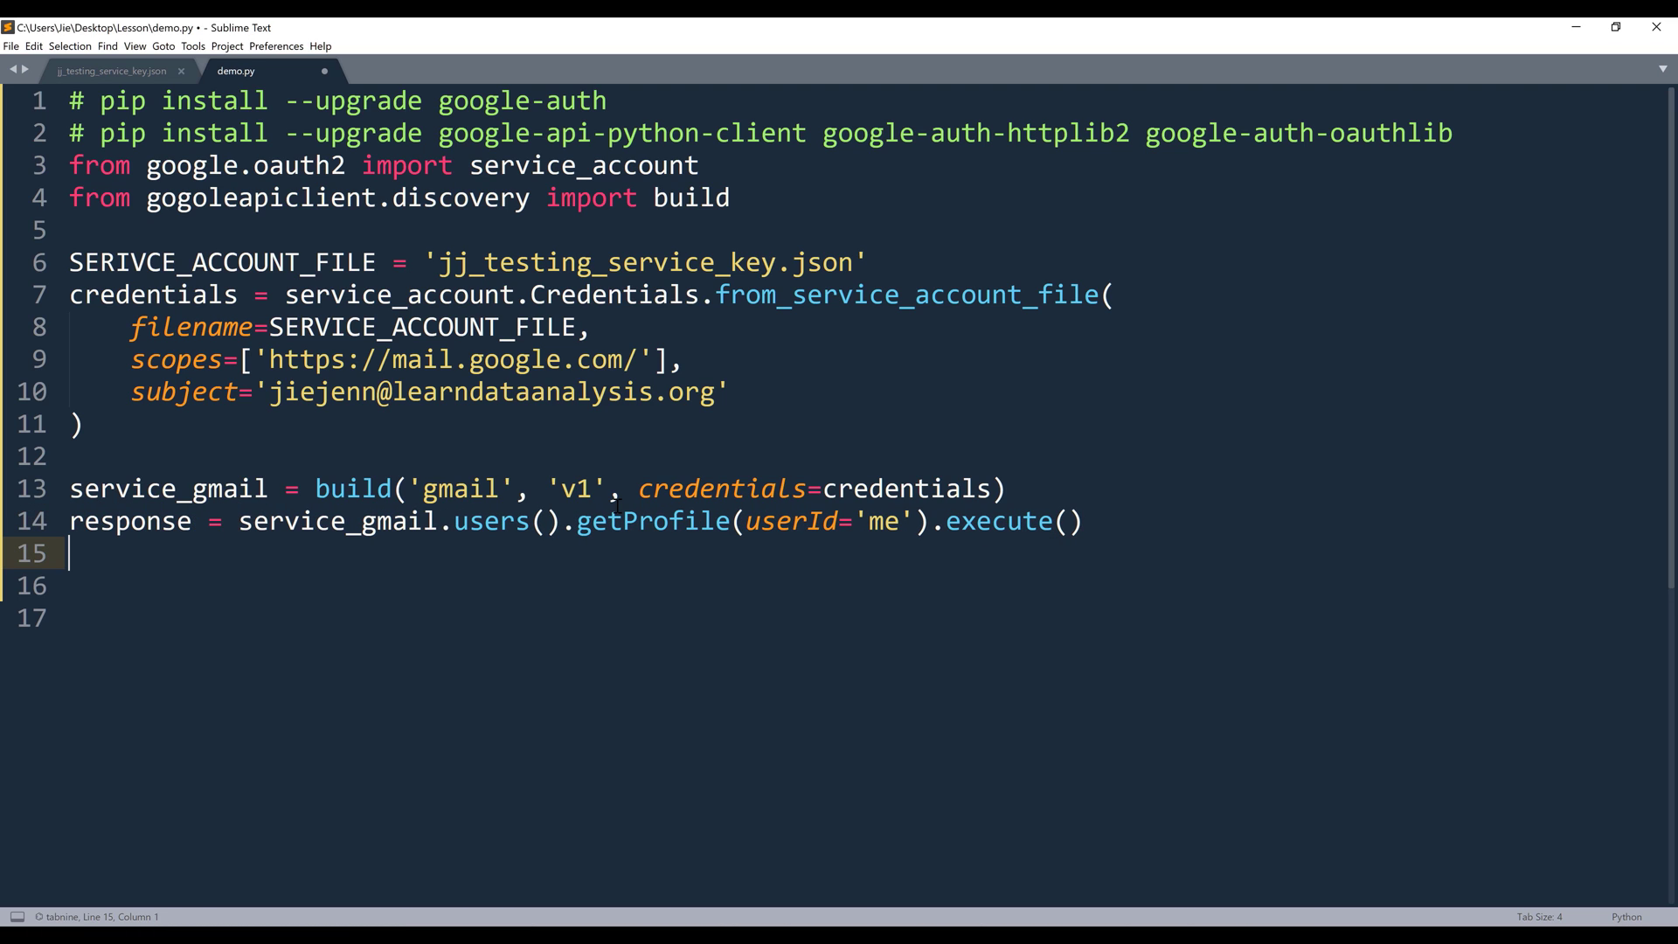
pyautogui.write('print(re')
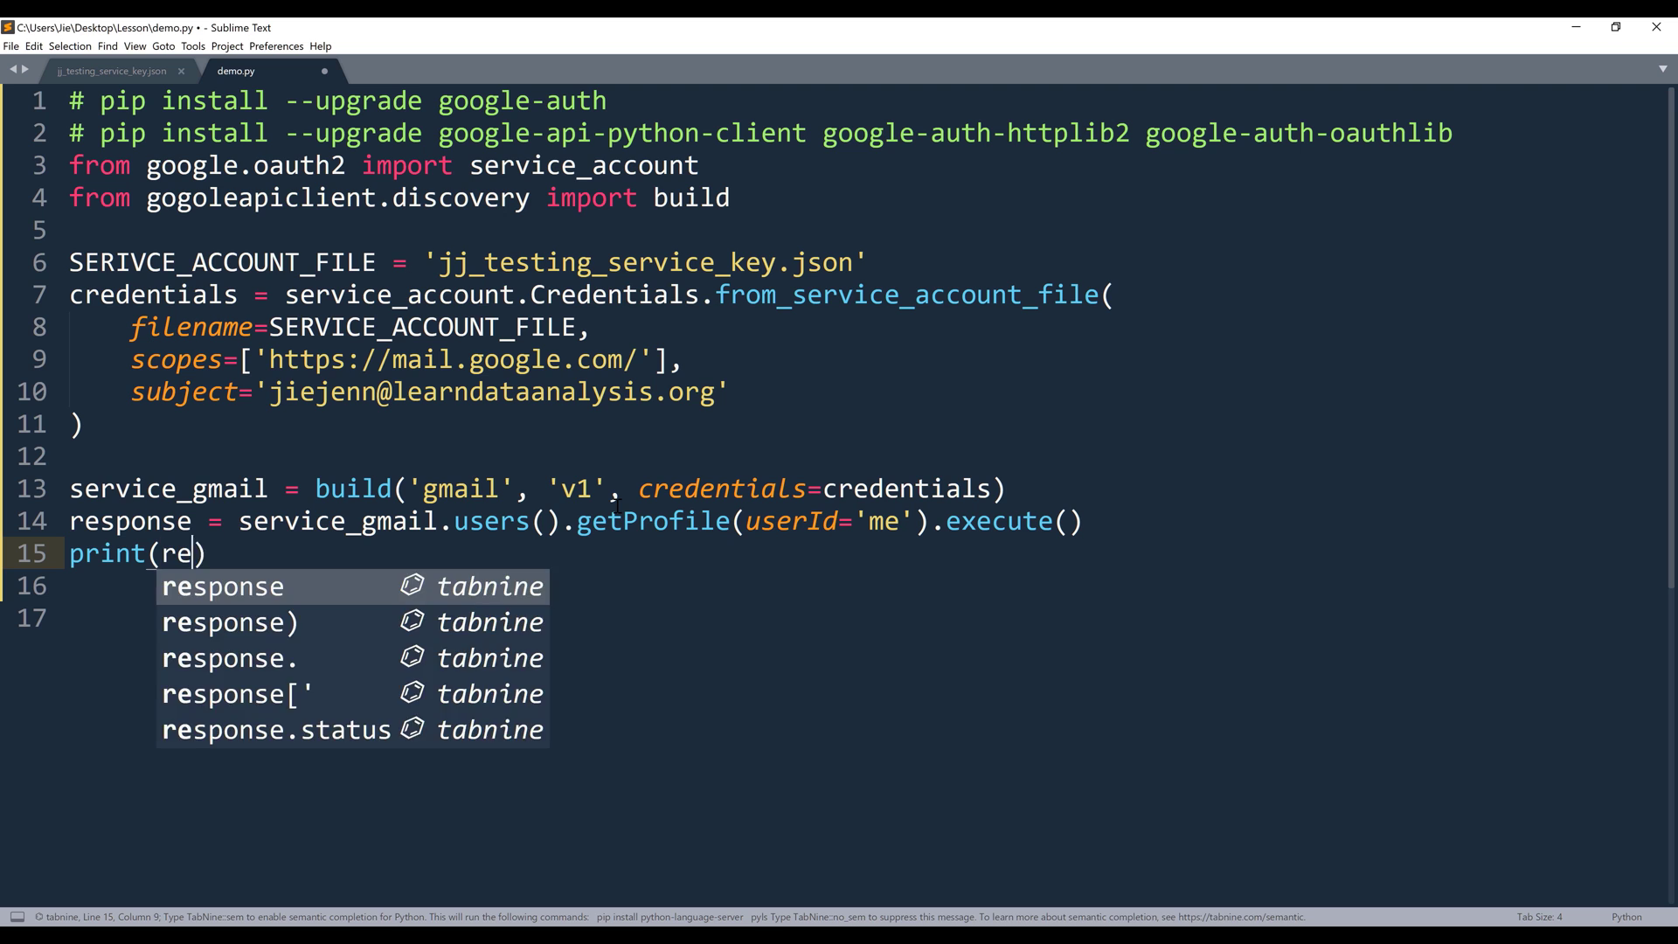
pyautogui.press('Tab')
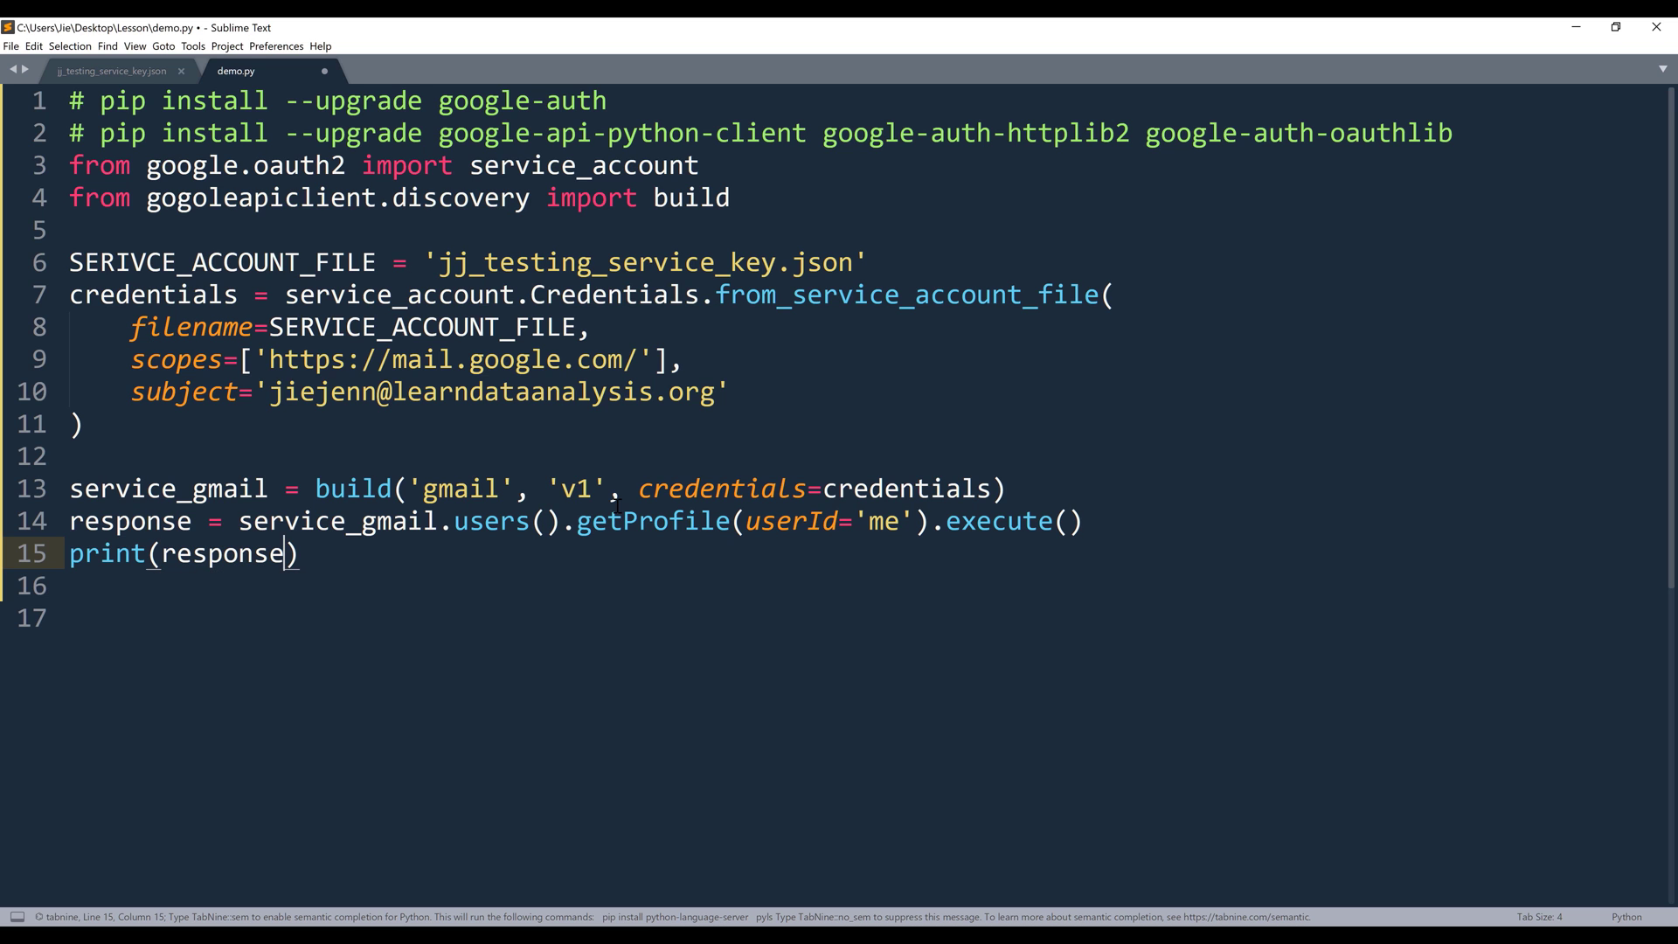
pyautogui.press('ctrl+b')
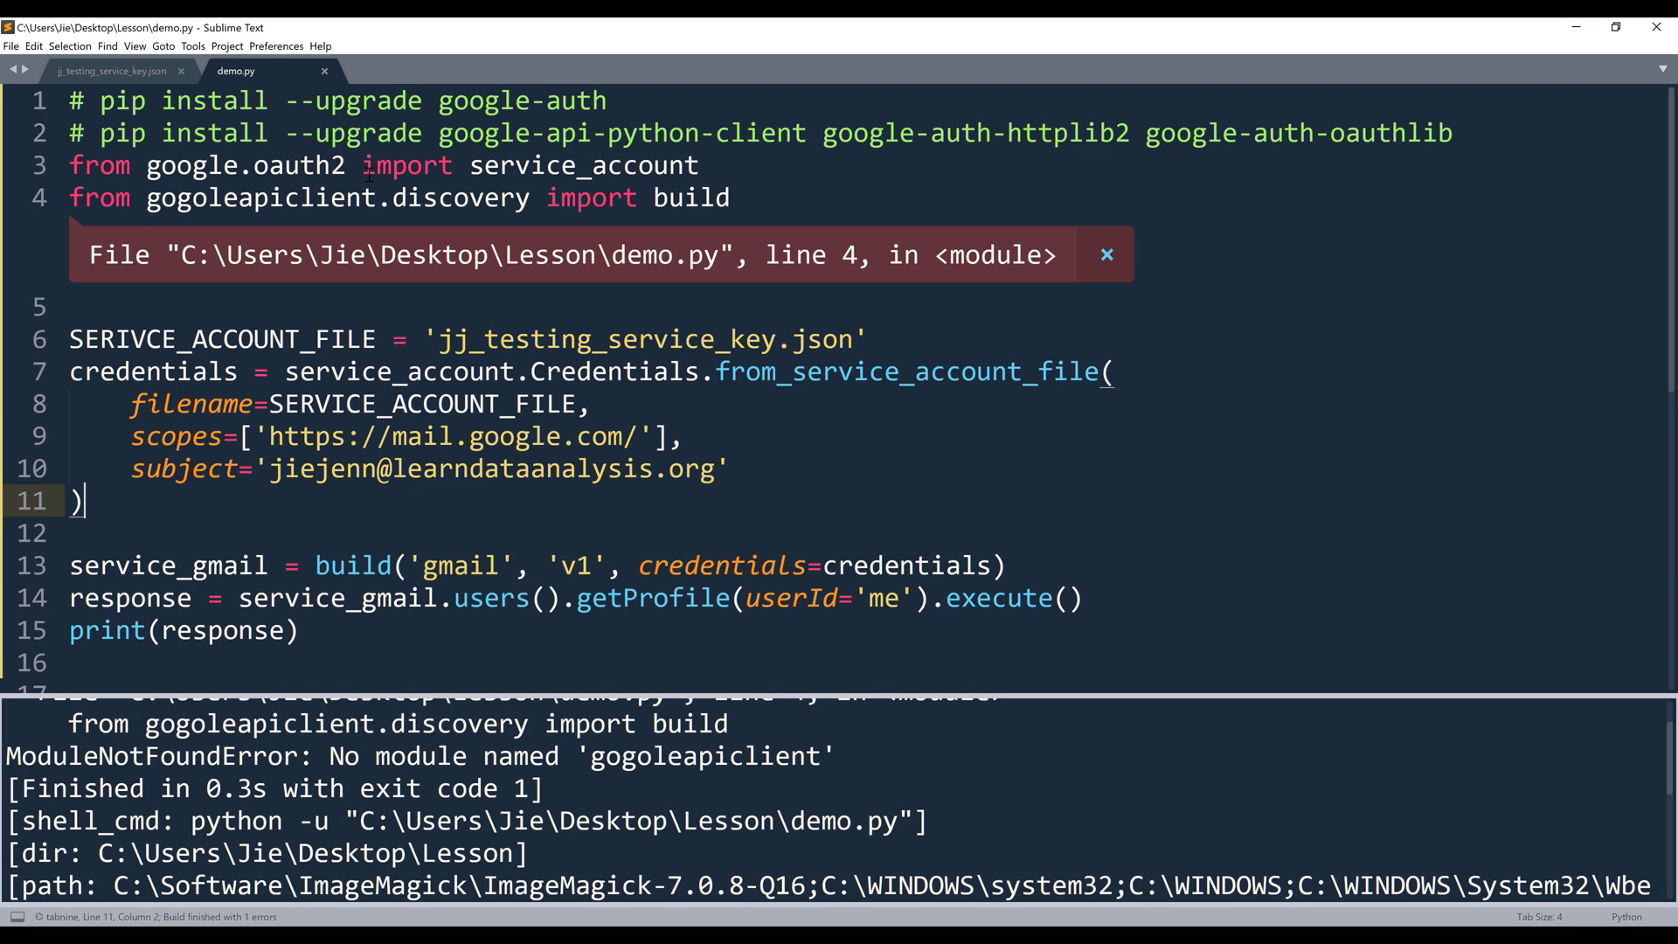
# Correct gogoleapiclient to googleapiclient and SERIVCE to SERVICE, then rerun
pyautogui.doubleClick(260, 196)
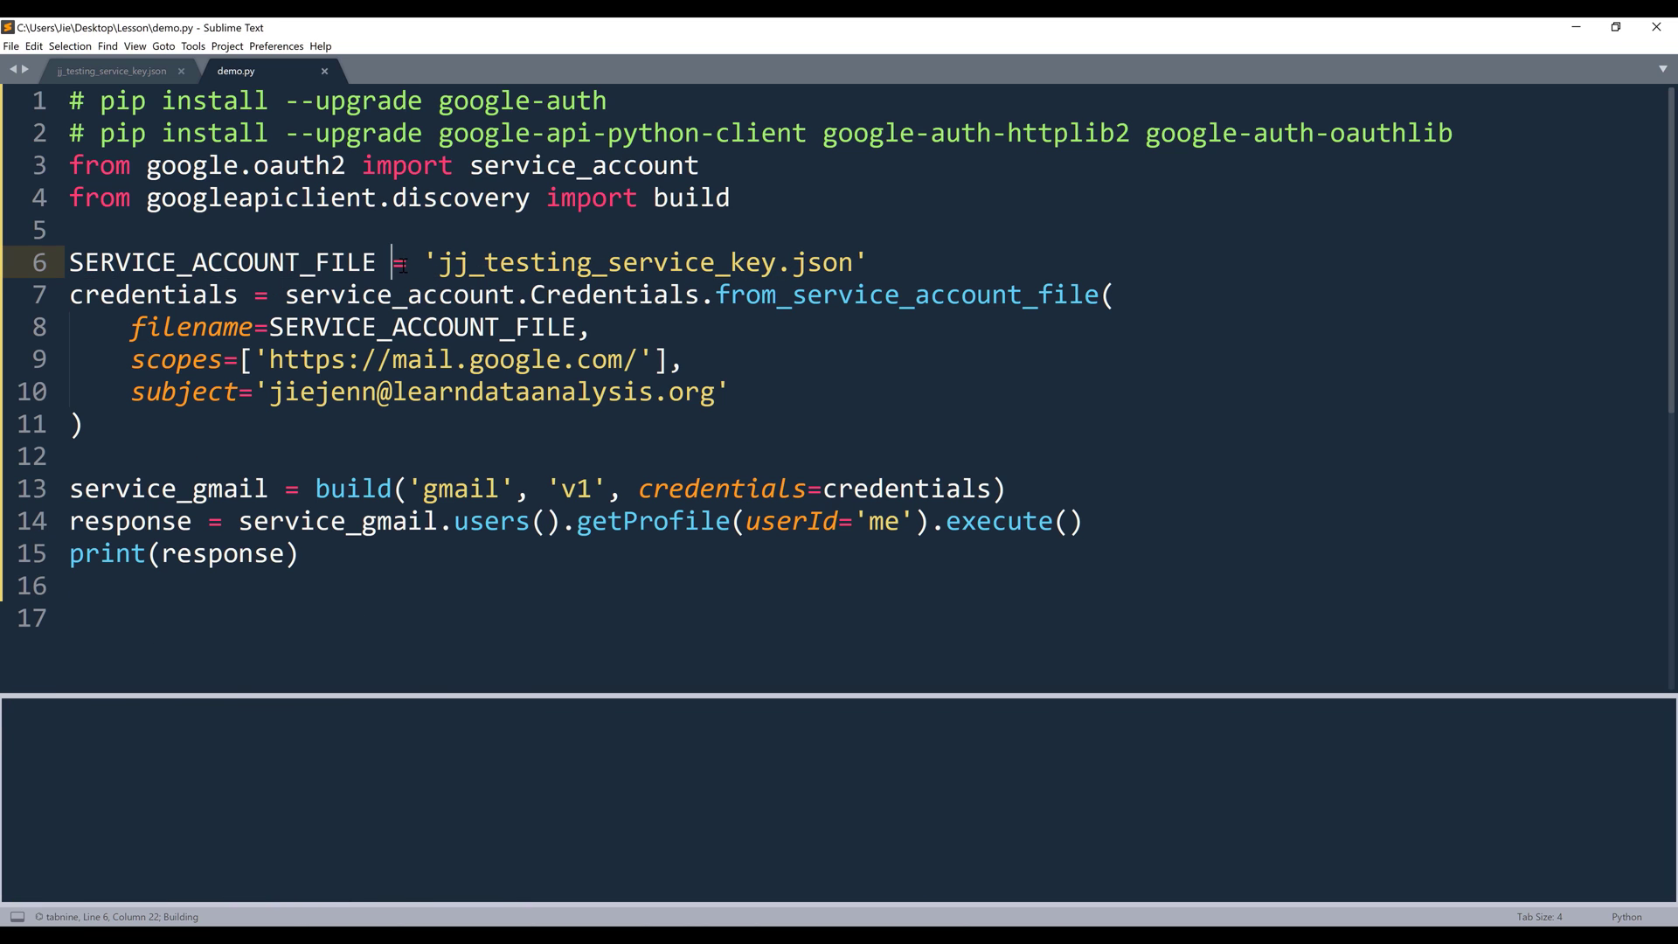
pyautogui.press('ctrl+b')
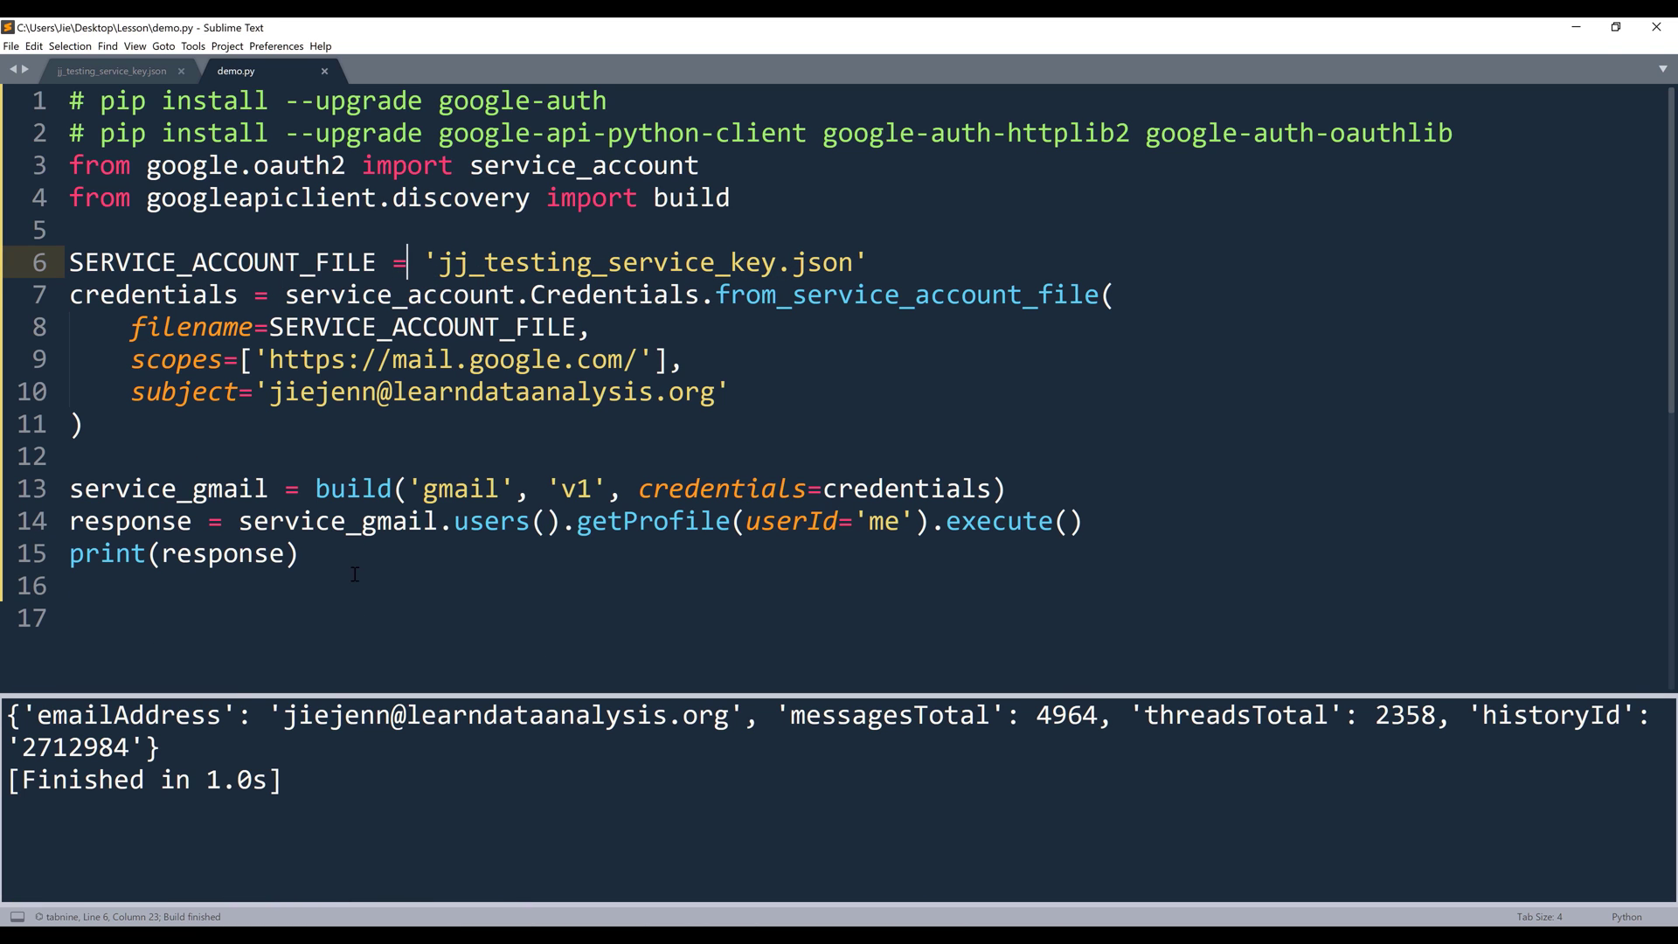